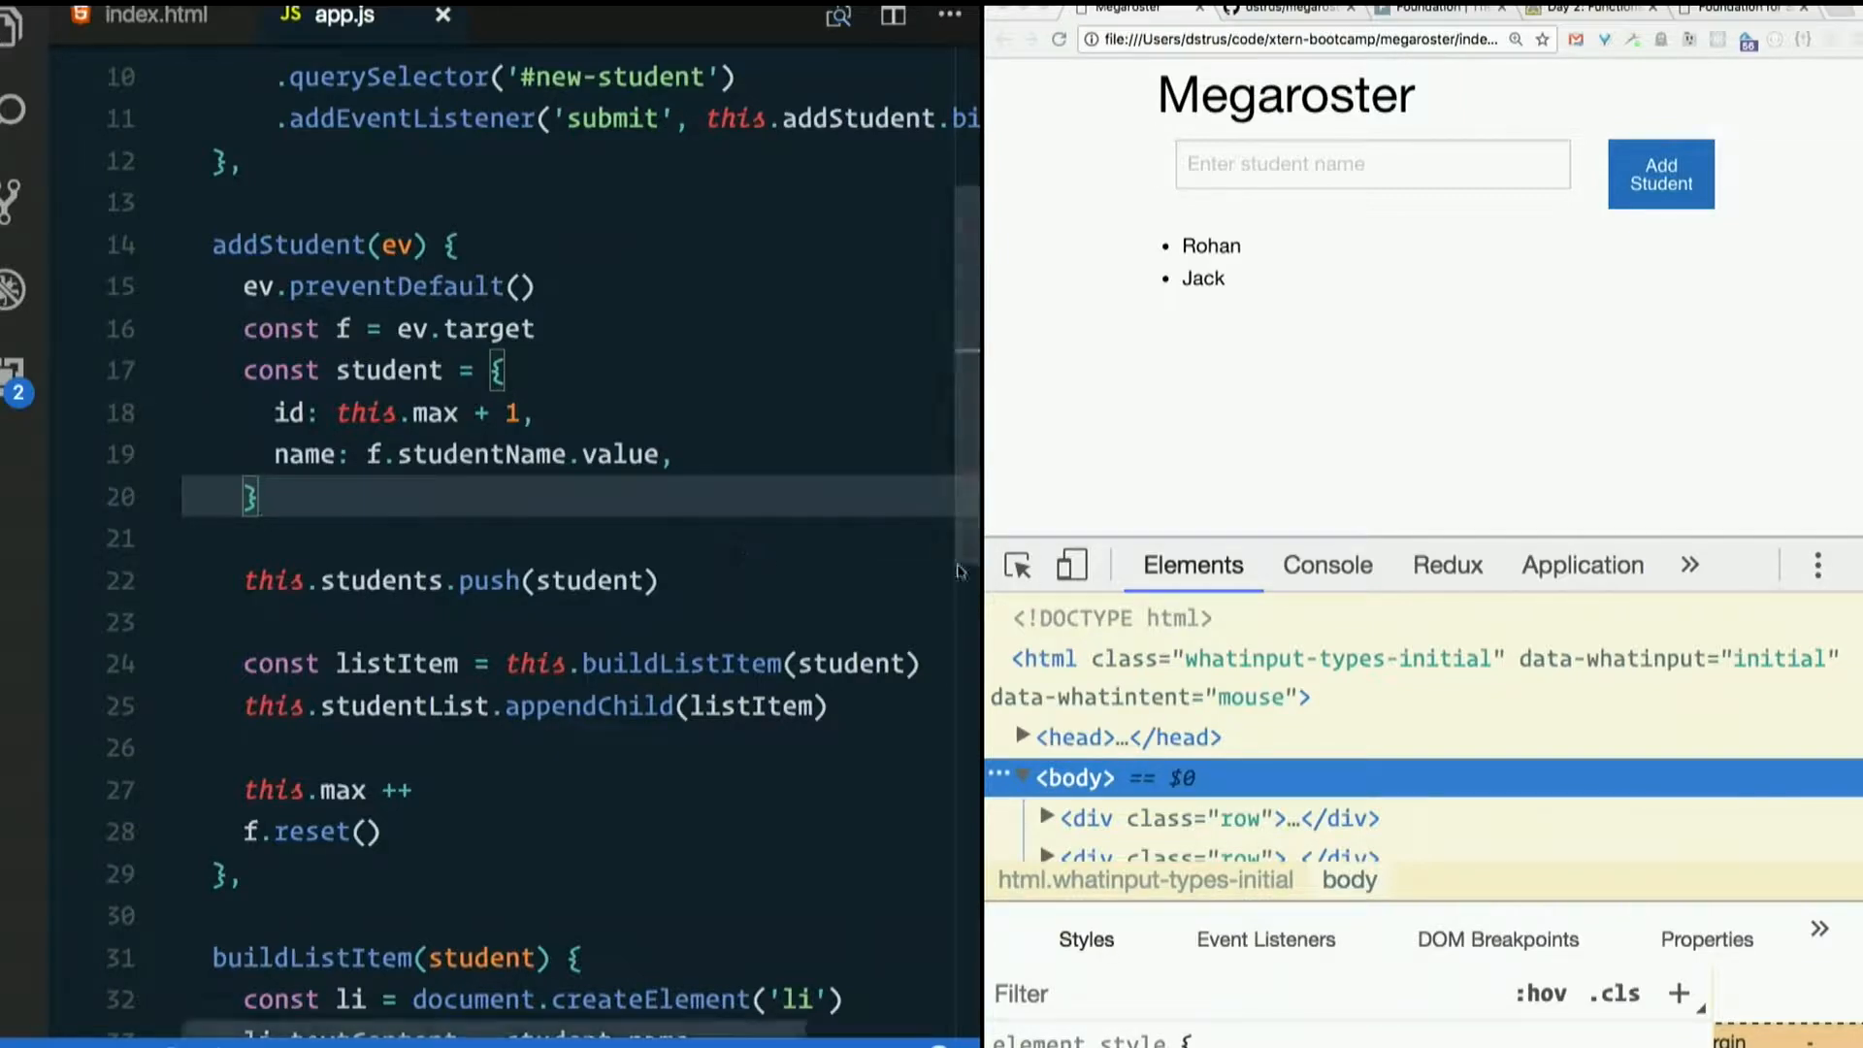
- Scroll to line 25 of app.js and select appendChild for replacement with prepend
scroll("down", 3)
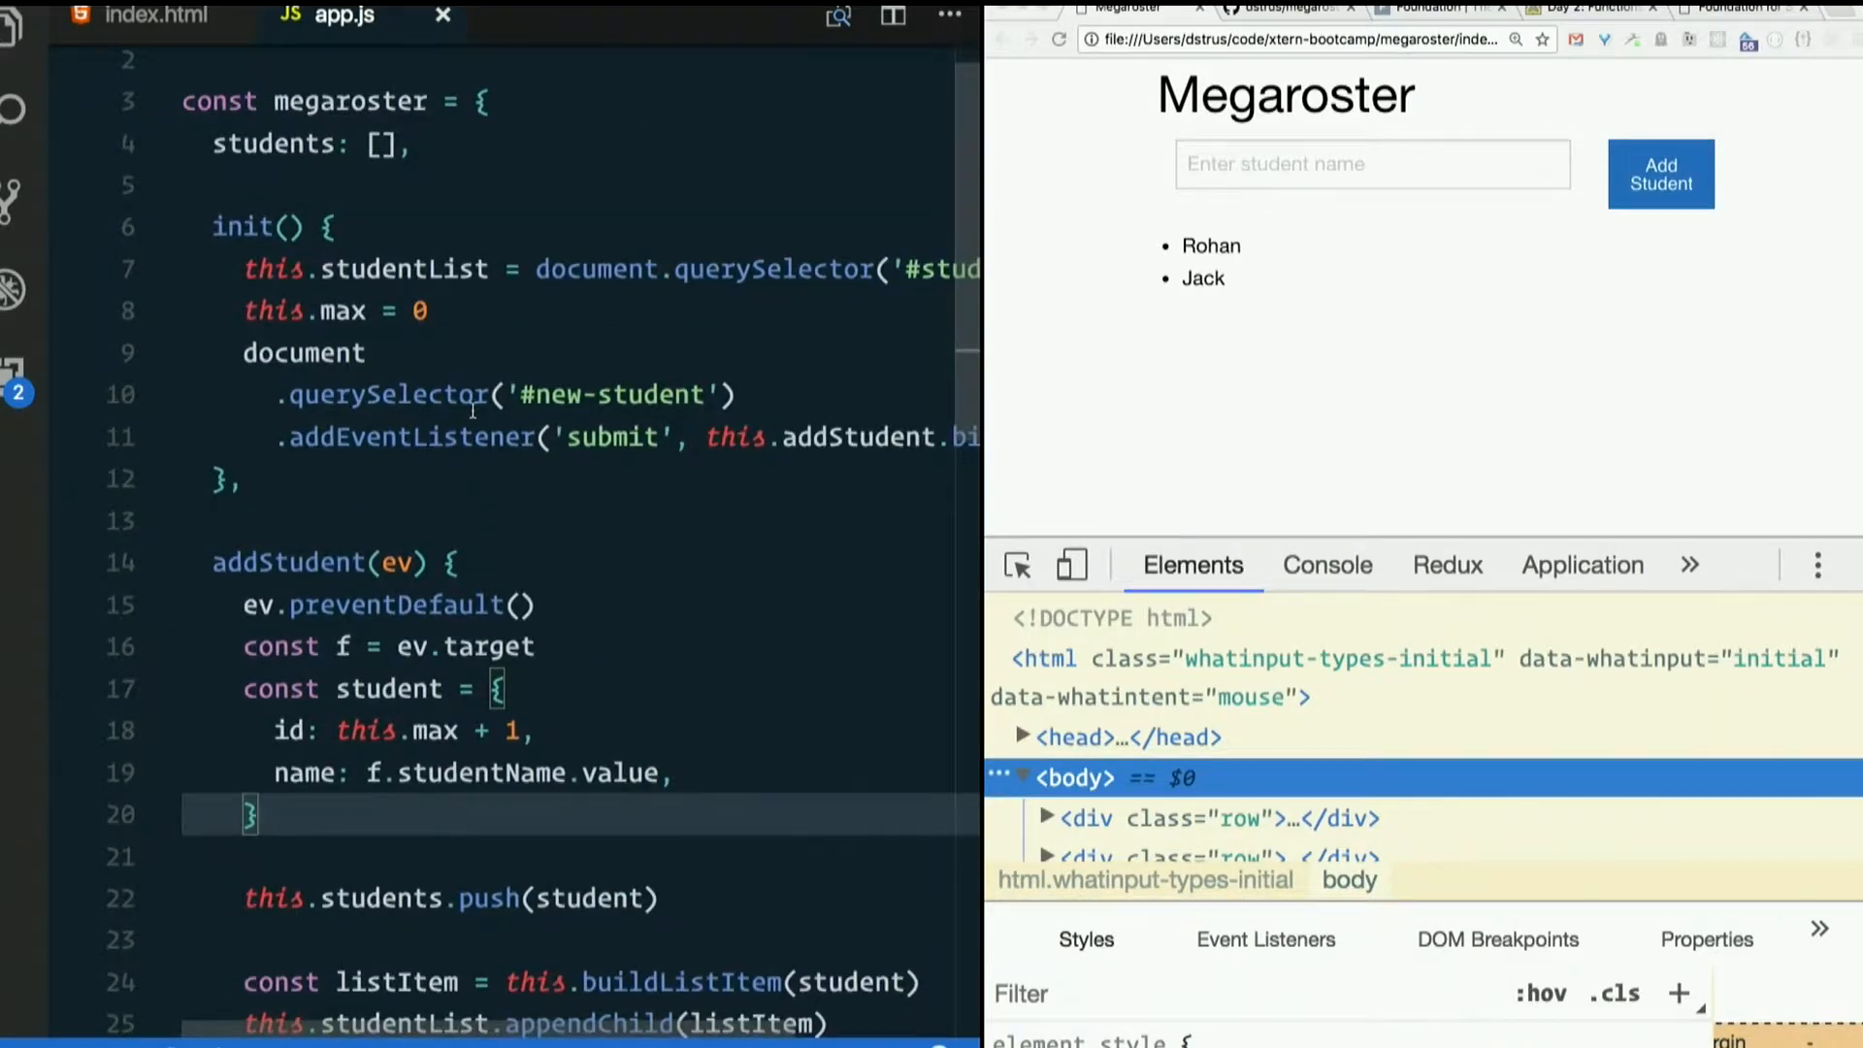
scroll("down", 3)
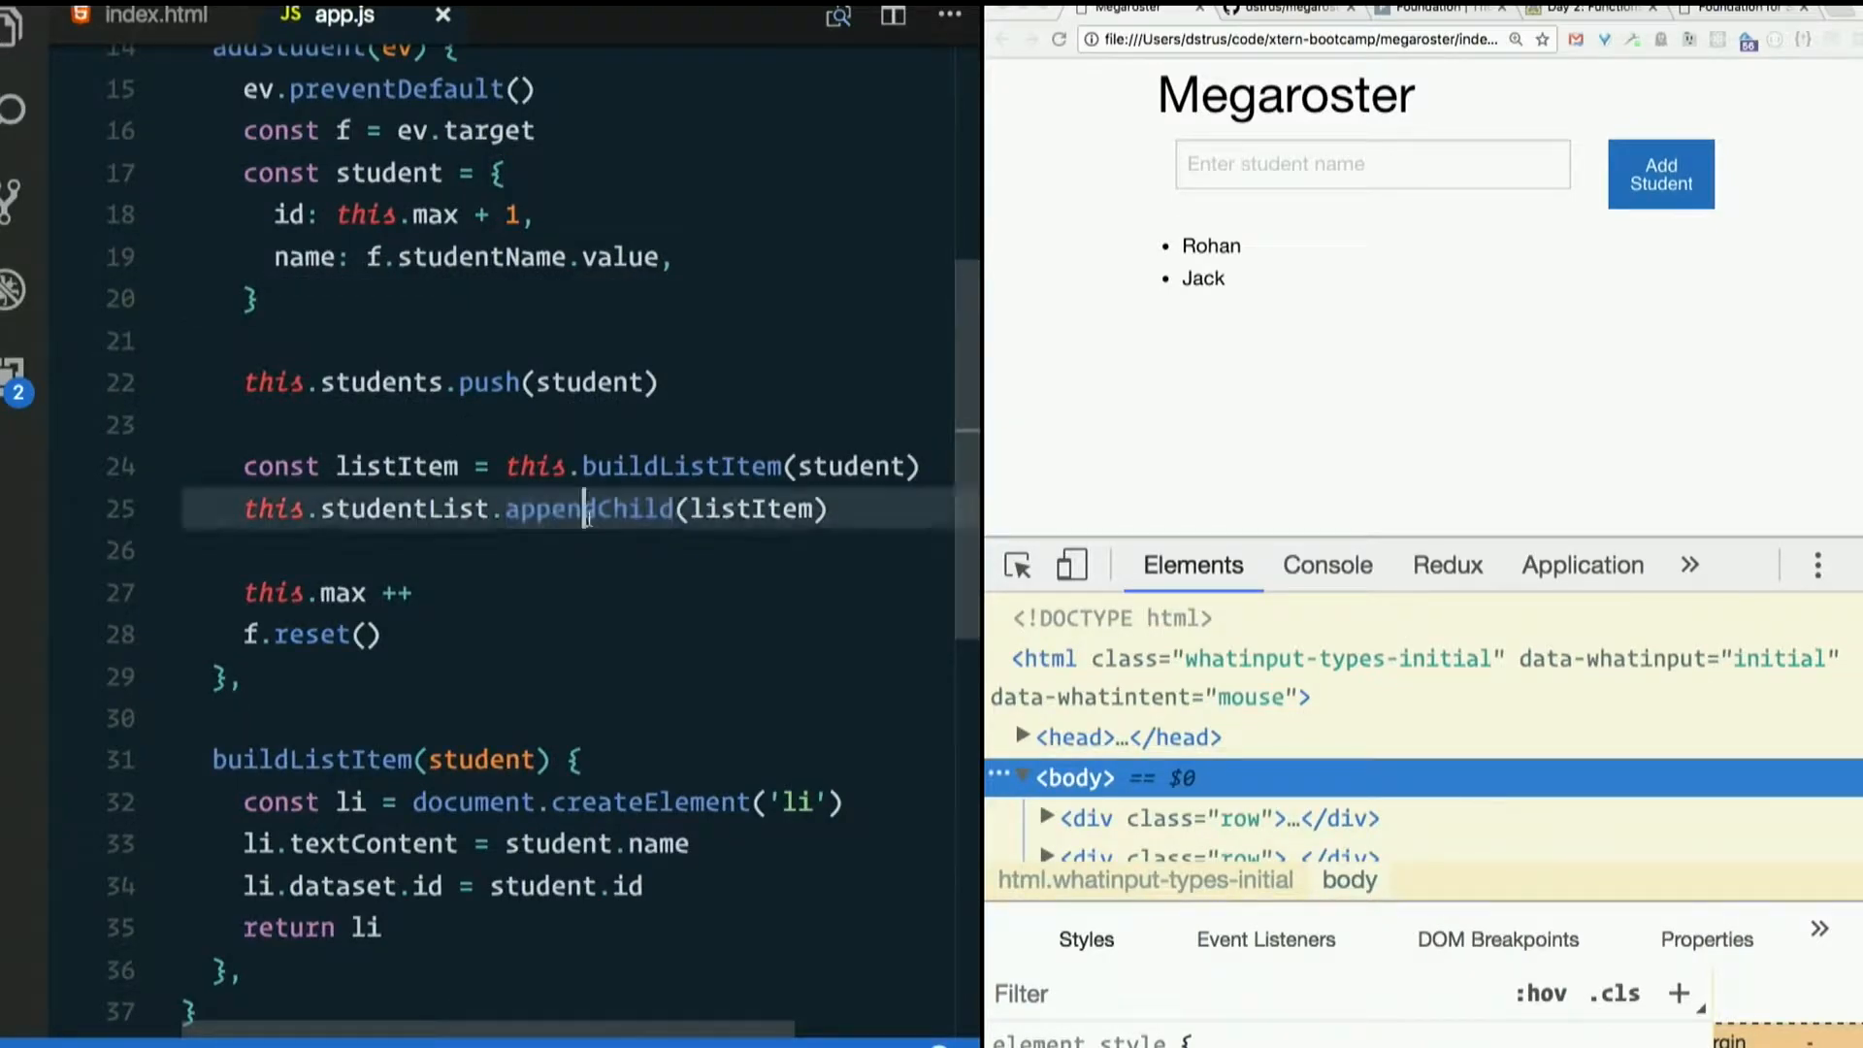
double_click(545, 508)
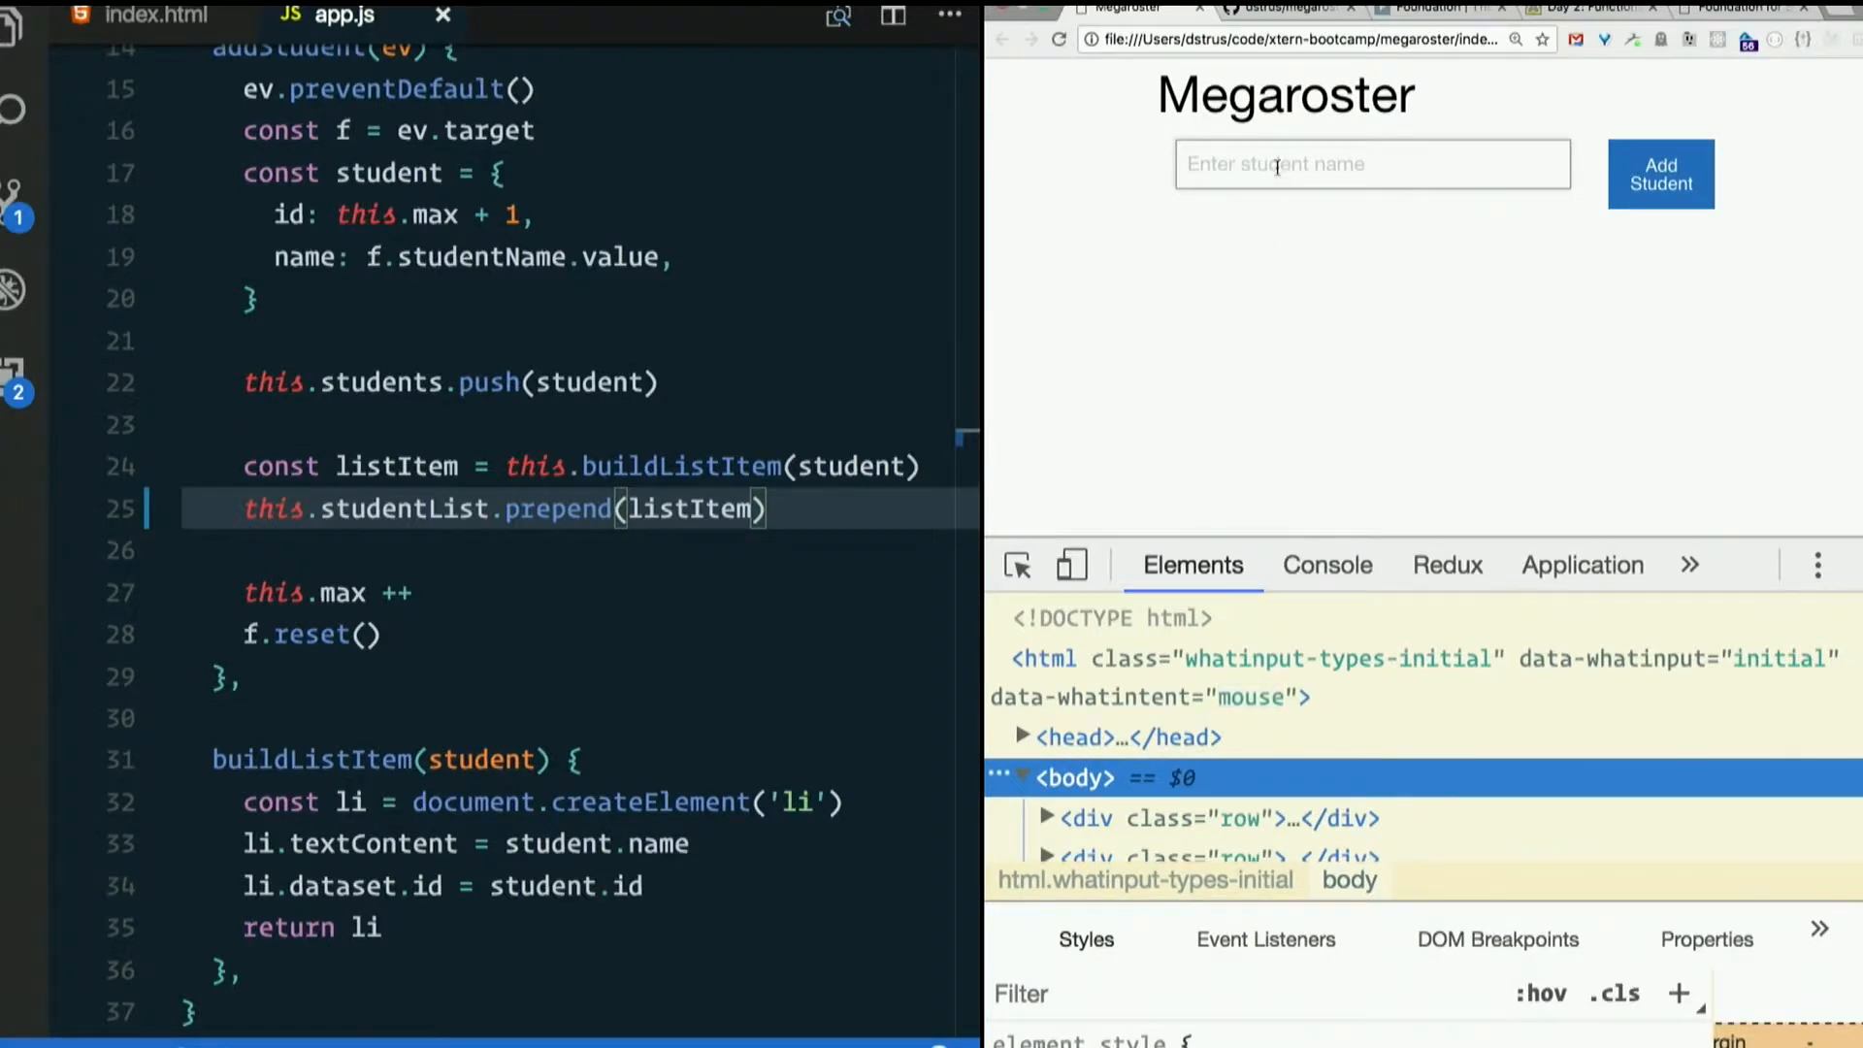
- Add test students Chaaalie and Chaaahley to the reloaded Megaroster roster
type("Ch")
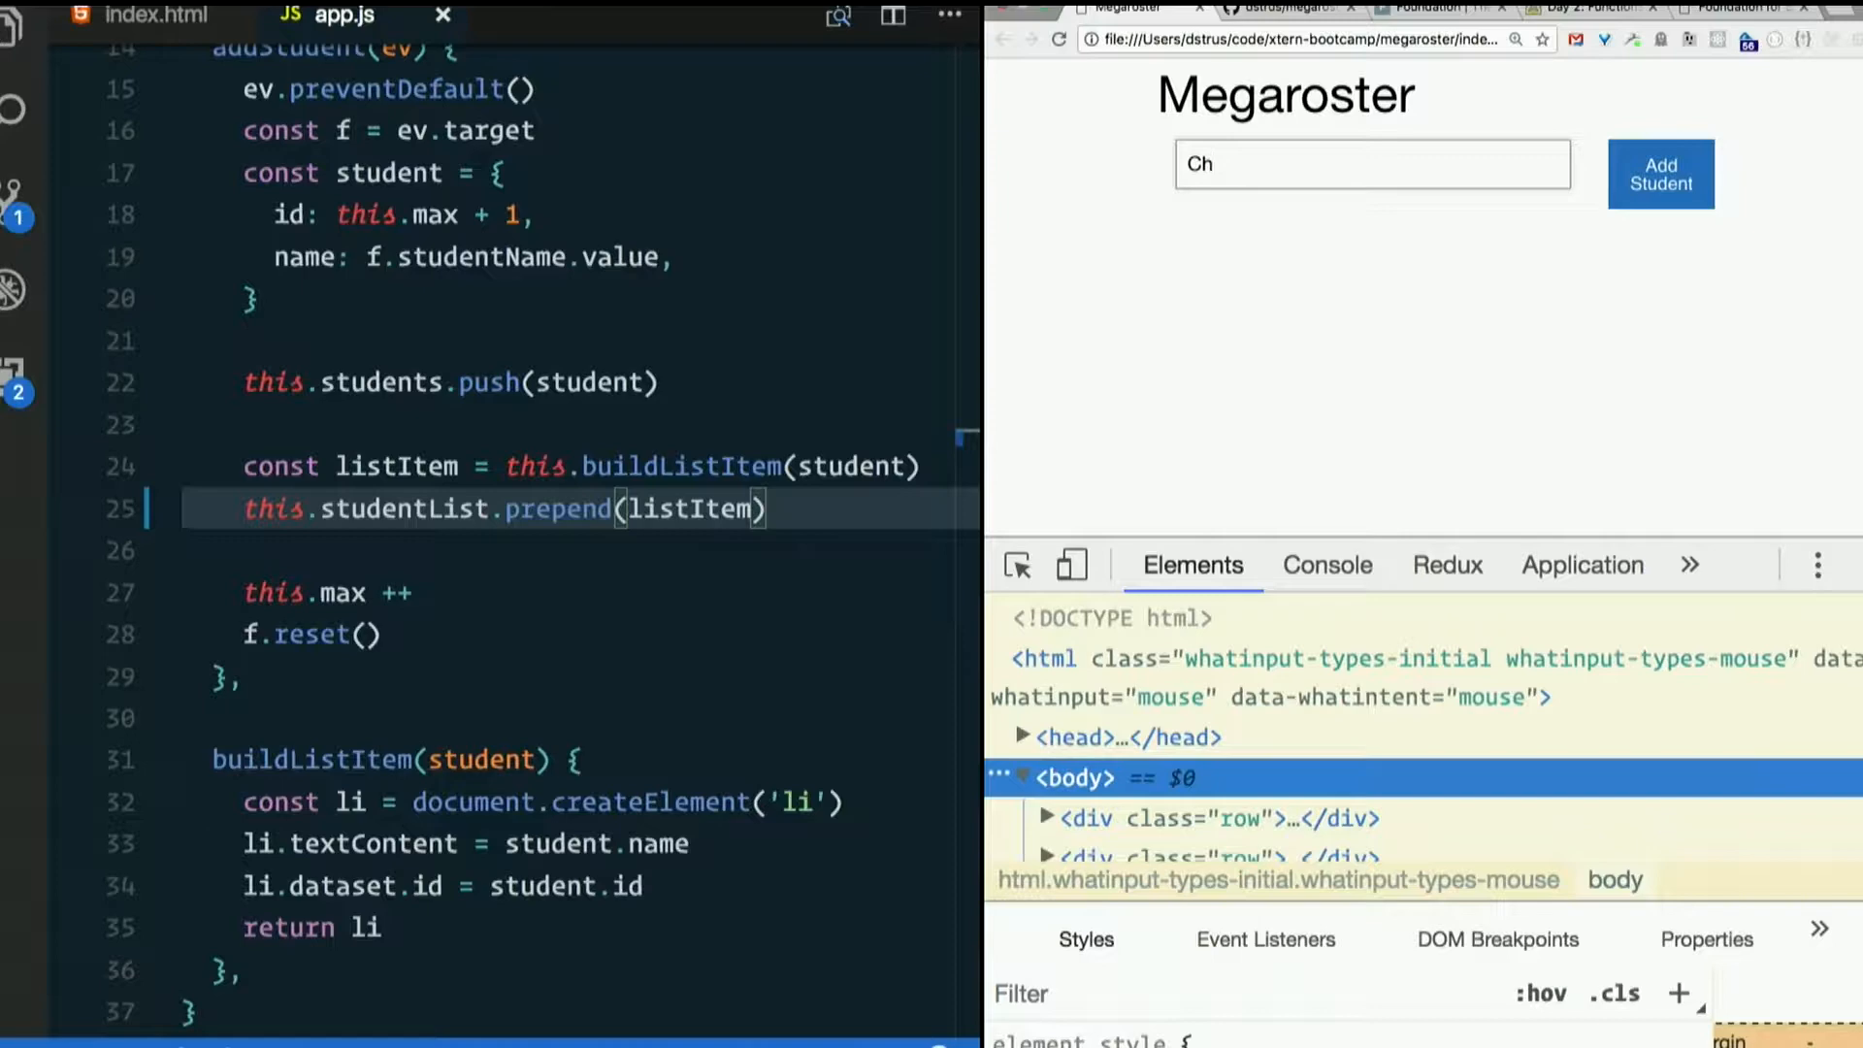
left_click(1661, 174)
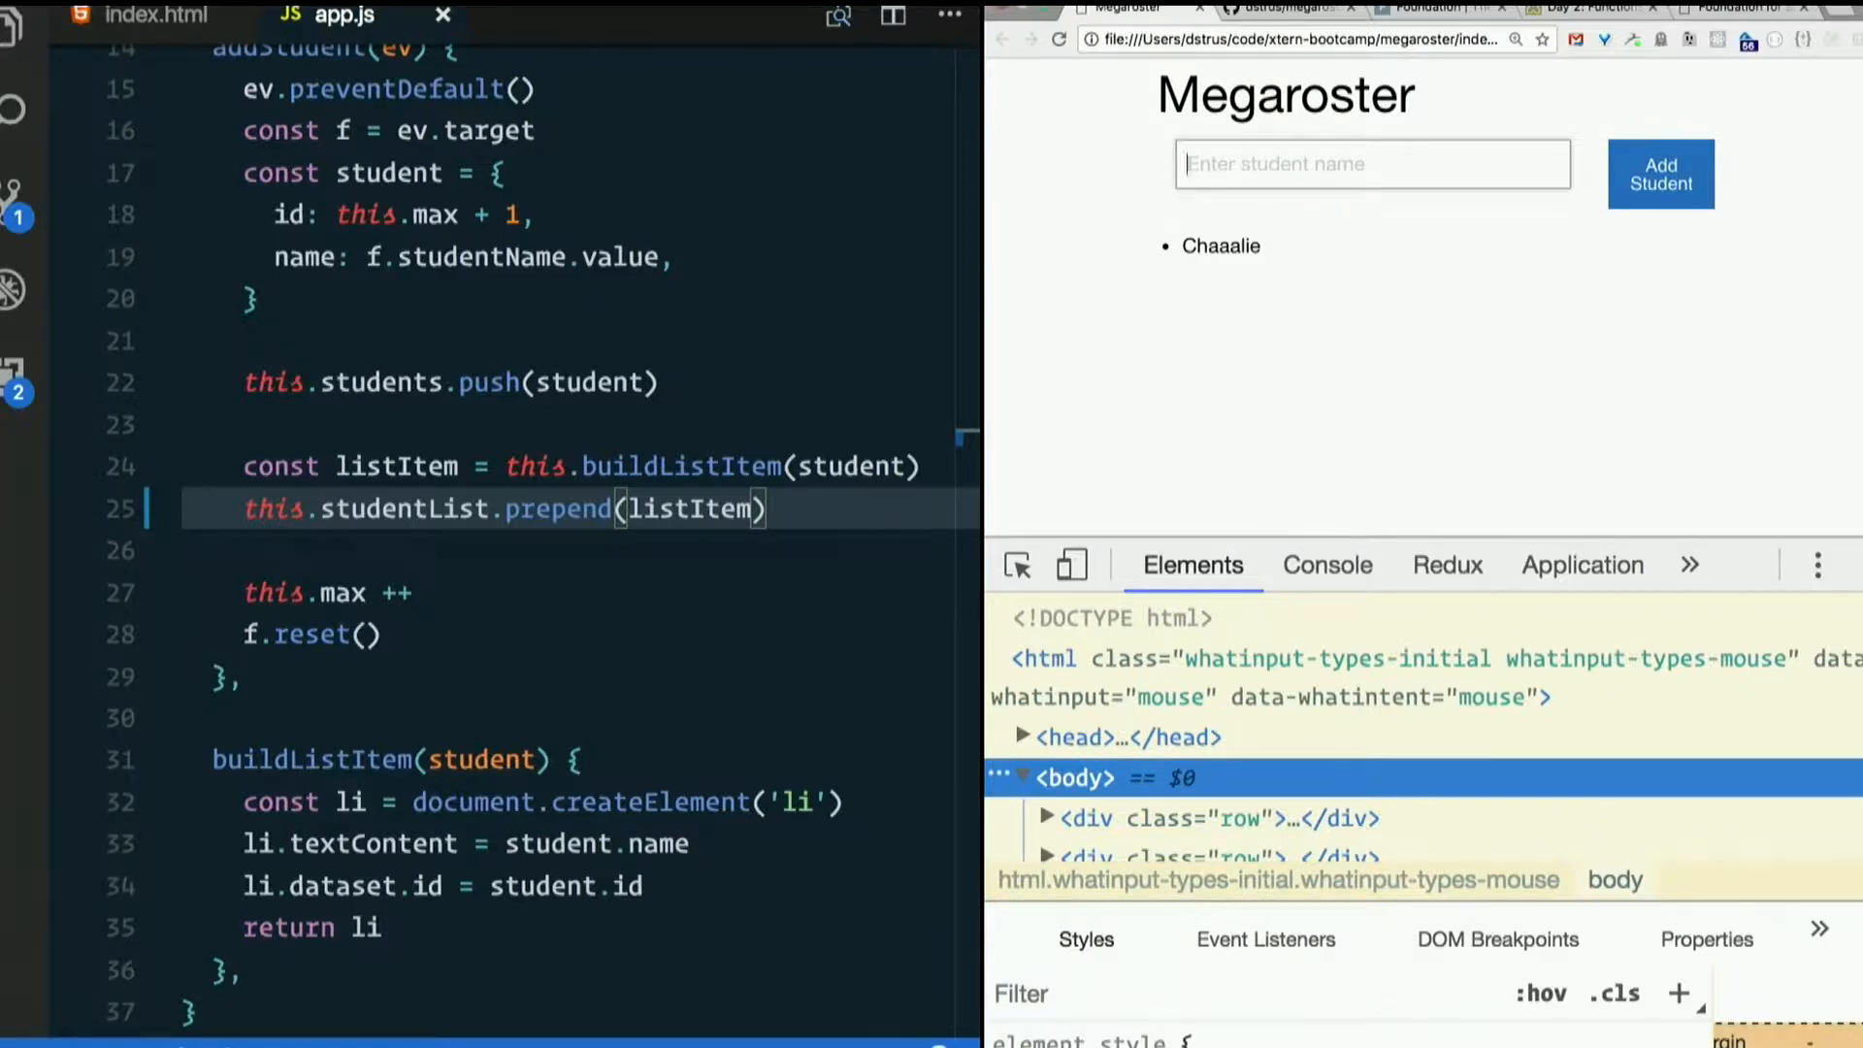
type("Chaaah")
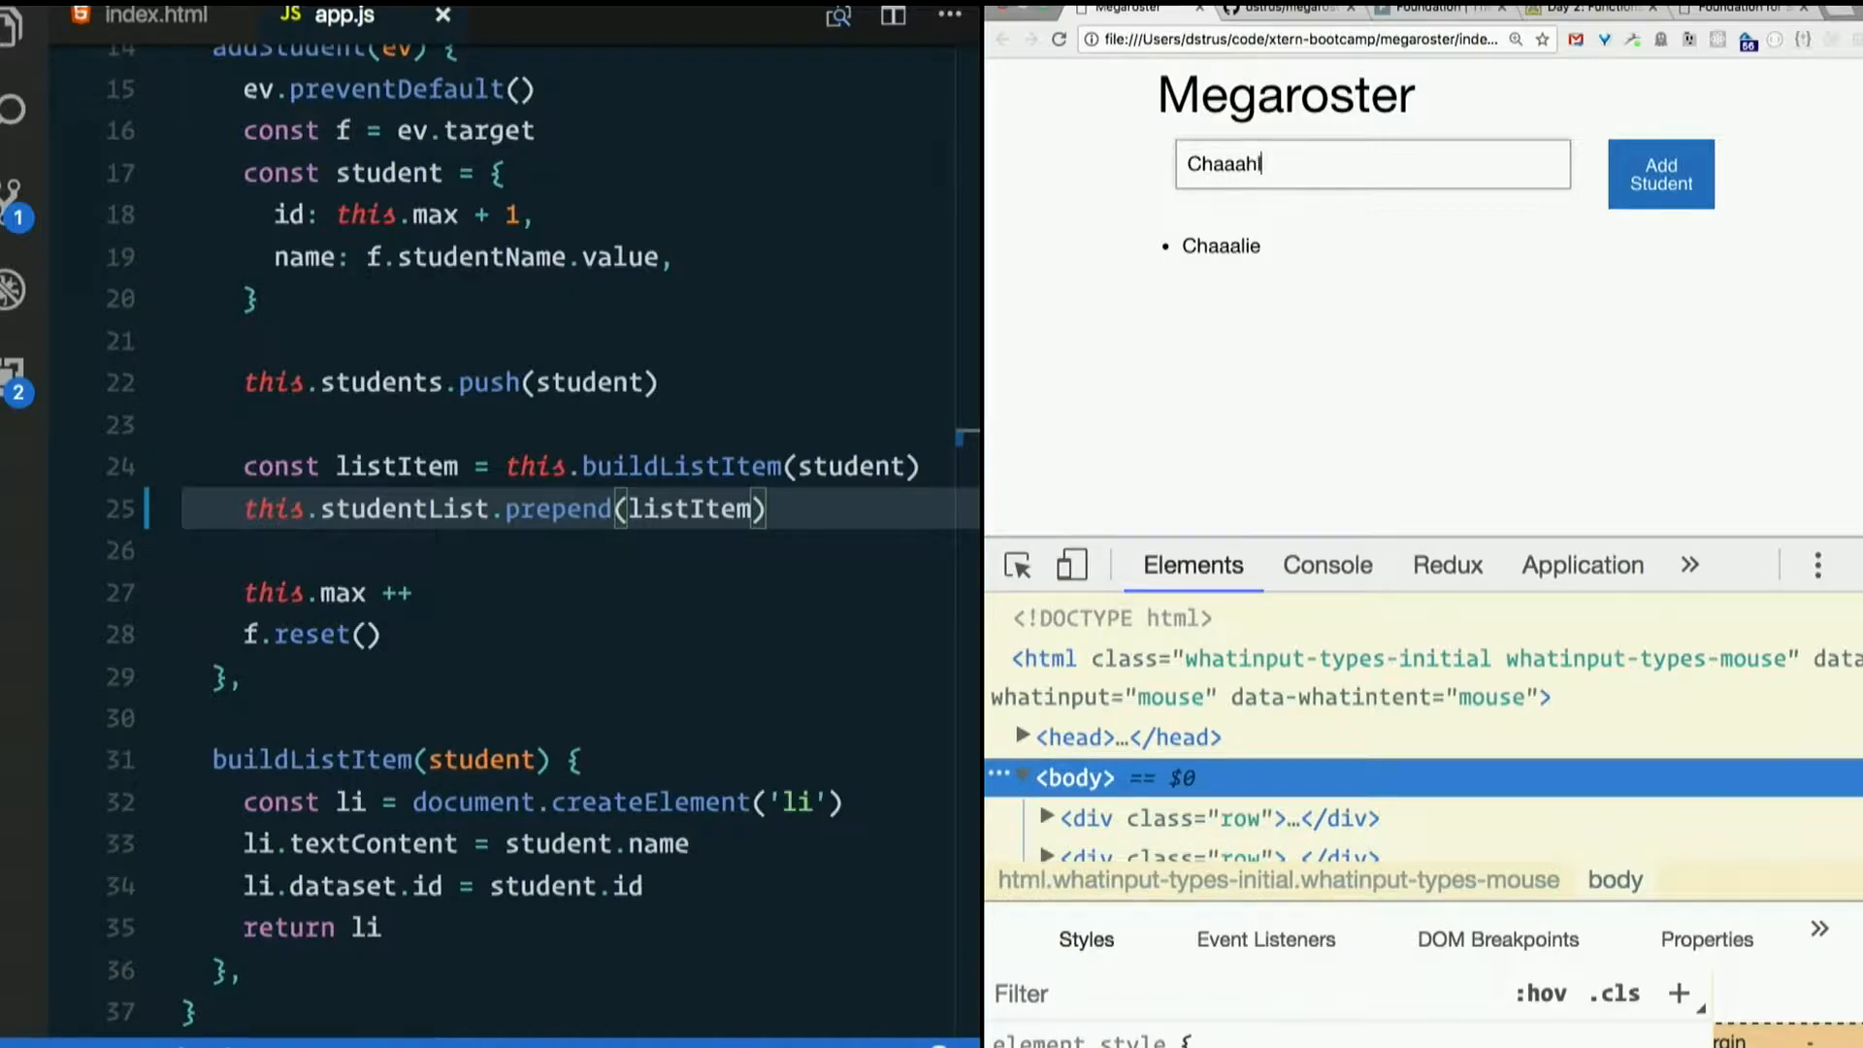
type("ley")
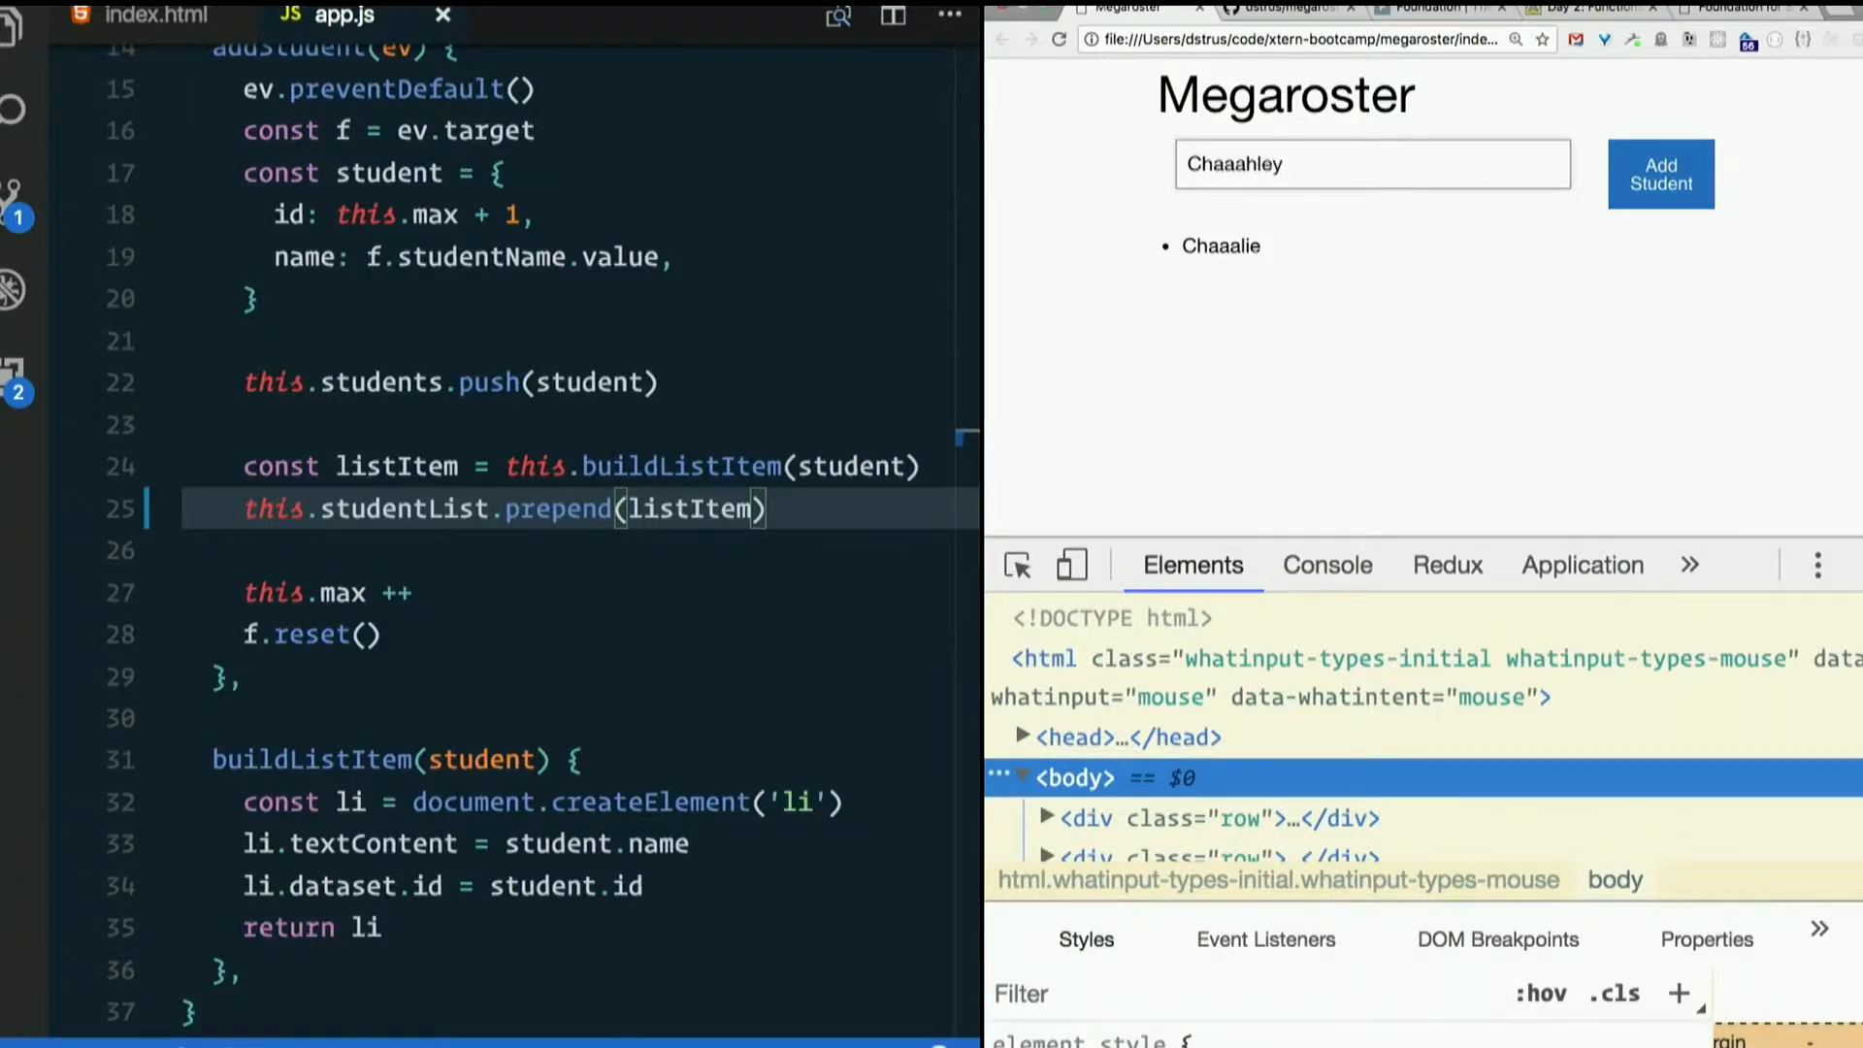
left_click(1659, 174)
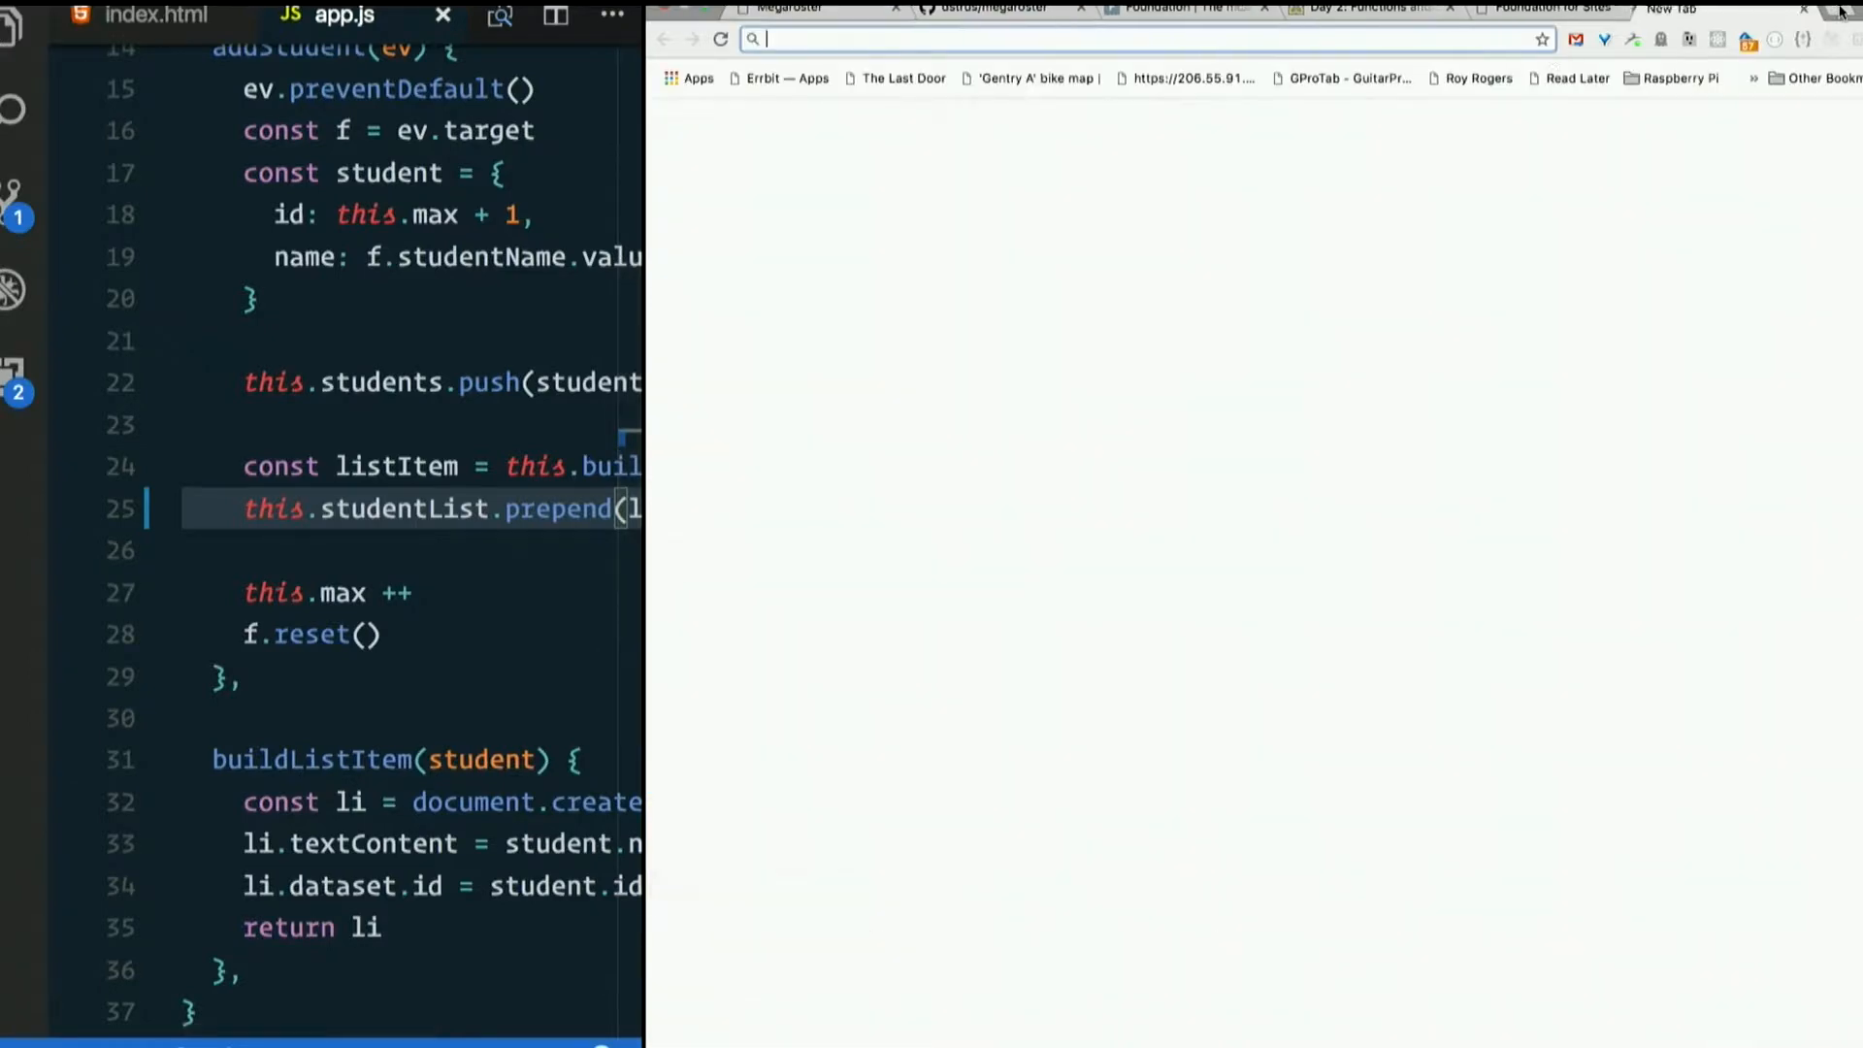
- Search 'dom prepend', open MDN's ParentNode.prepend() article, and show its mobile compatibility table
type("dom")
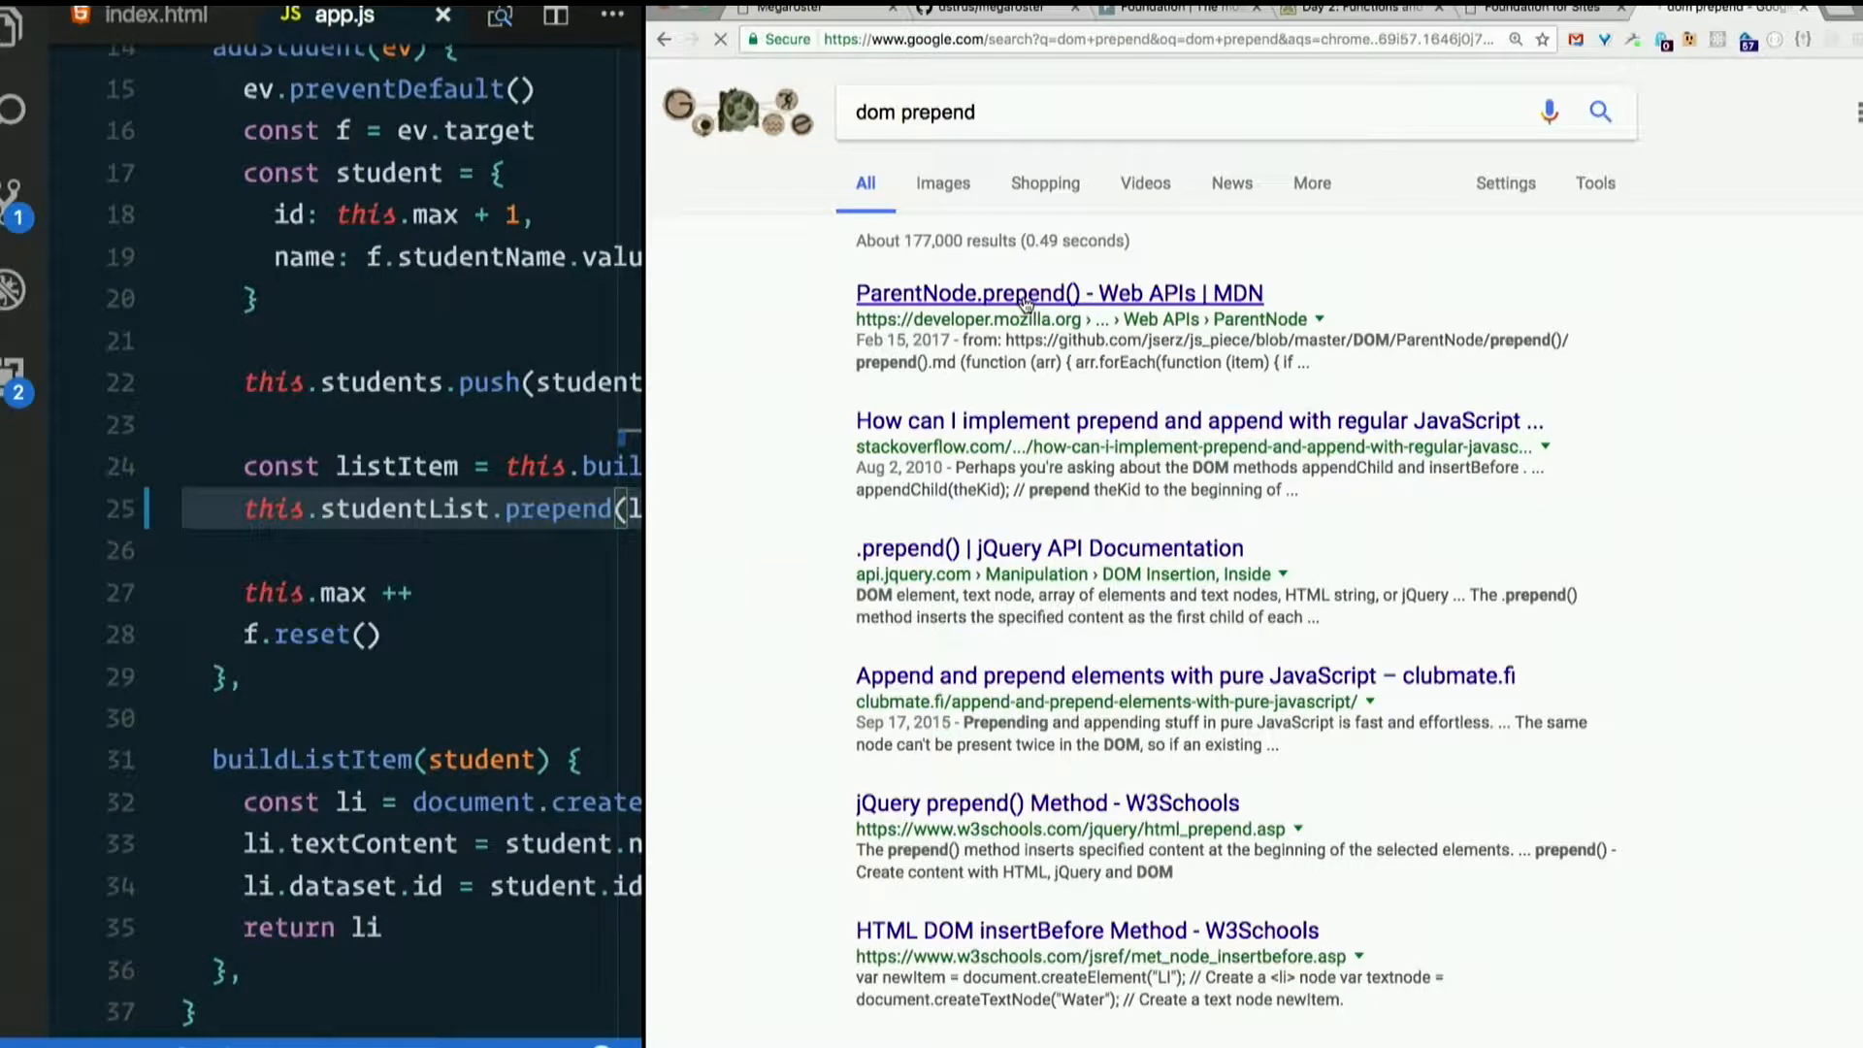
left_click(1043, 292)
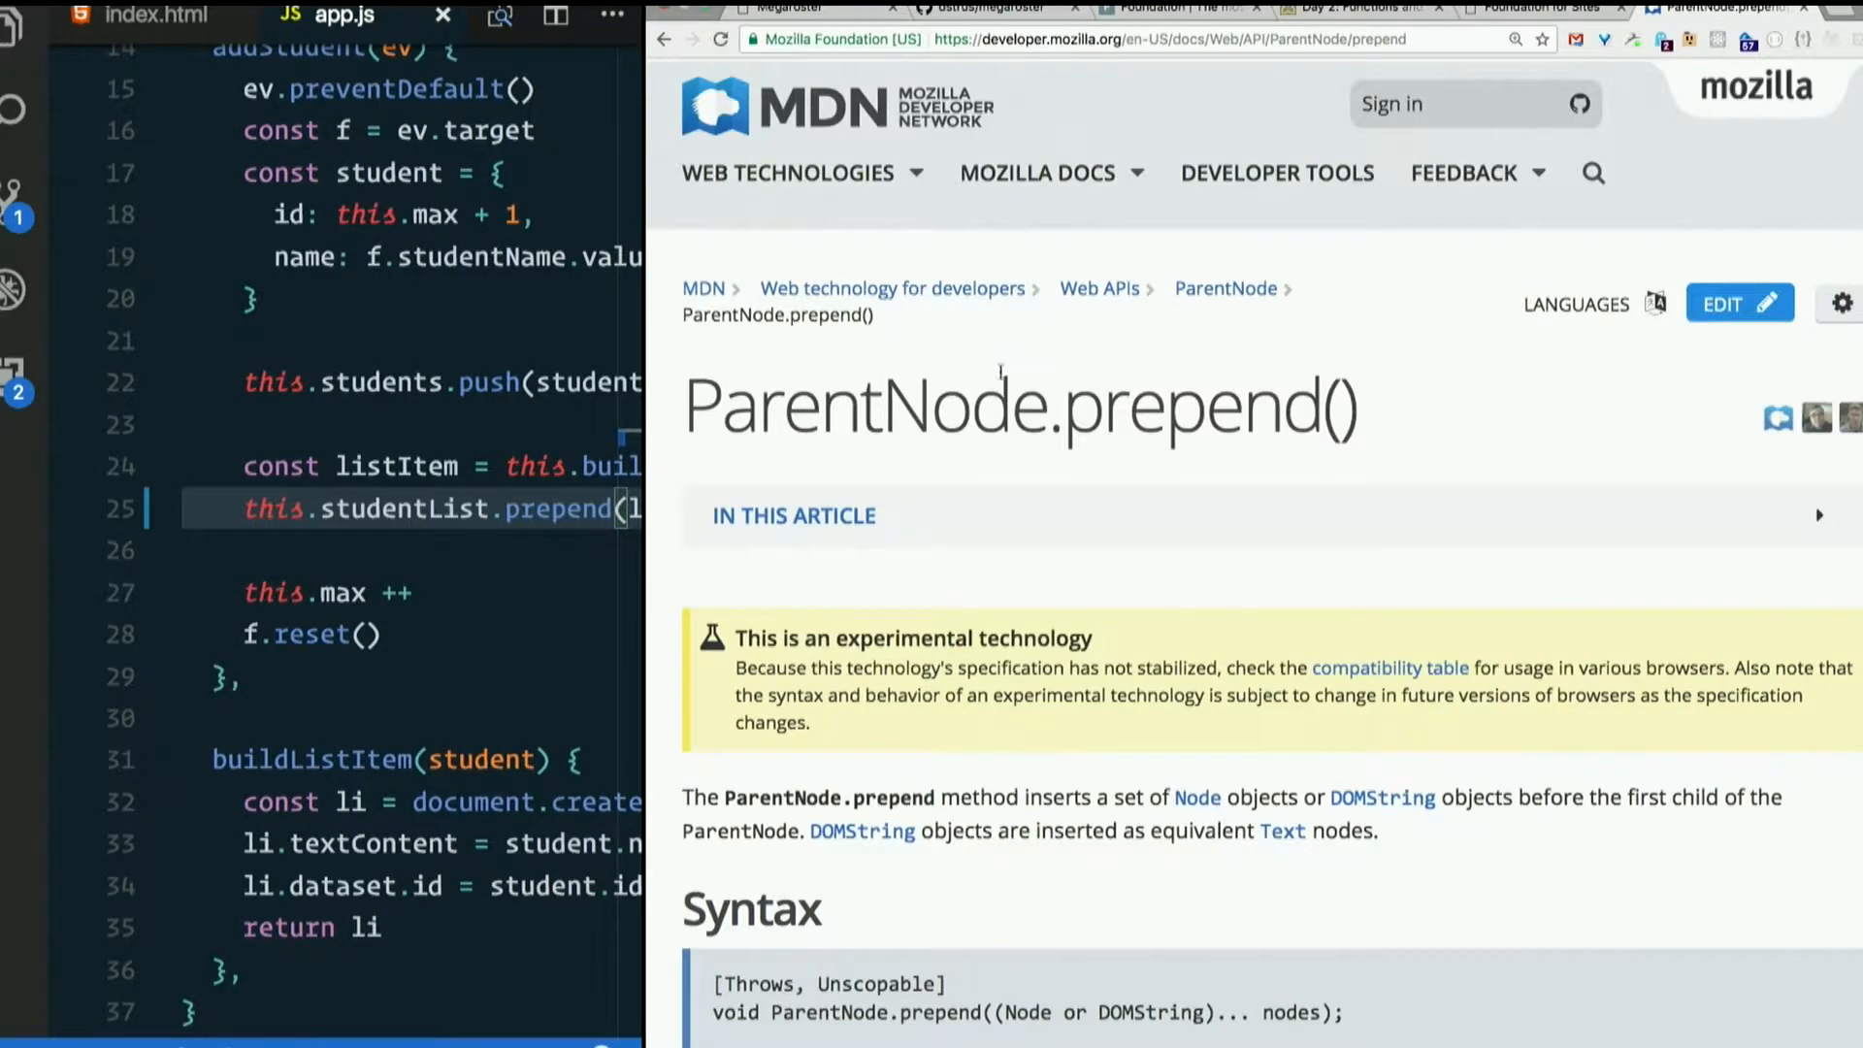
scroll("down", 3)
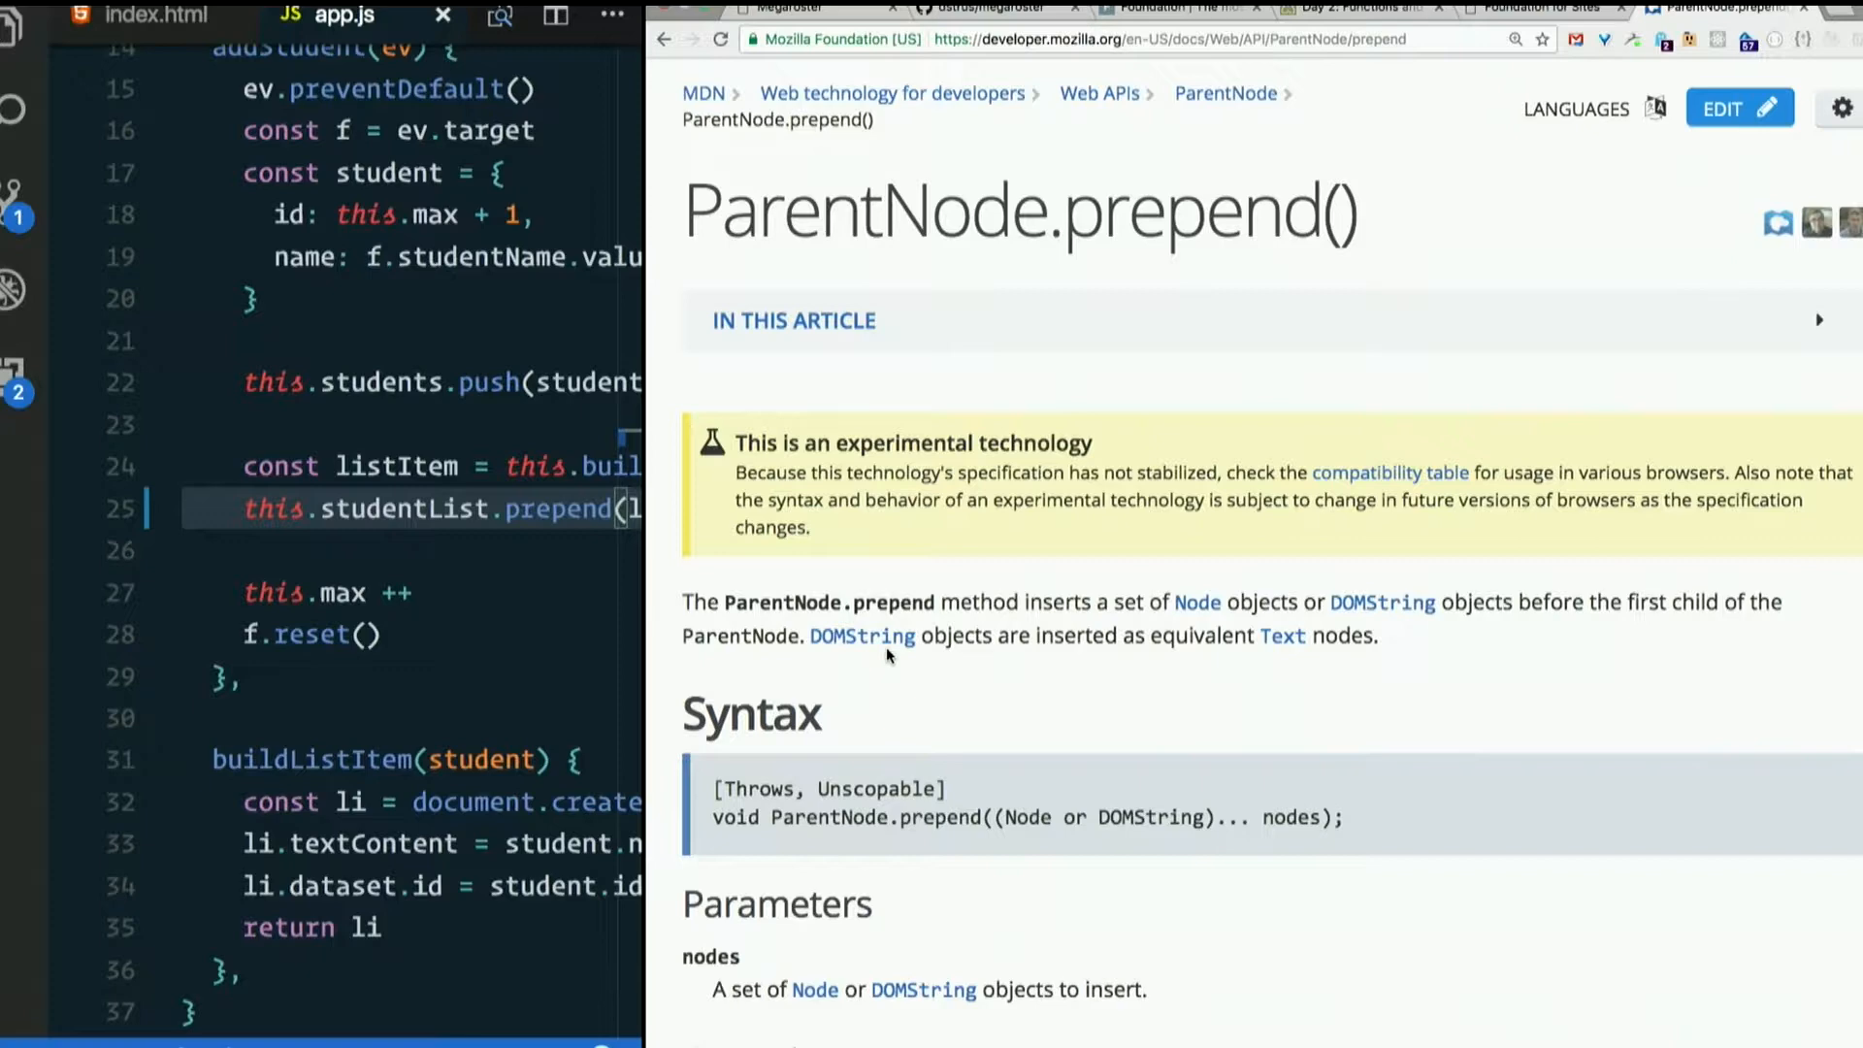
scroll("down", 3)
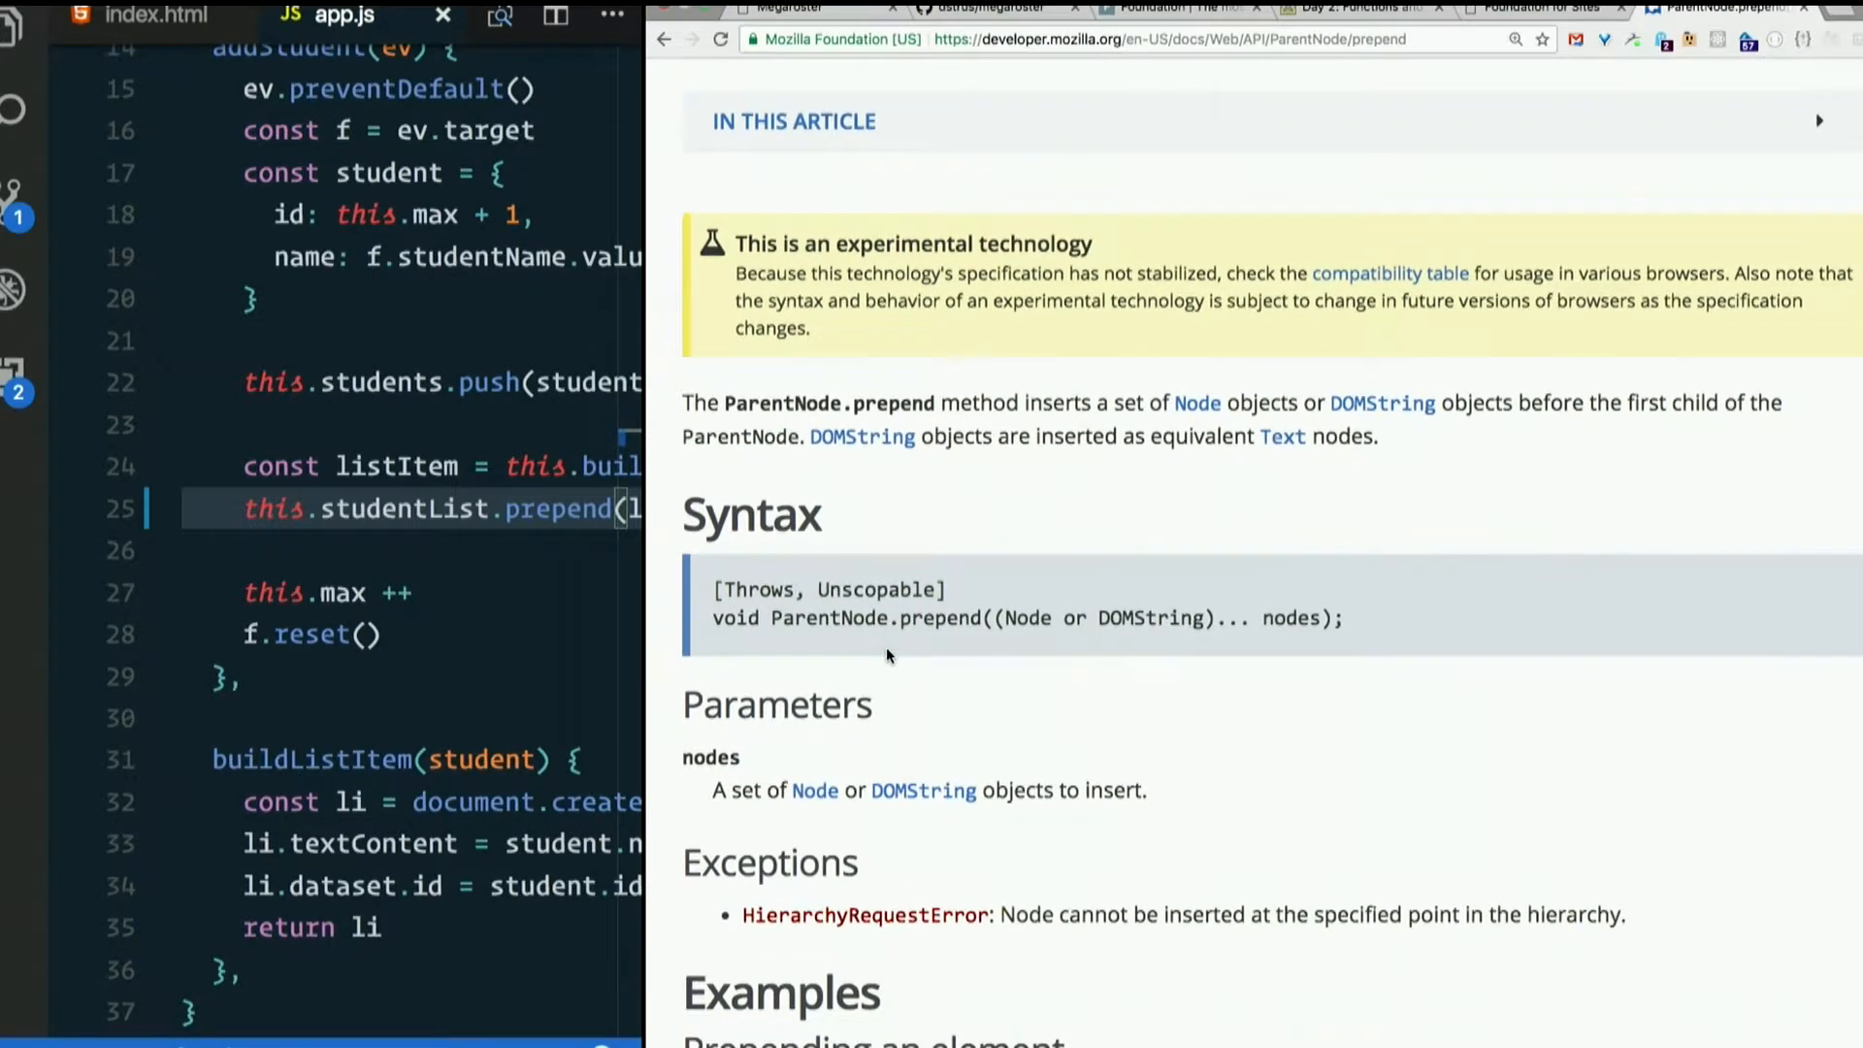
scroll("down", 3)
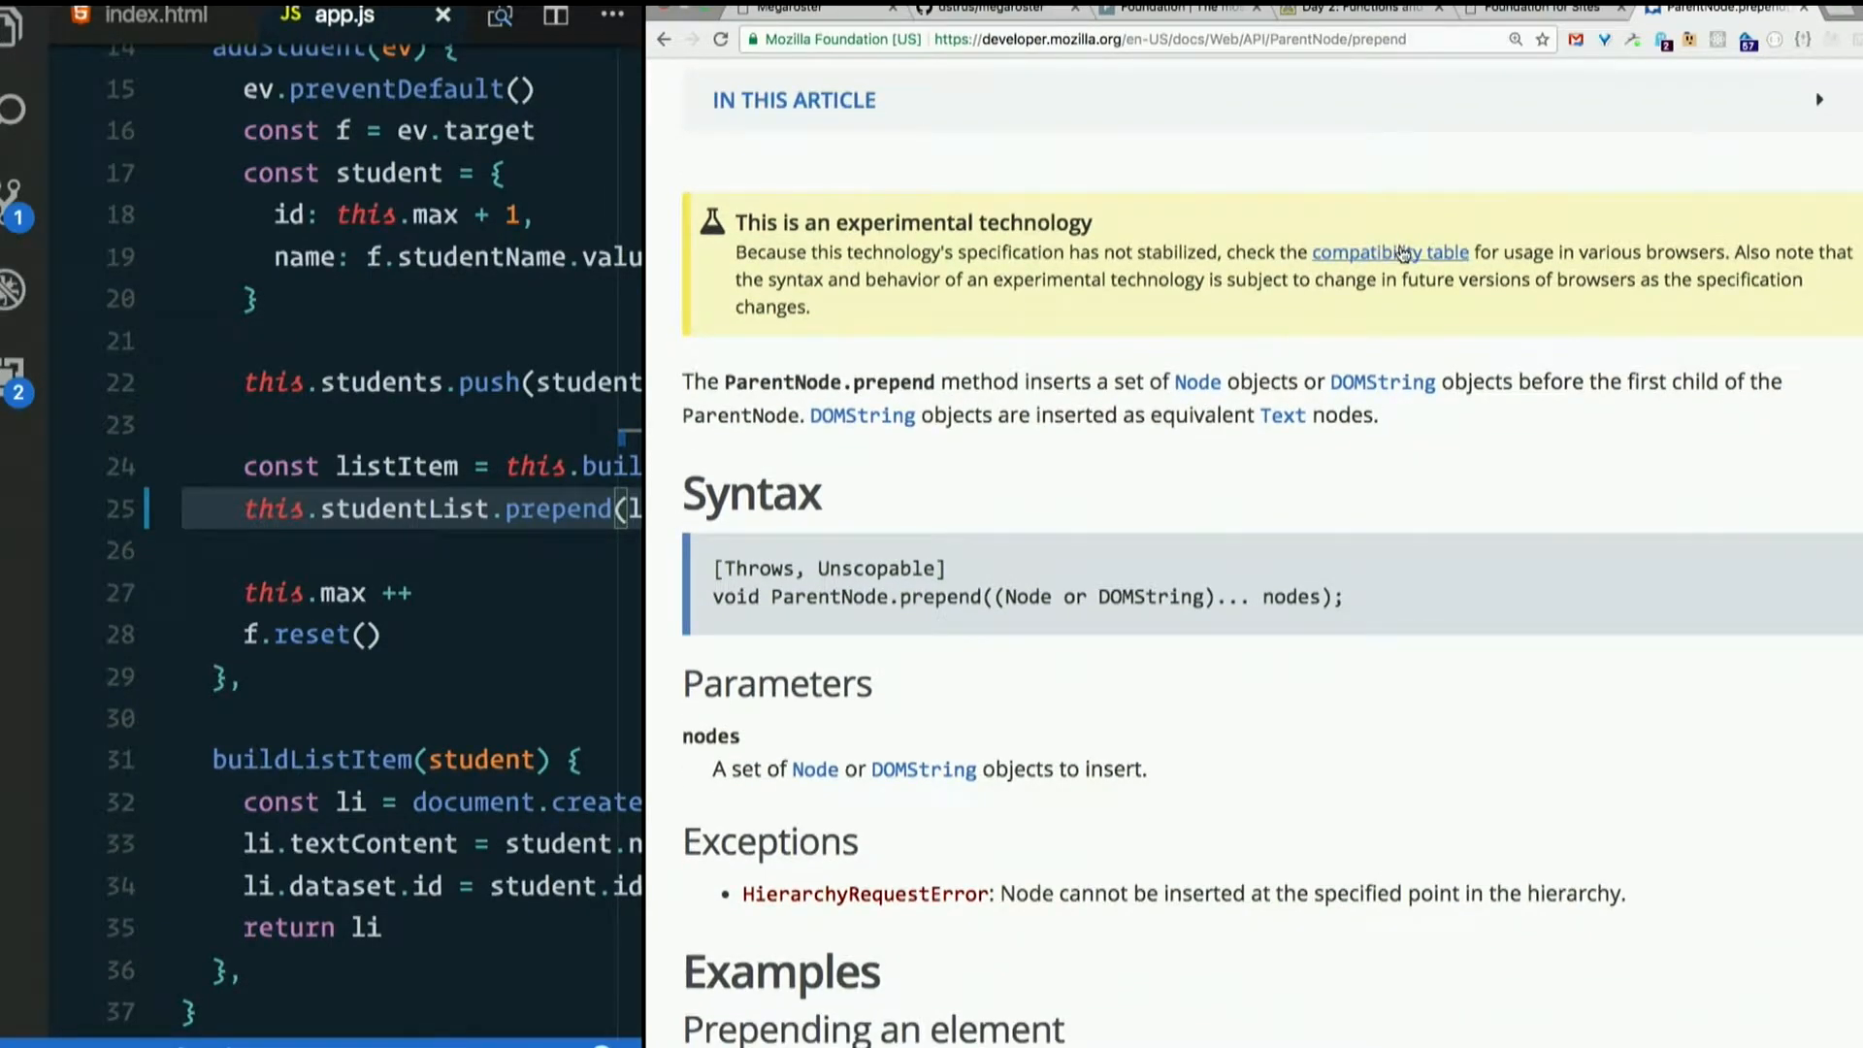
scroll("down", 3)
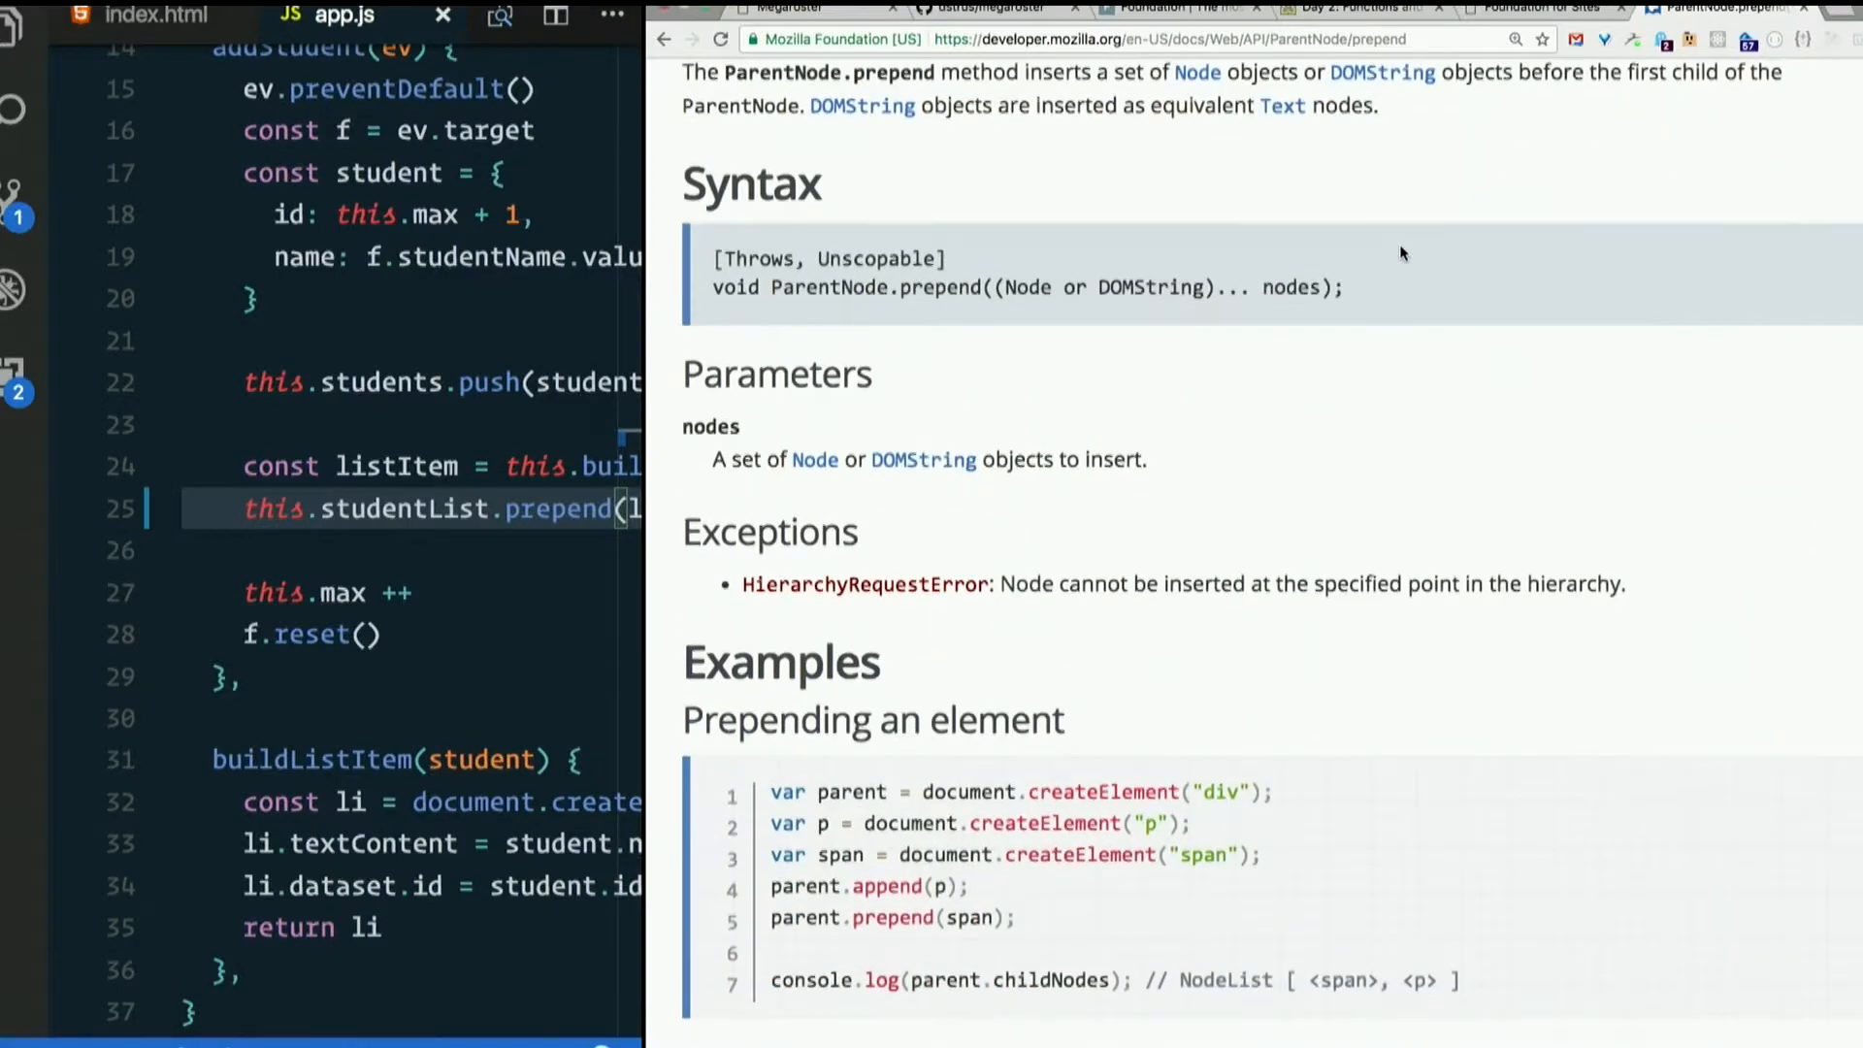
scroll("down", 3)
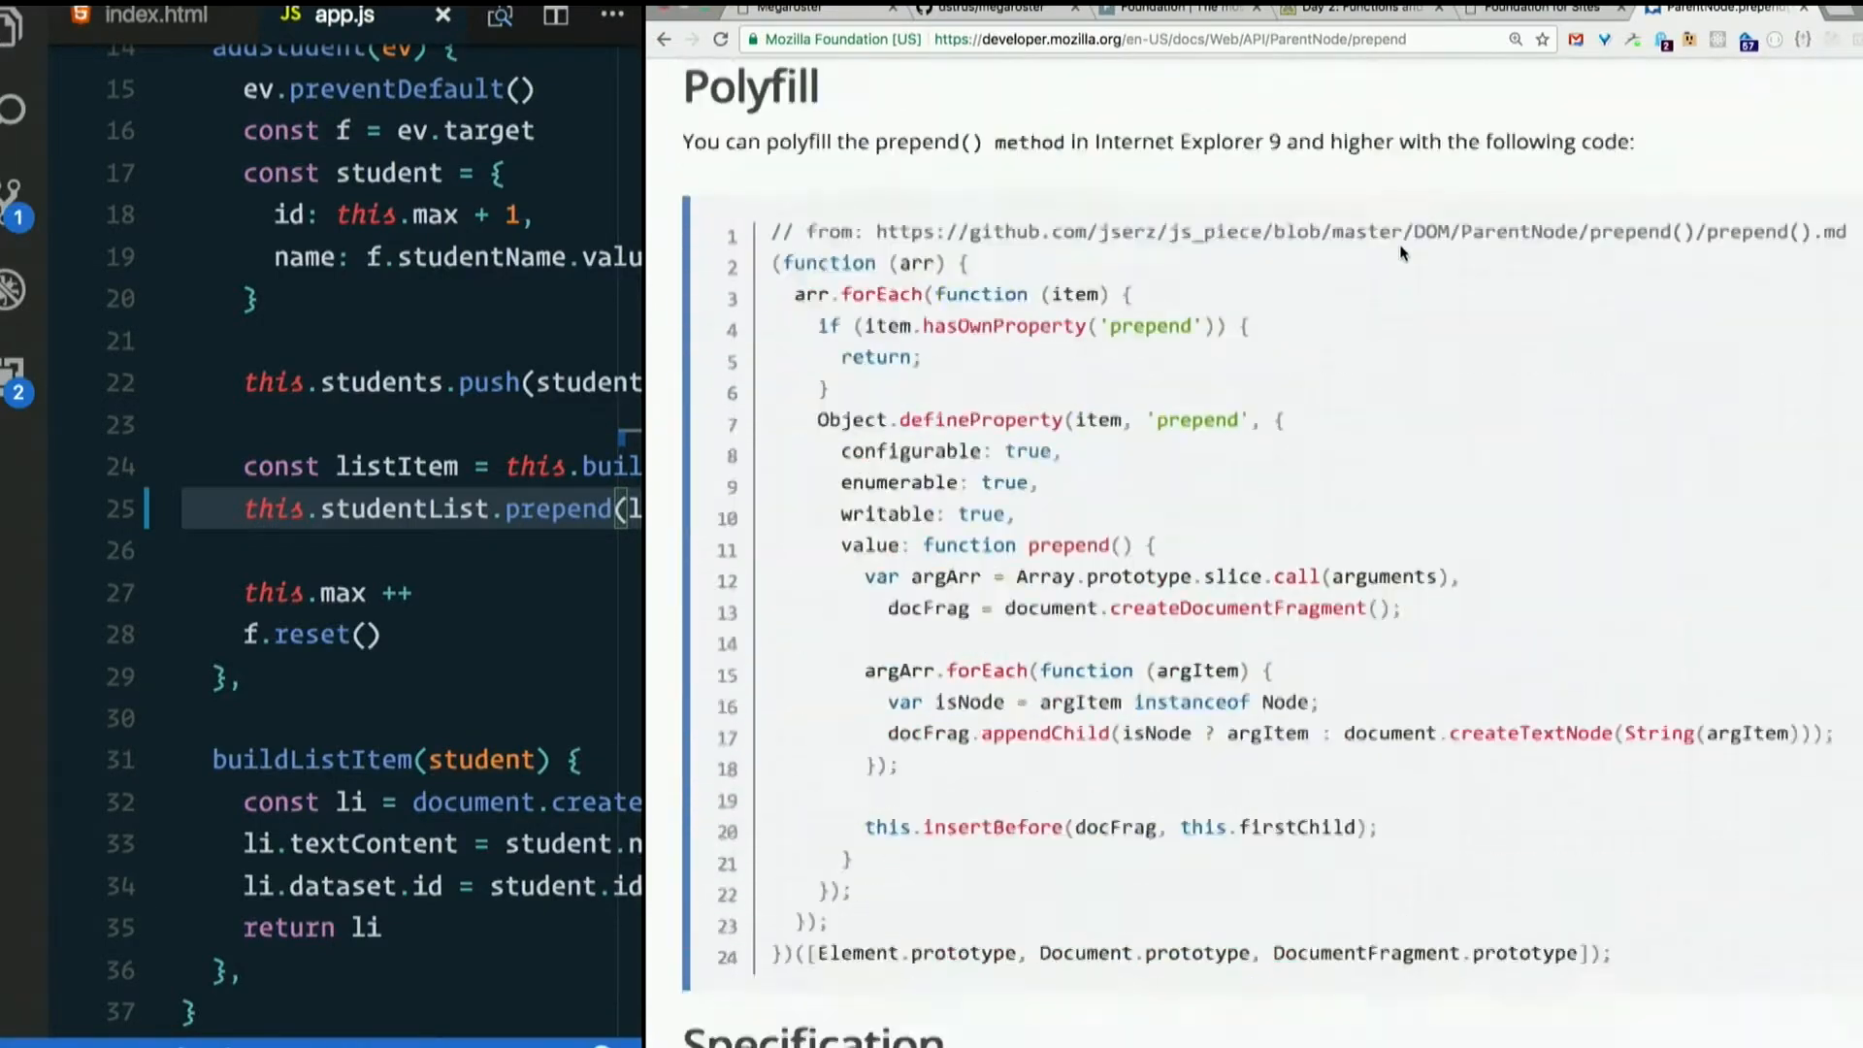
scroll("down", 3)
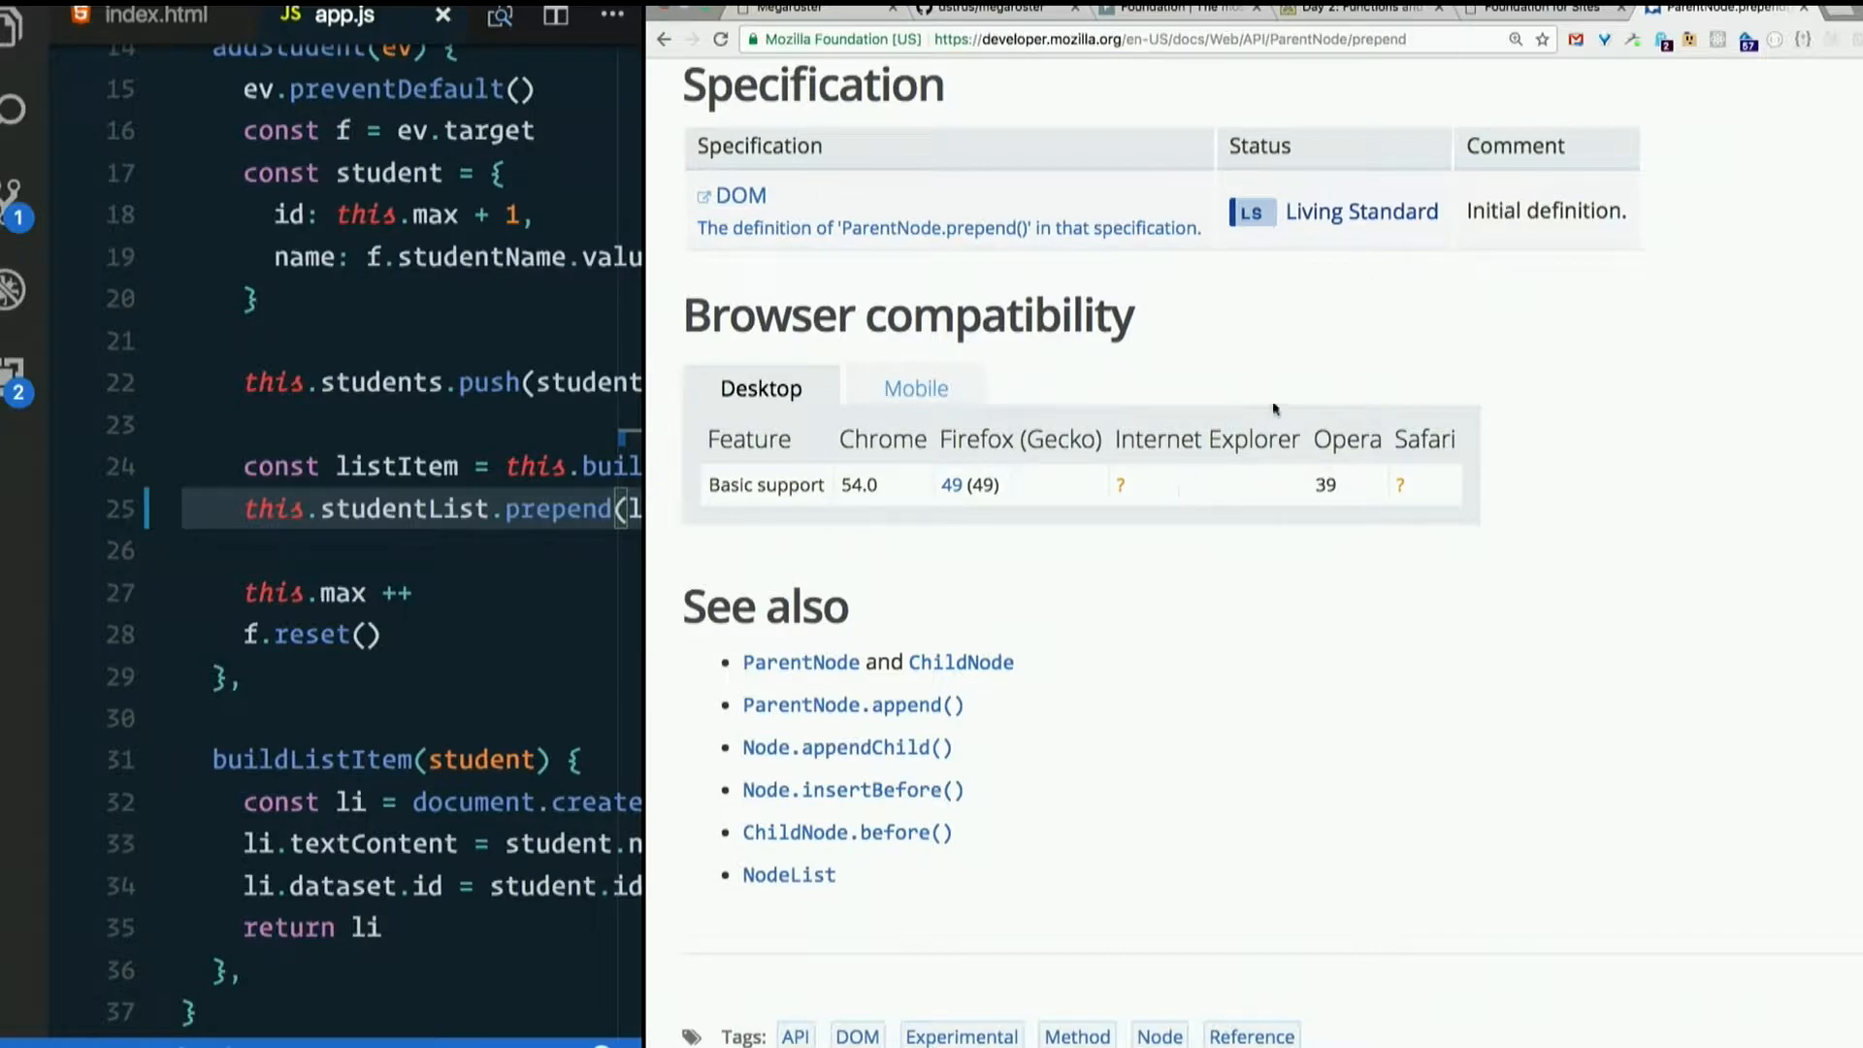
mouse_move(1414, 491)
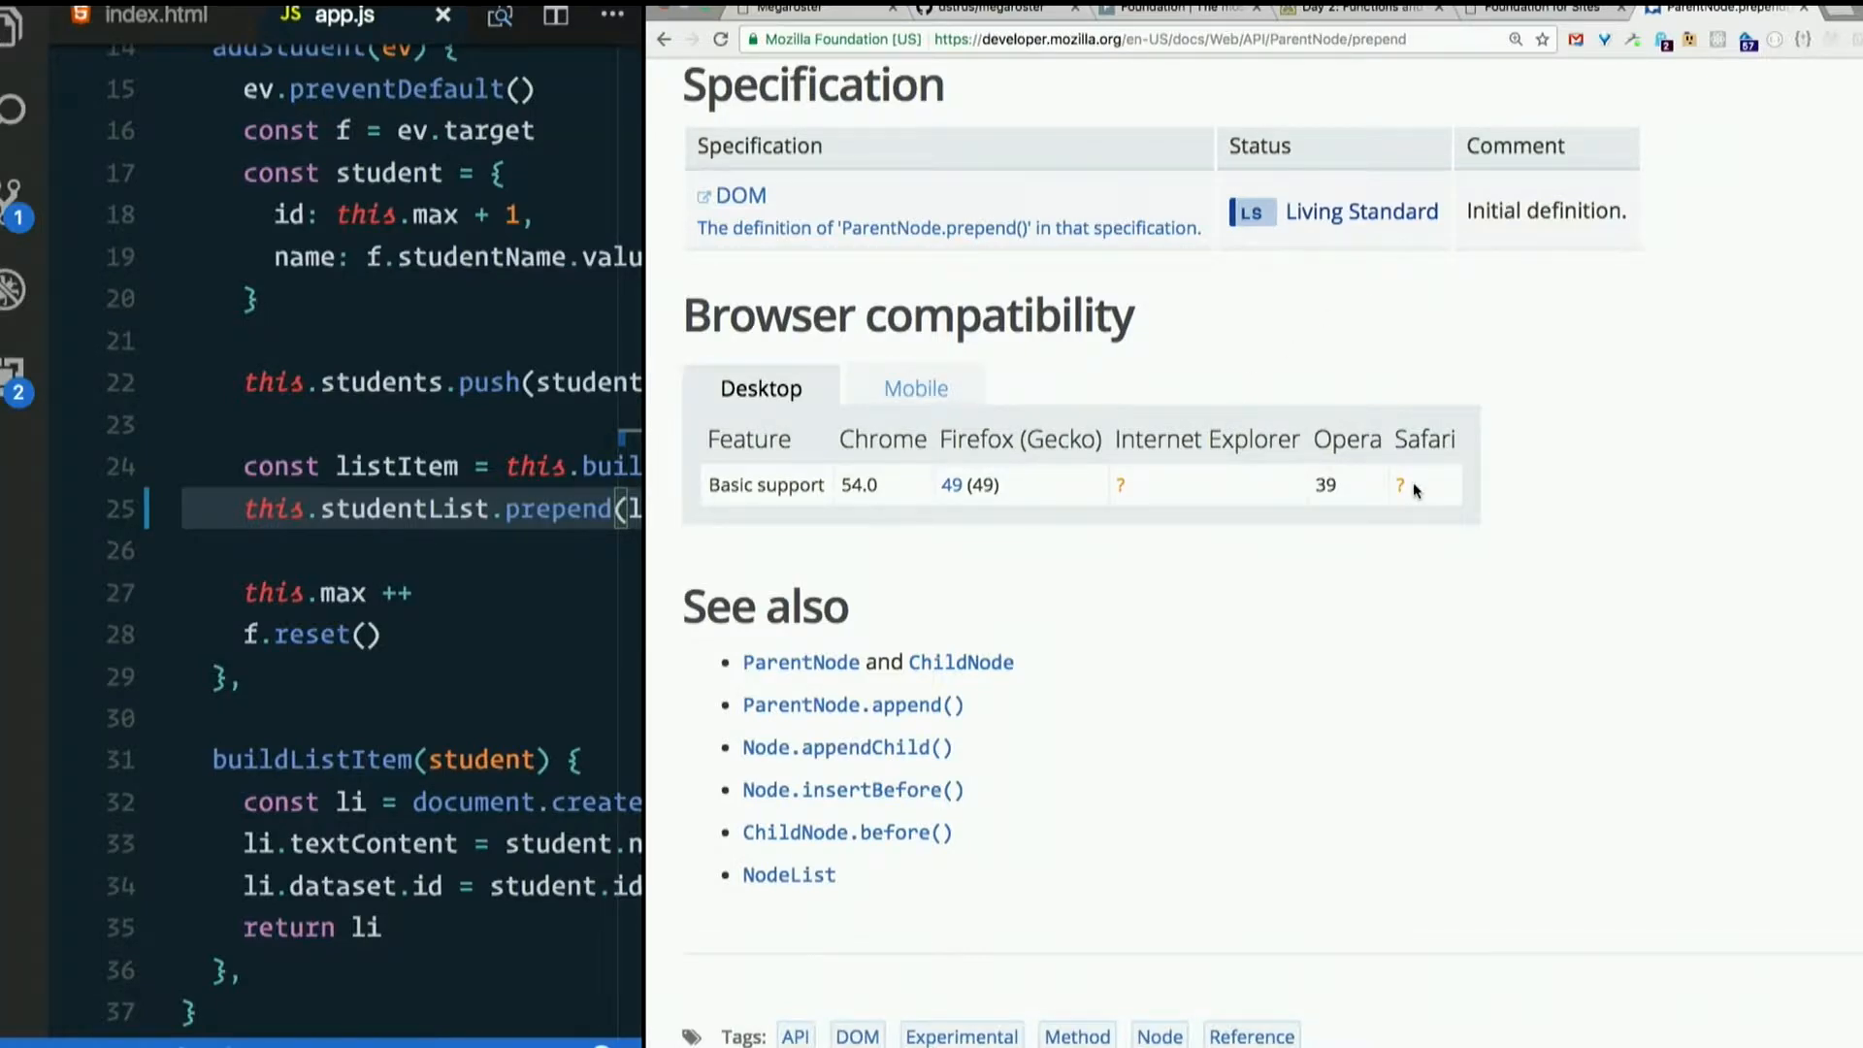
left_click(915, 388)
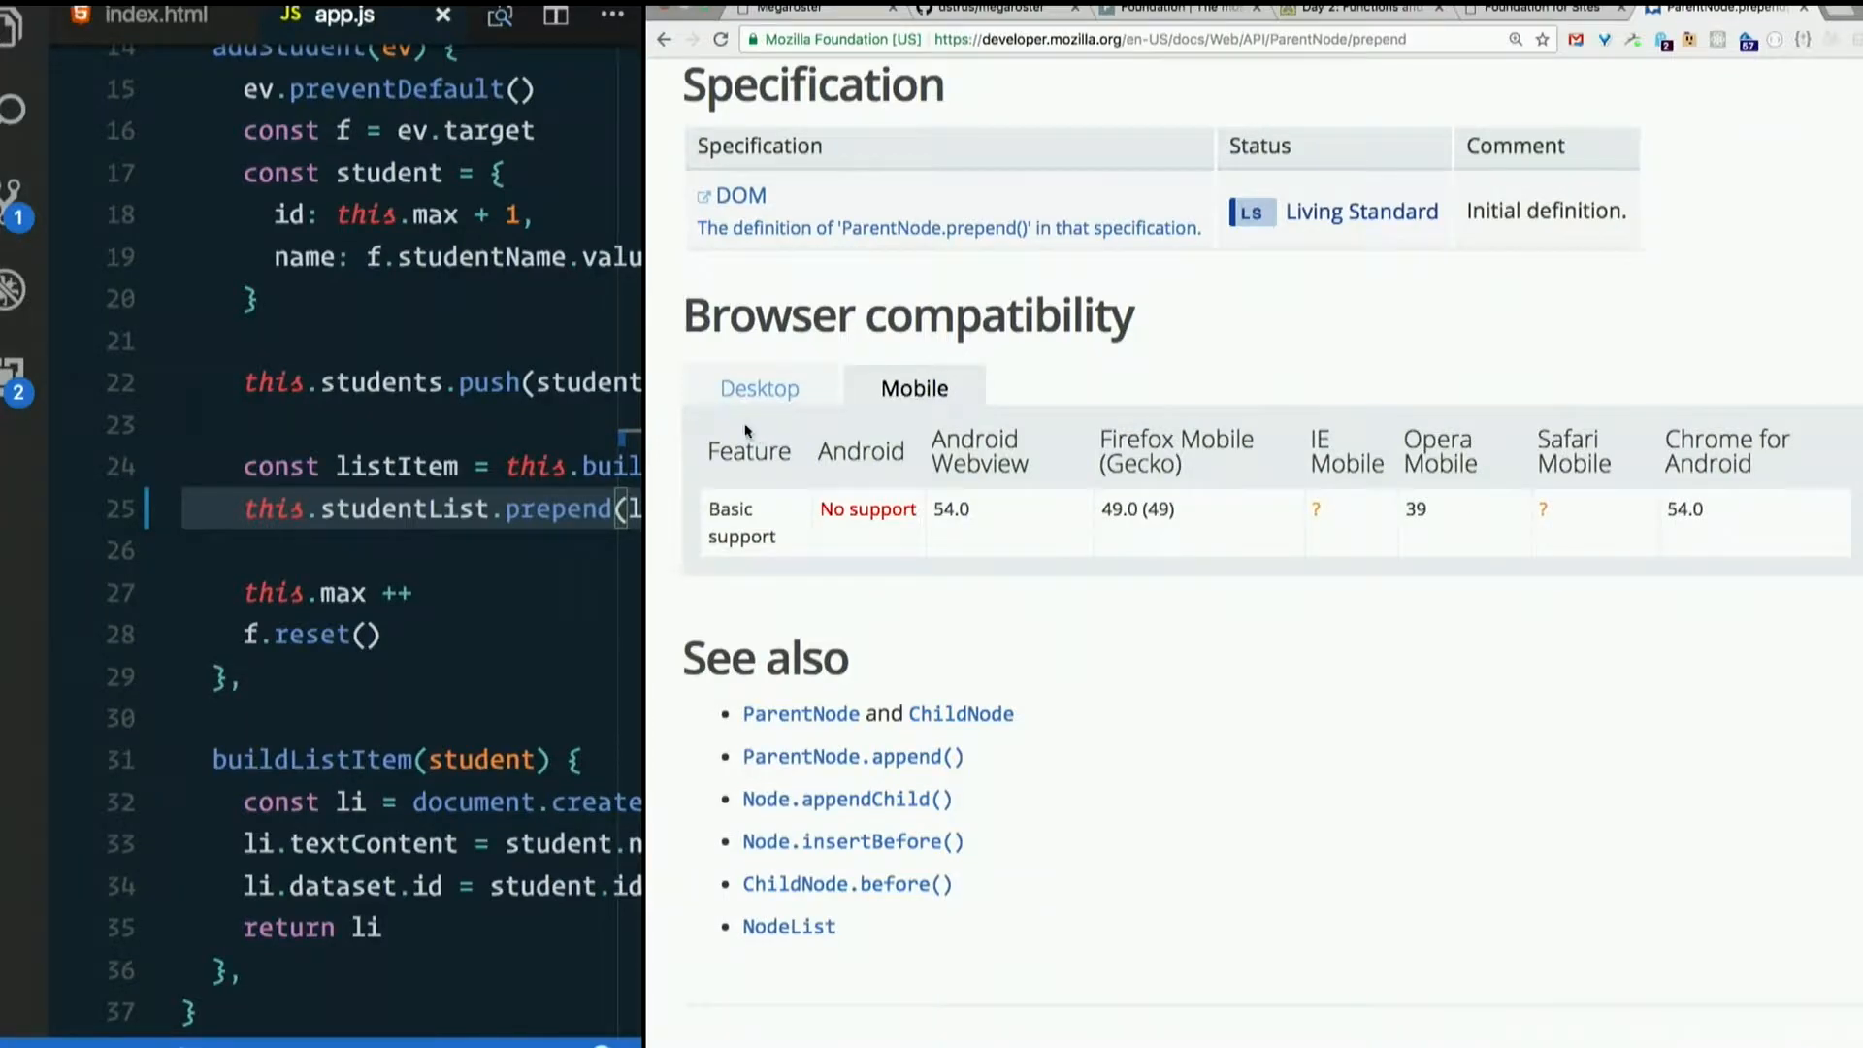
mouse_move(651, 309)
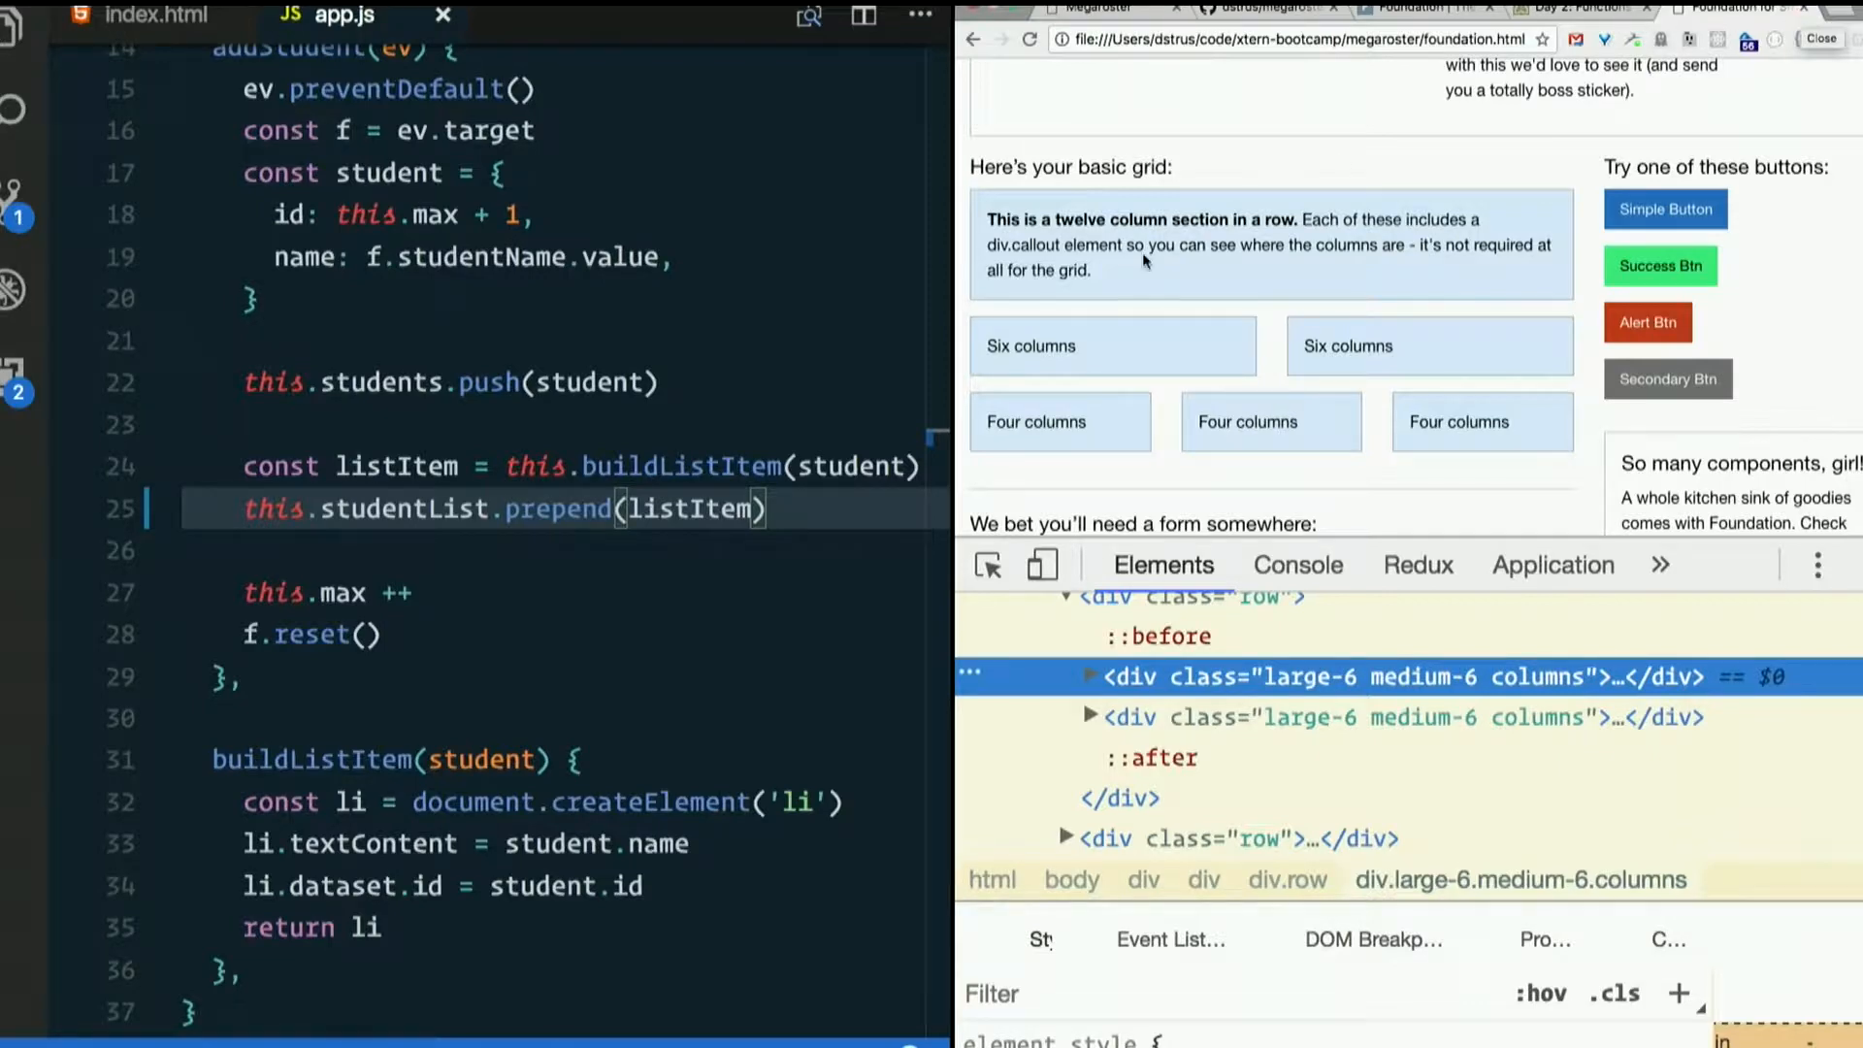
mouse_move(604, 493)
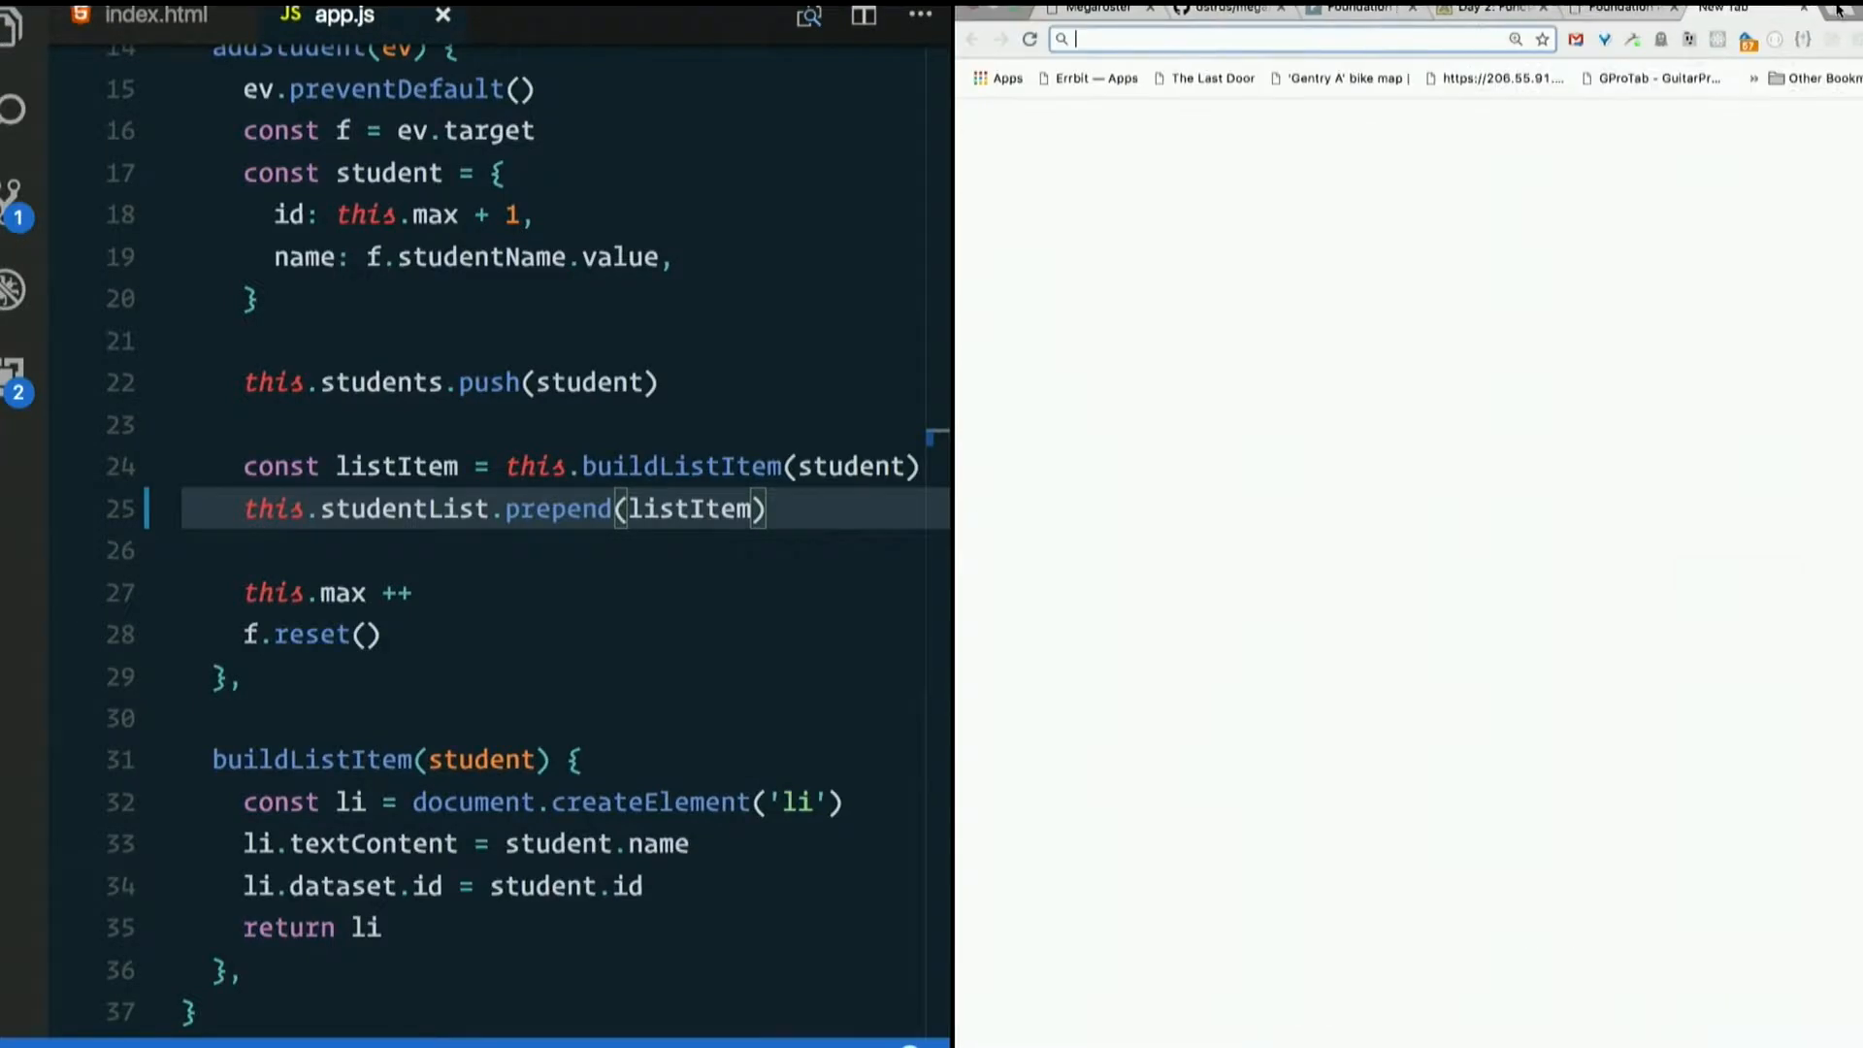
- Search 'dom insertbefore' and select parentNode and newNode in the MDN syntax line
type("dom insertbefore")
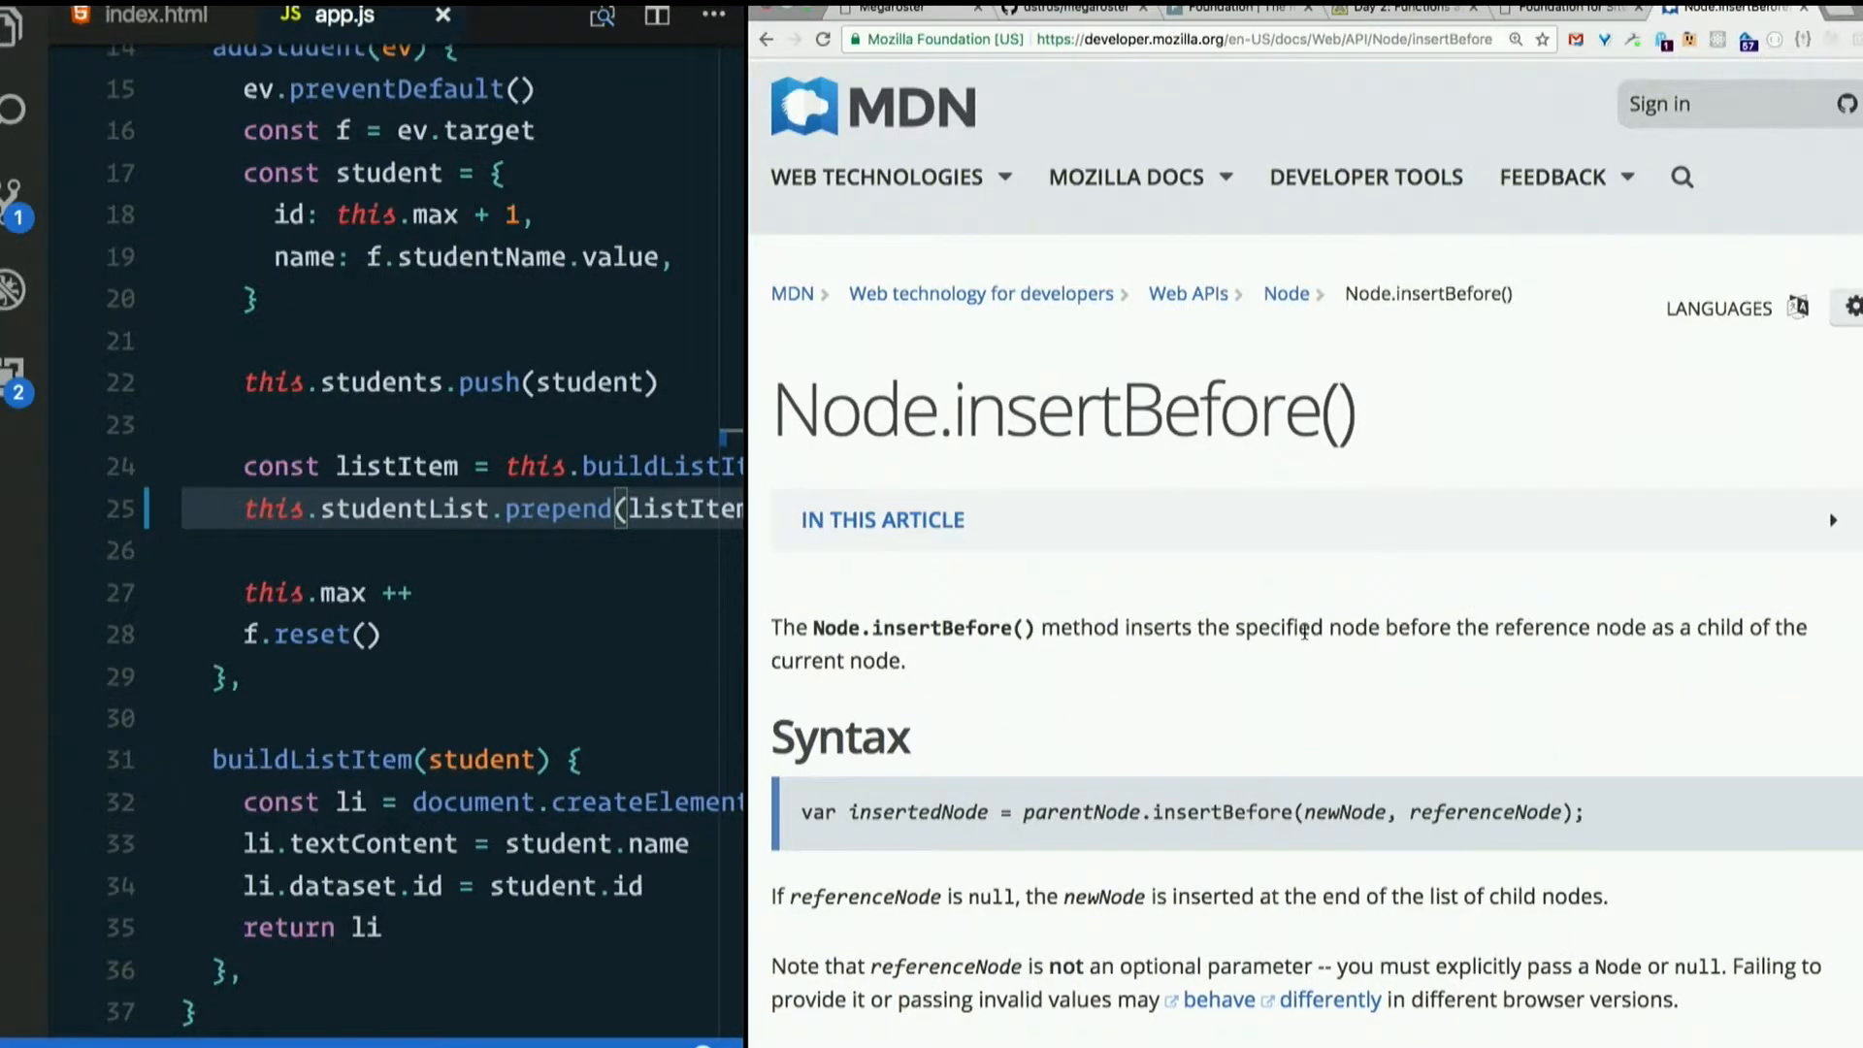
scroll("down", 3)
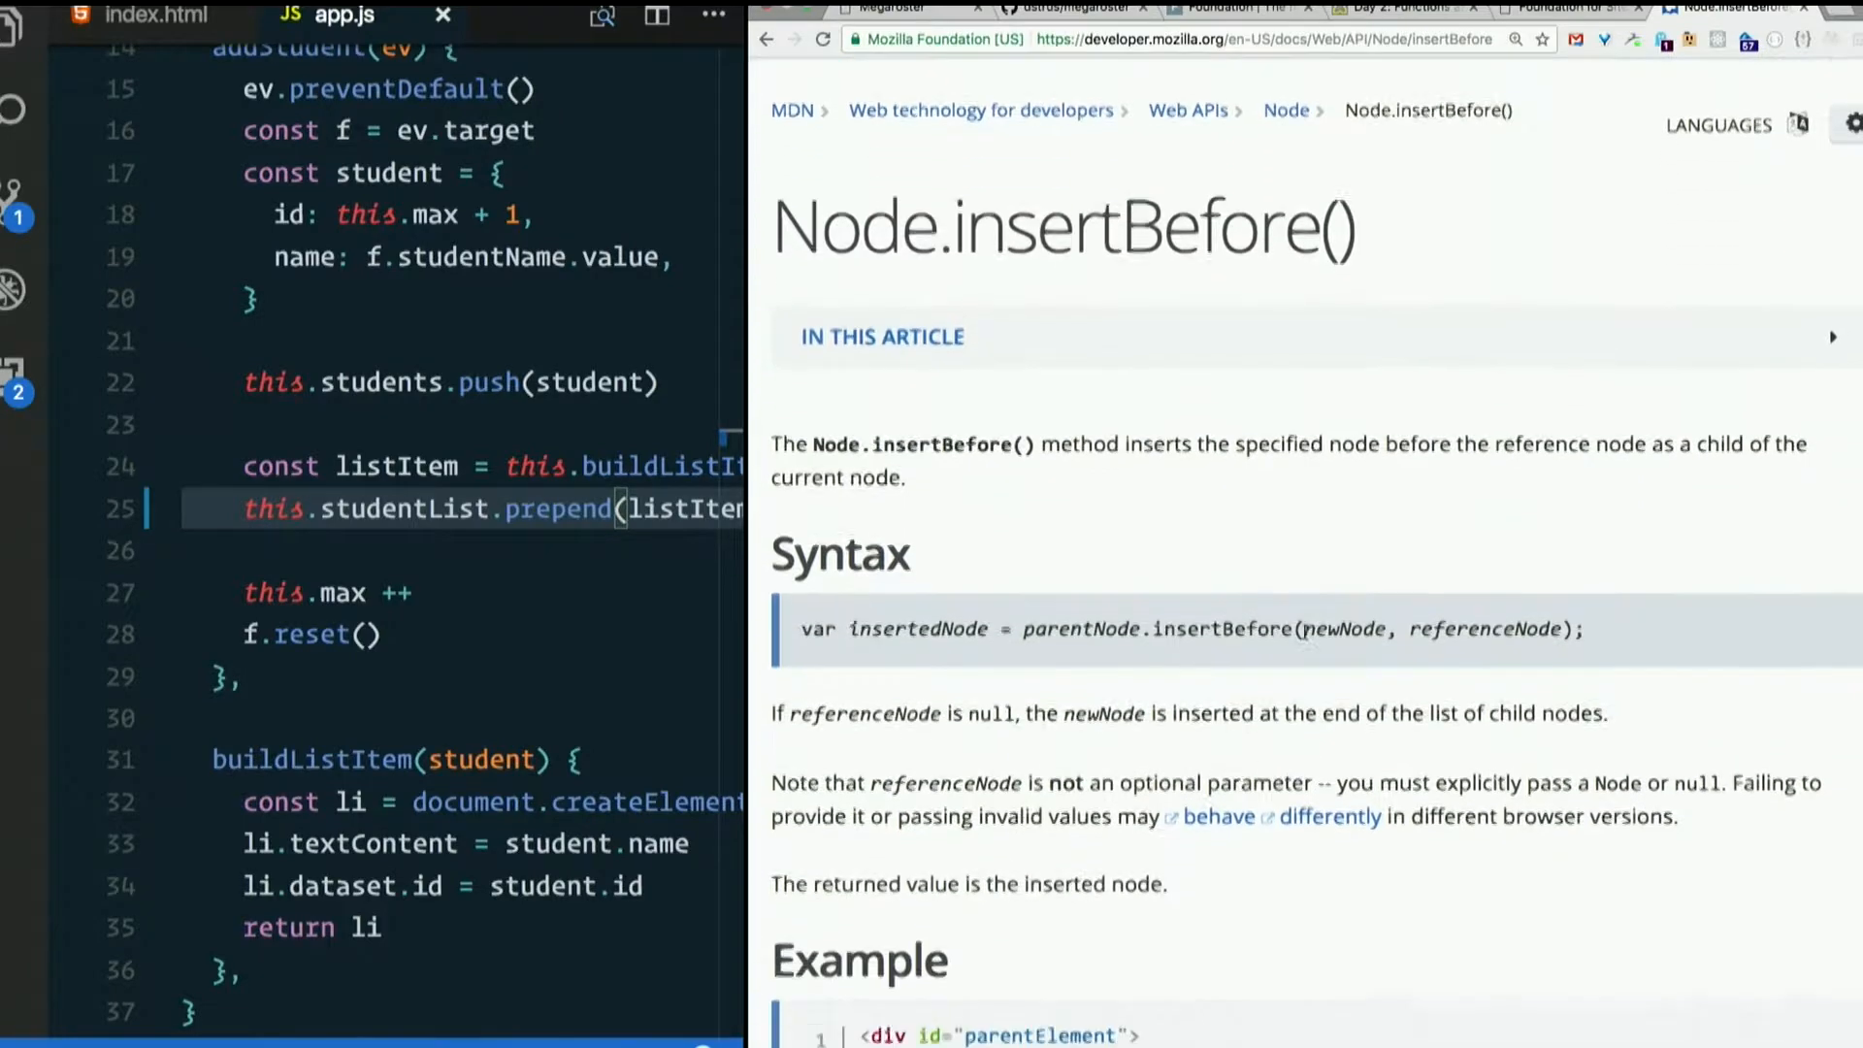
scroll("down", 3)
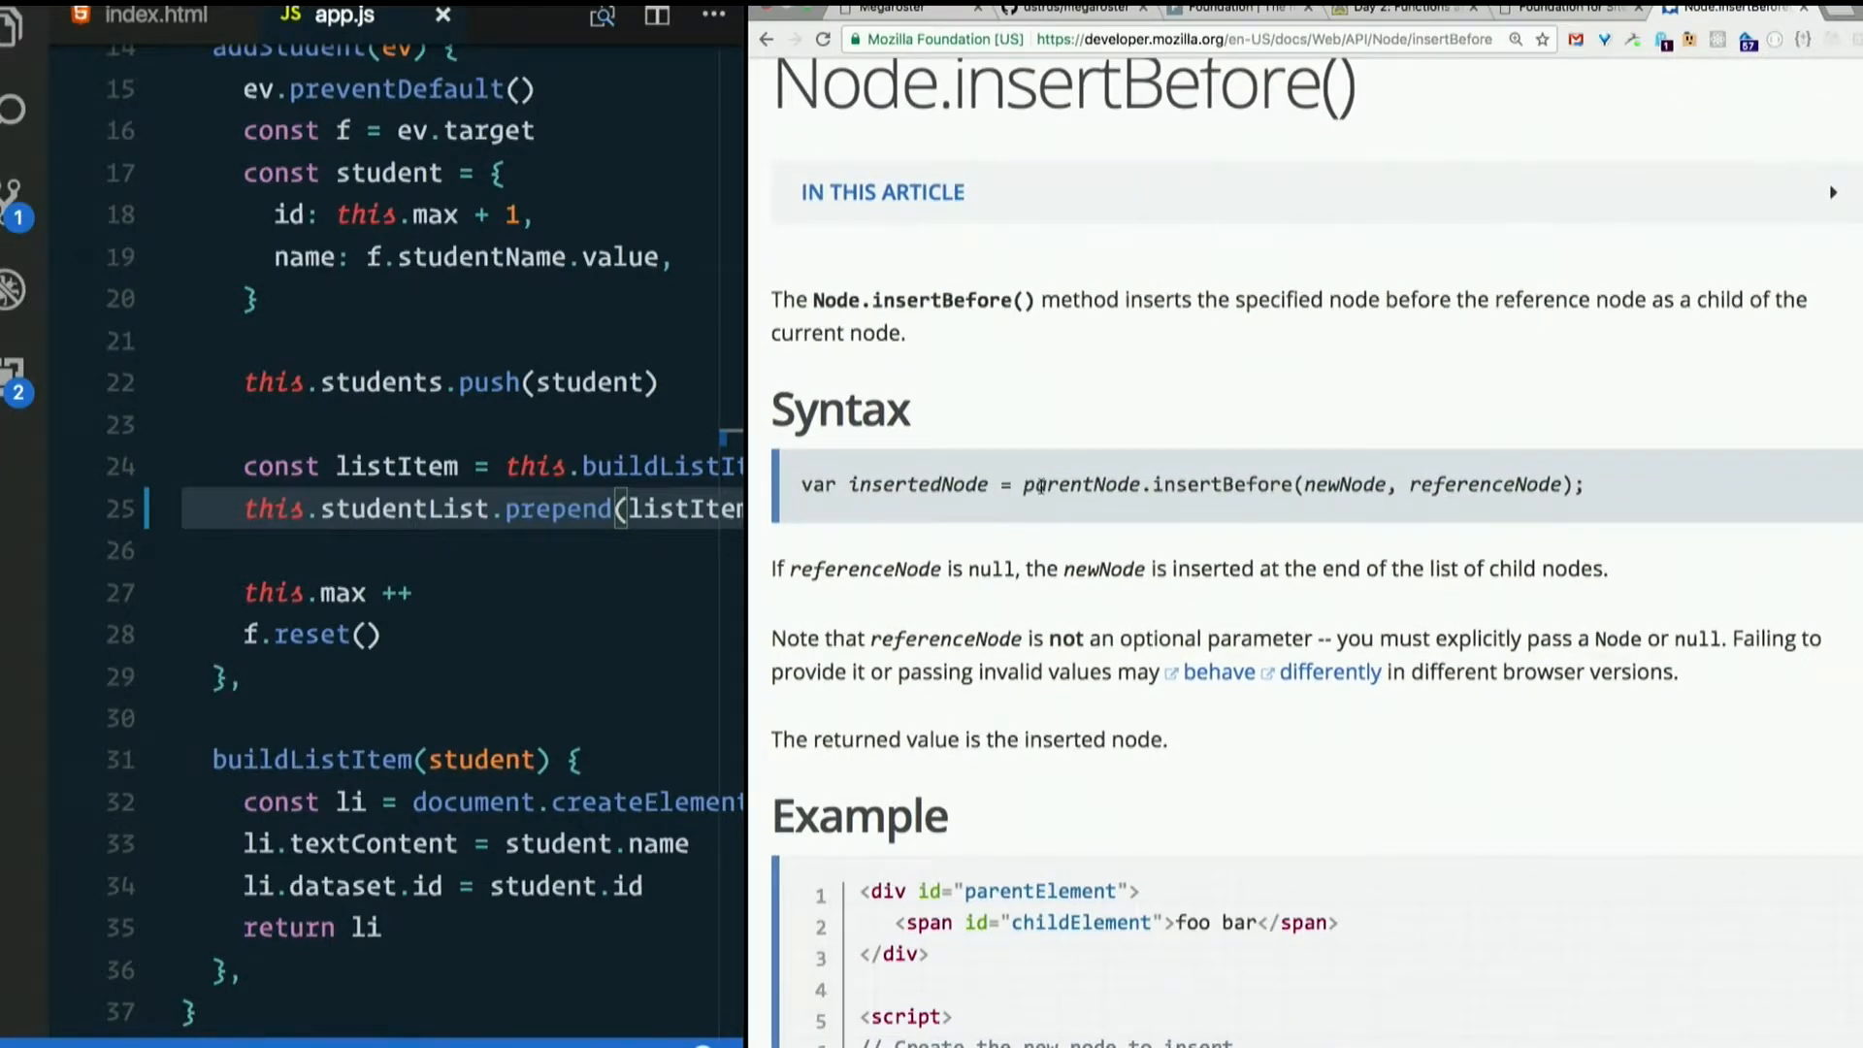
double_click(1080, 484)
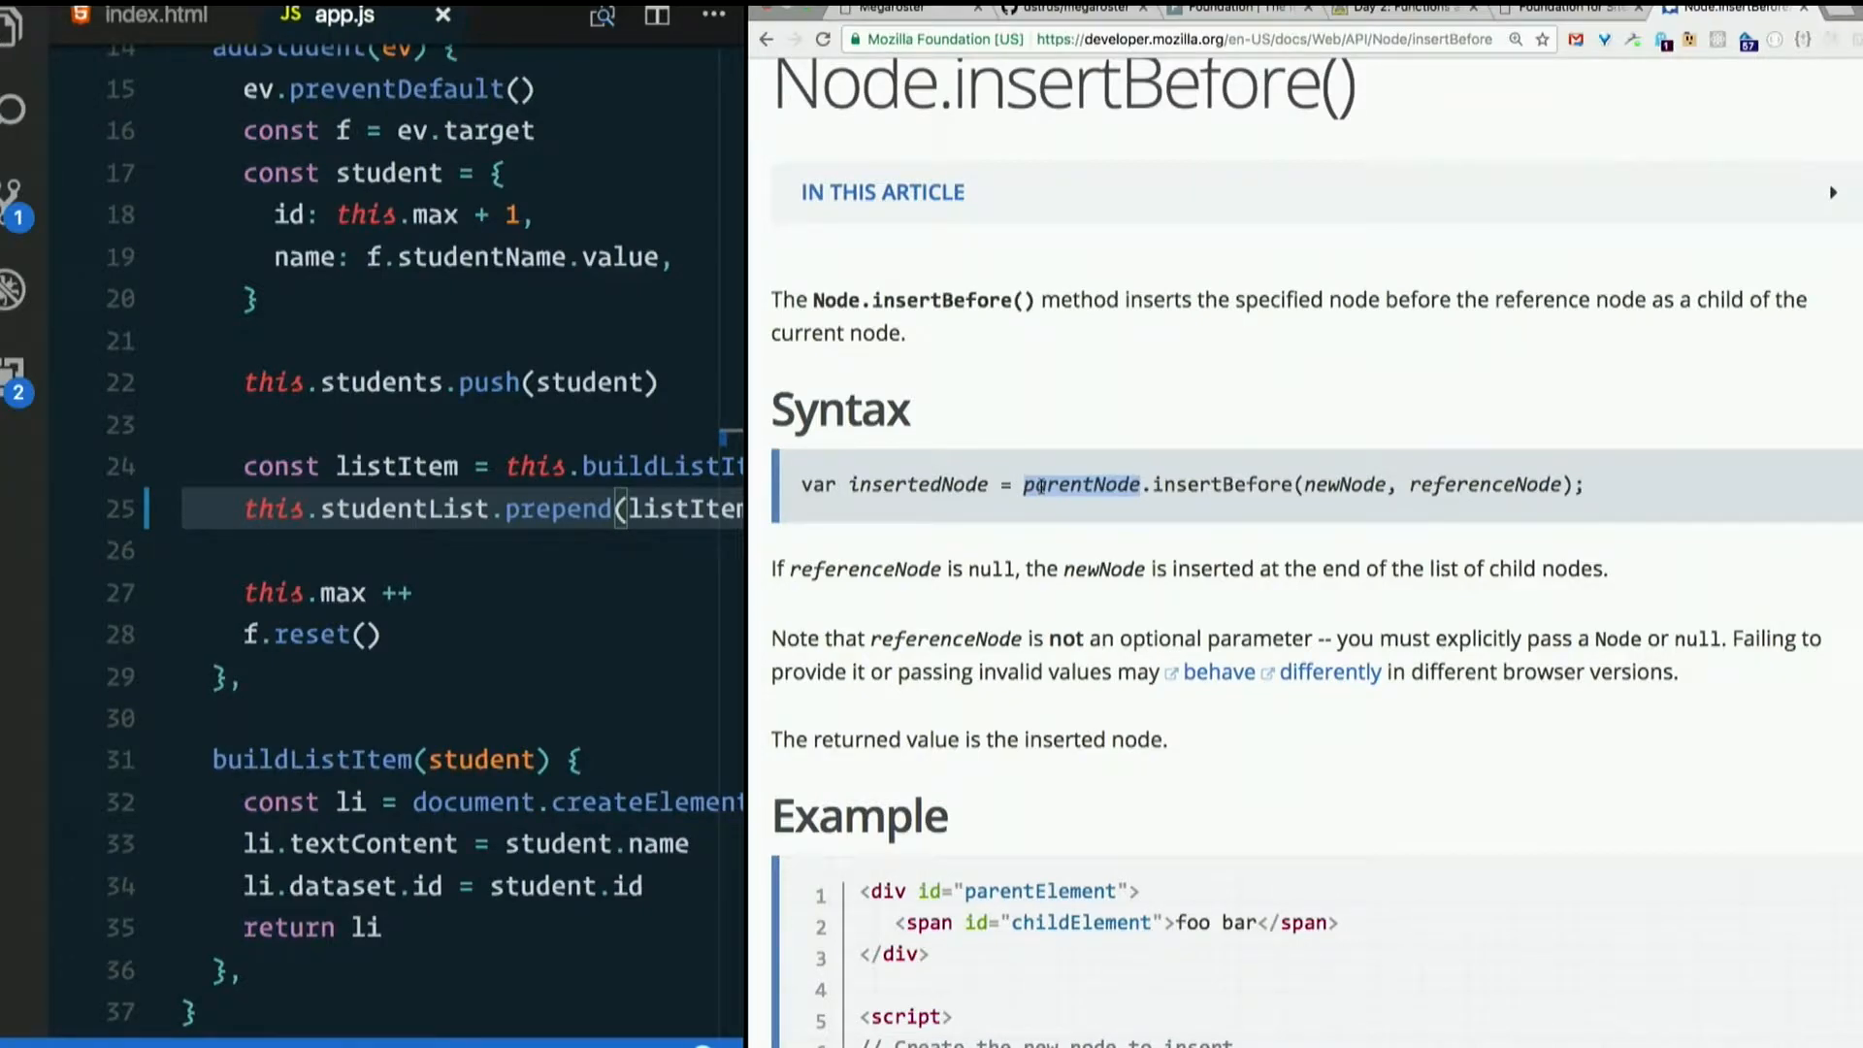
mouse_move(1349, 481)
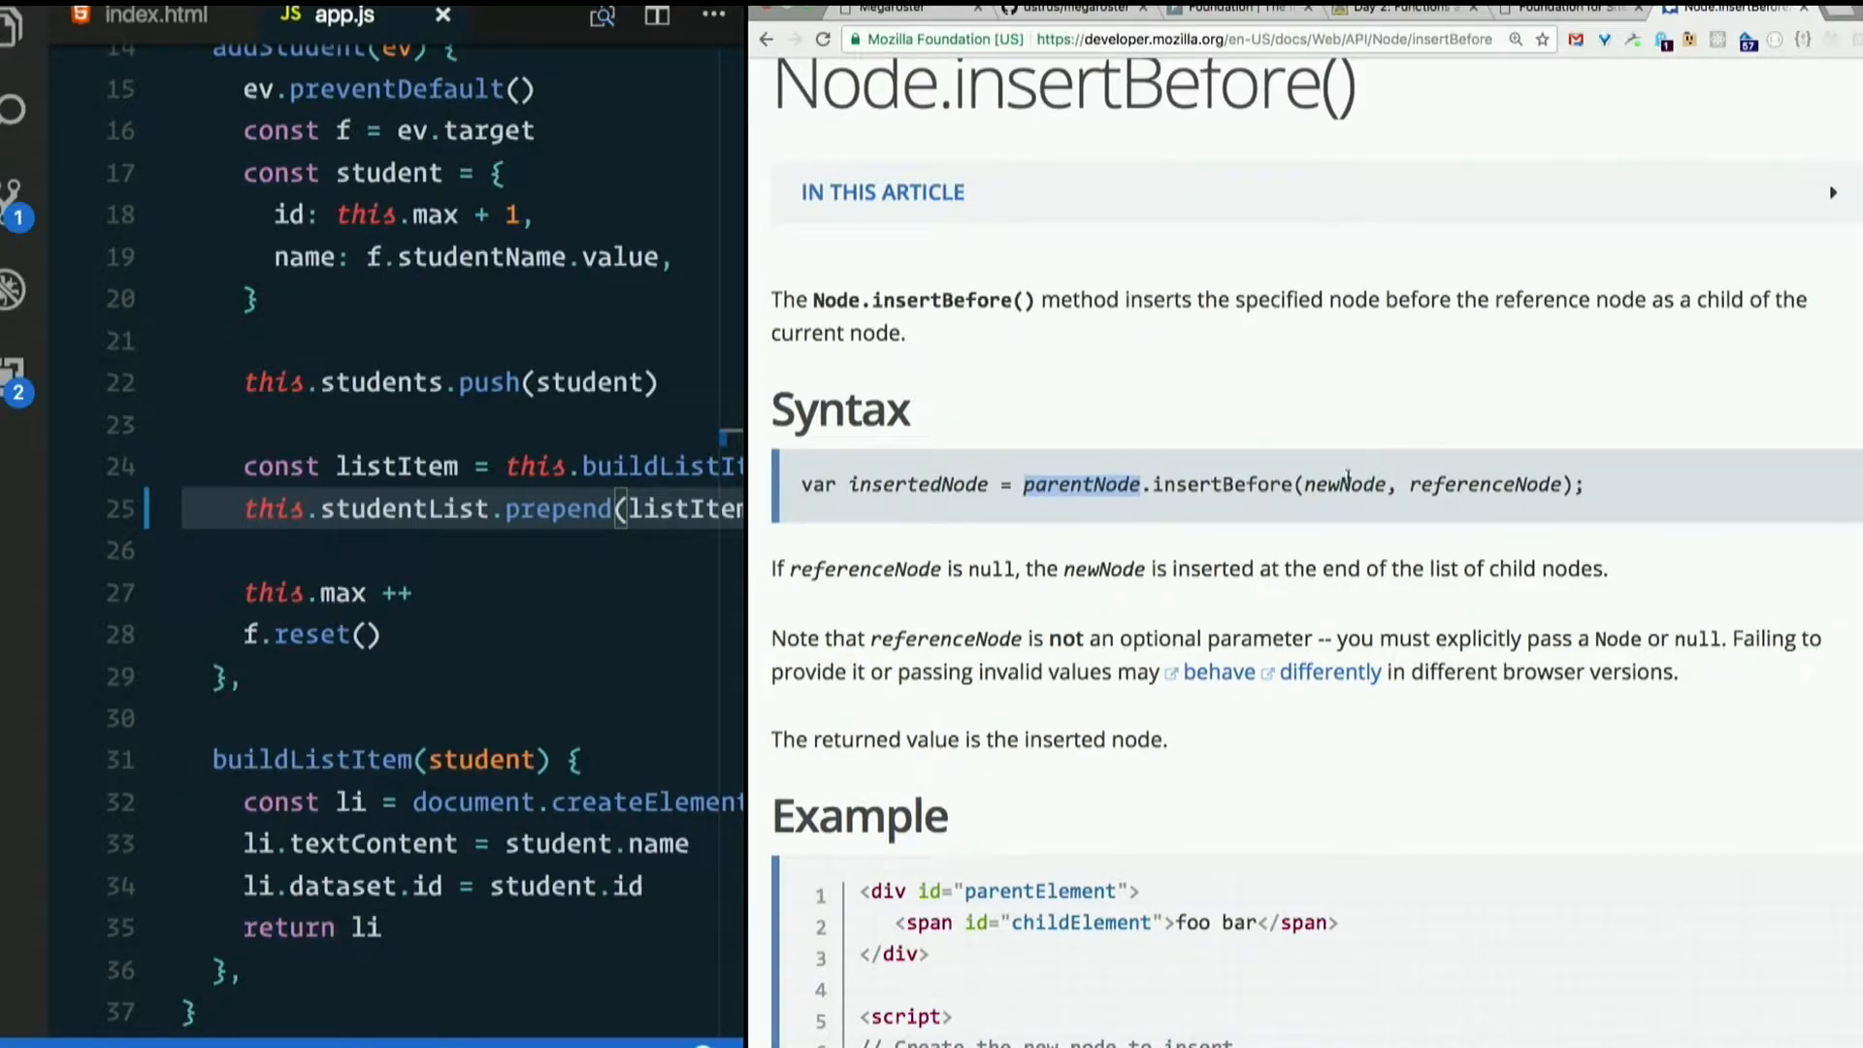
double_click(1344, 483)
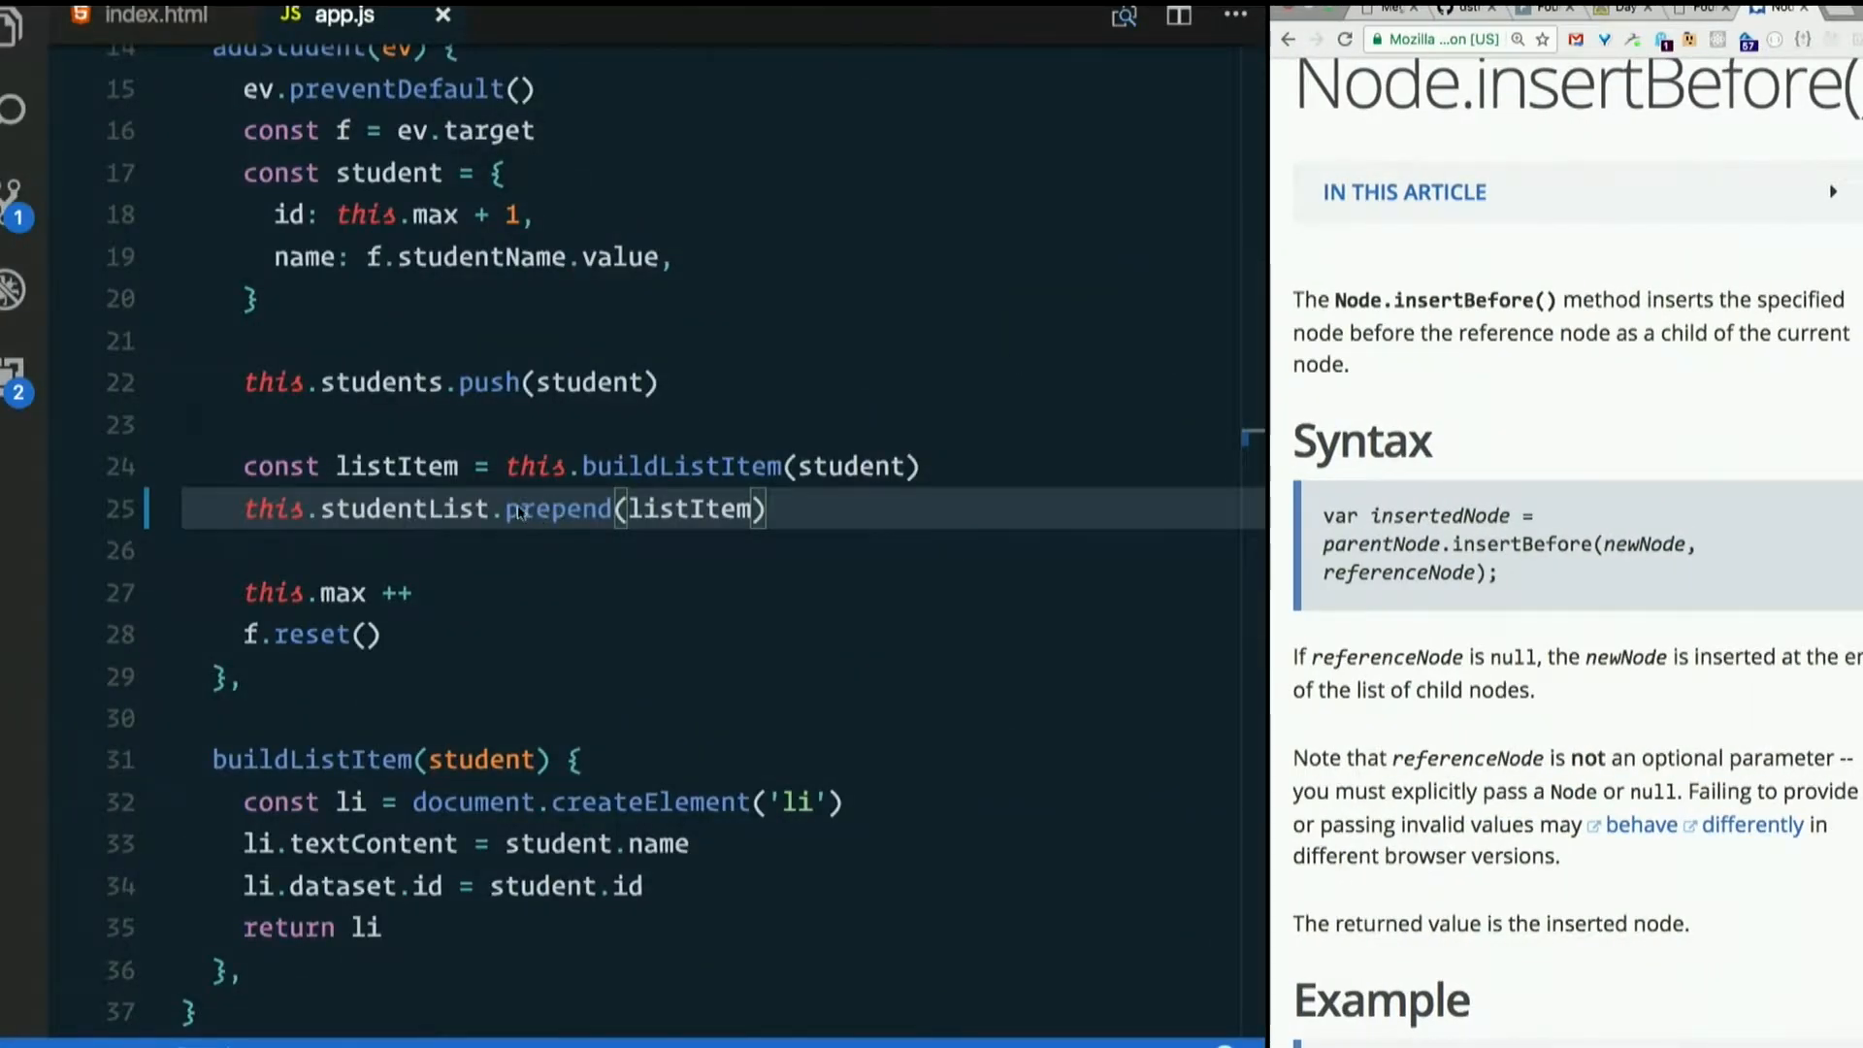
- Replace prepend on line 25 with insertBefore(listItem, this.studentList.childNodes[0])
double_click(559, 509)
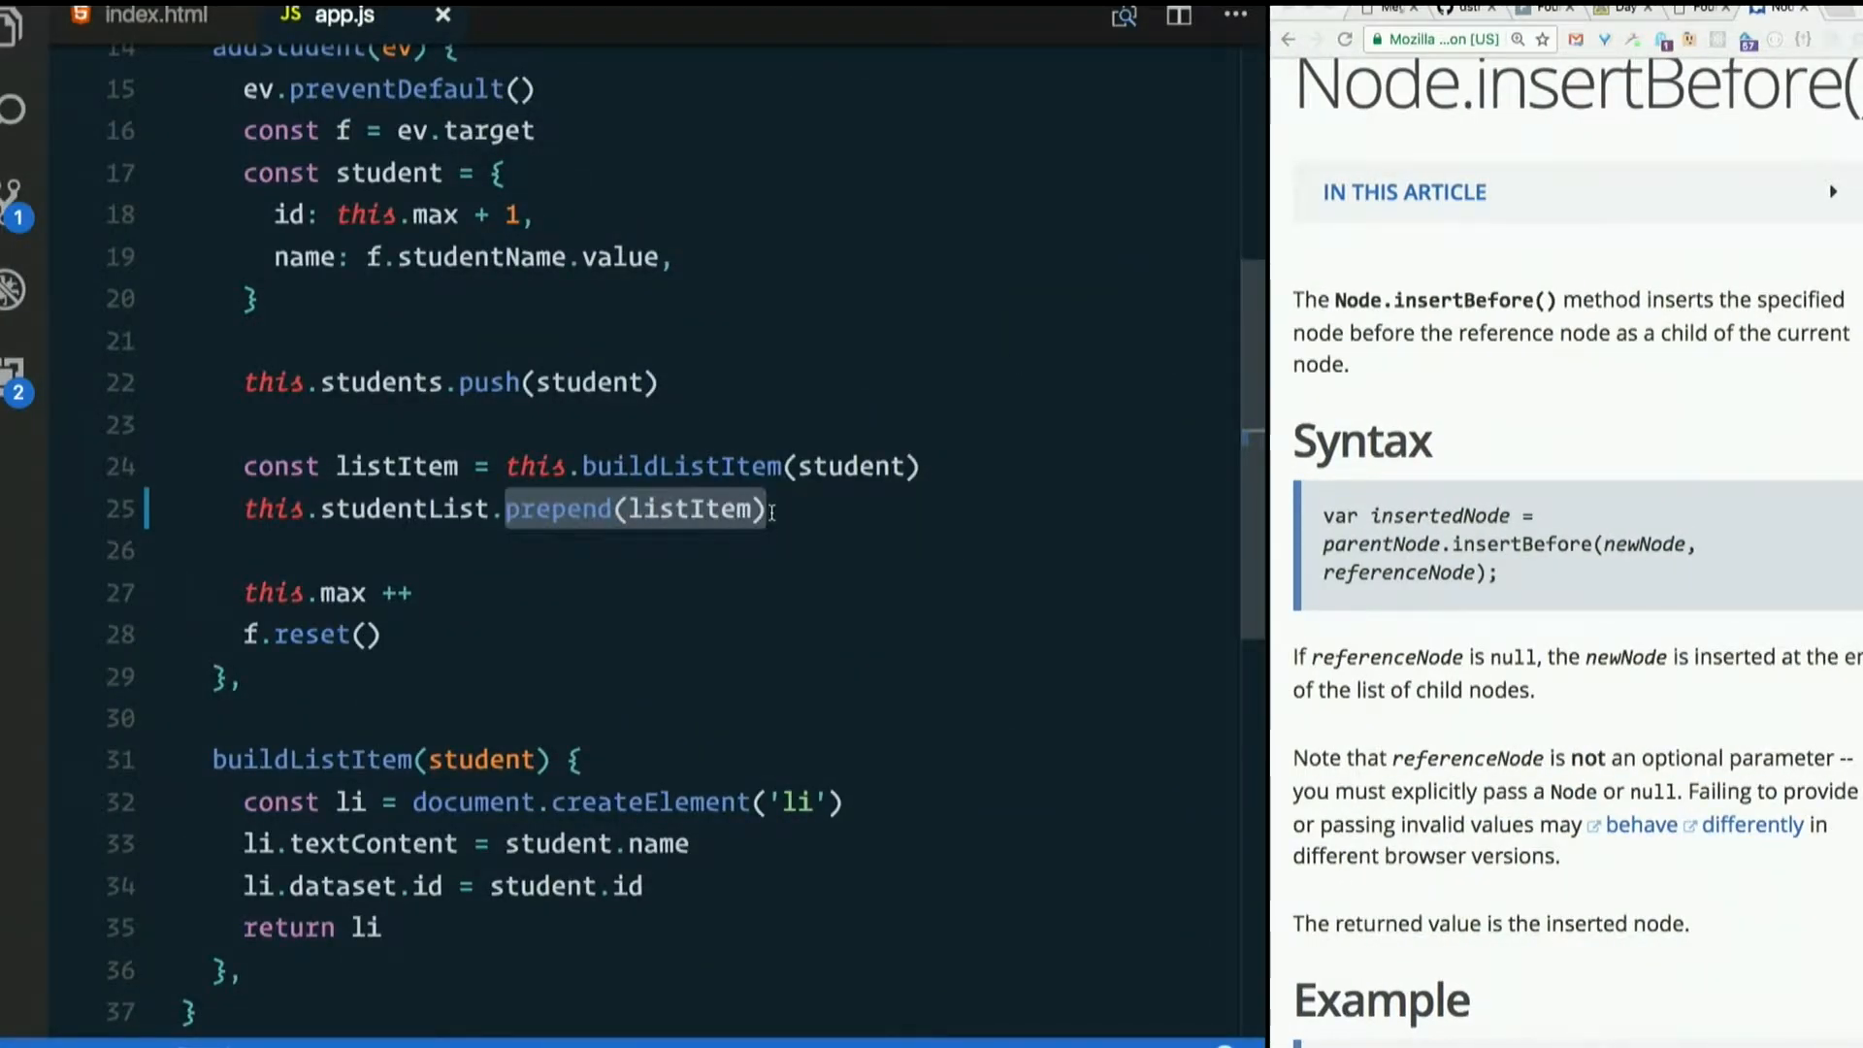
key("Delete")
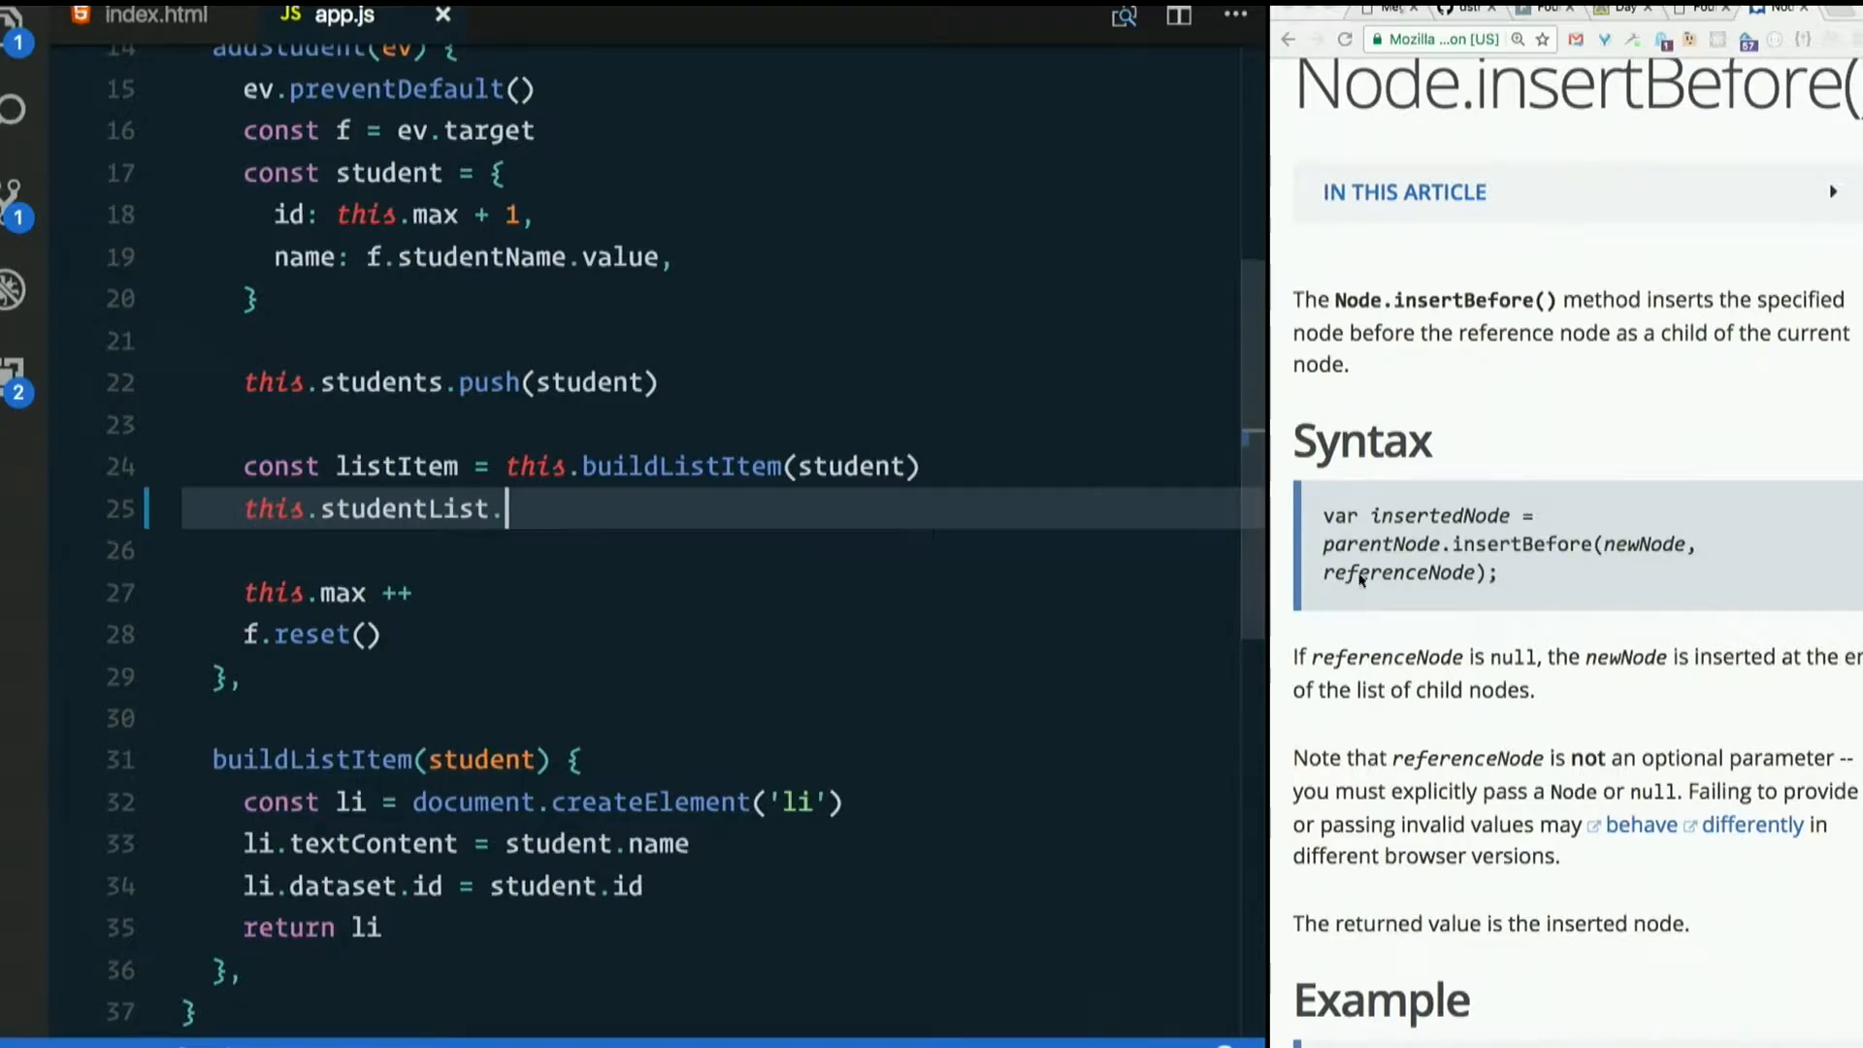
type("inser")
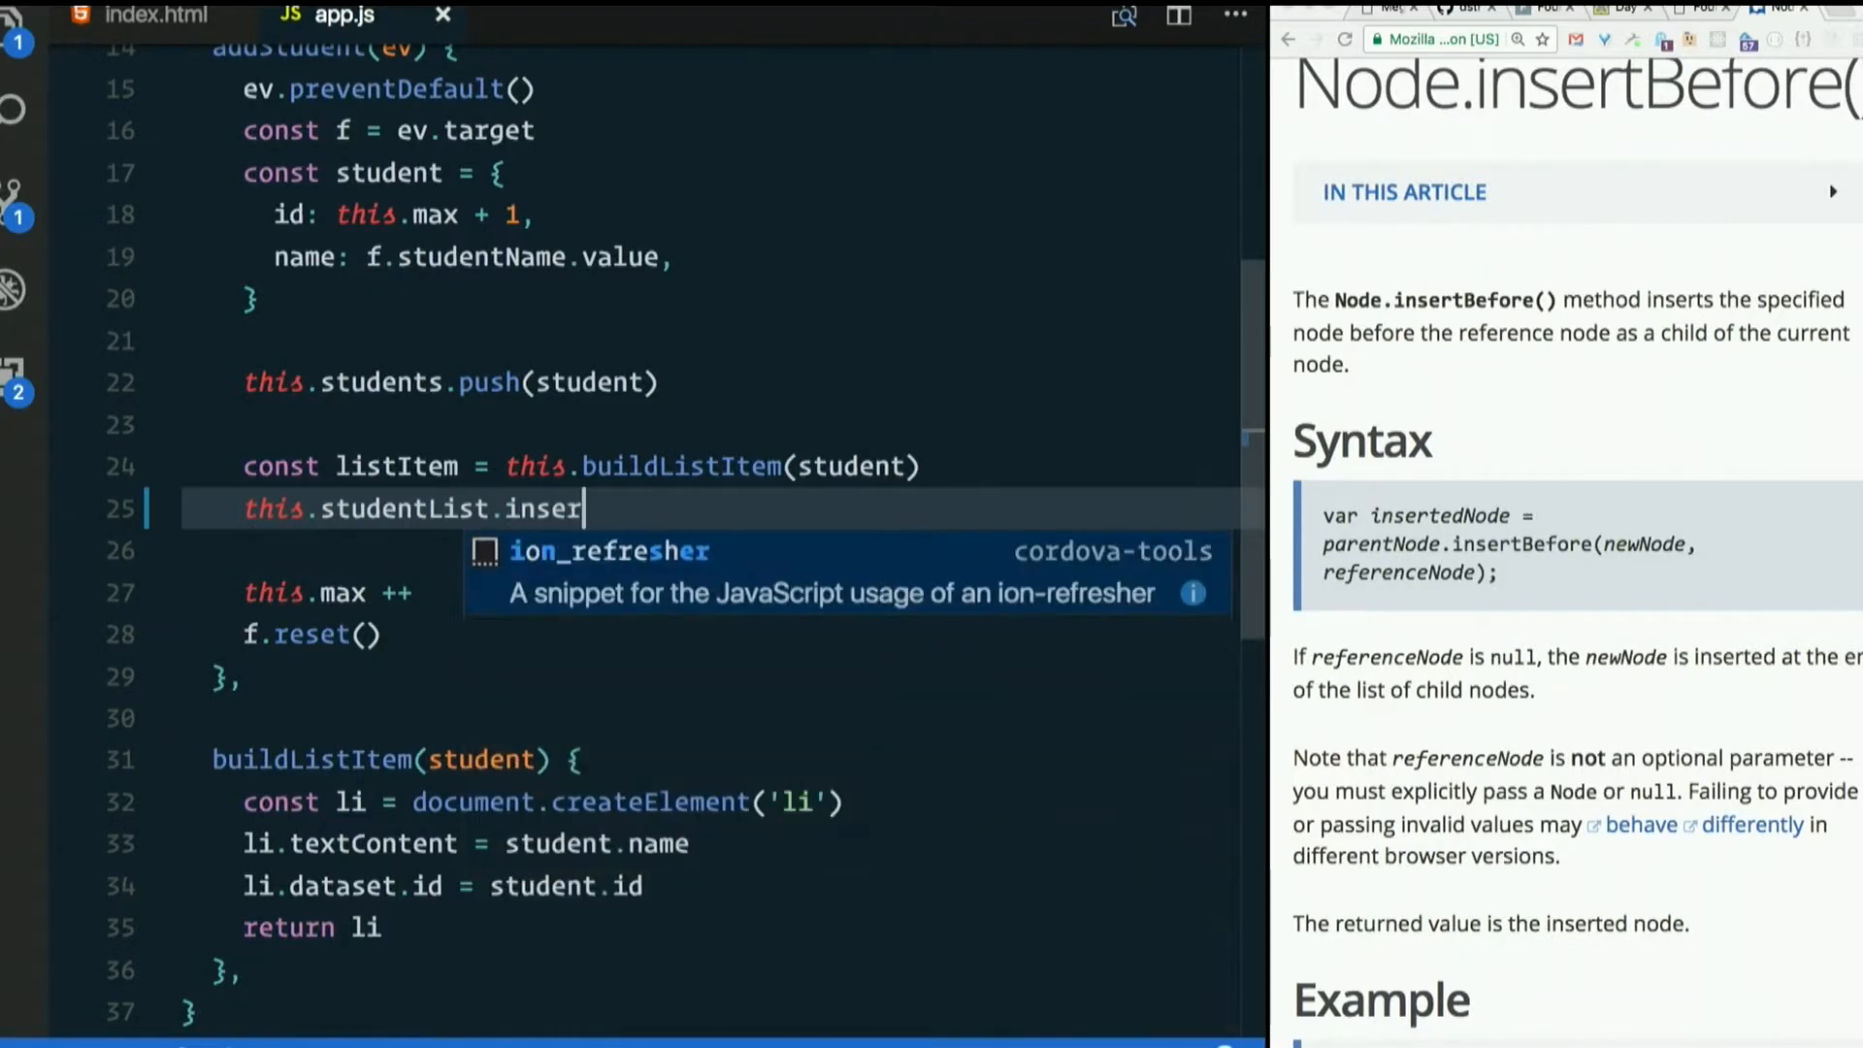
type("tBefore(")
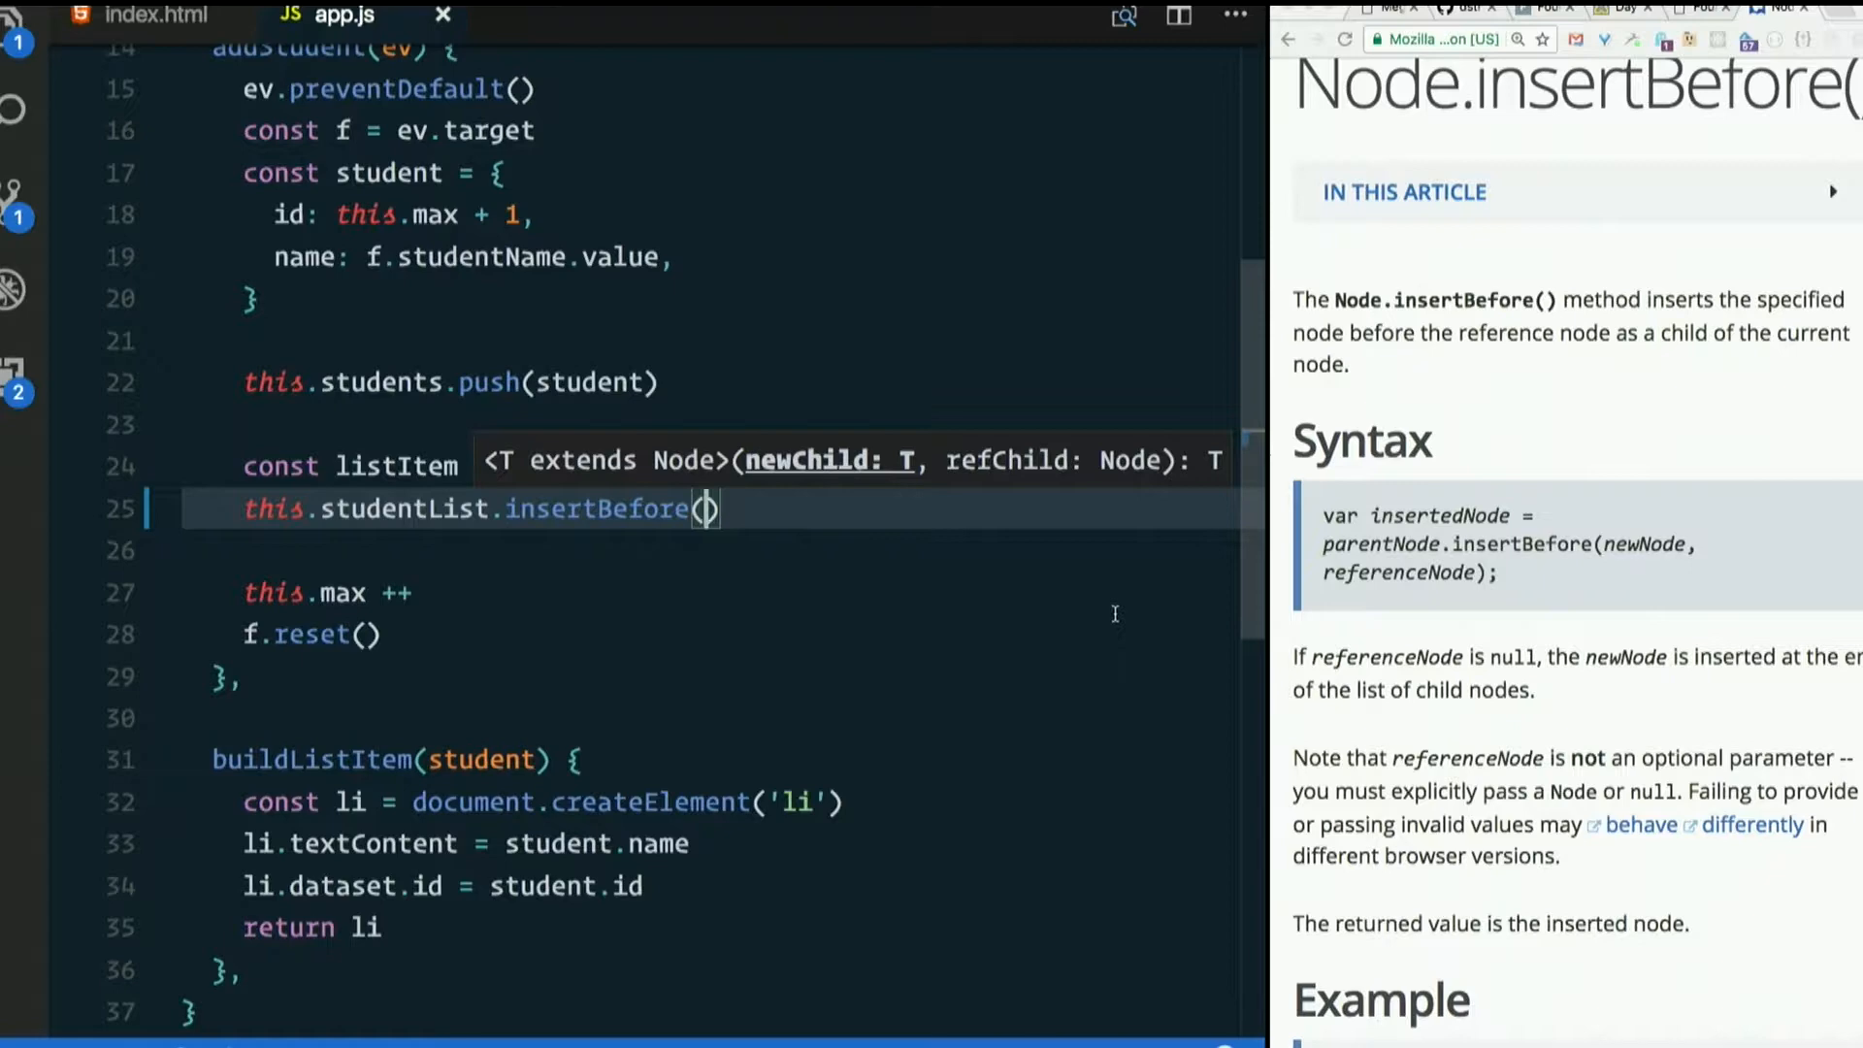
type("listItem,")
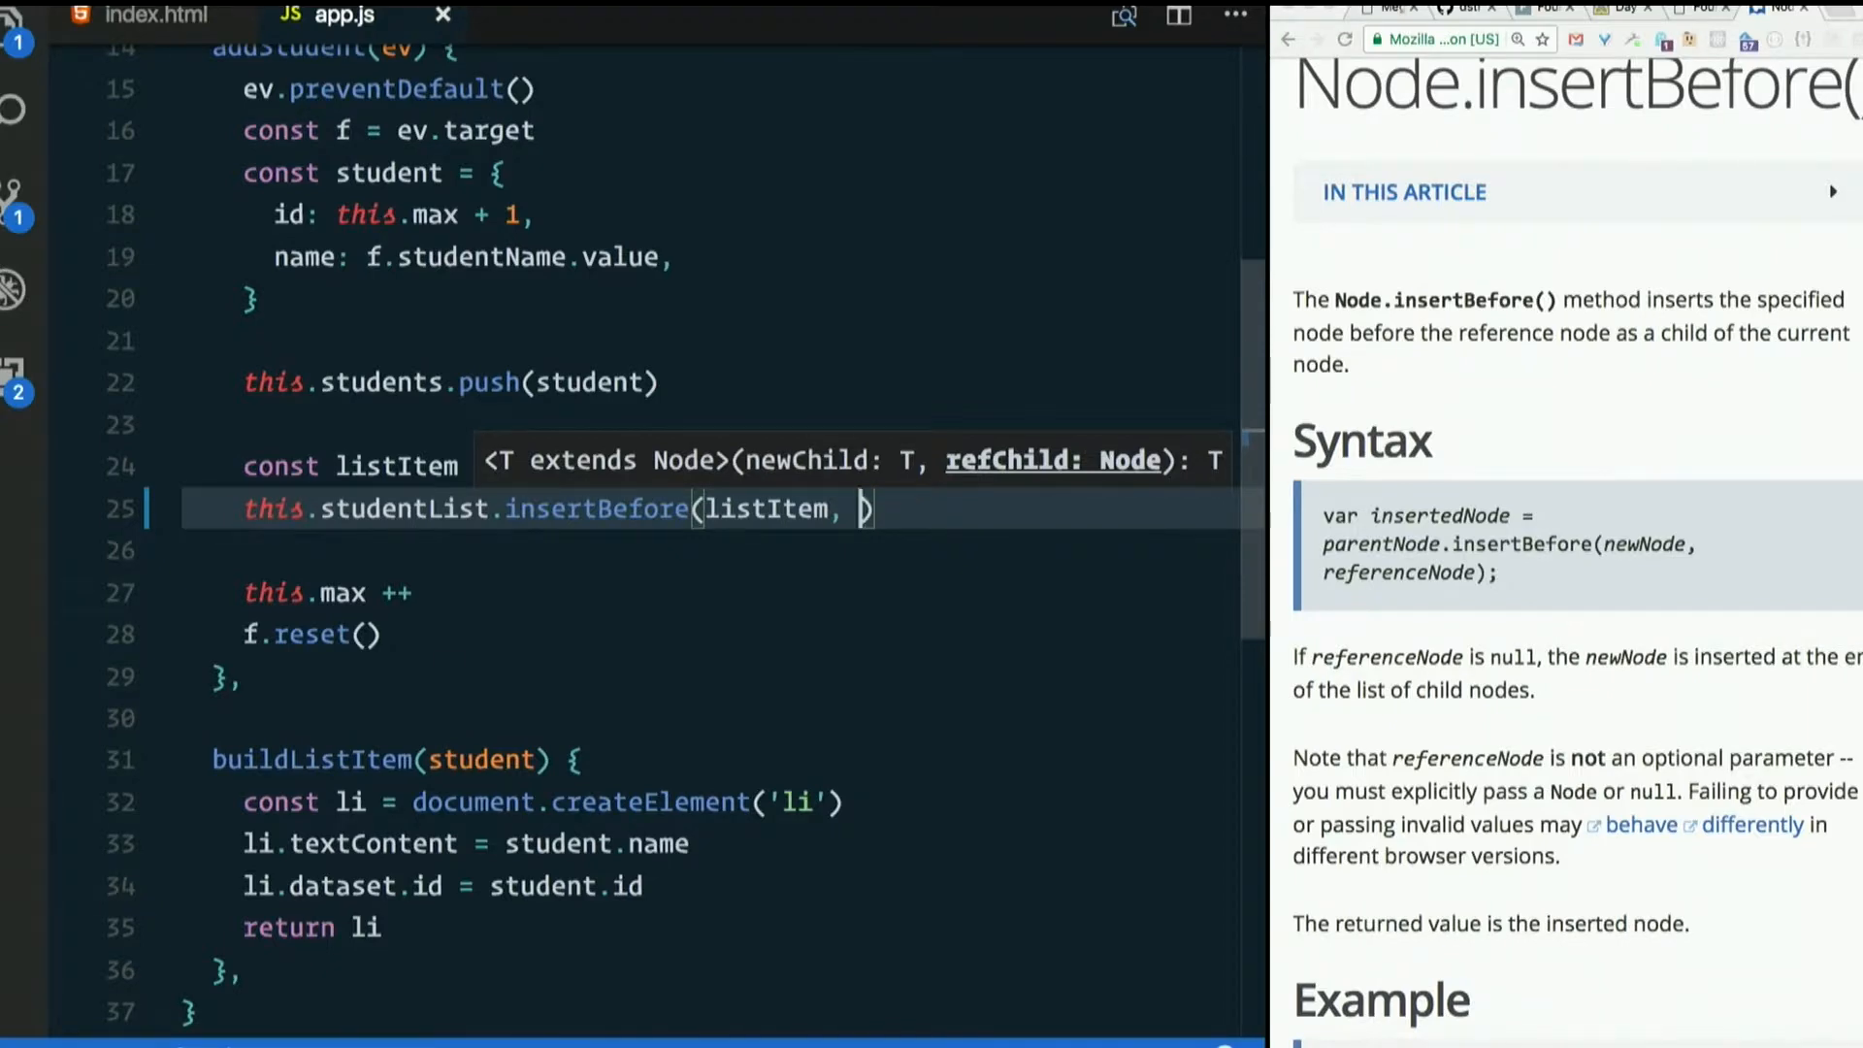
type("this.")
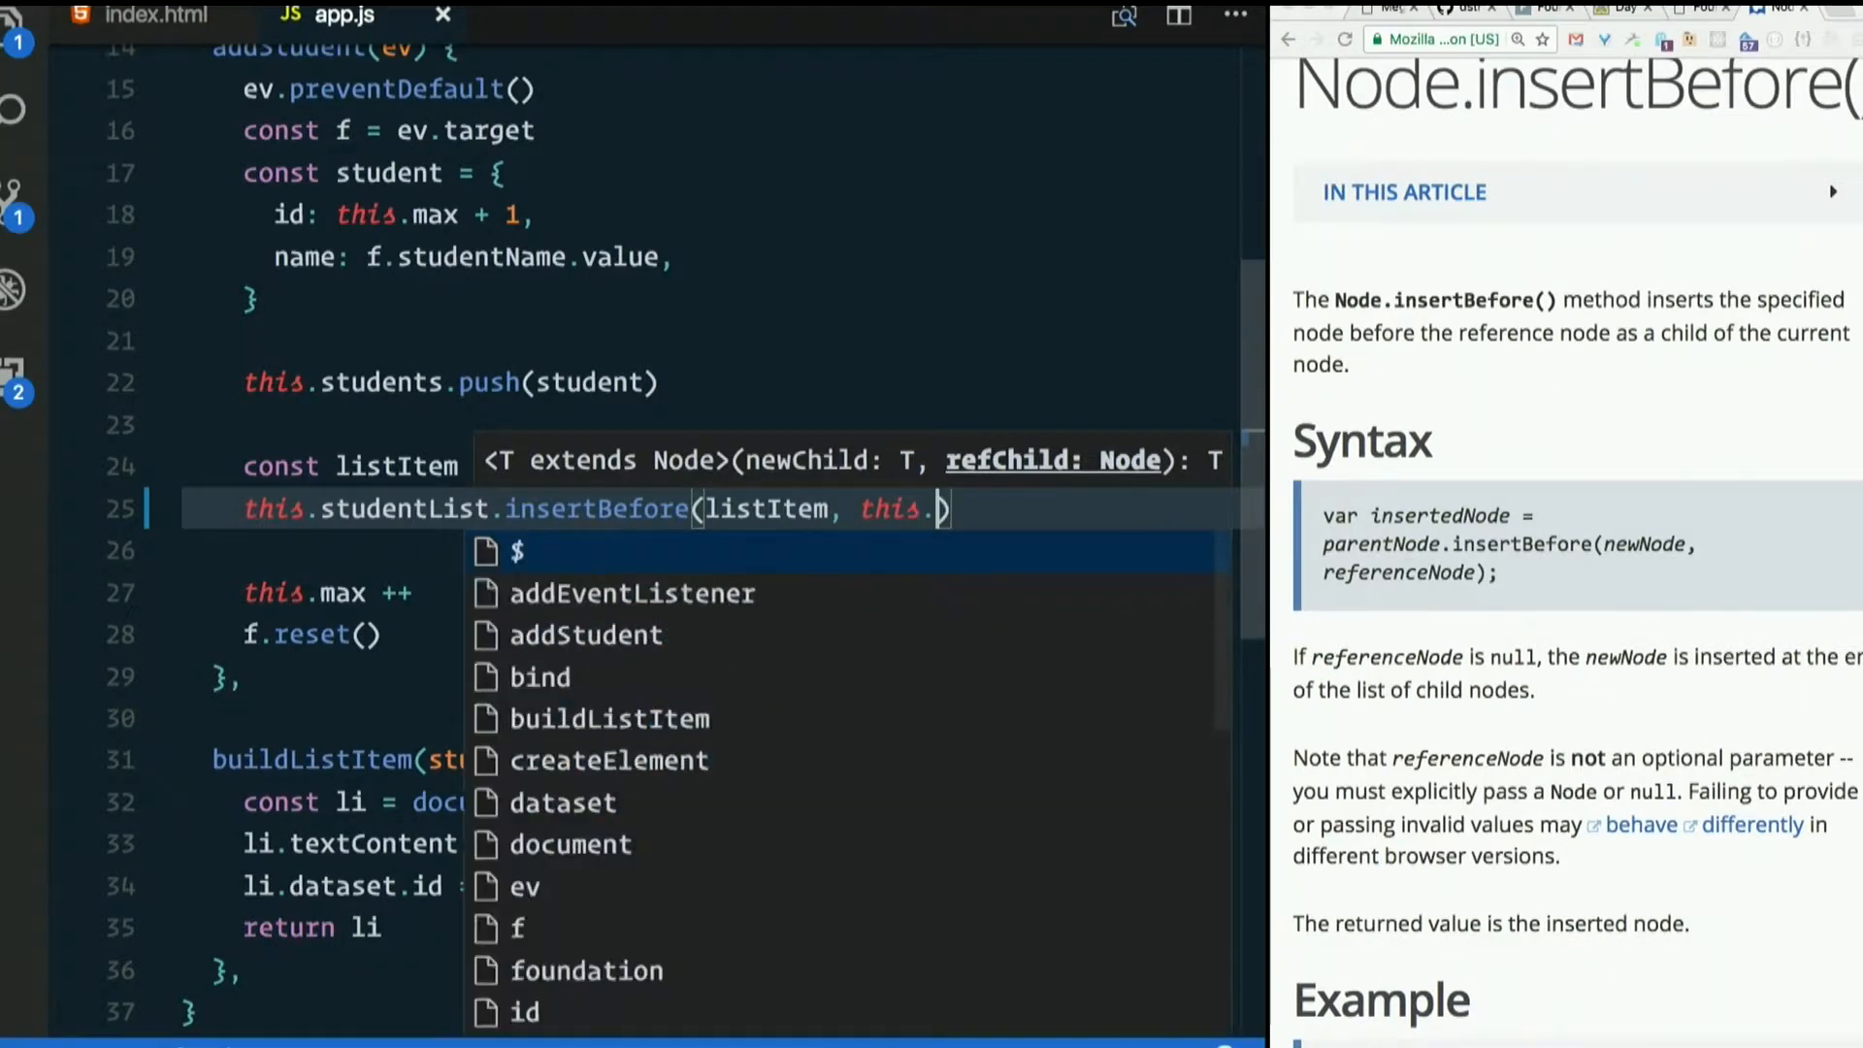
type("studentLis")
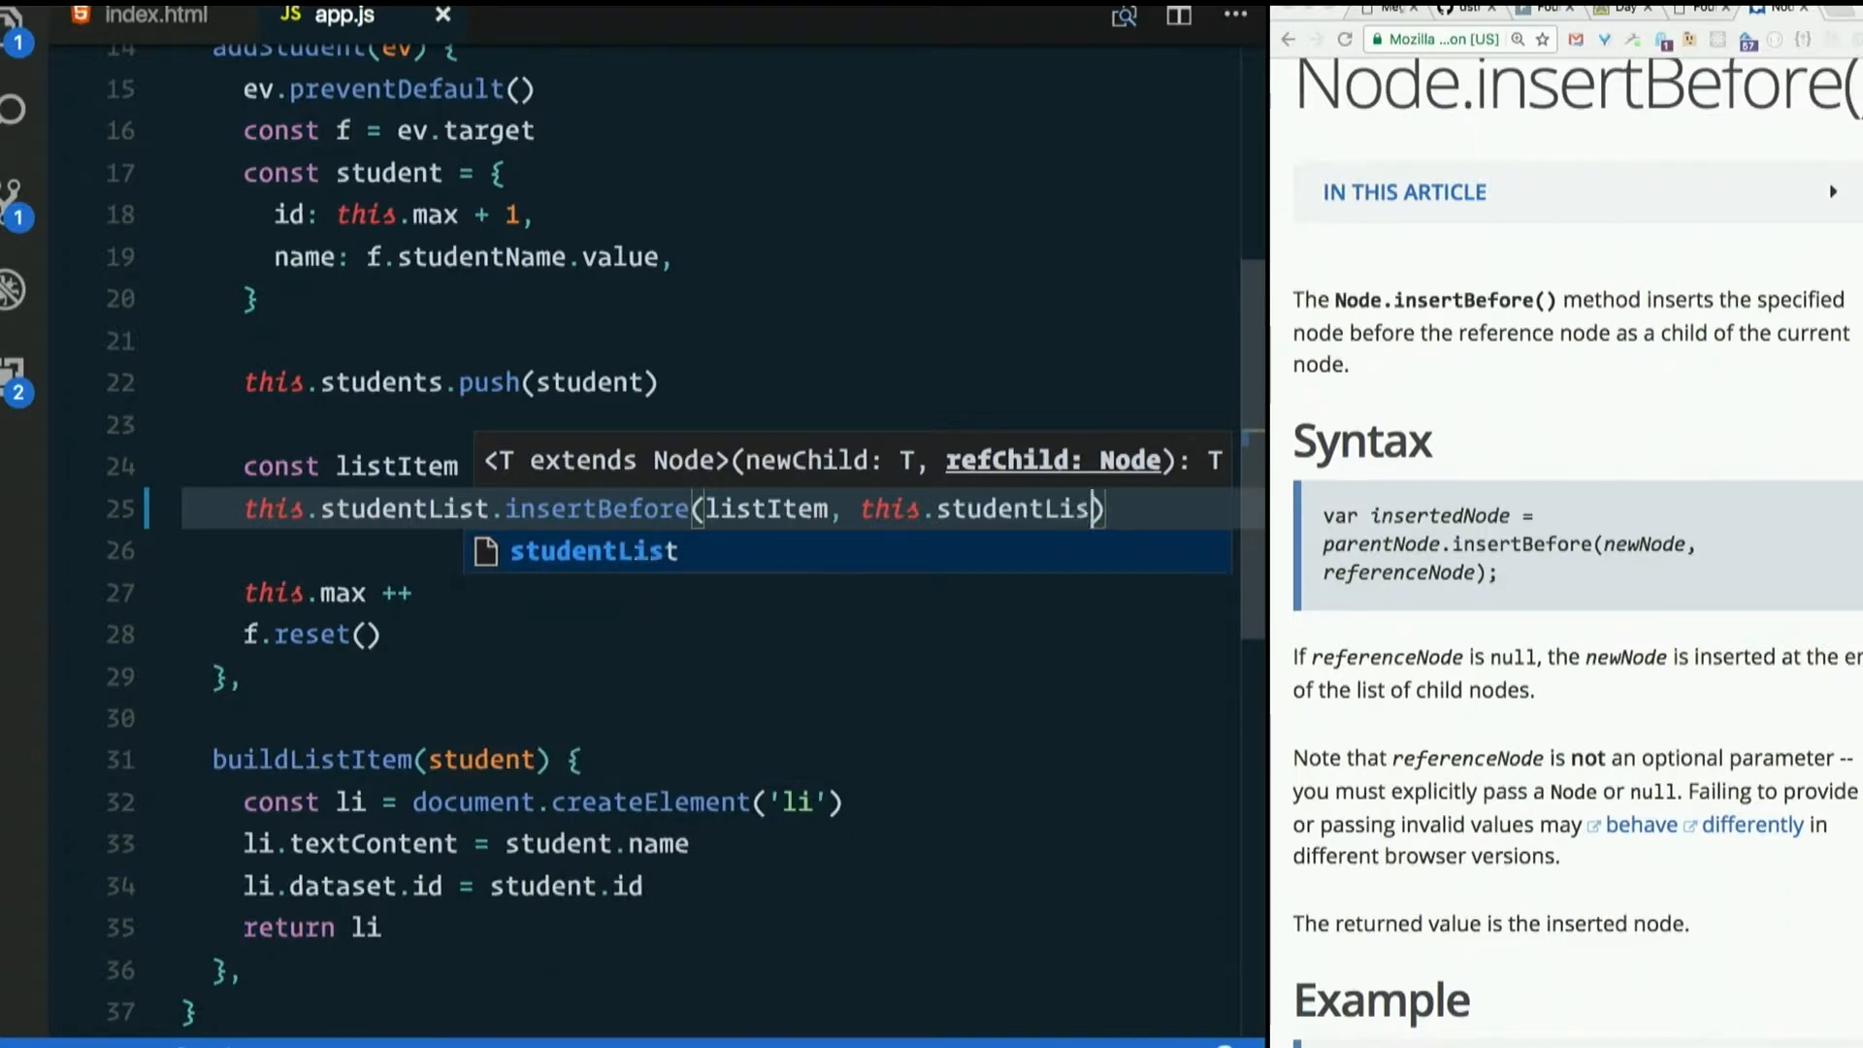
type(".chil")
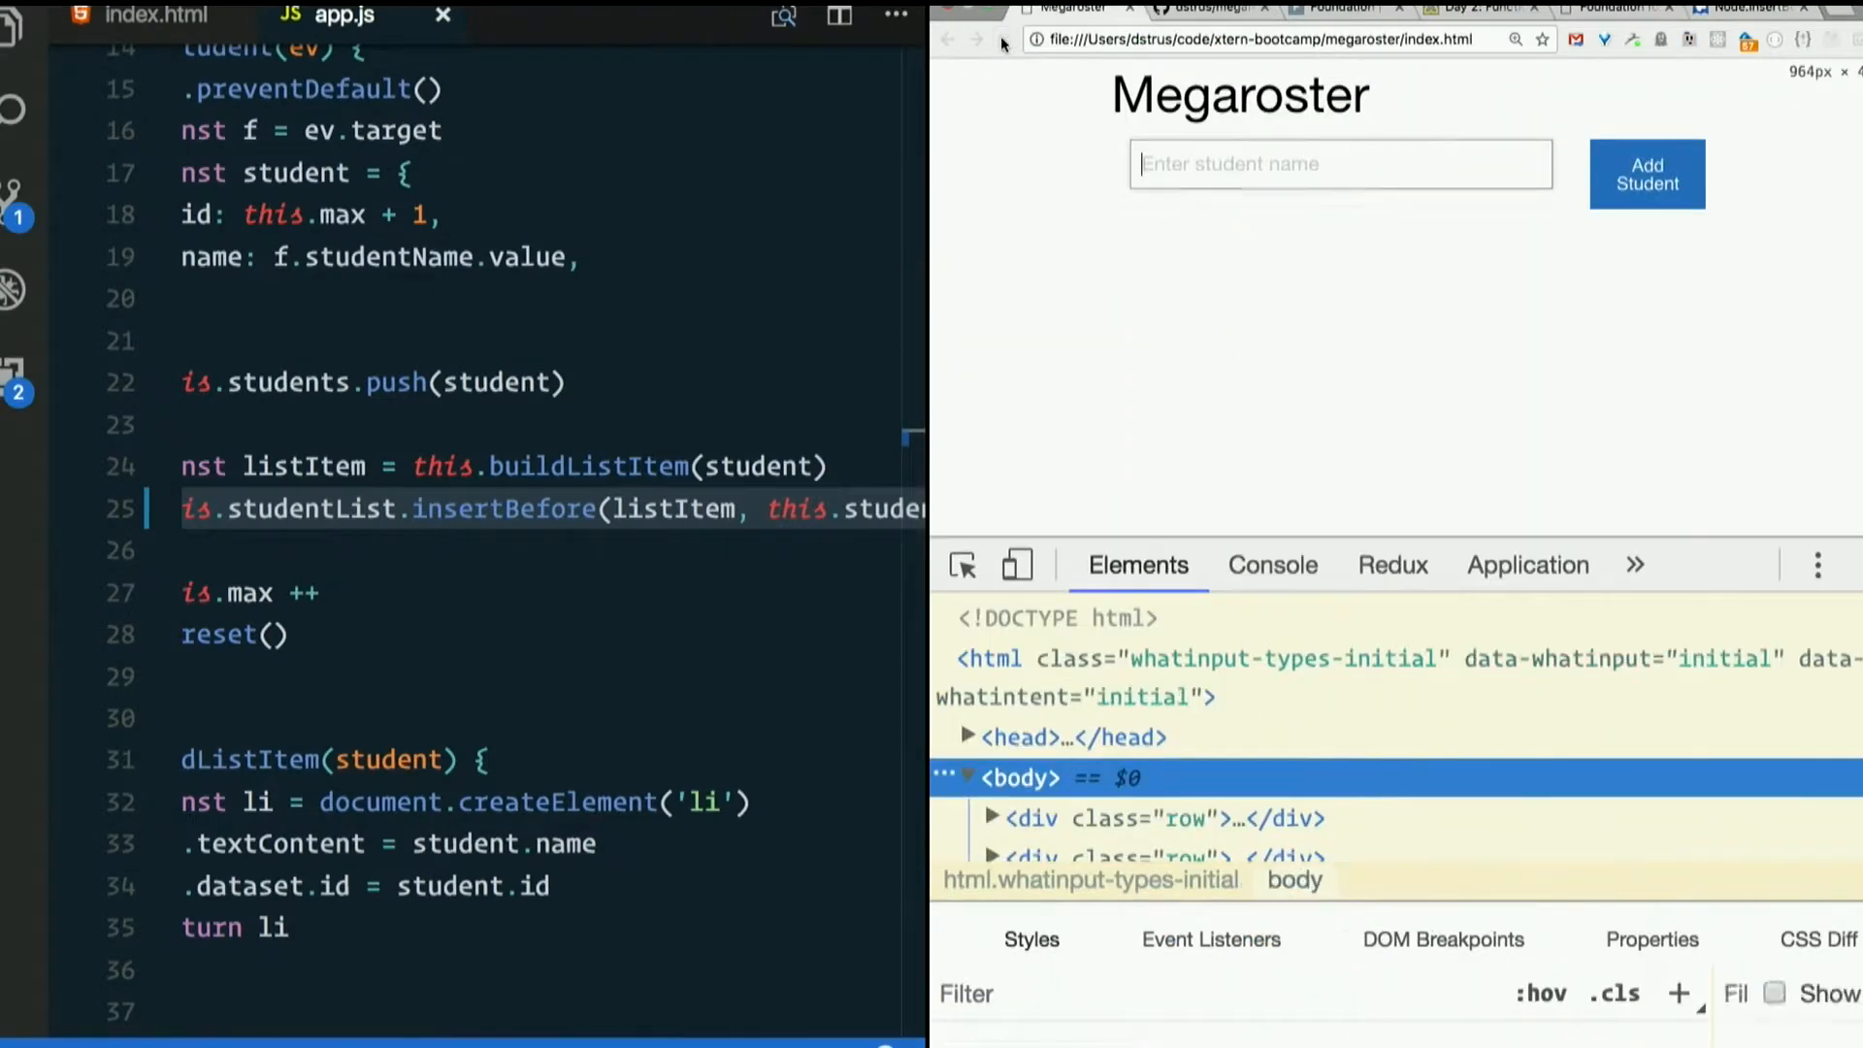
- Show the DevTools Console, then add students Trent and Rohan to the roster
left_click(1273, 565)
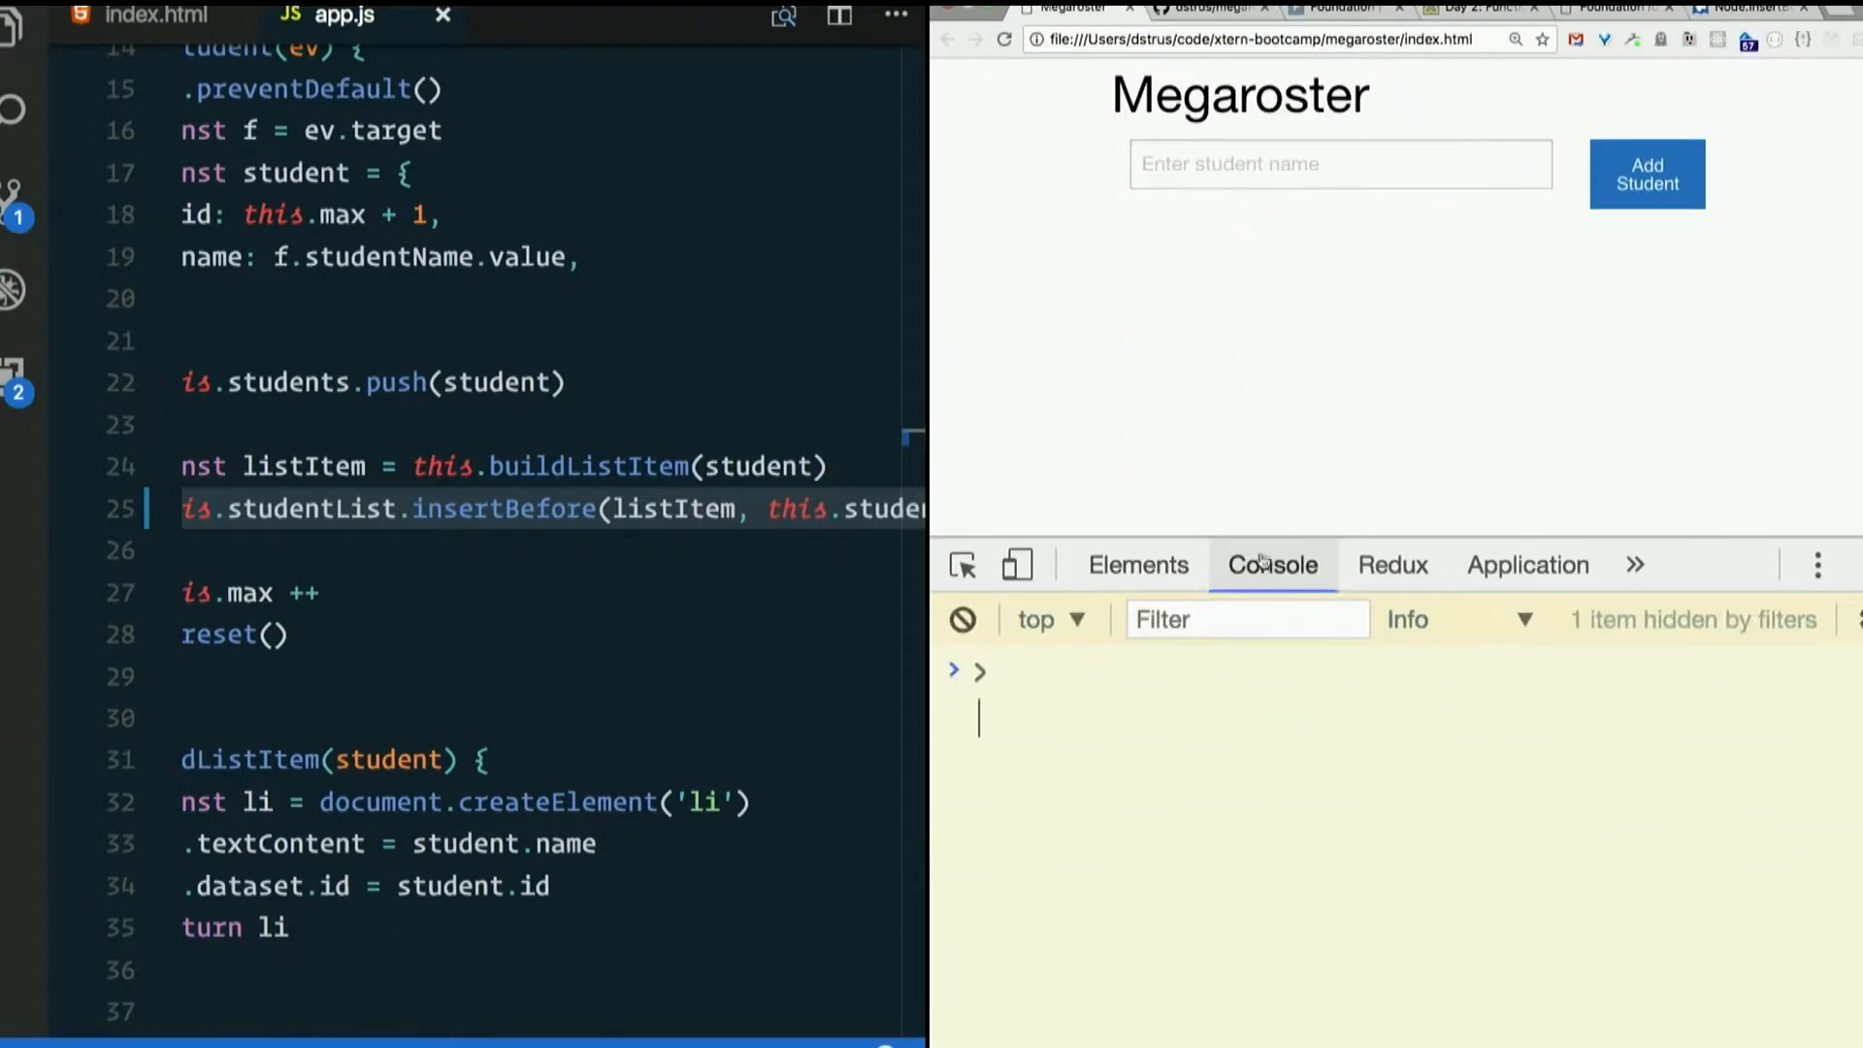
left_click(1340, 164)
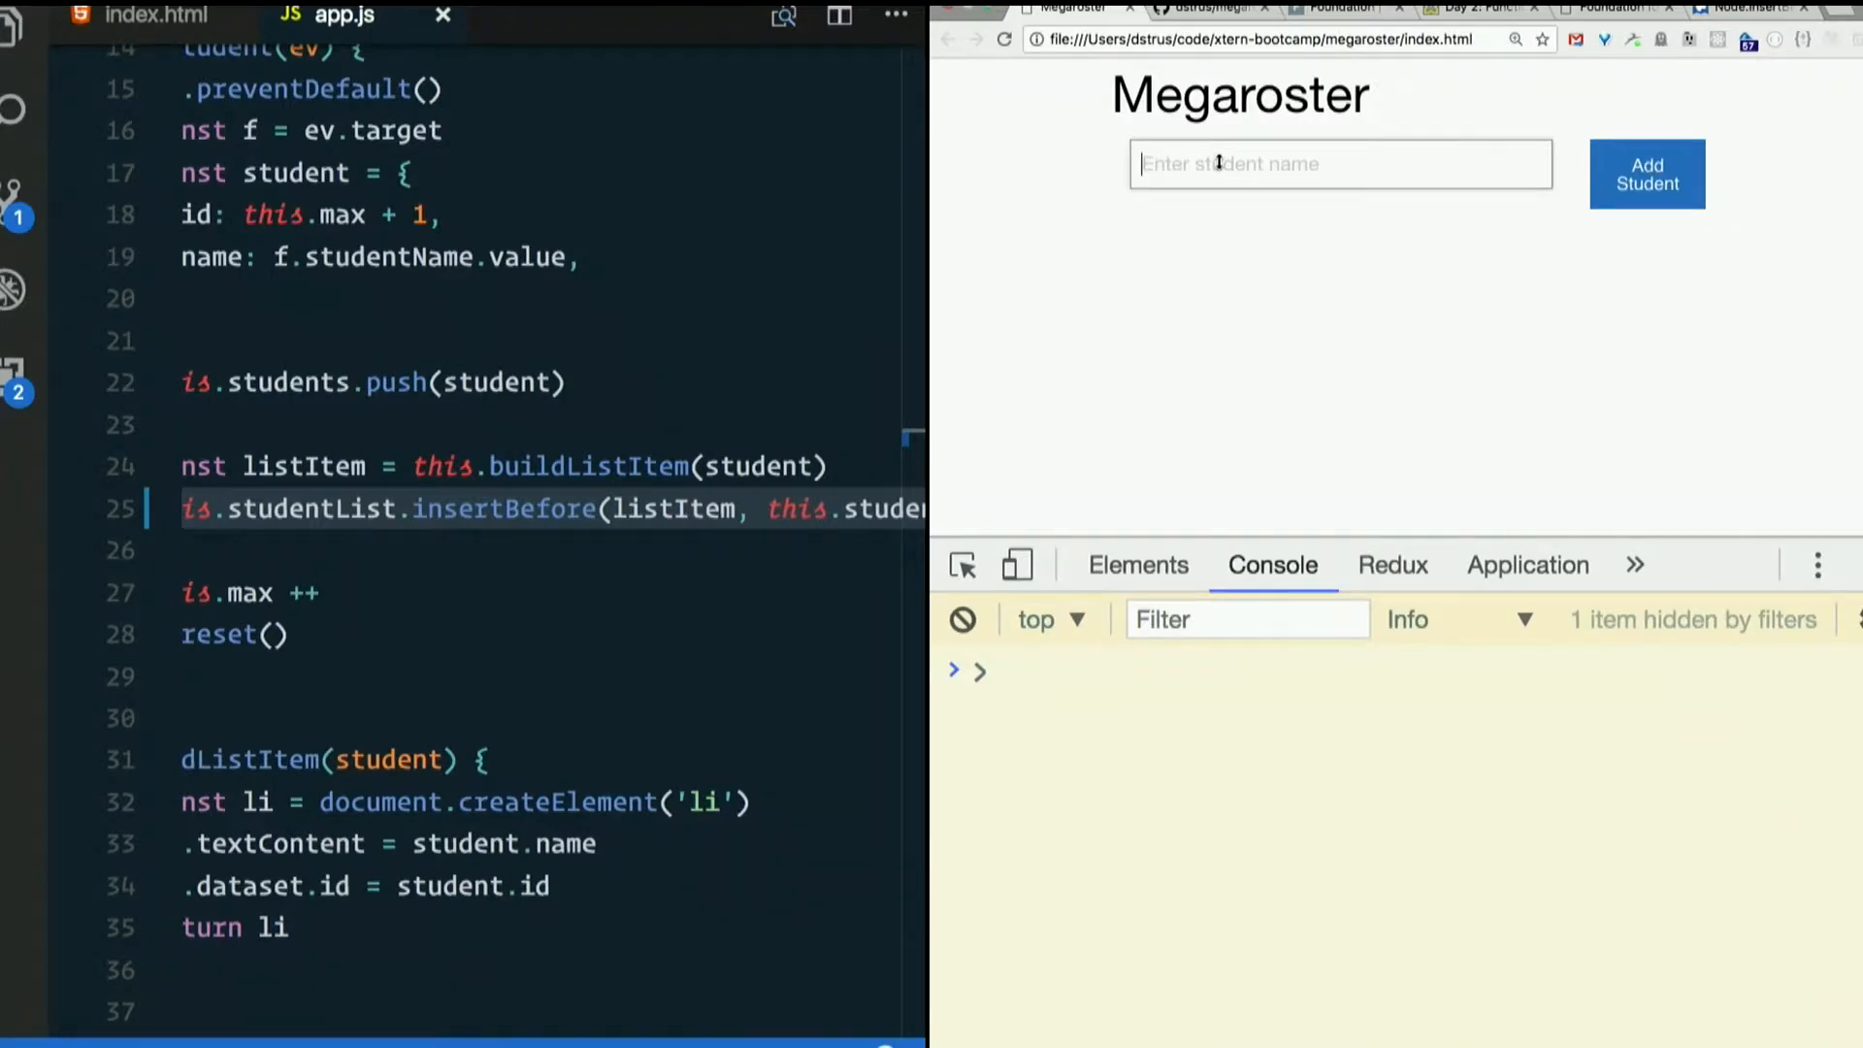
type("Tren")
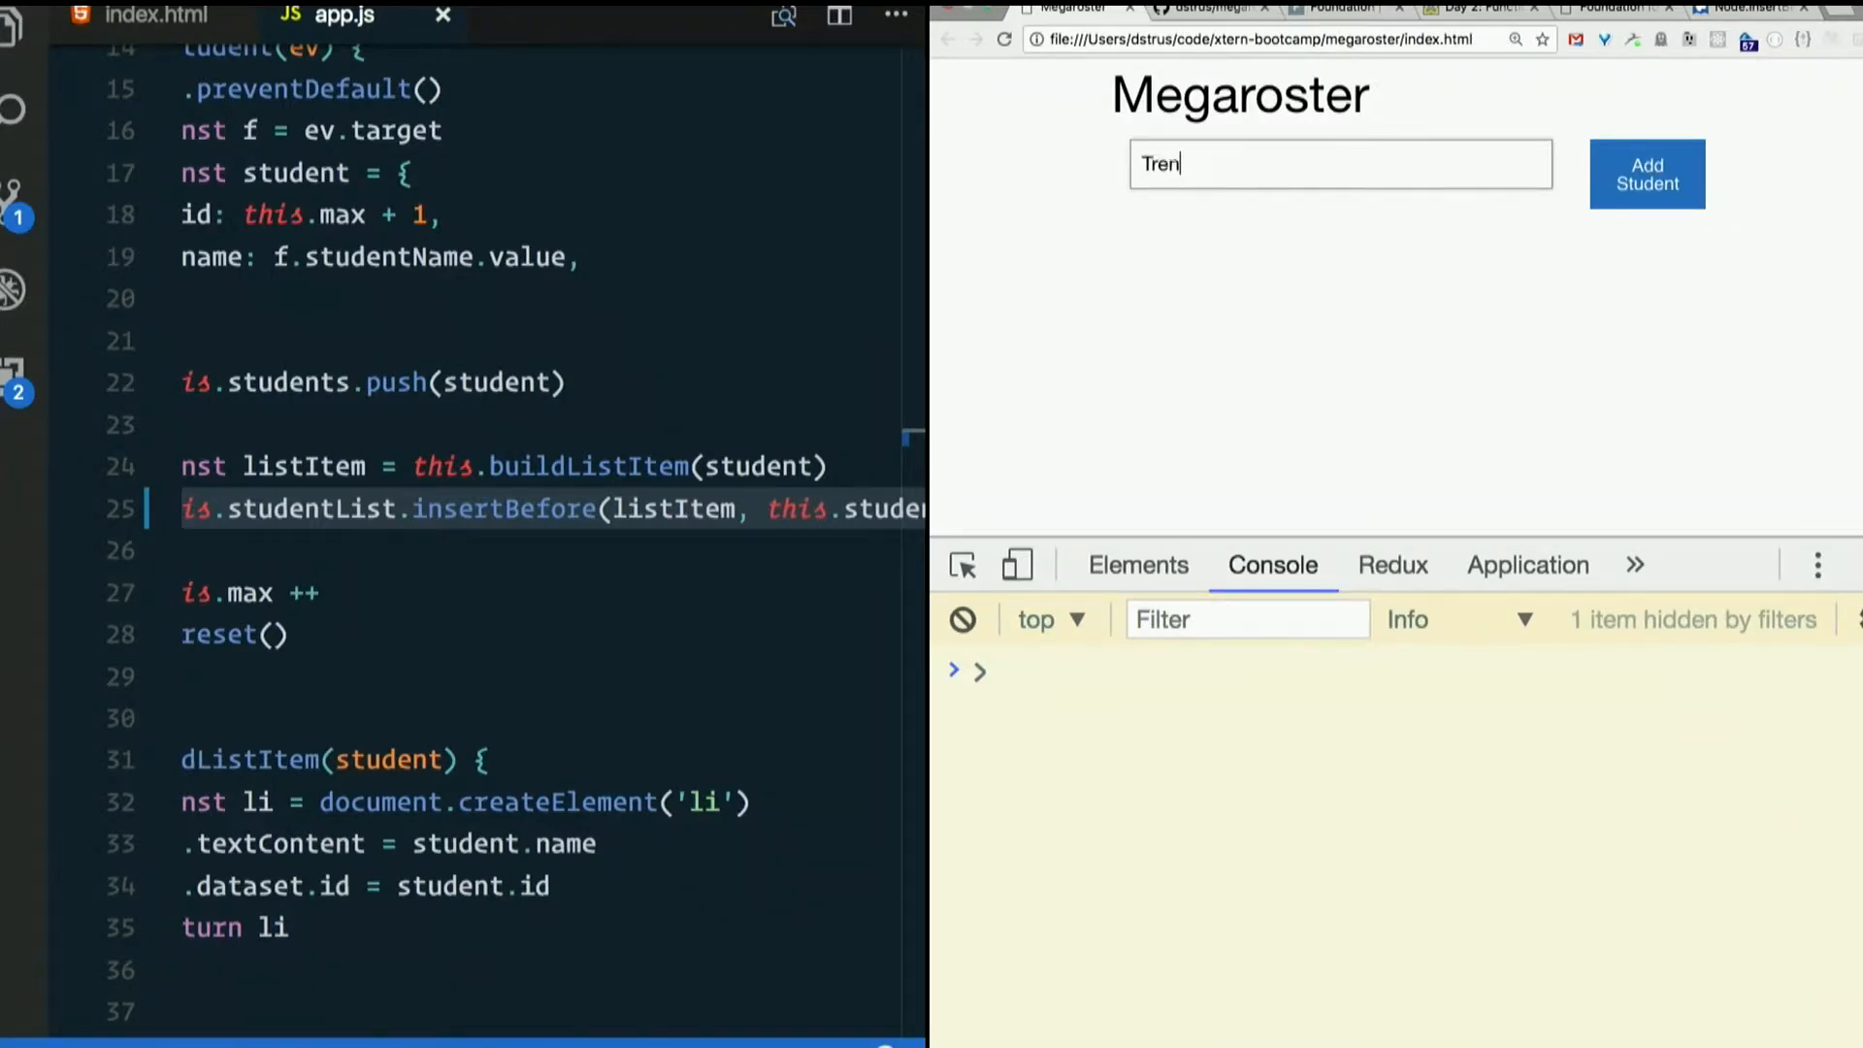
type("t")
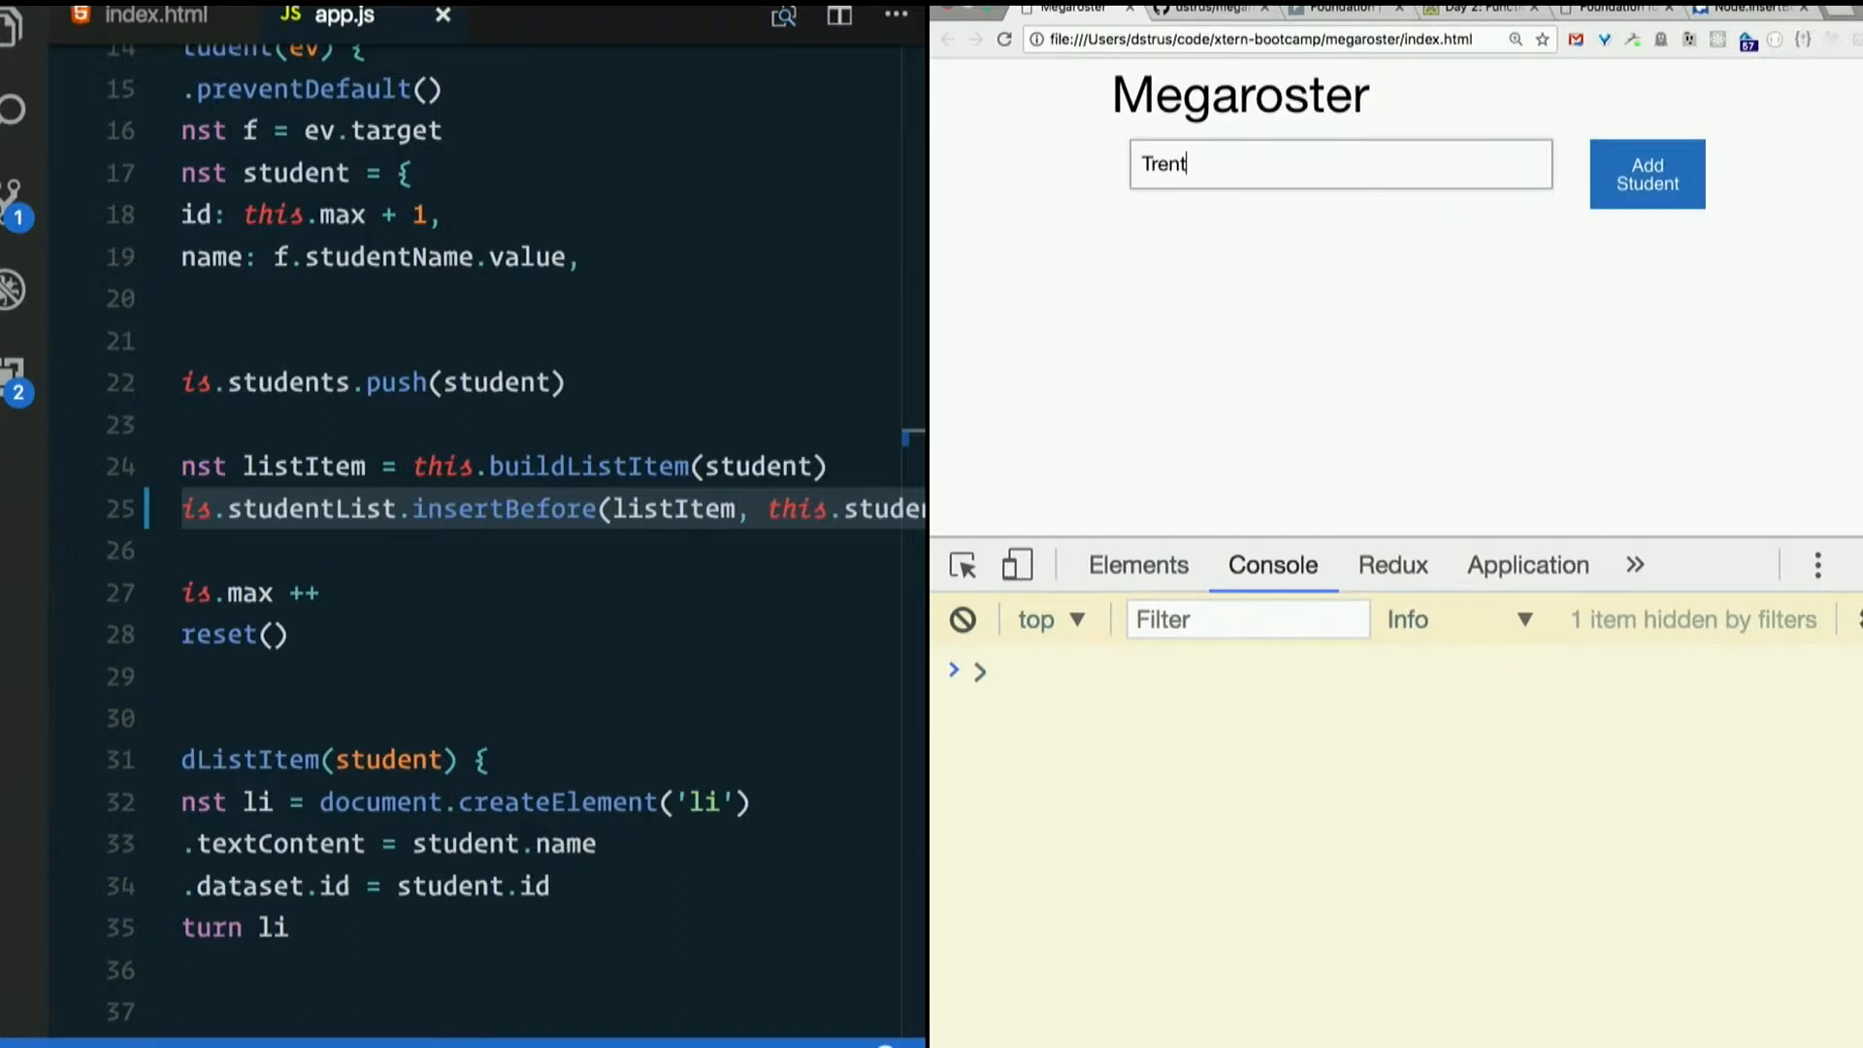
left_click(1646, 173)
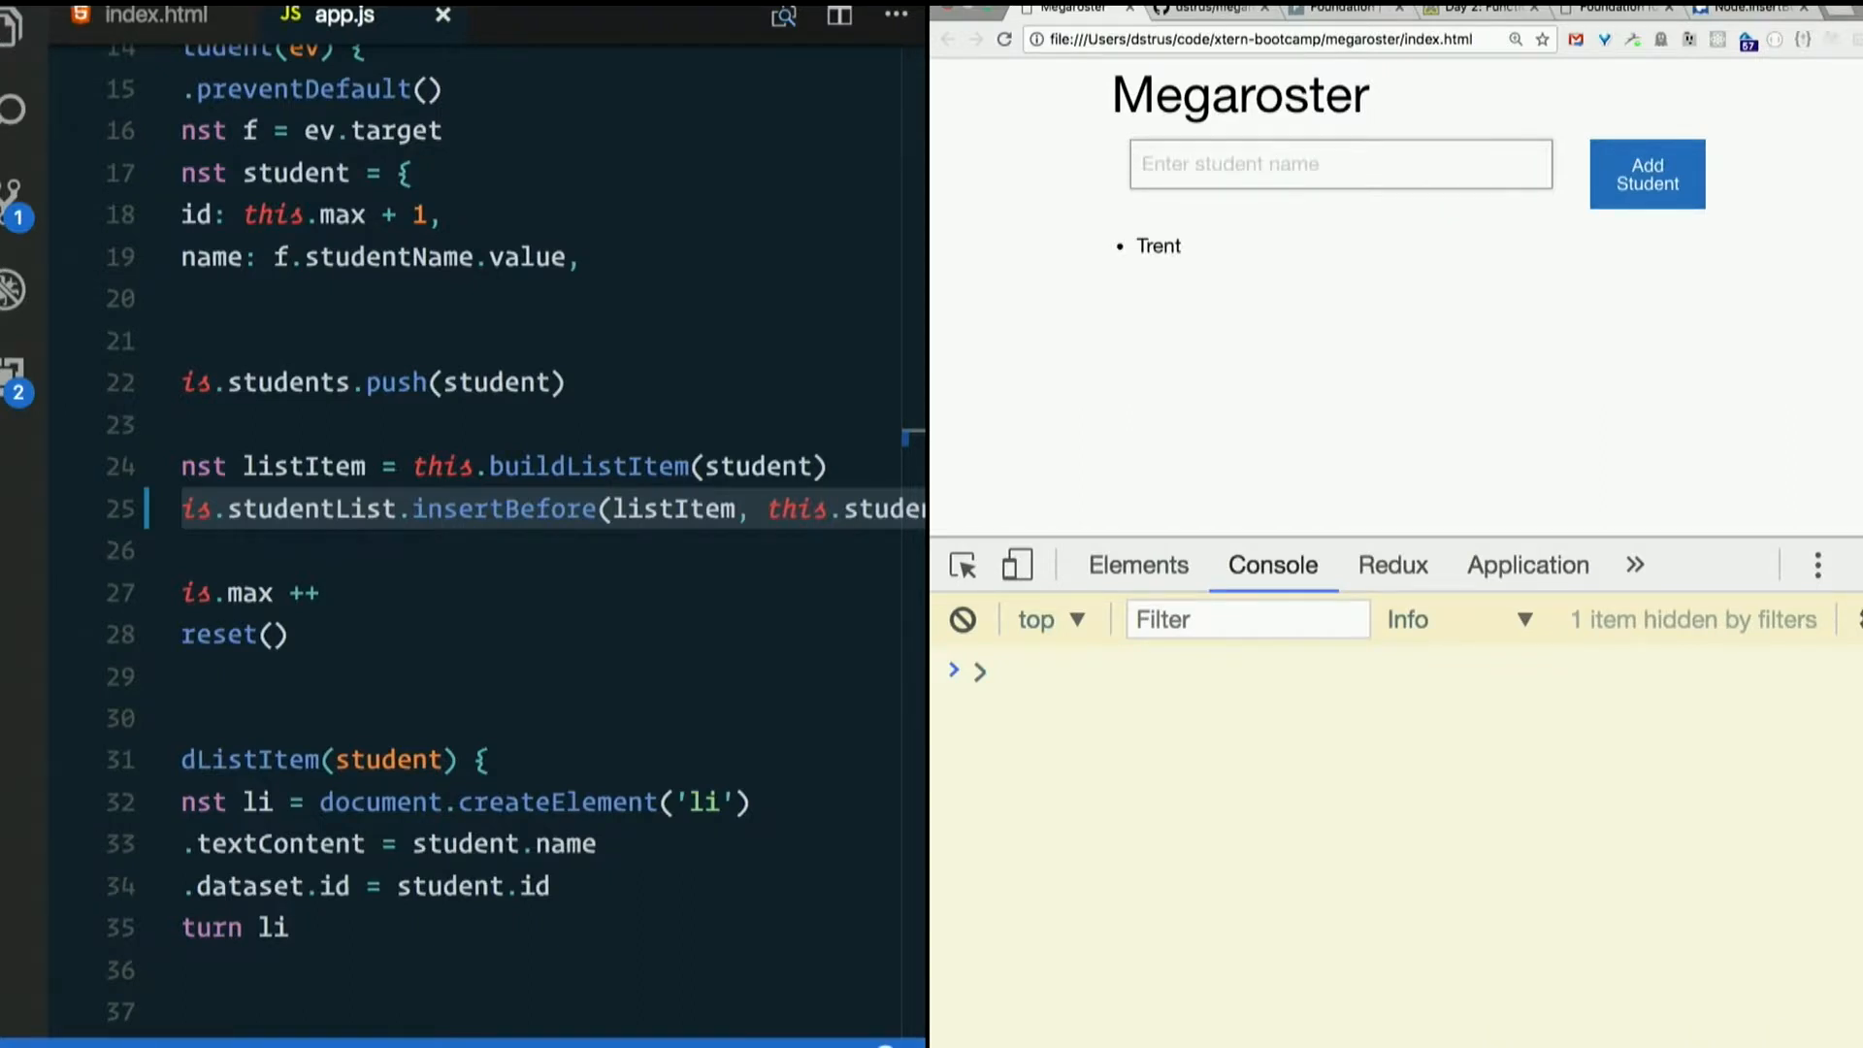
type("Roha")
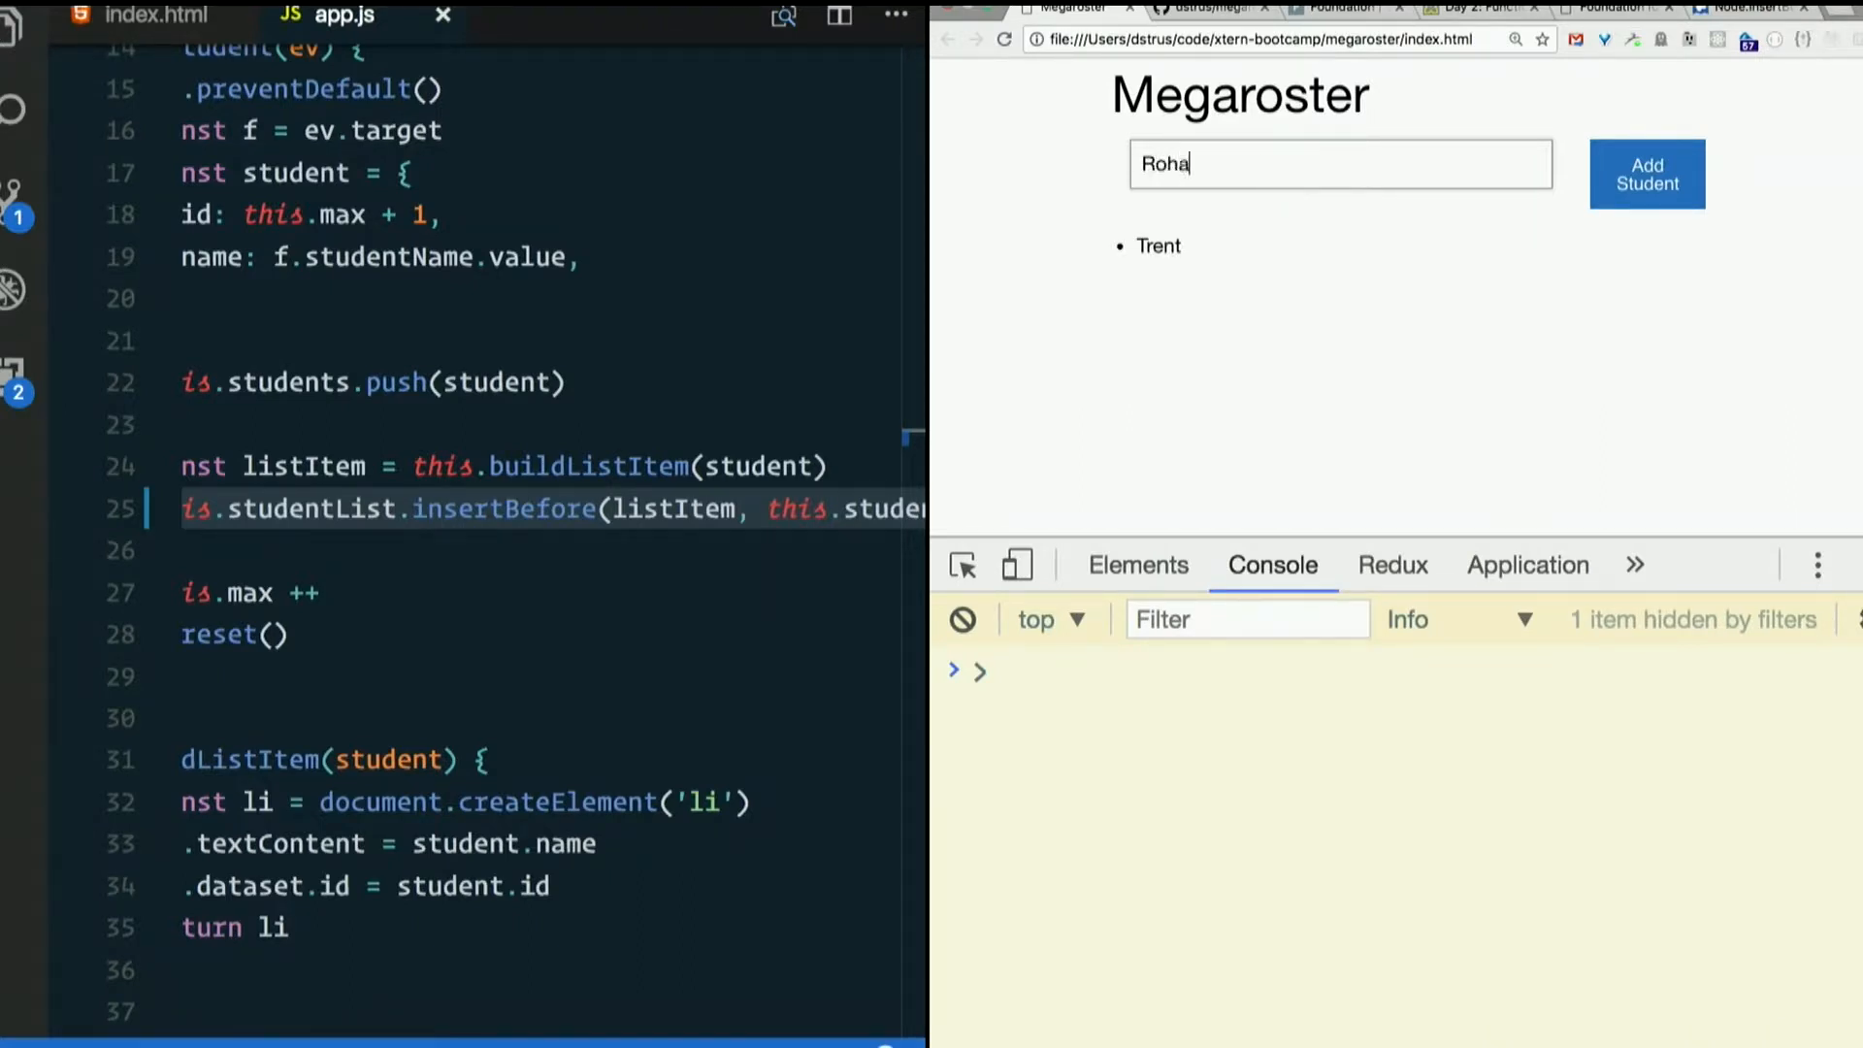
left_click(1647, 173)
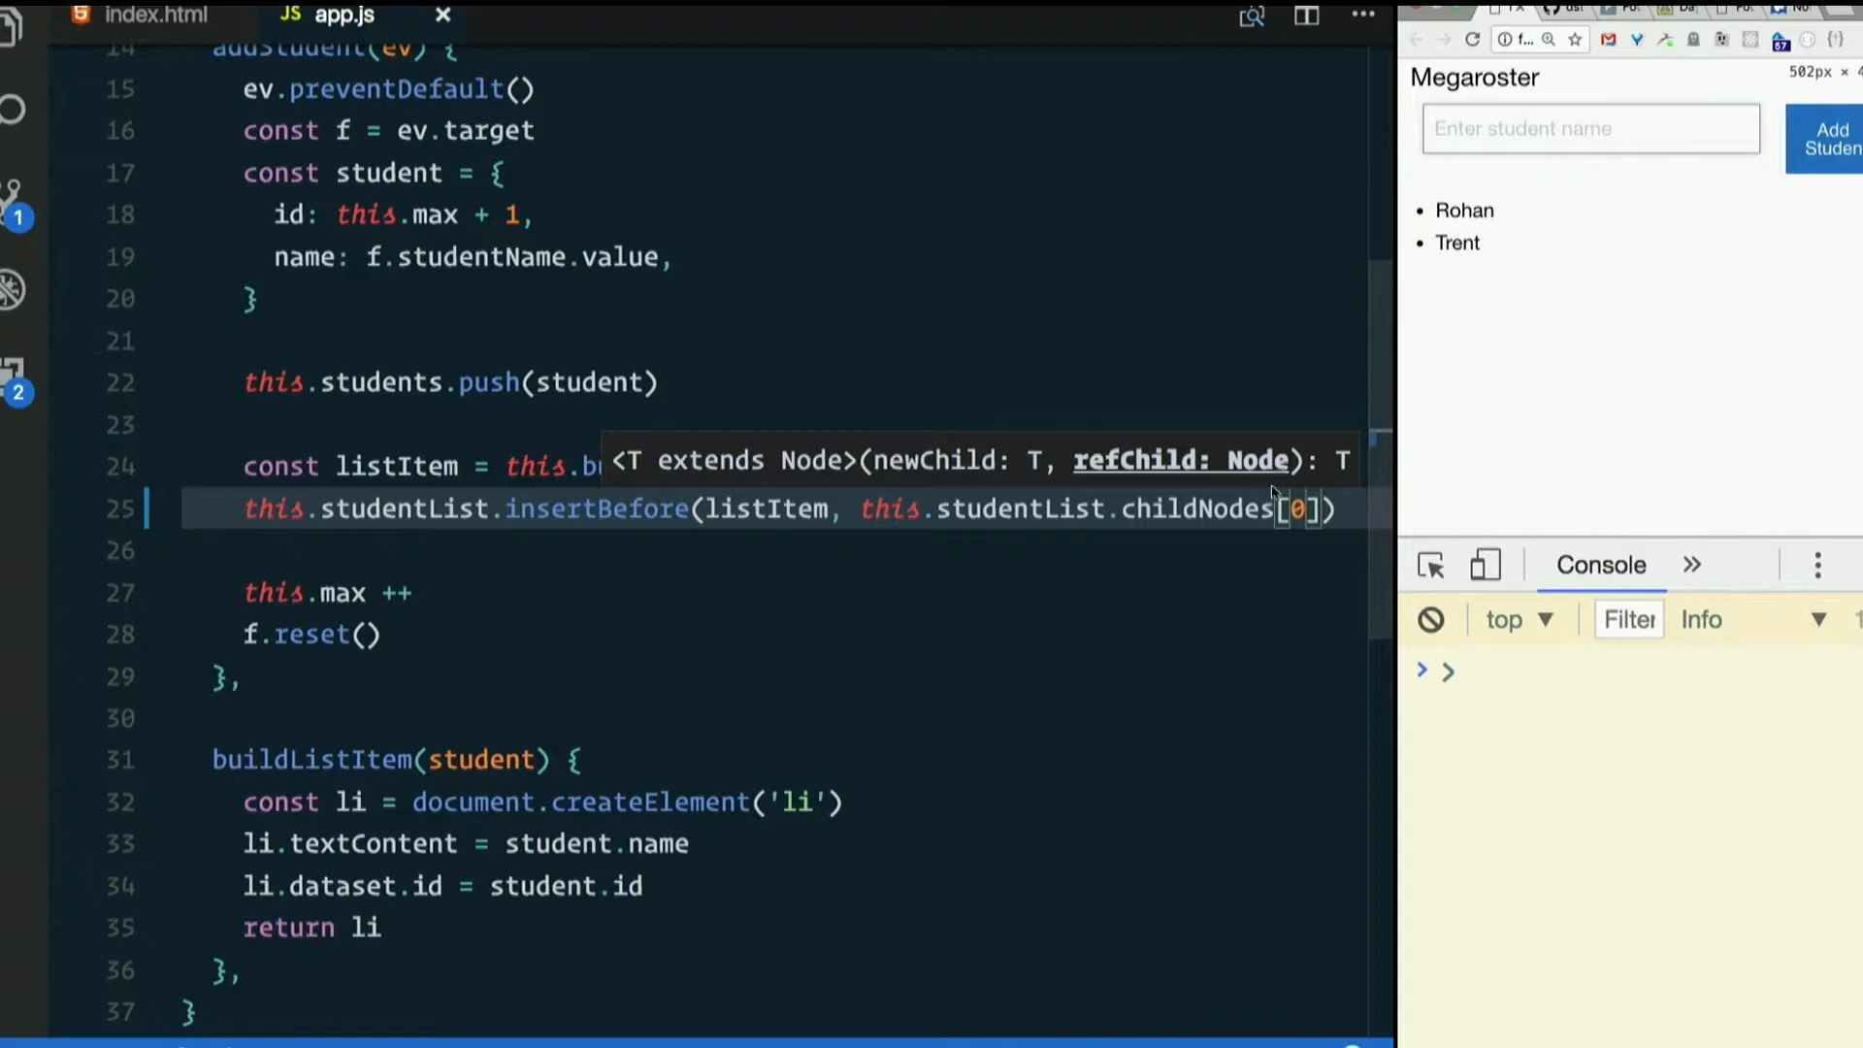
- Change childNodes[0] to firstChild on line 25 and reload Megaroster in Chrome
scroll("down", 3)
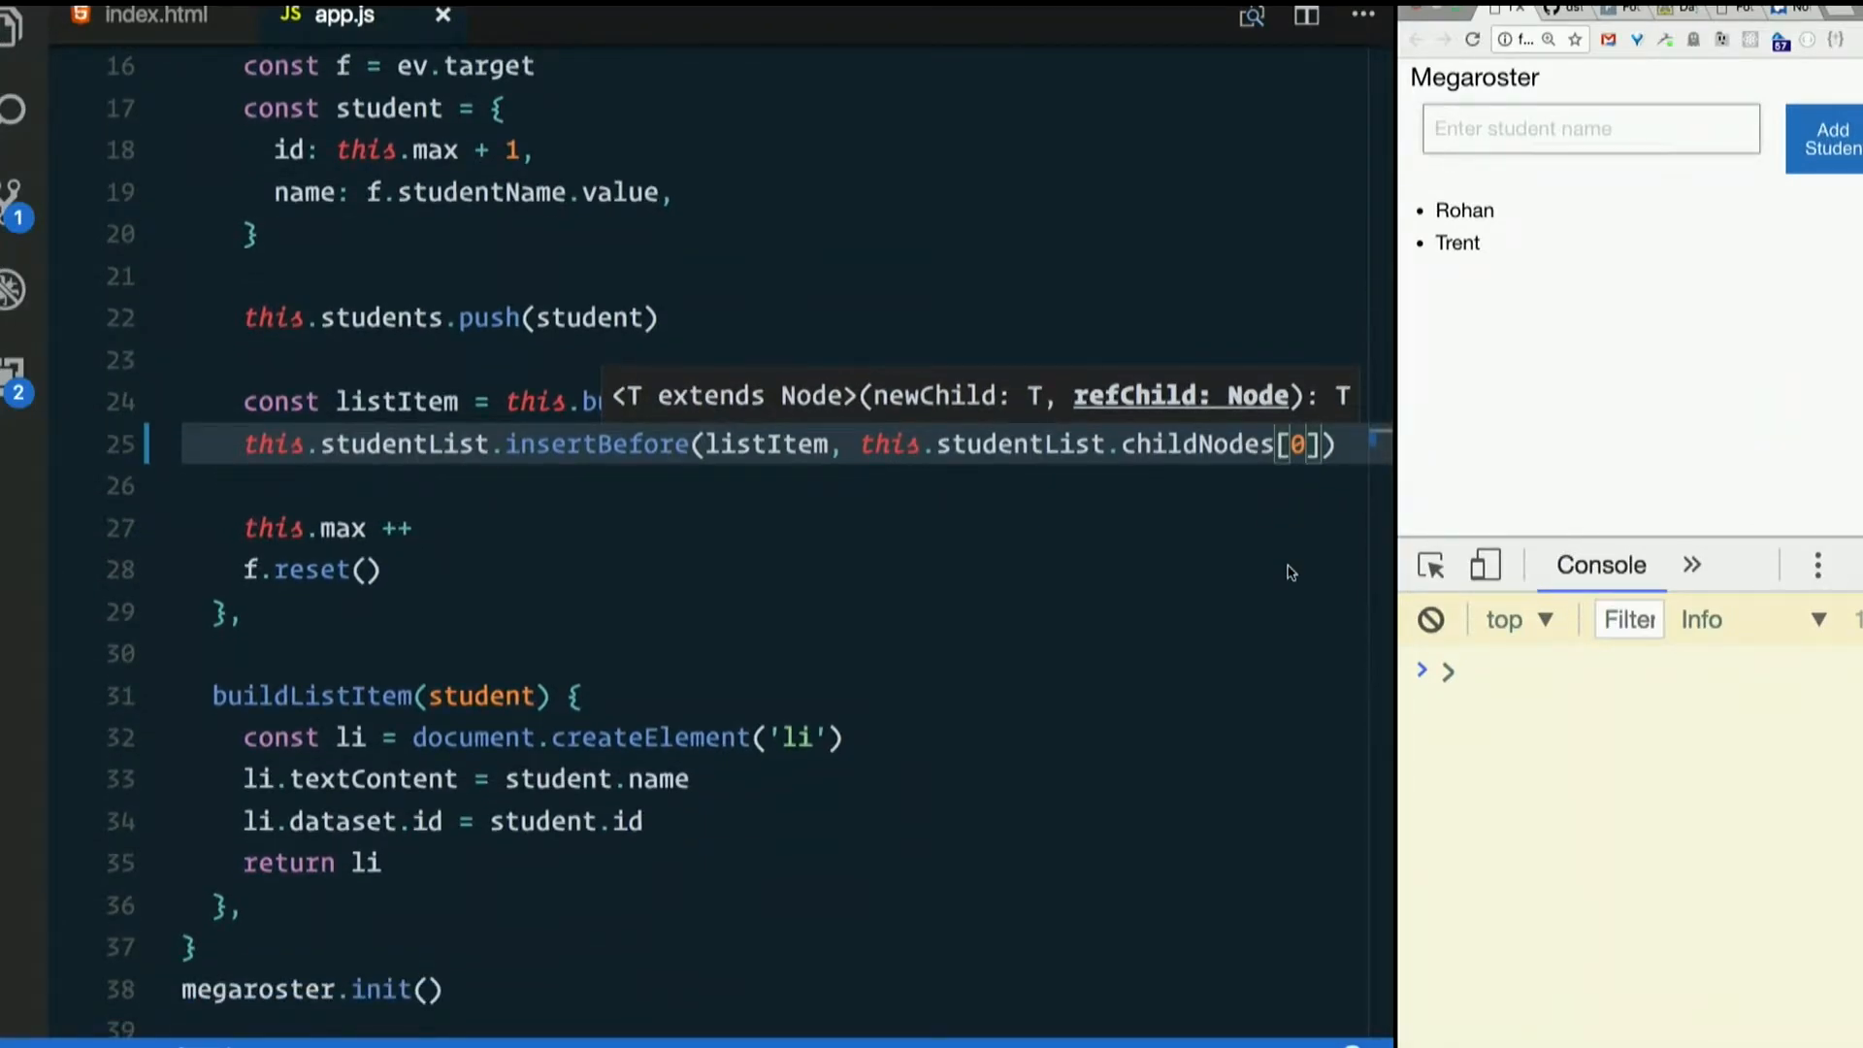
mouse_move(1144, 460)
type("f")
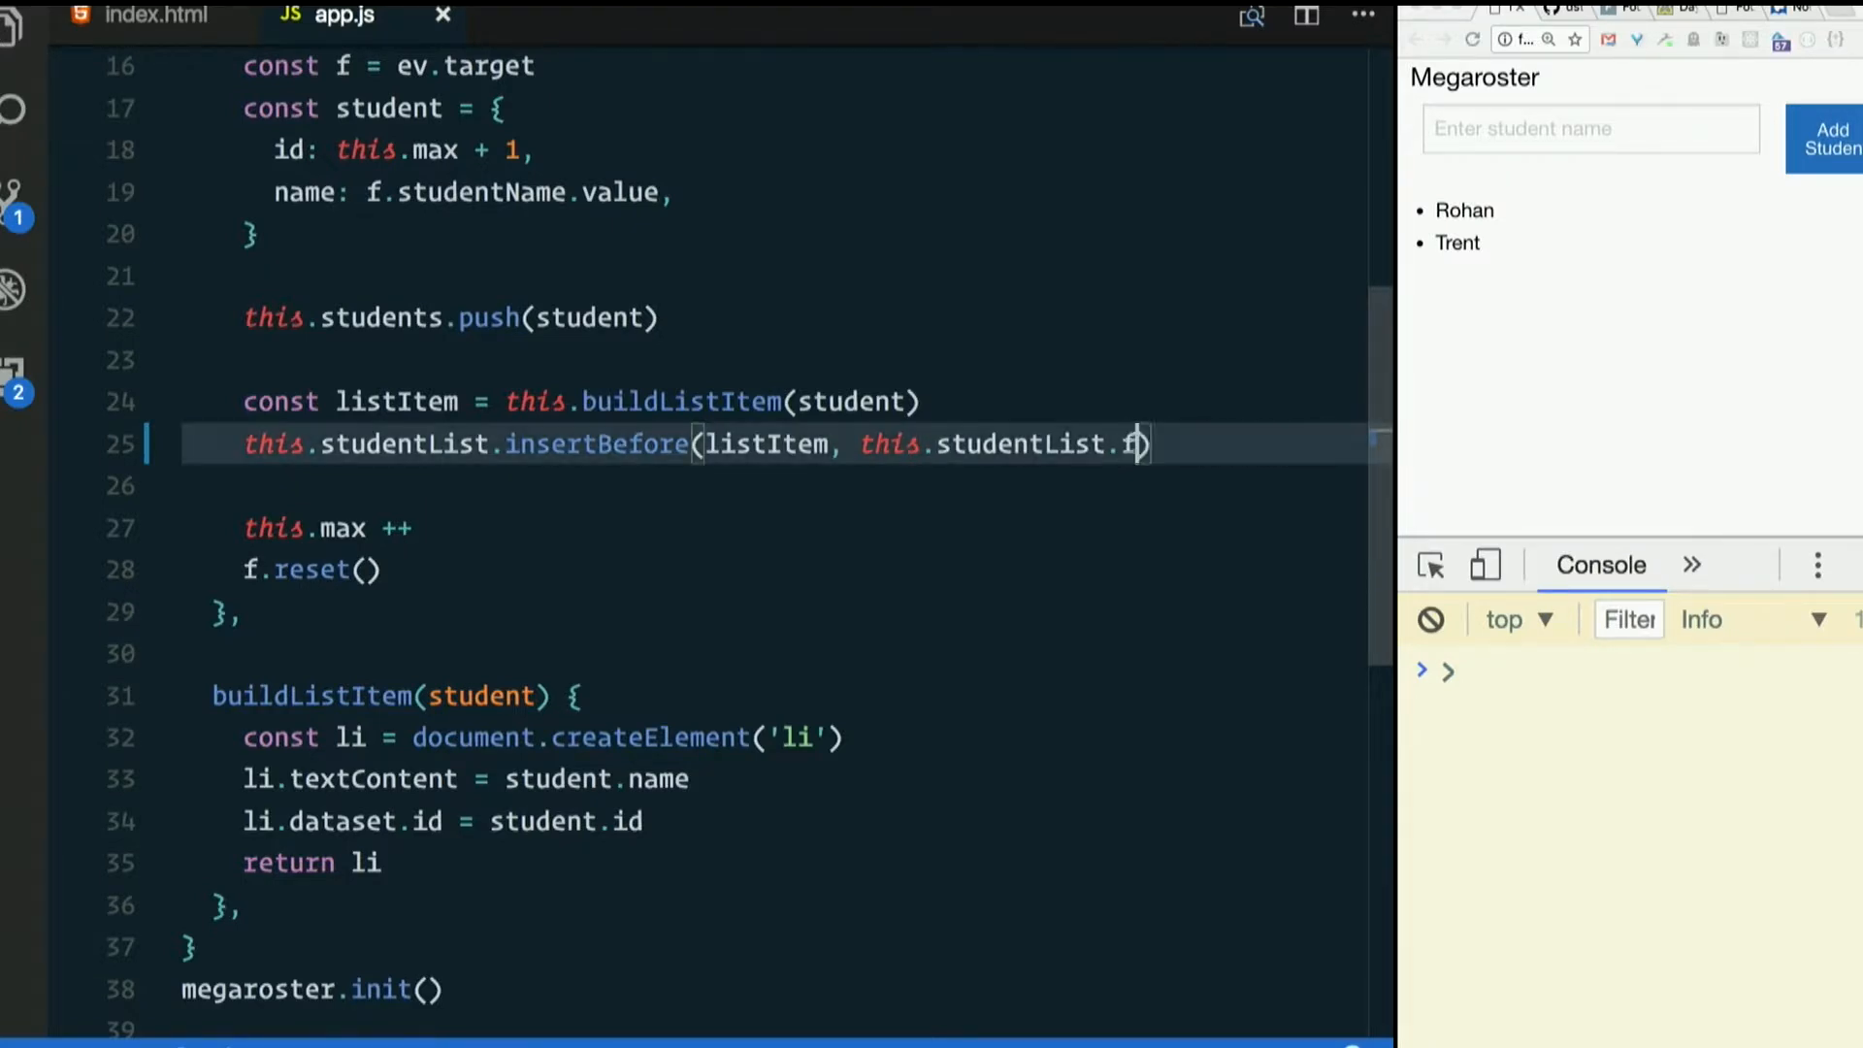
type("irstChild")
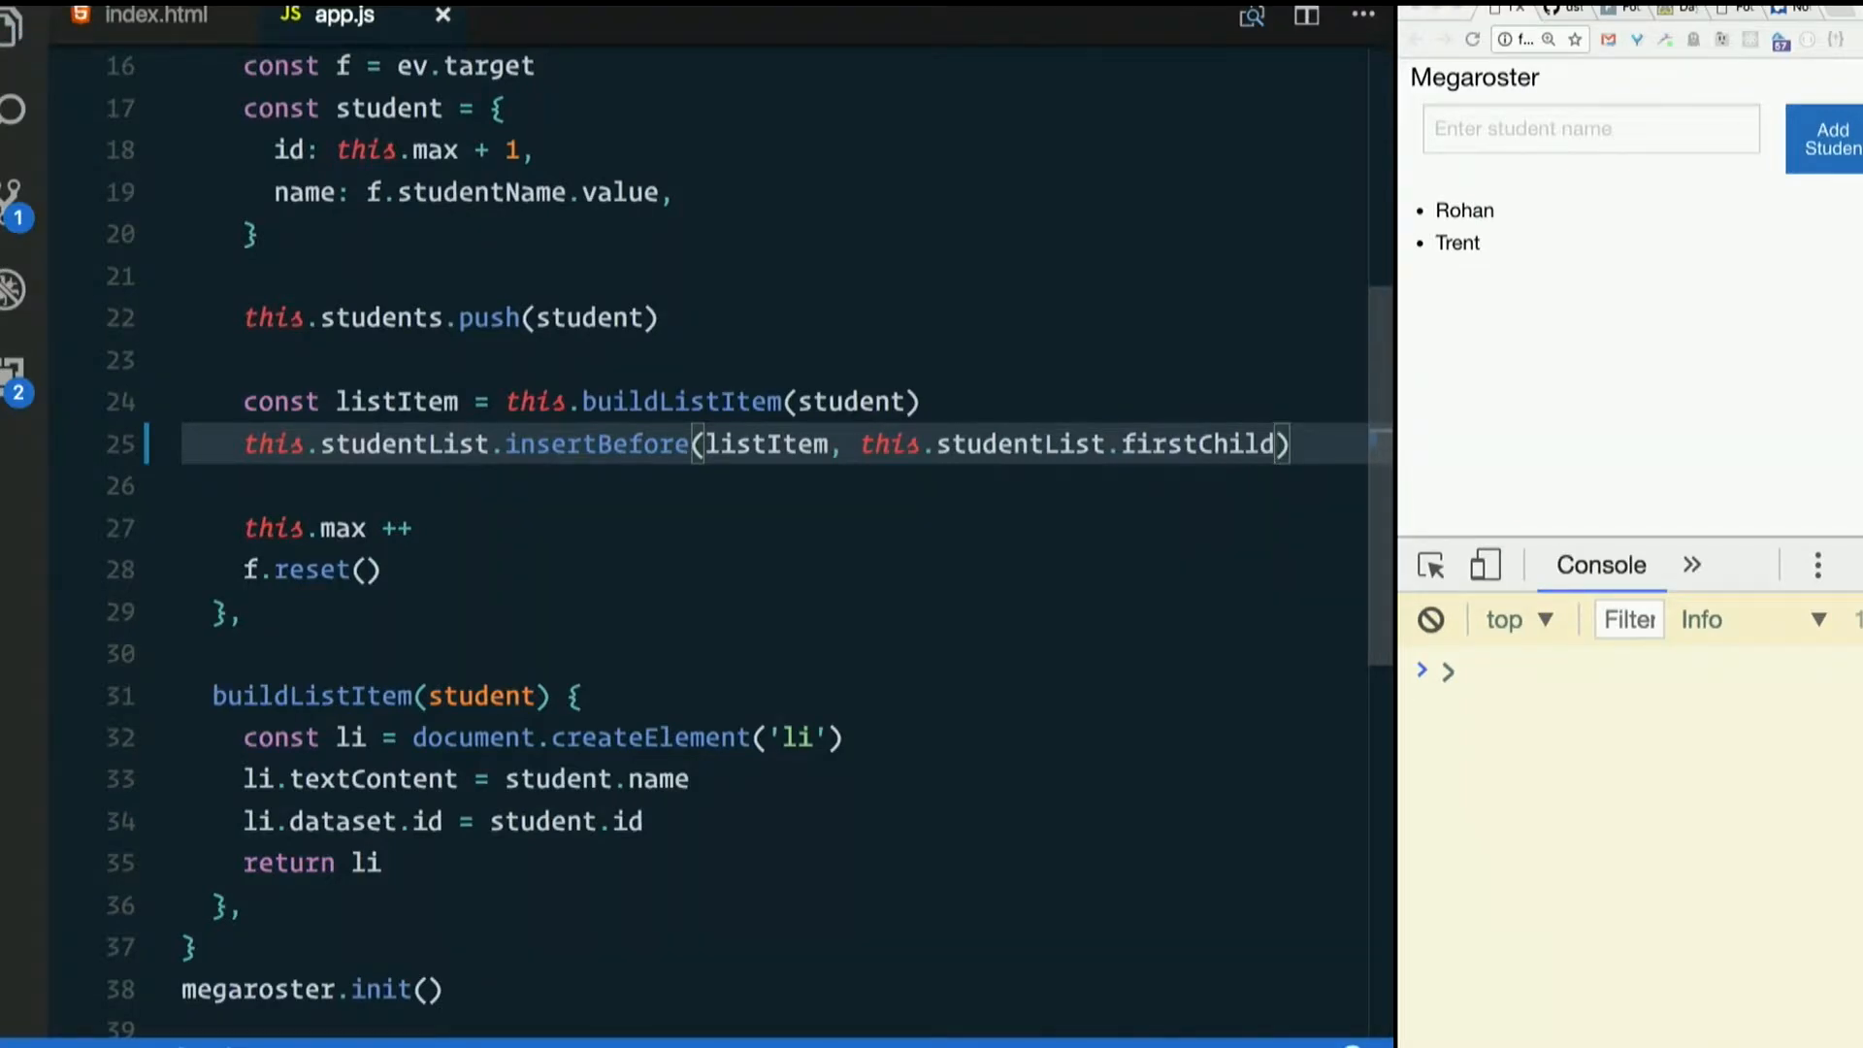
left_click(1590, 128)
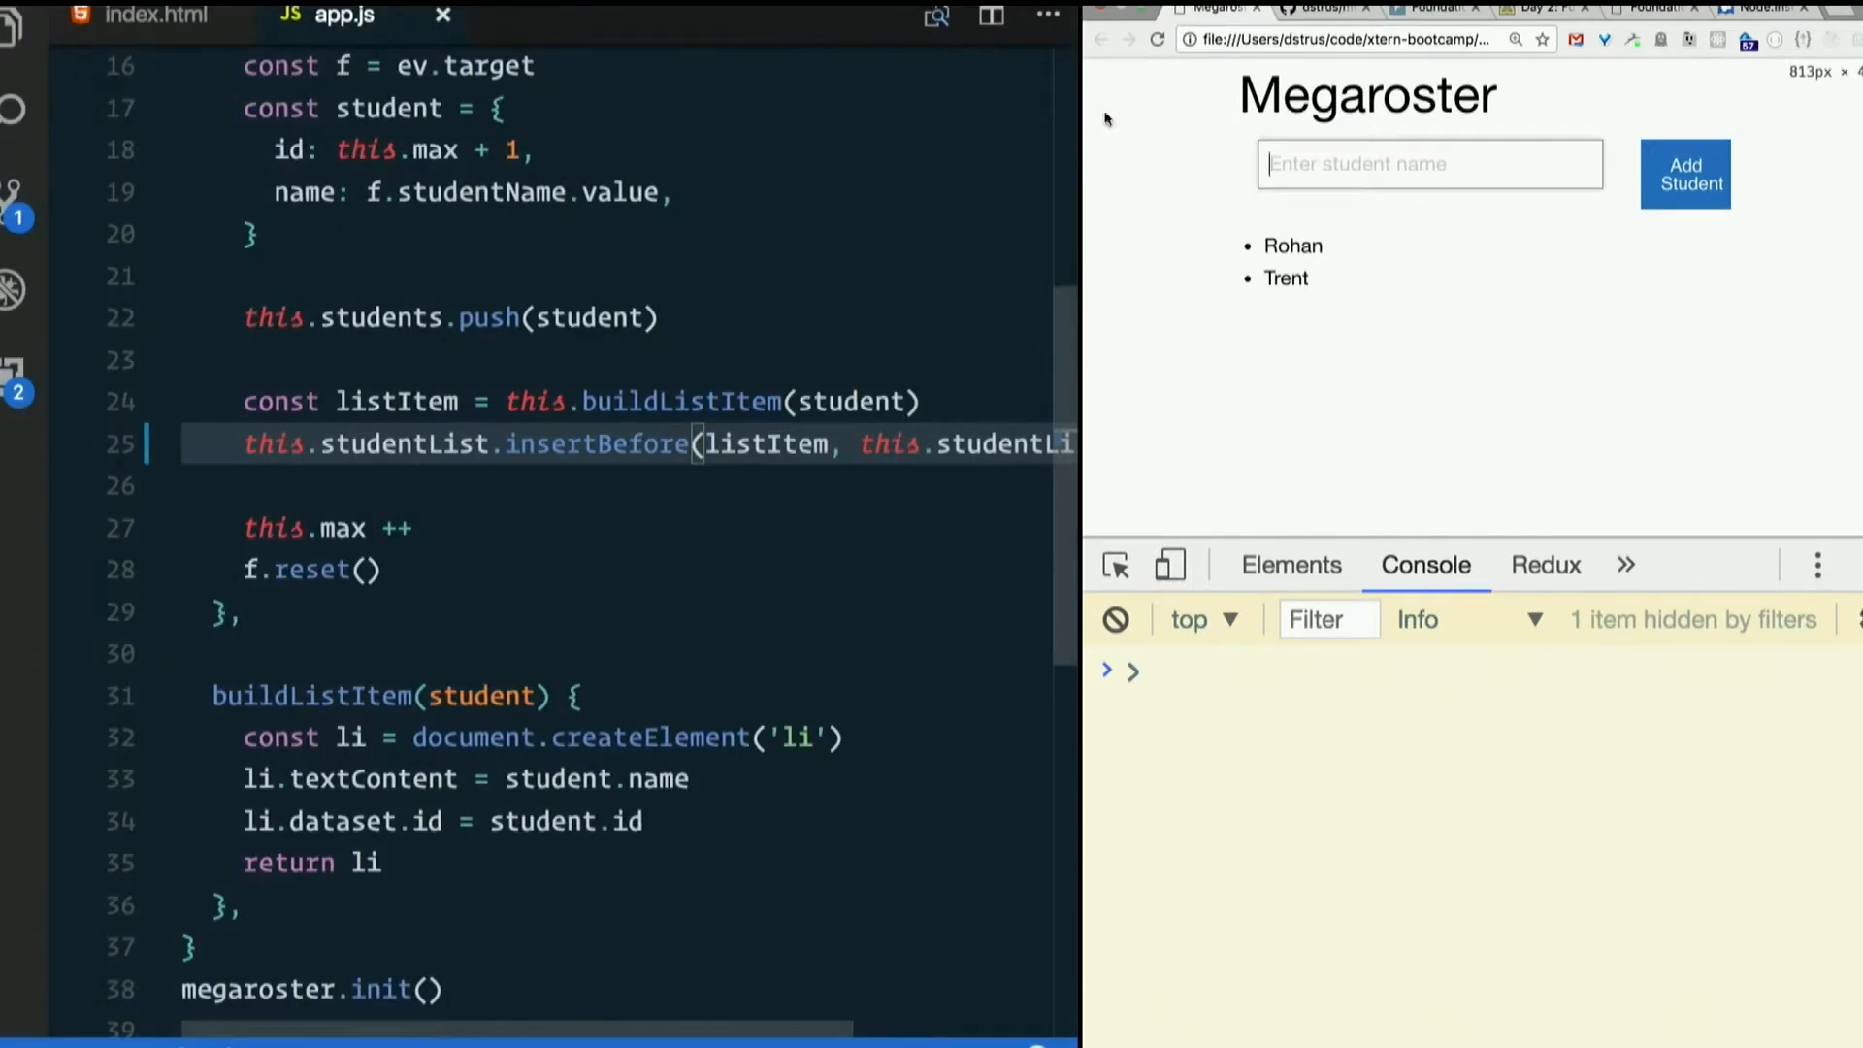
mouse_move(1159, 39)
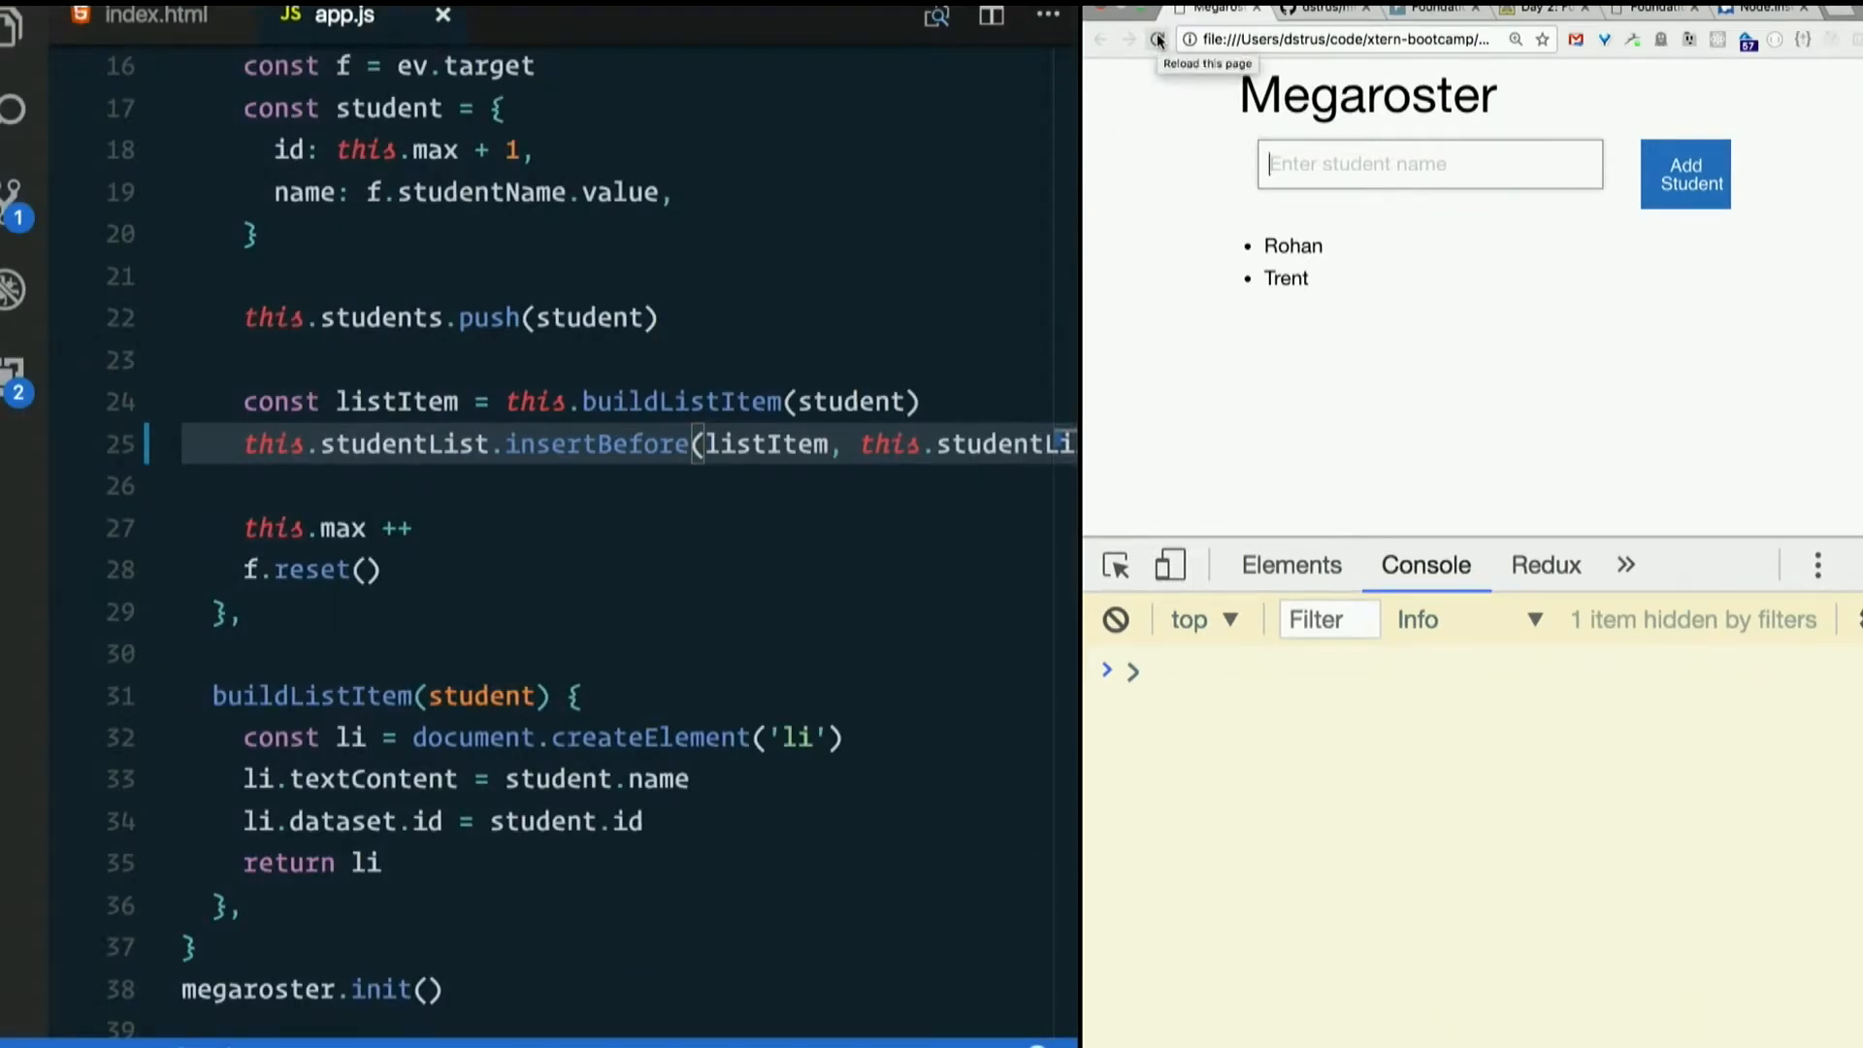
left_click(1159, 38)
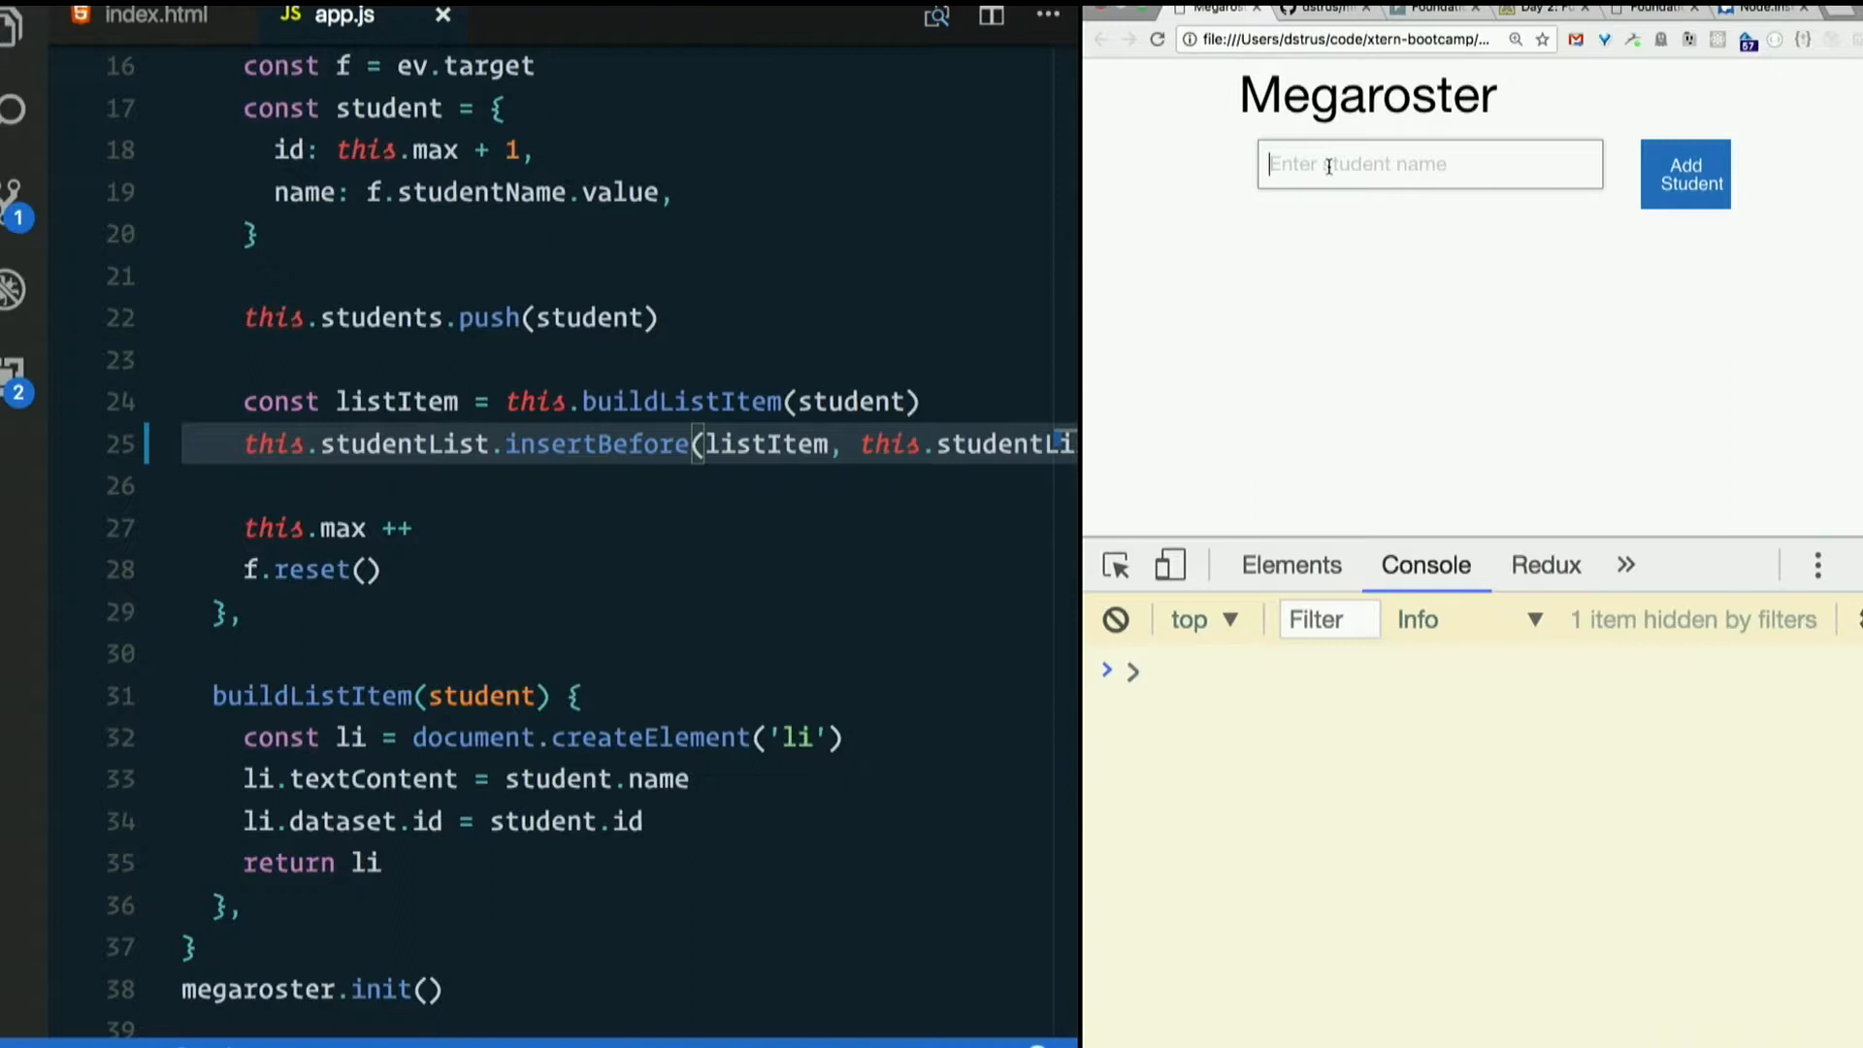
- Add students Boy Alex and Girl Alex to the roster
type("Boy")
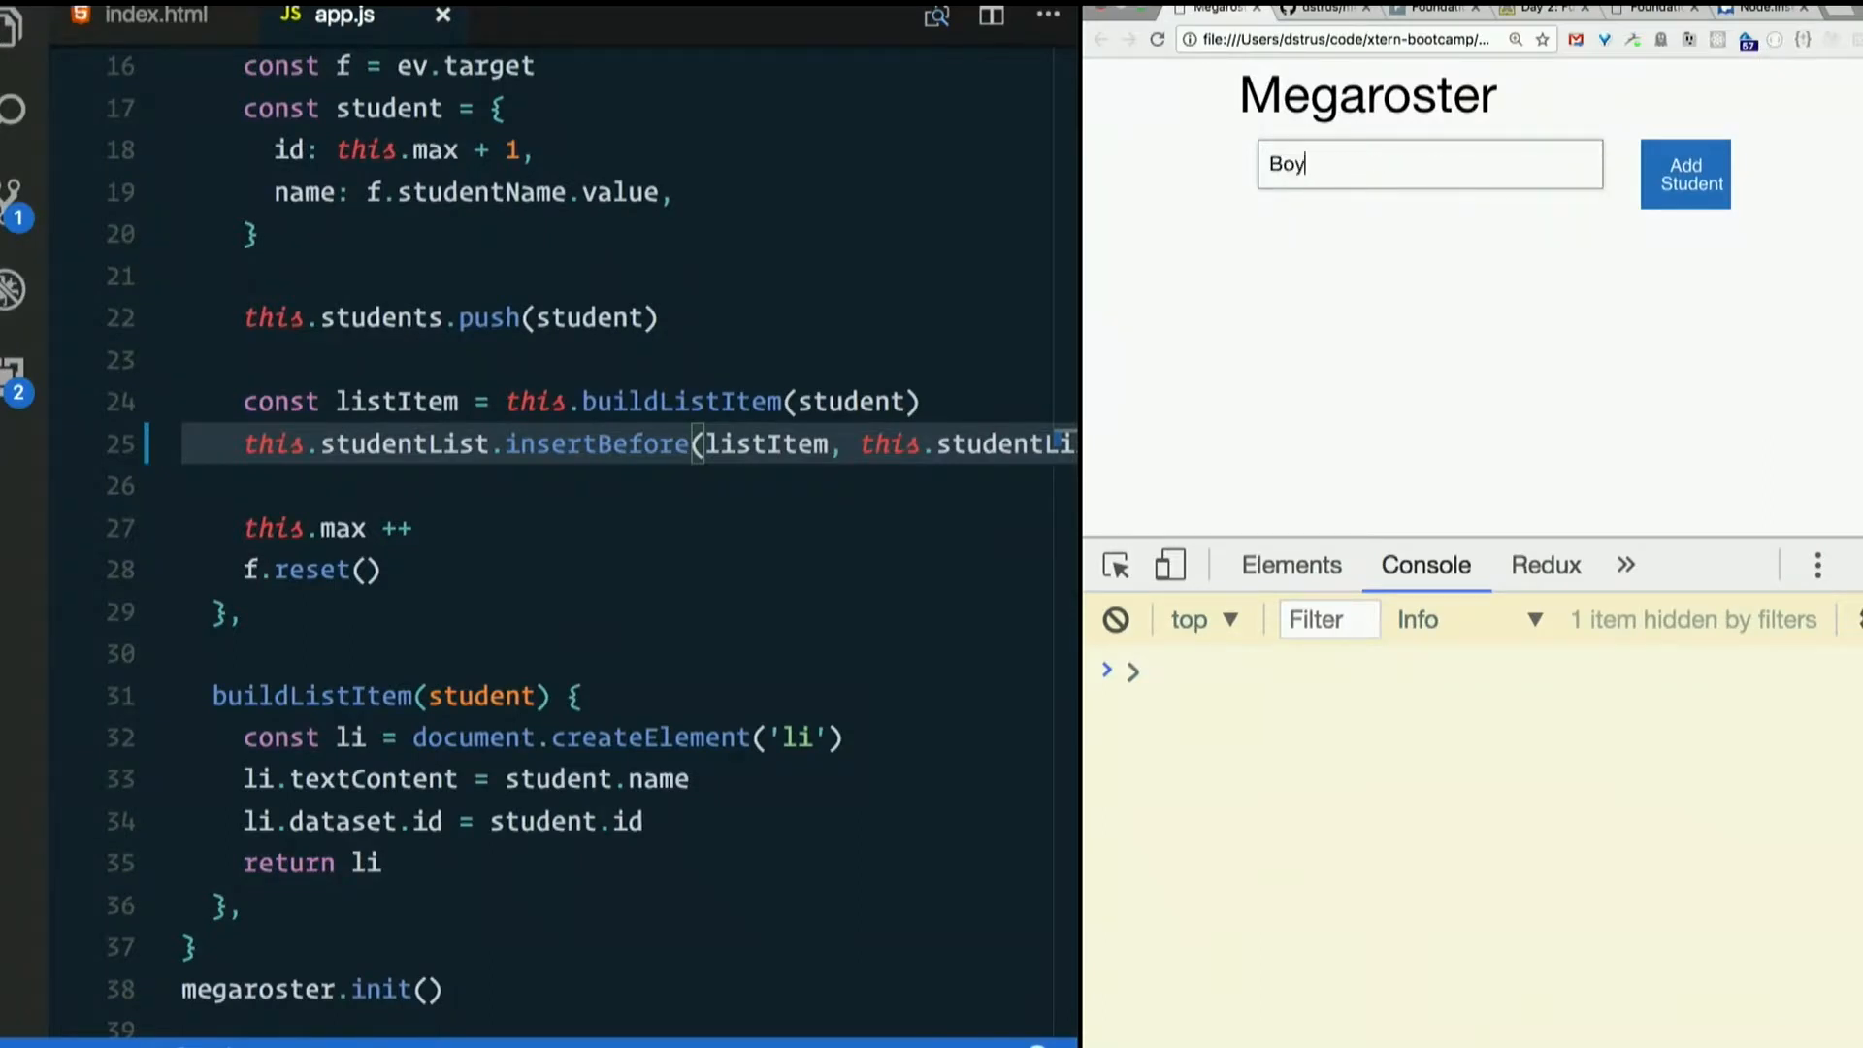
left_click(1684, 174)
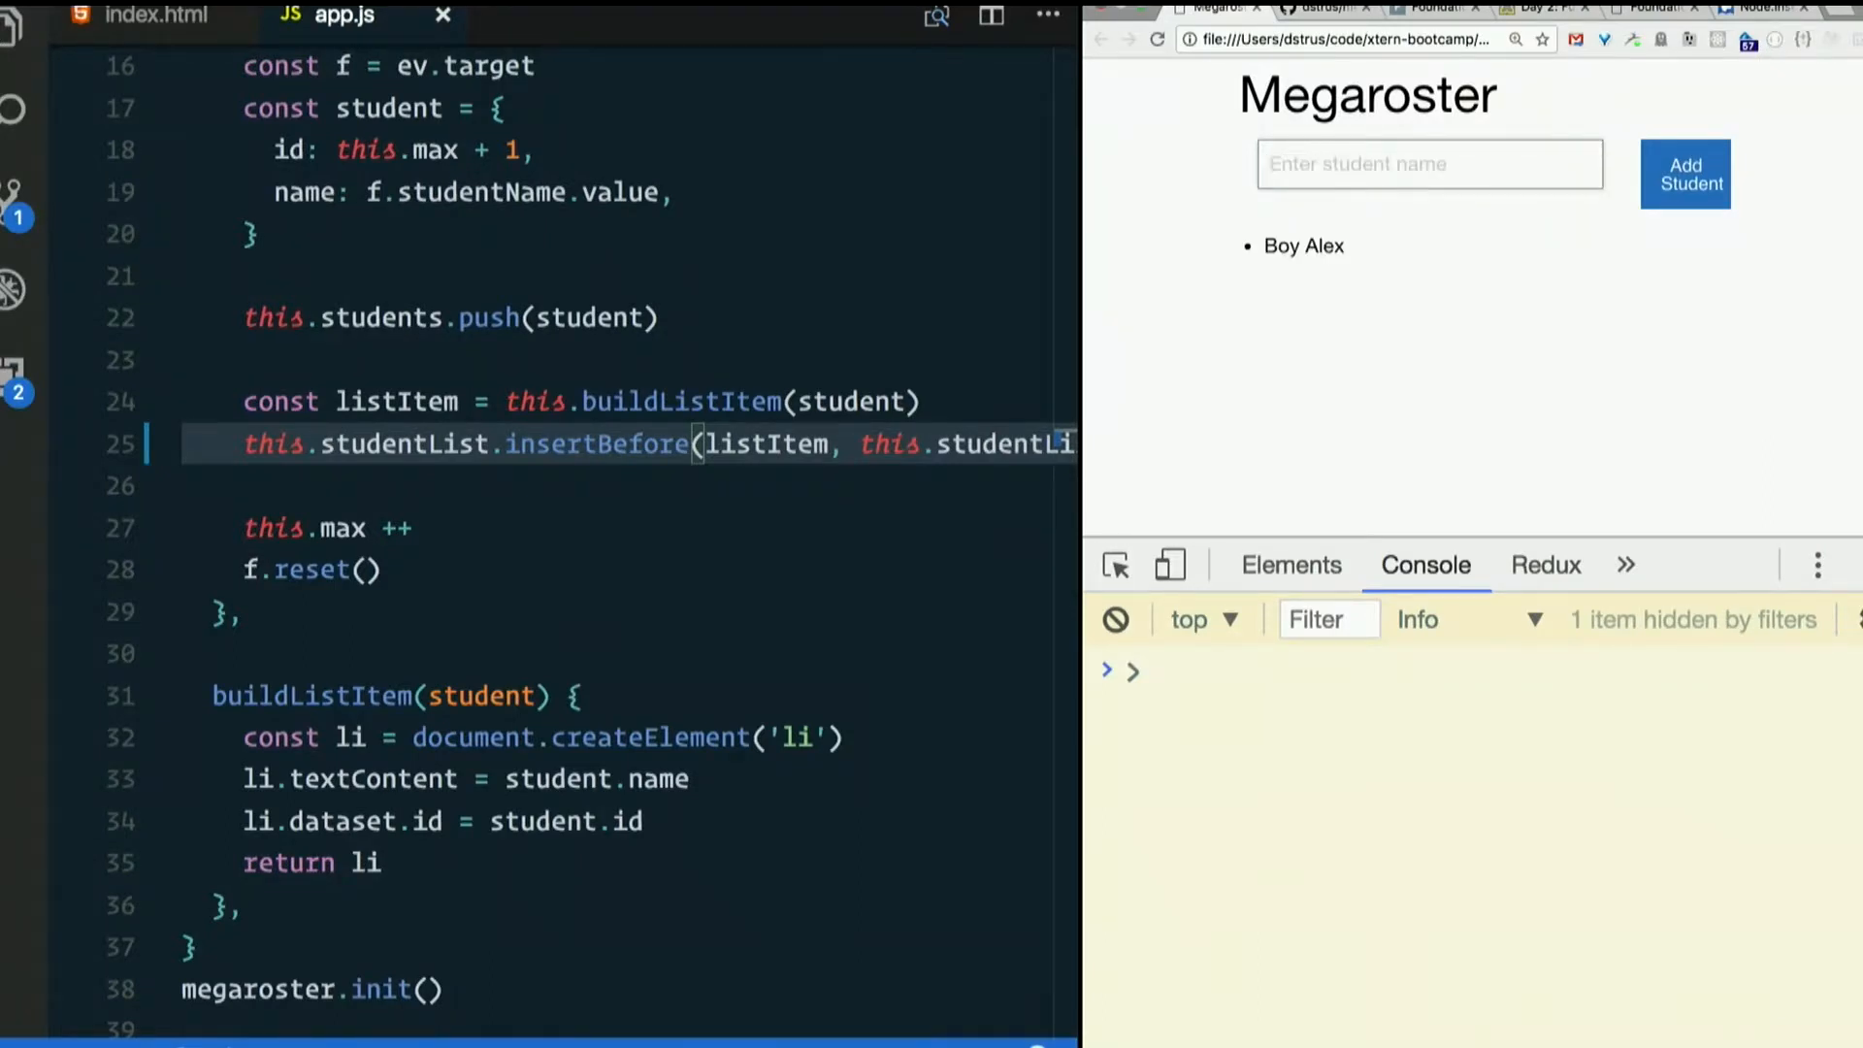
type("Girl Alex")
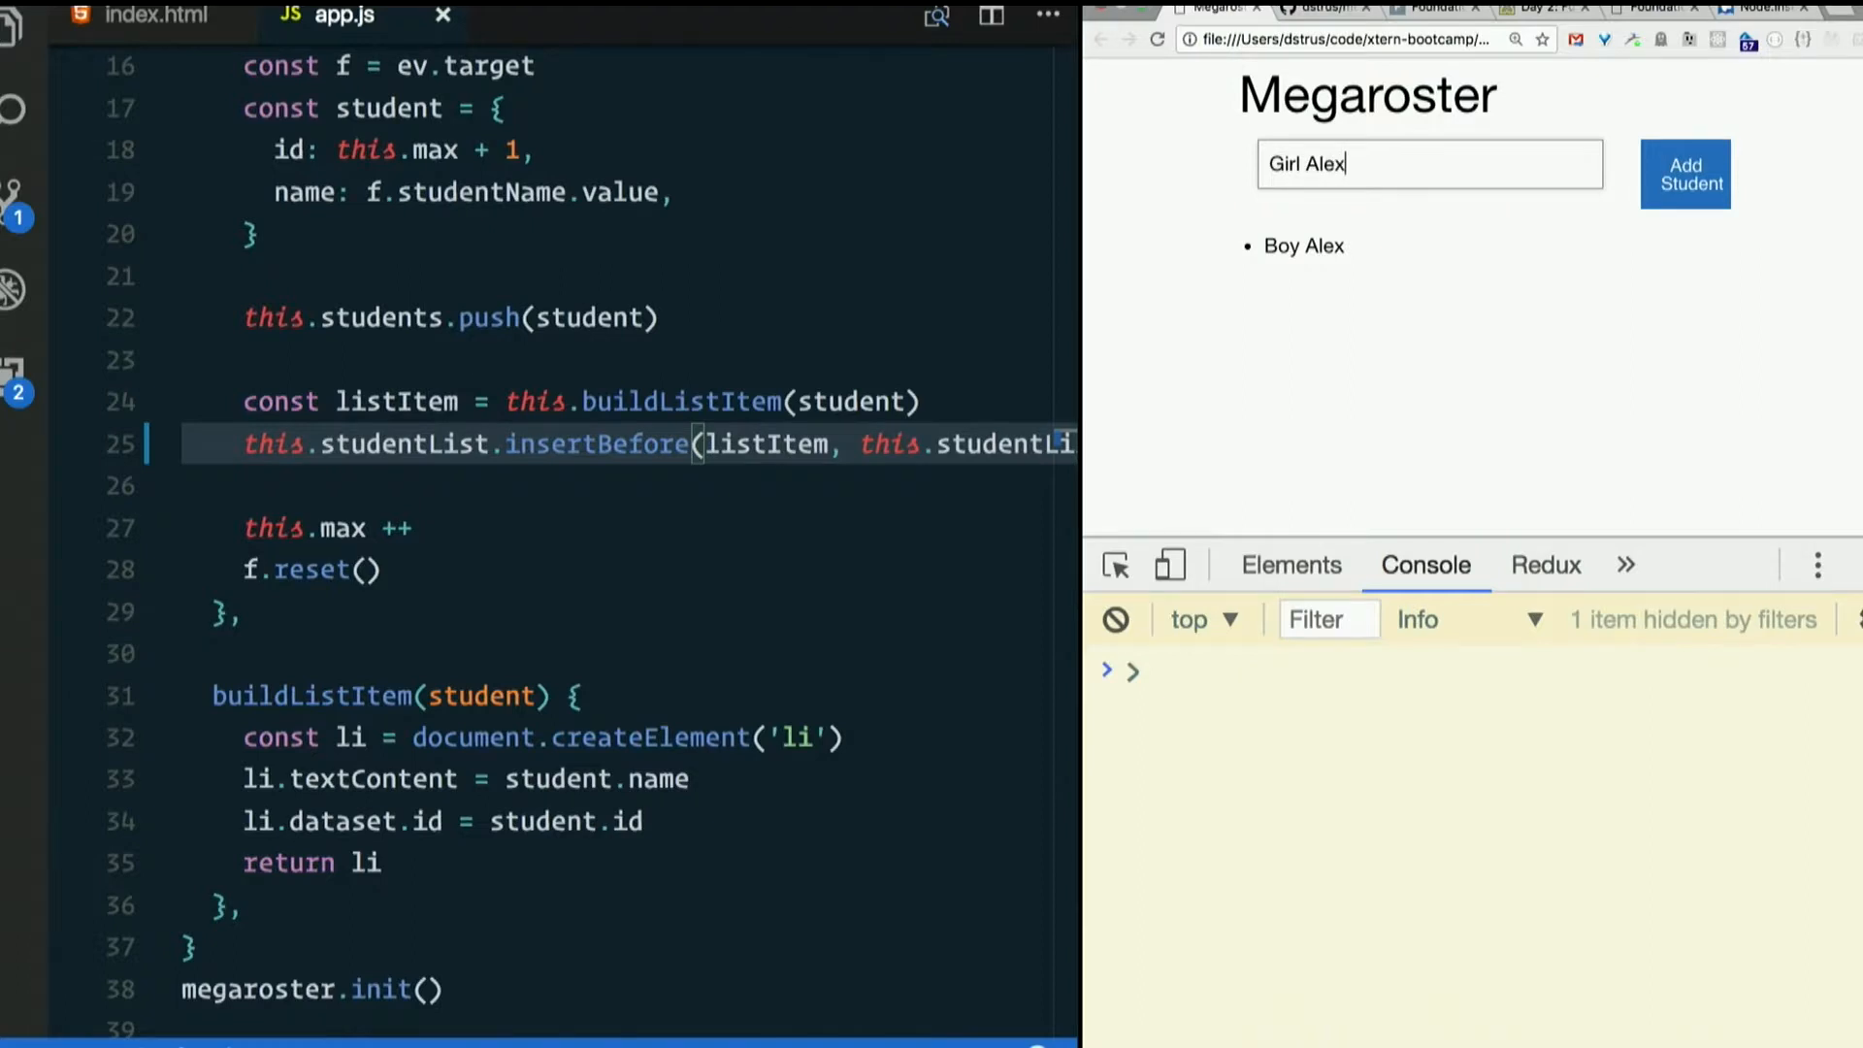
left_click(1685, 174)
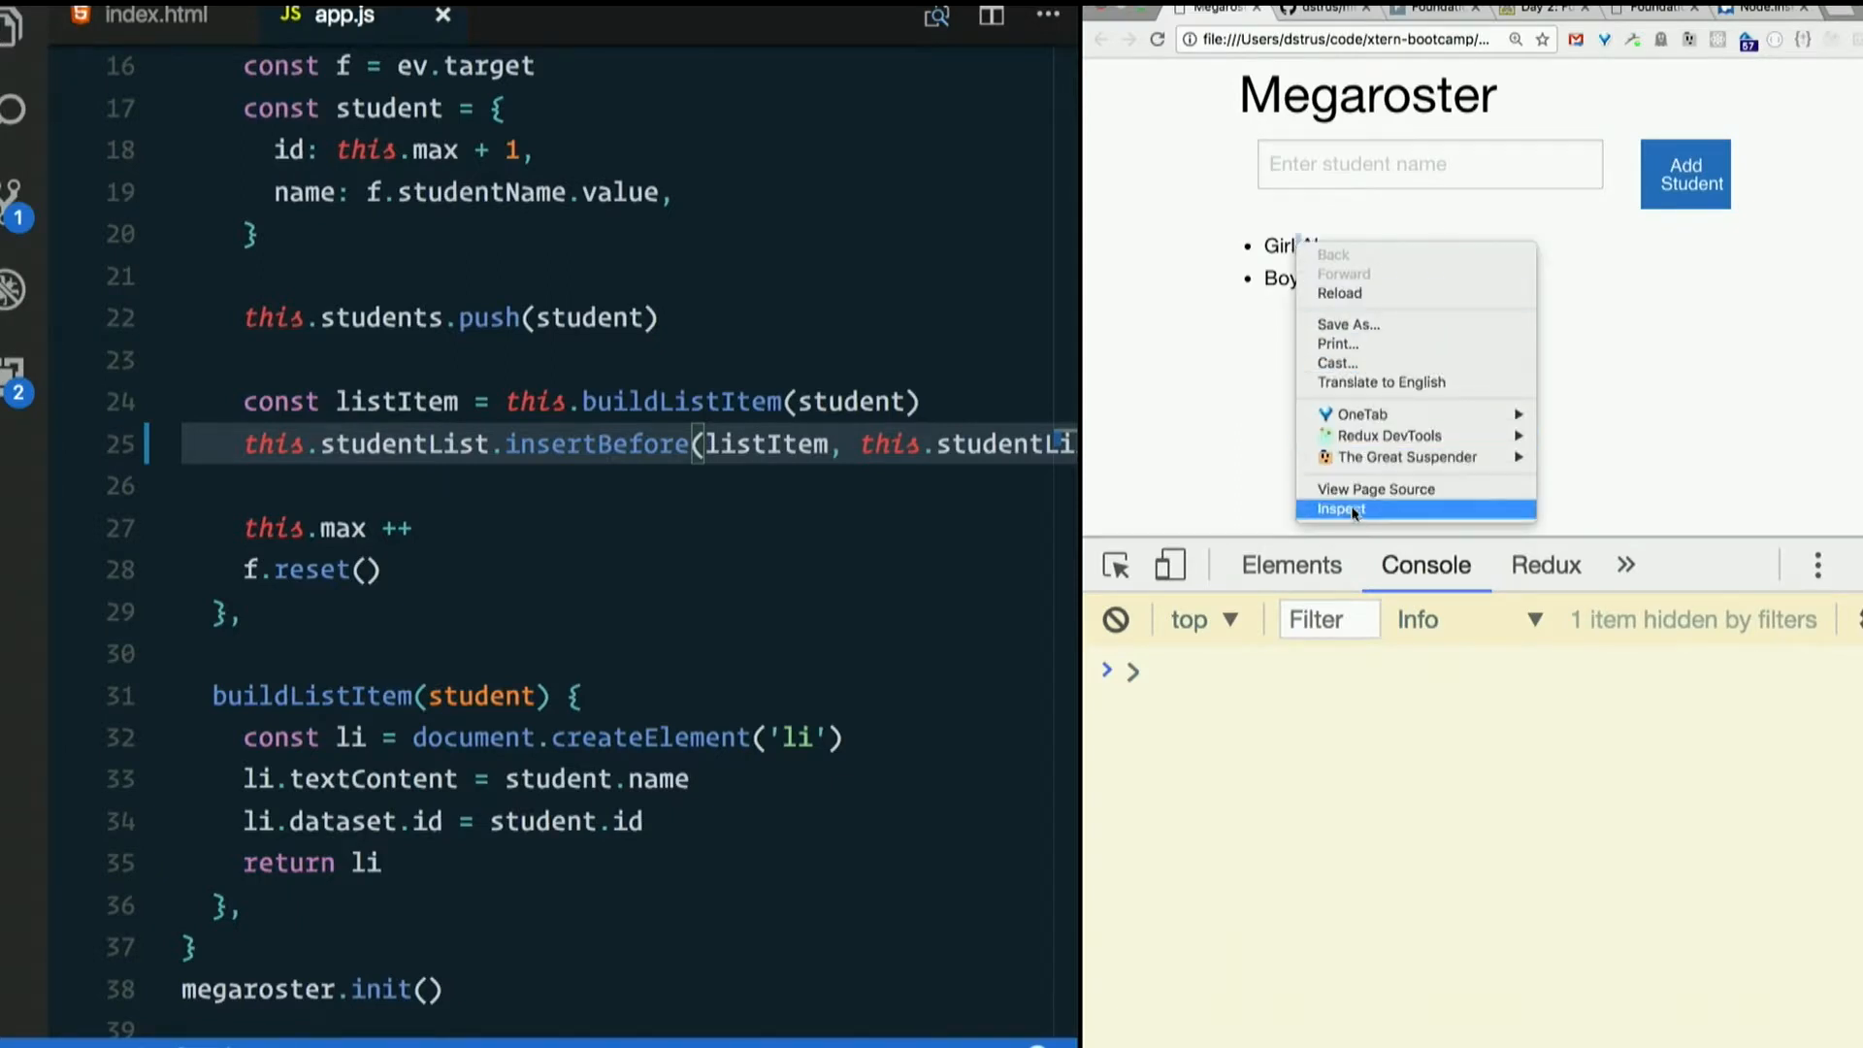
left_click(1340, 508)
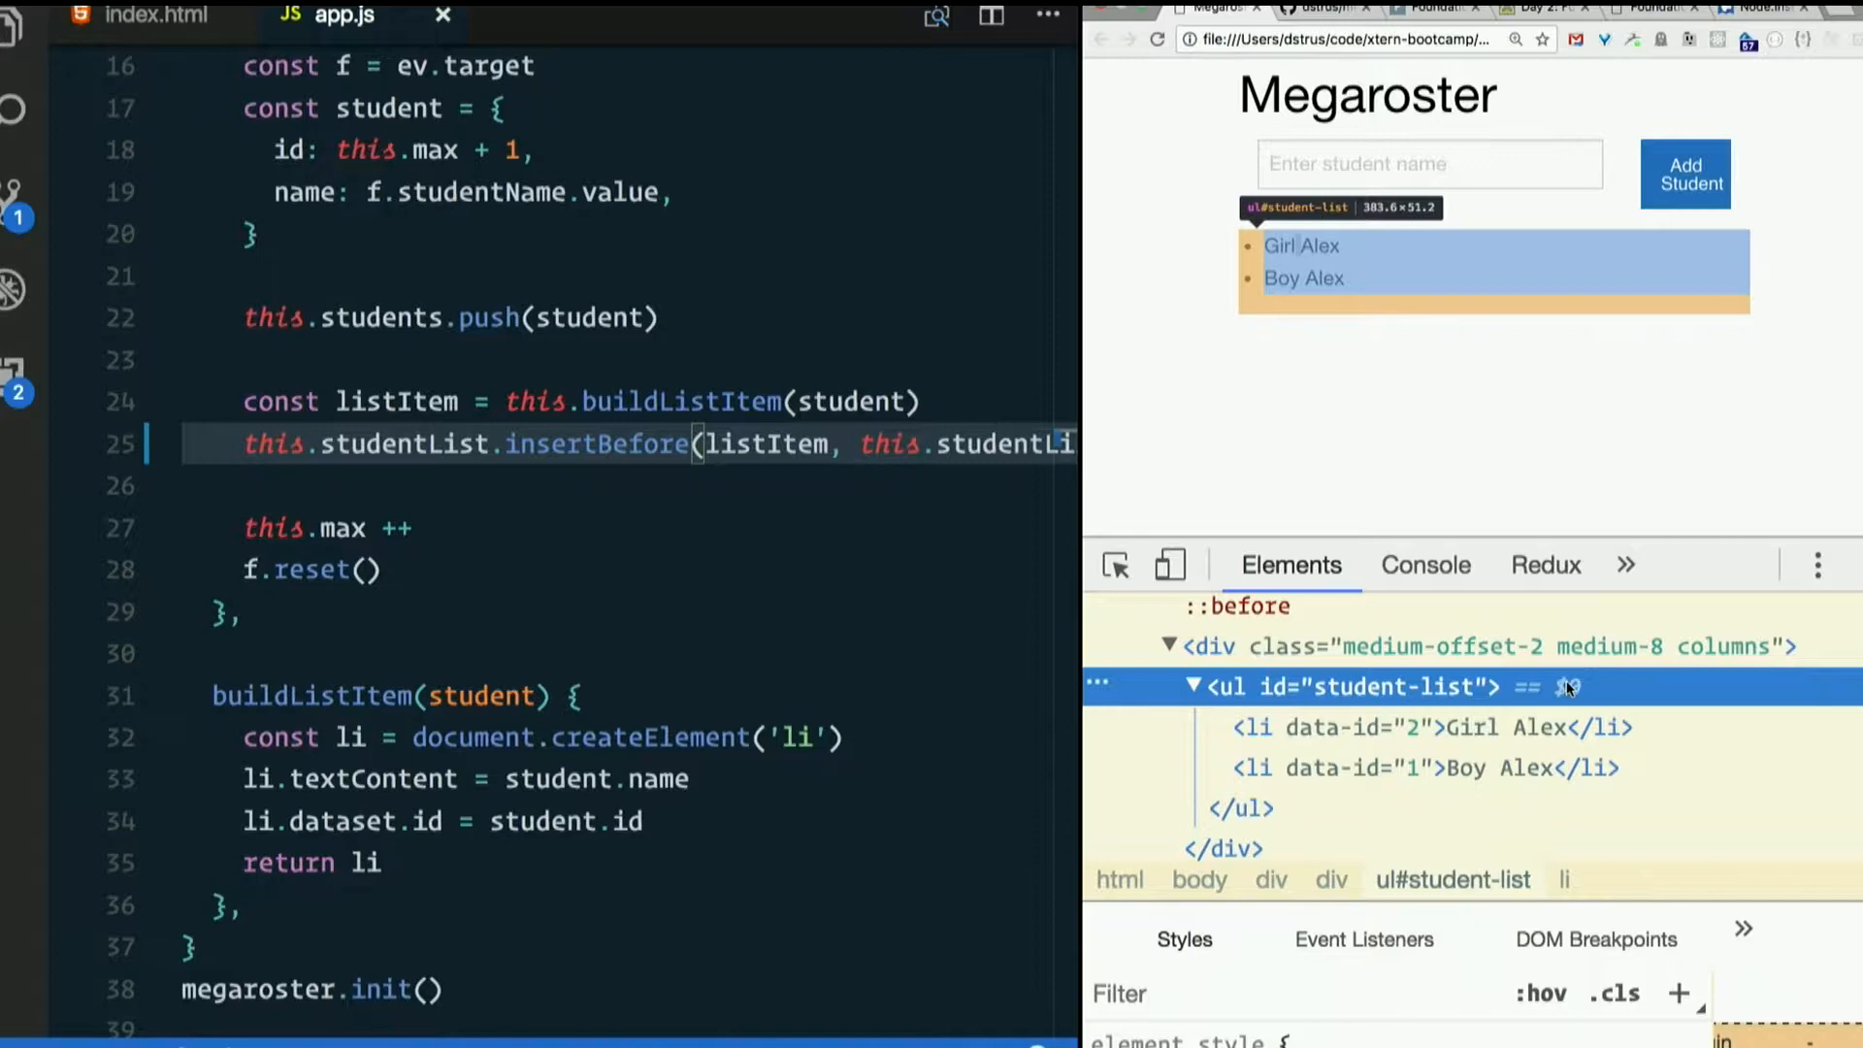
left_click(1425, 565)
type("$0.first")
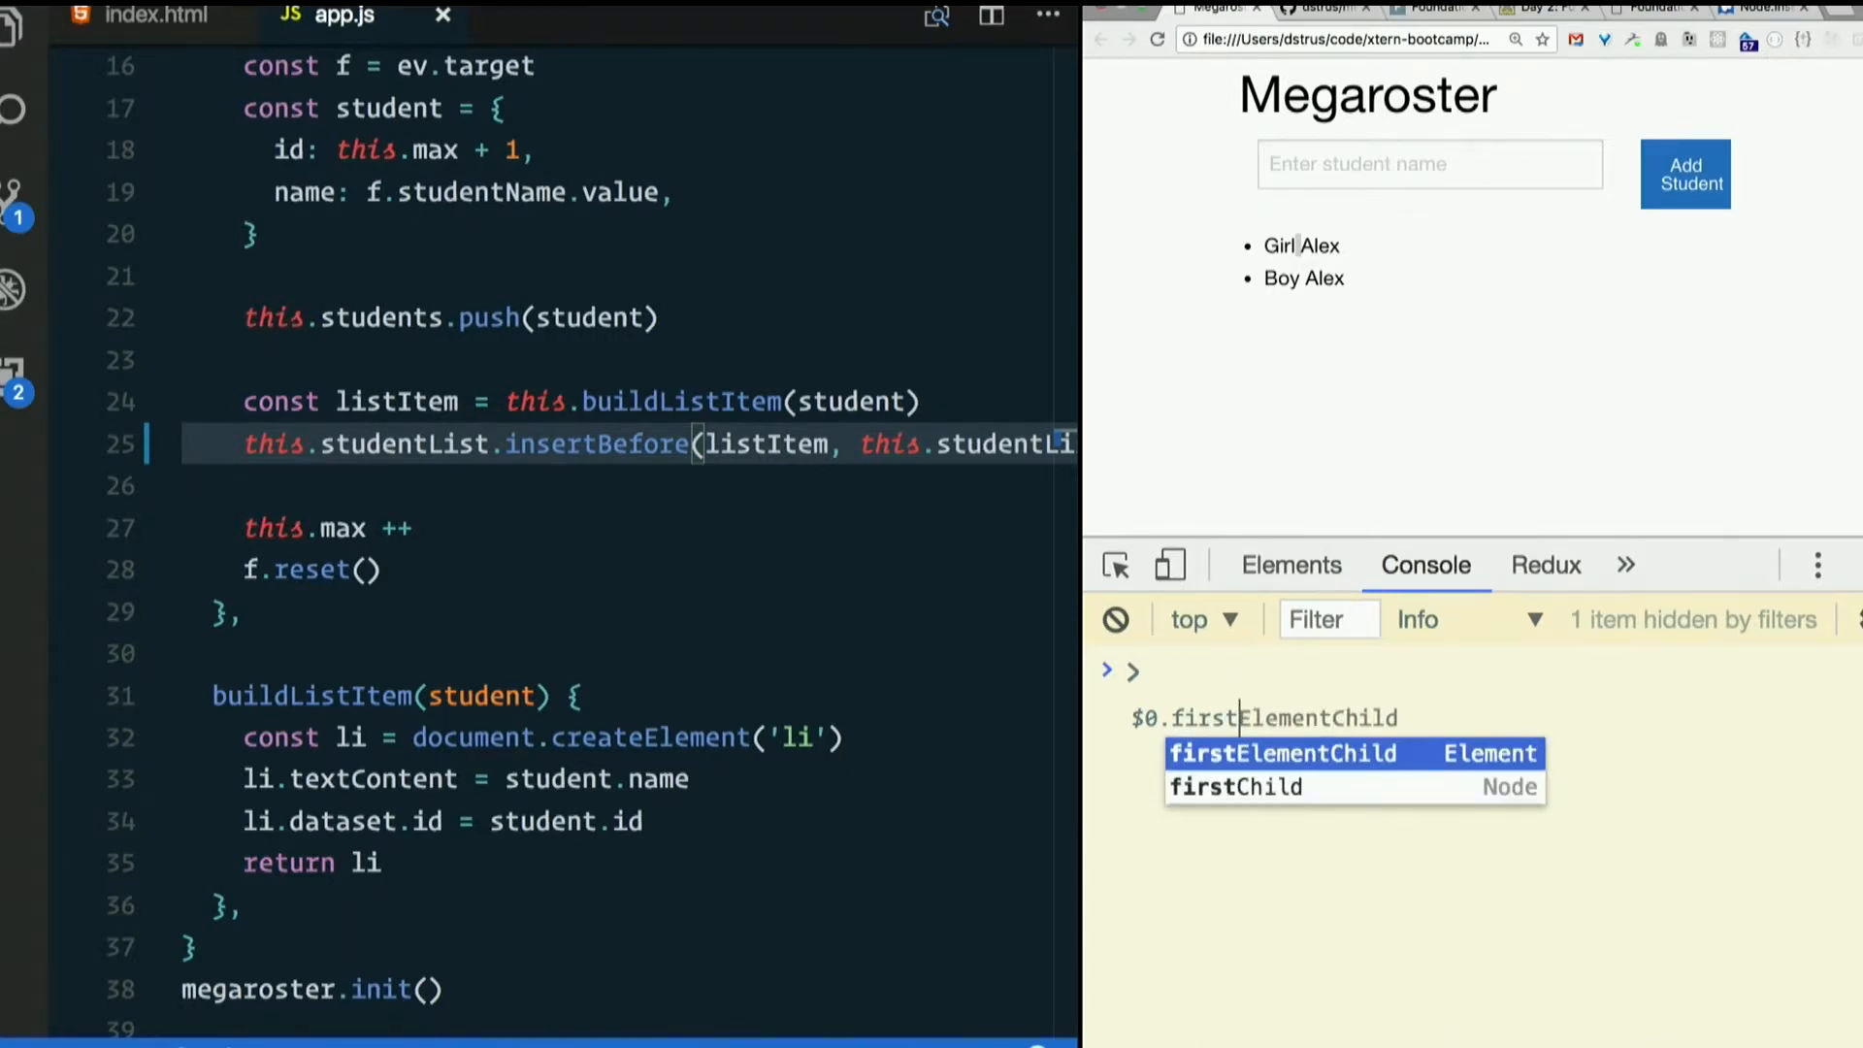
key("Escape")
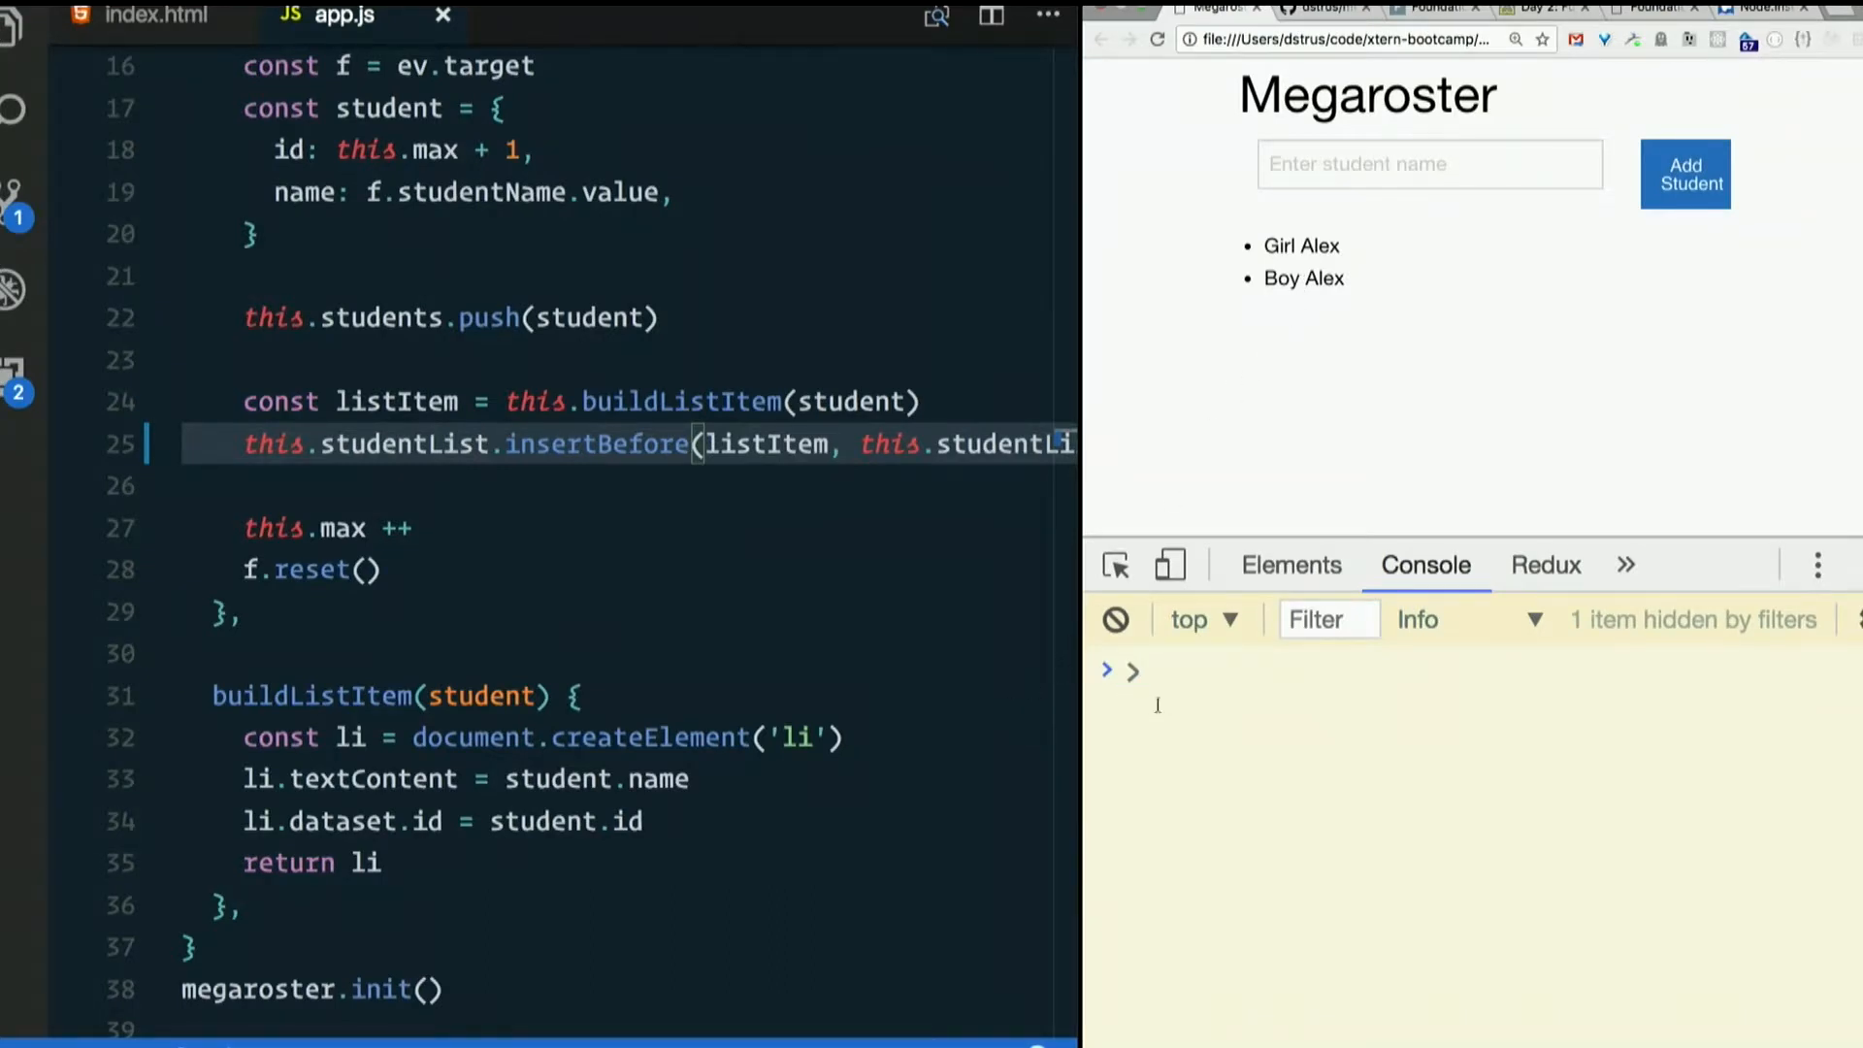
mouse_move(1249, 698)
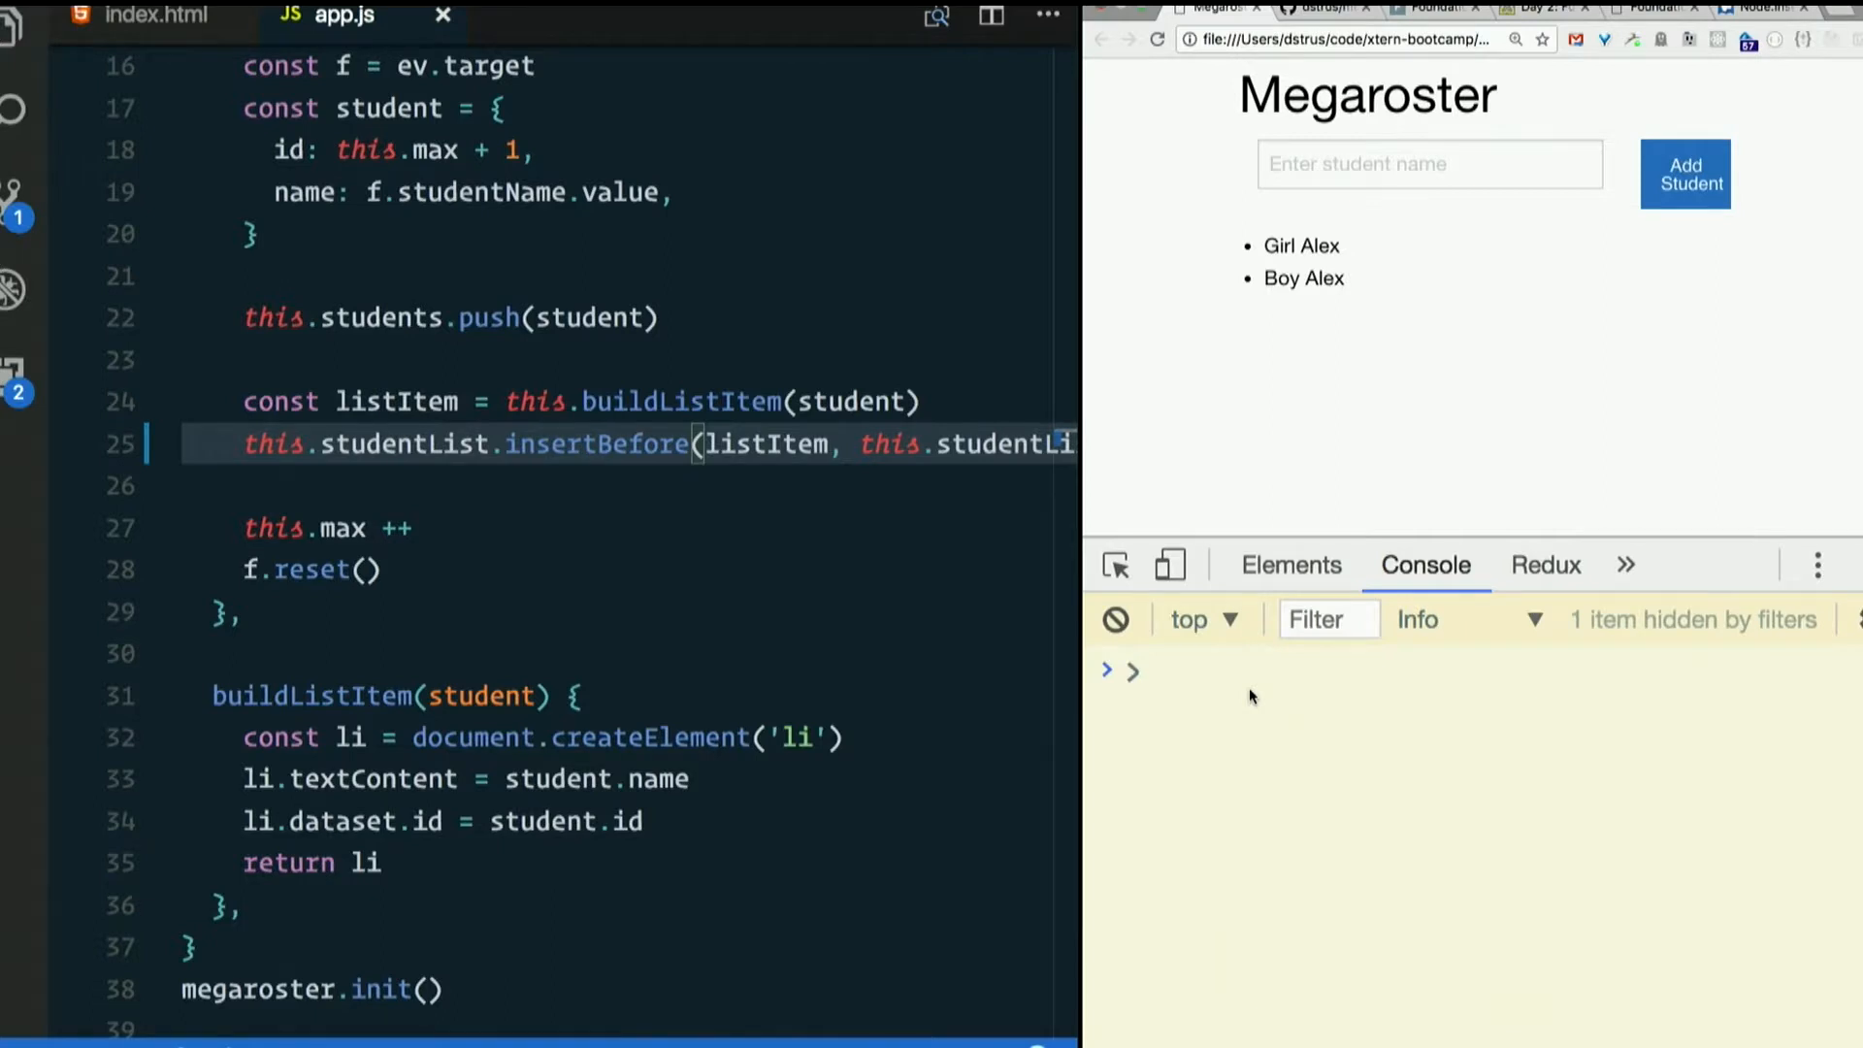
mouse_move(913, 560)
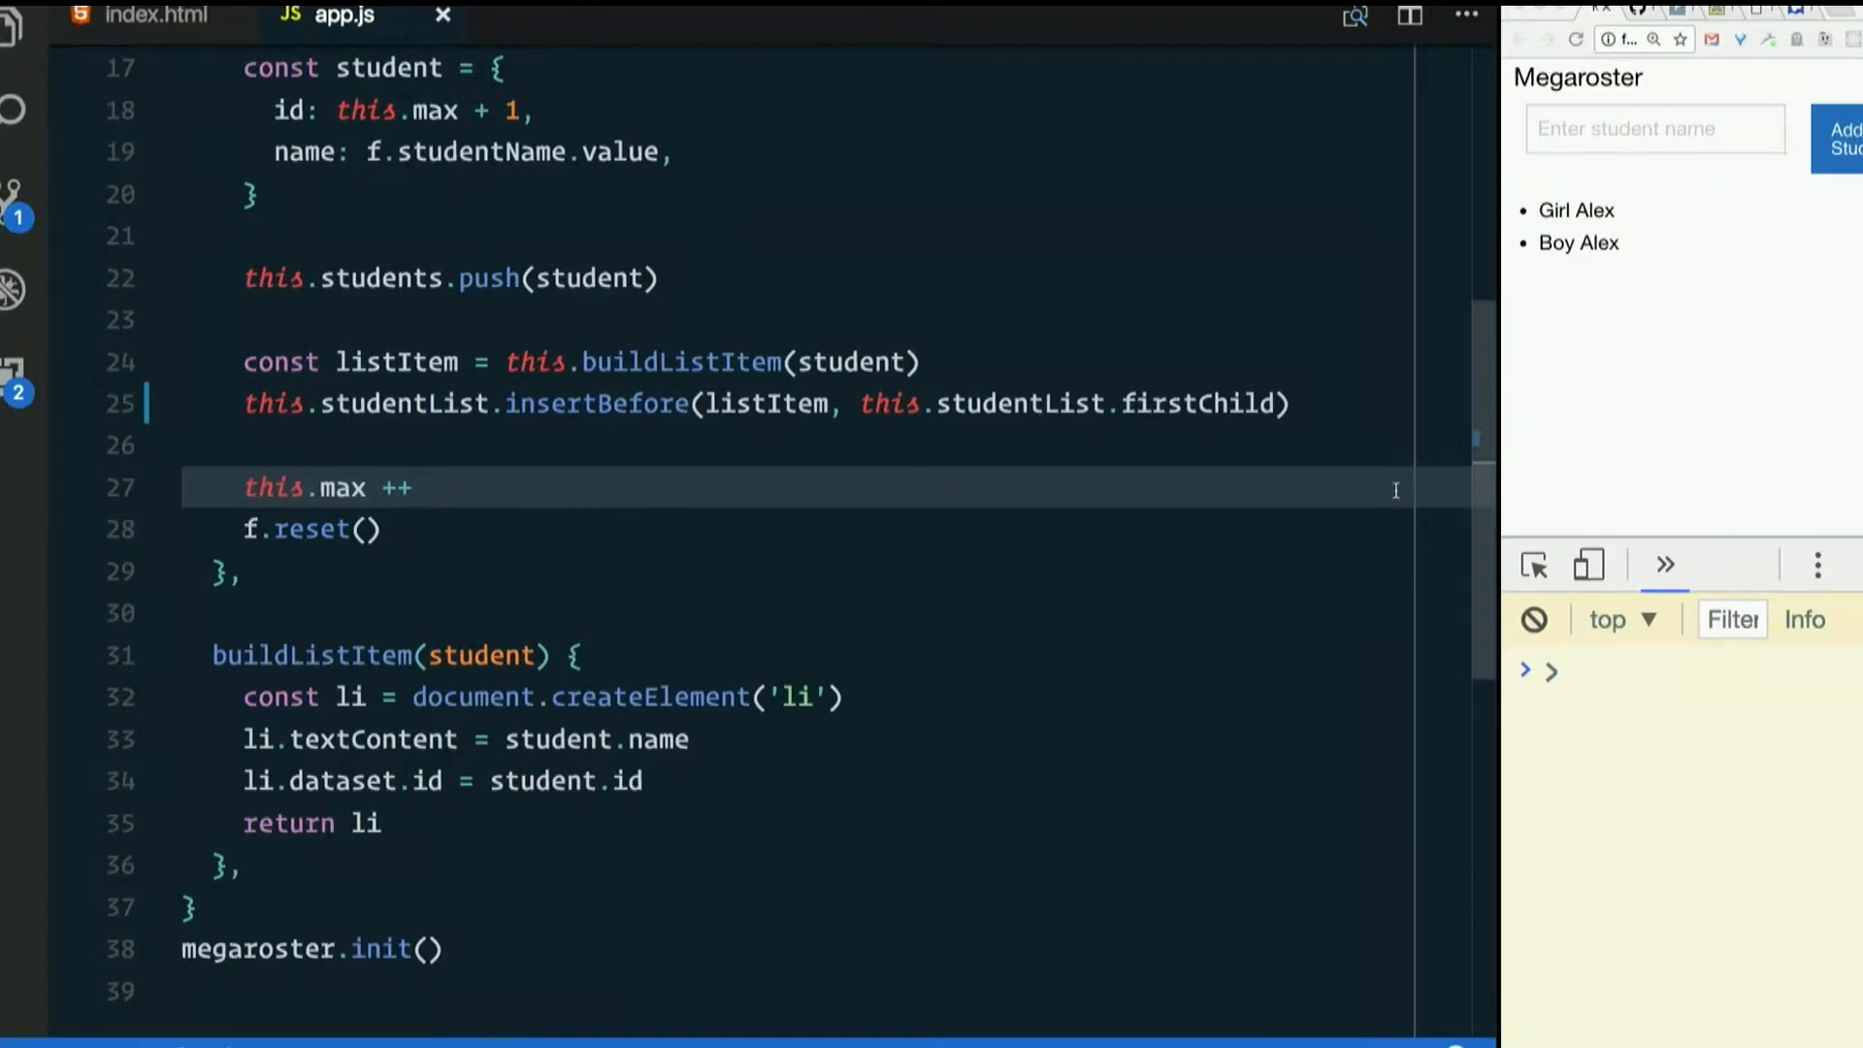
mouse_move(507, 416)
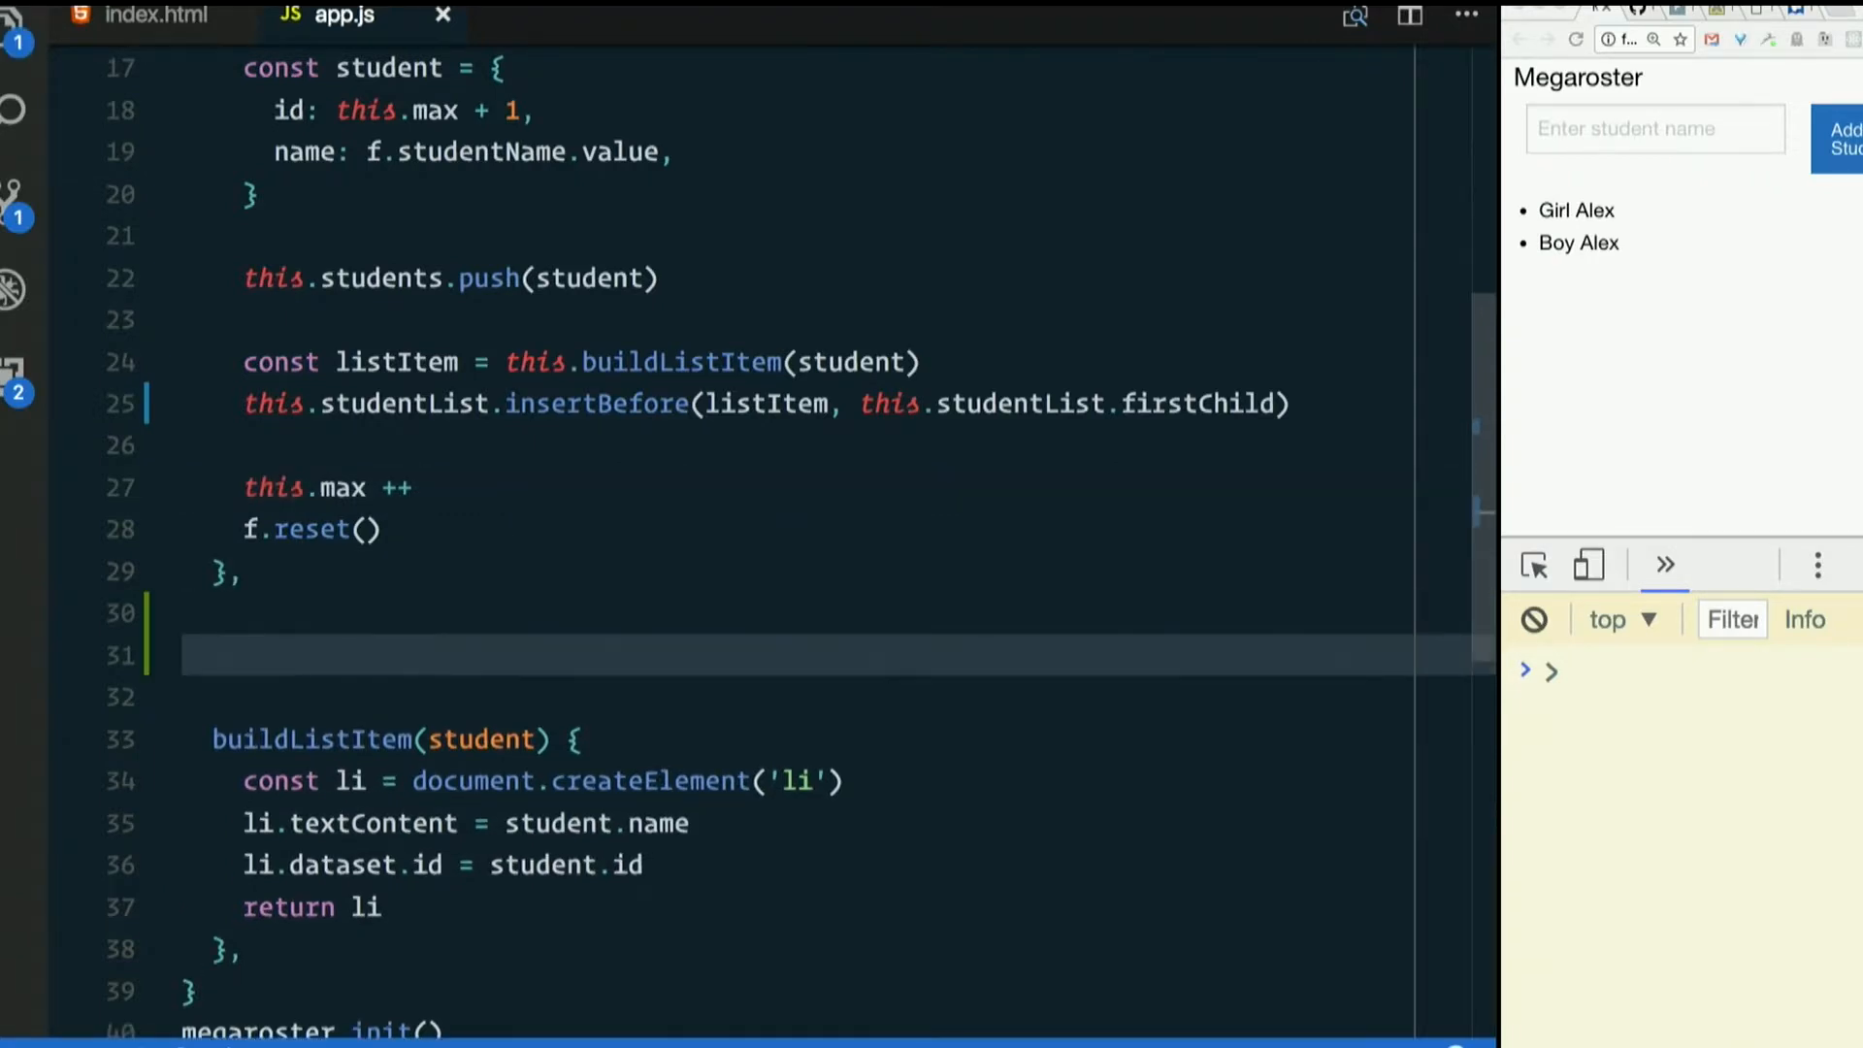
- Write a prependChild(parent, child) method calling parent.insertBefore(child, parent.firstChild)
type("prependChild")
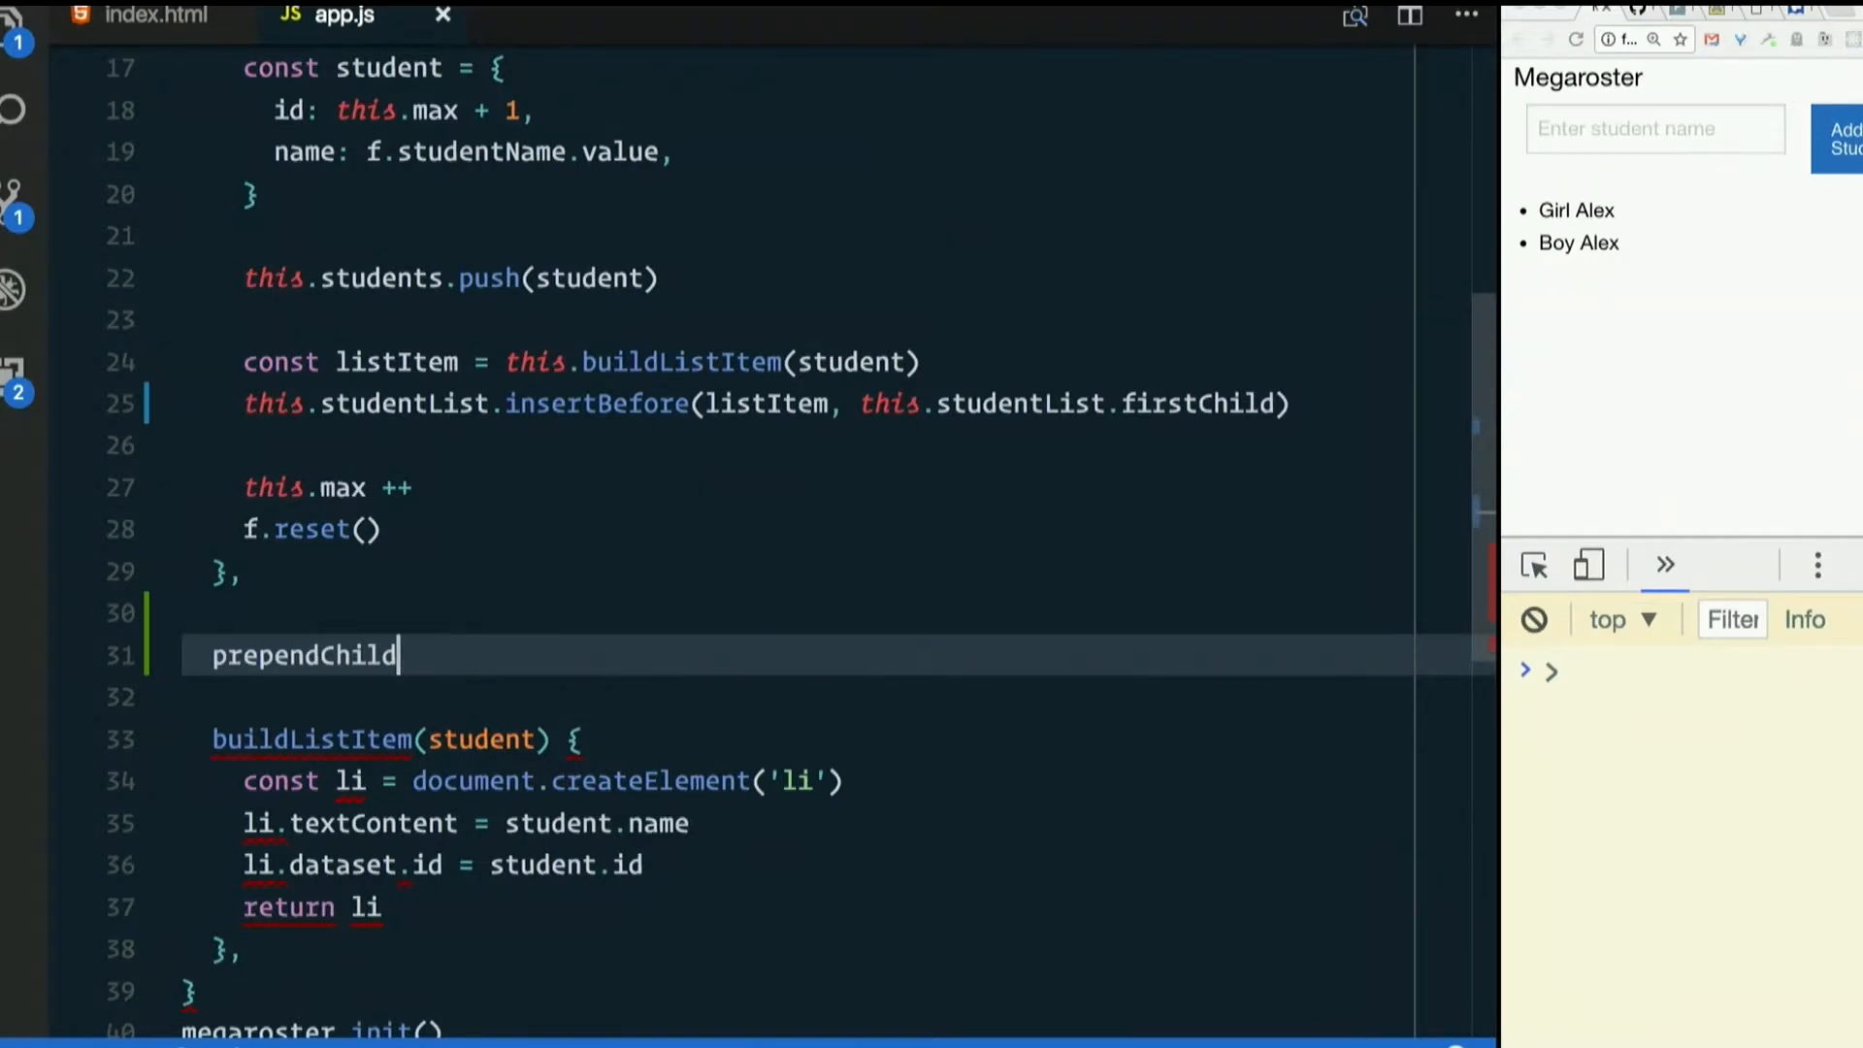
type("()")
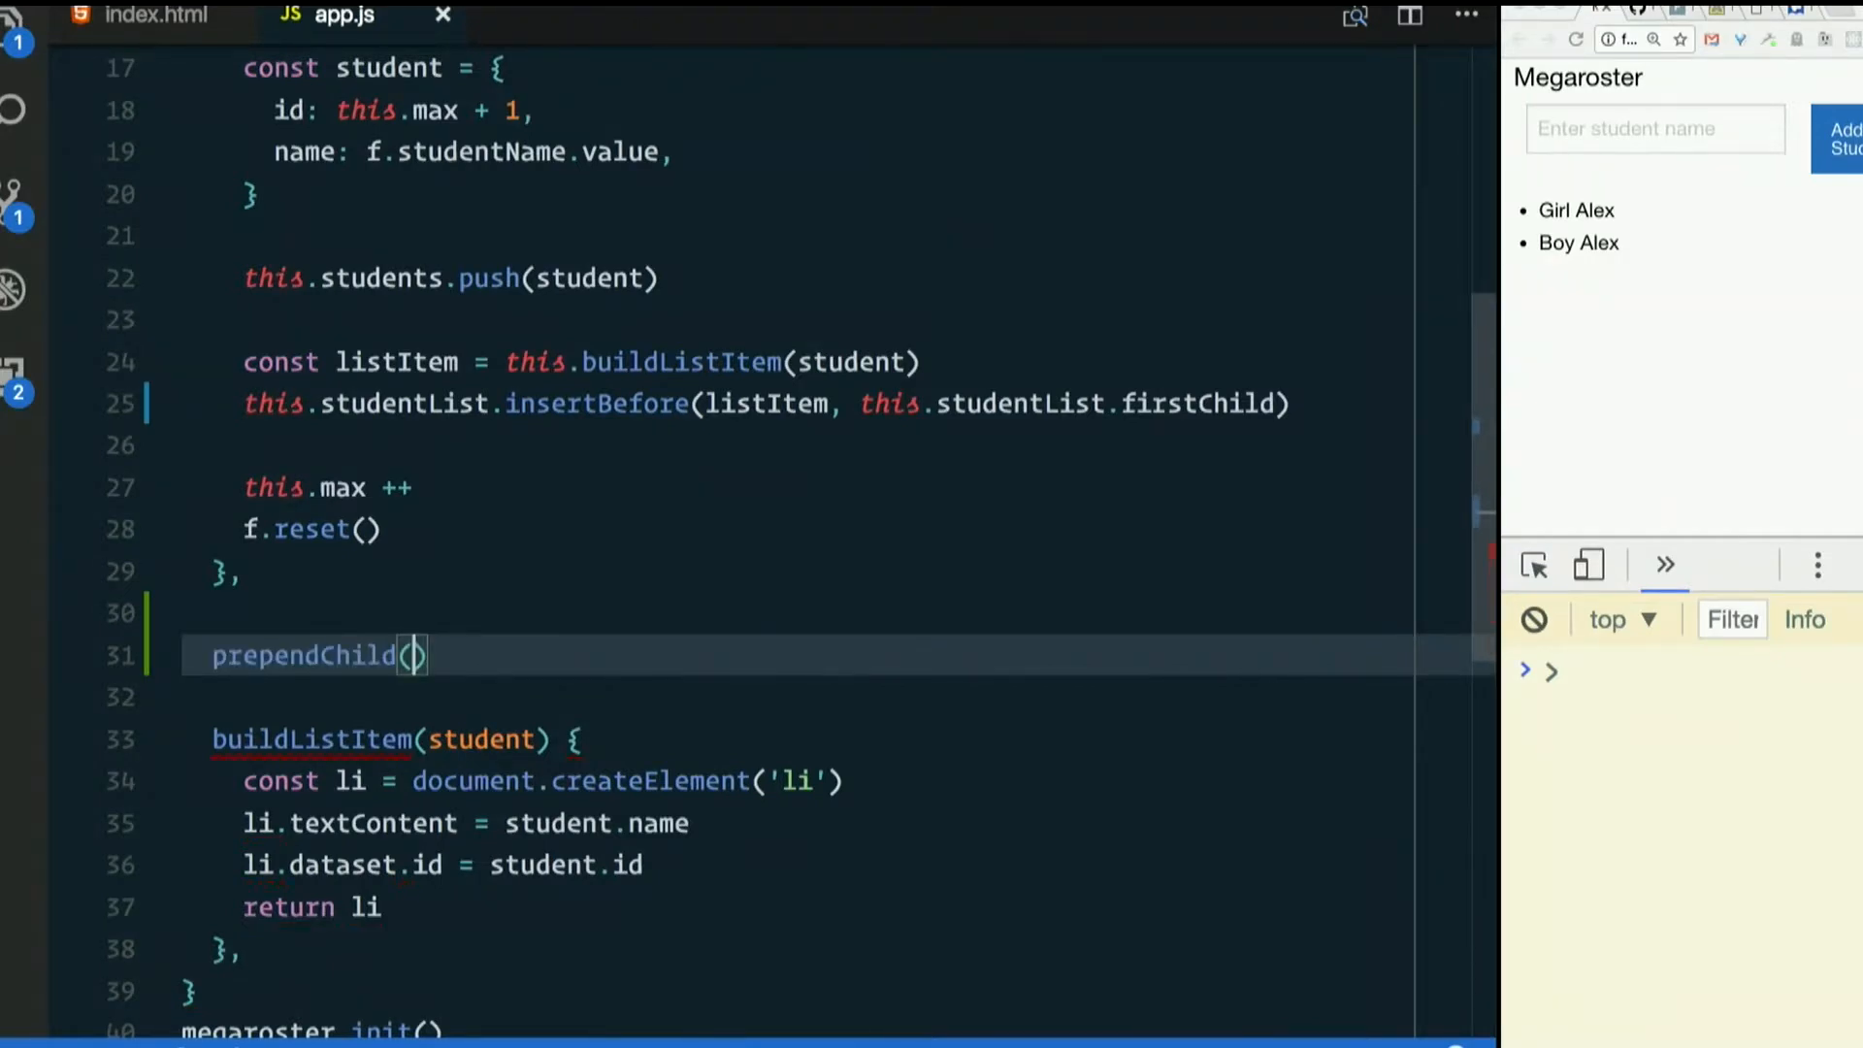
type("parent")
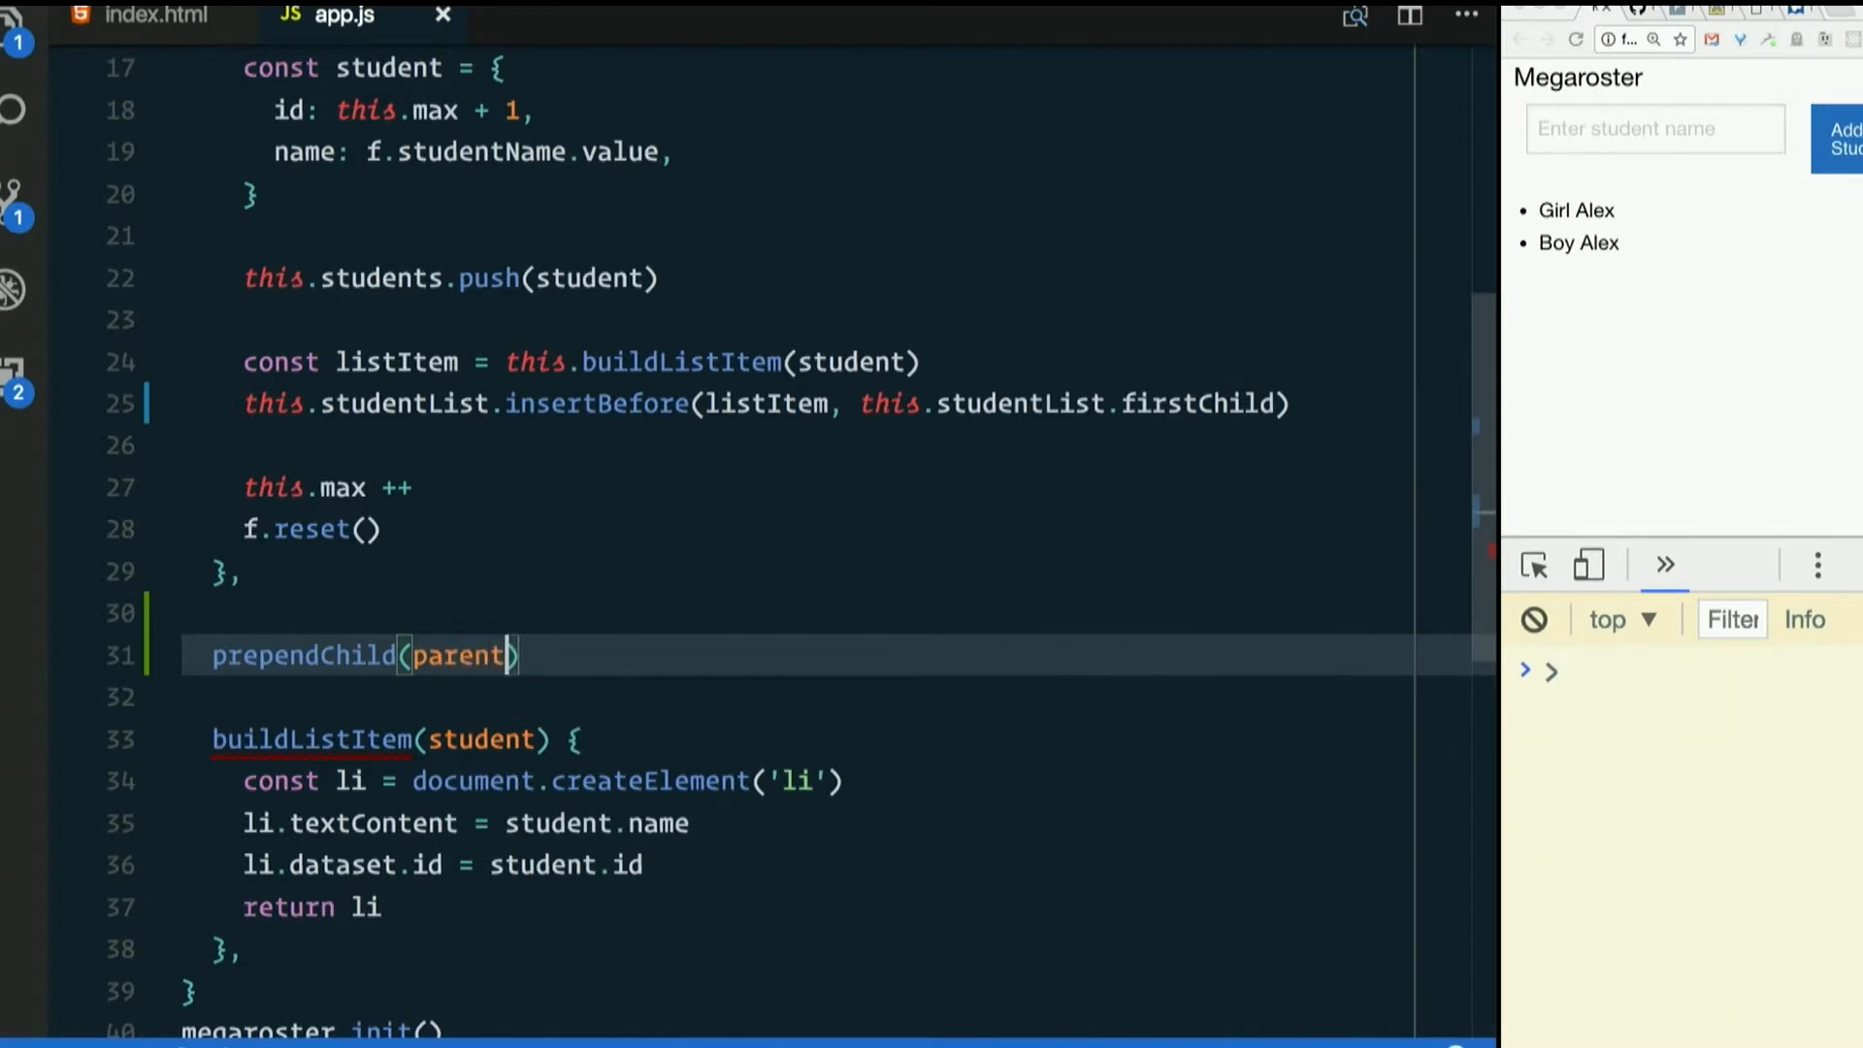
type(", child")
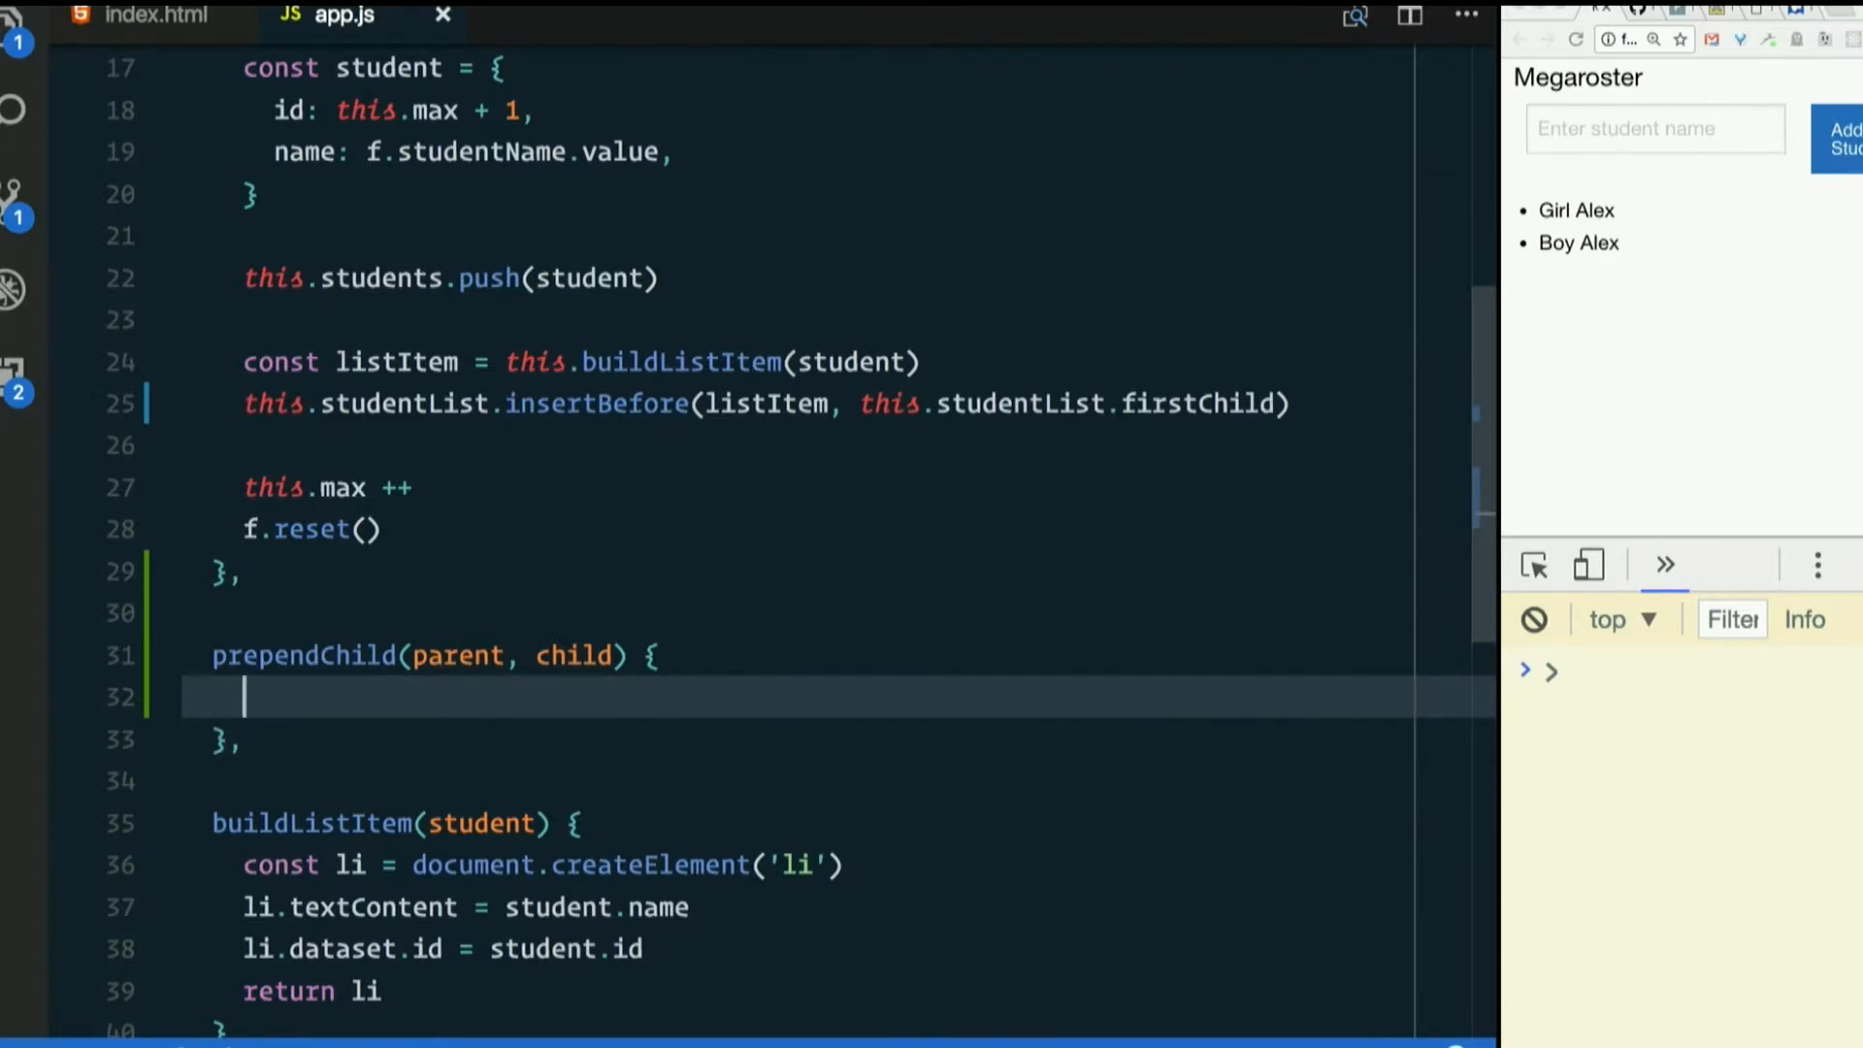
type("parent.insertBefore(")
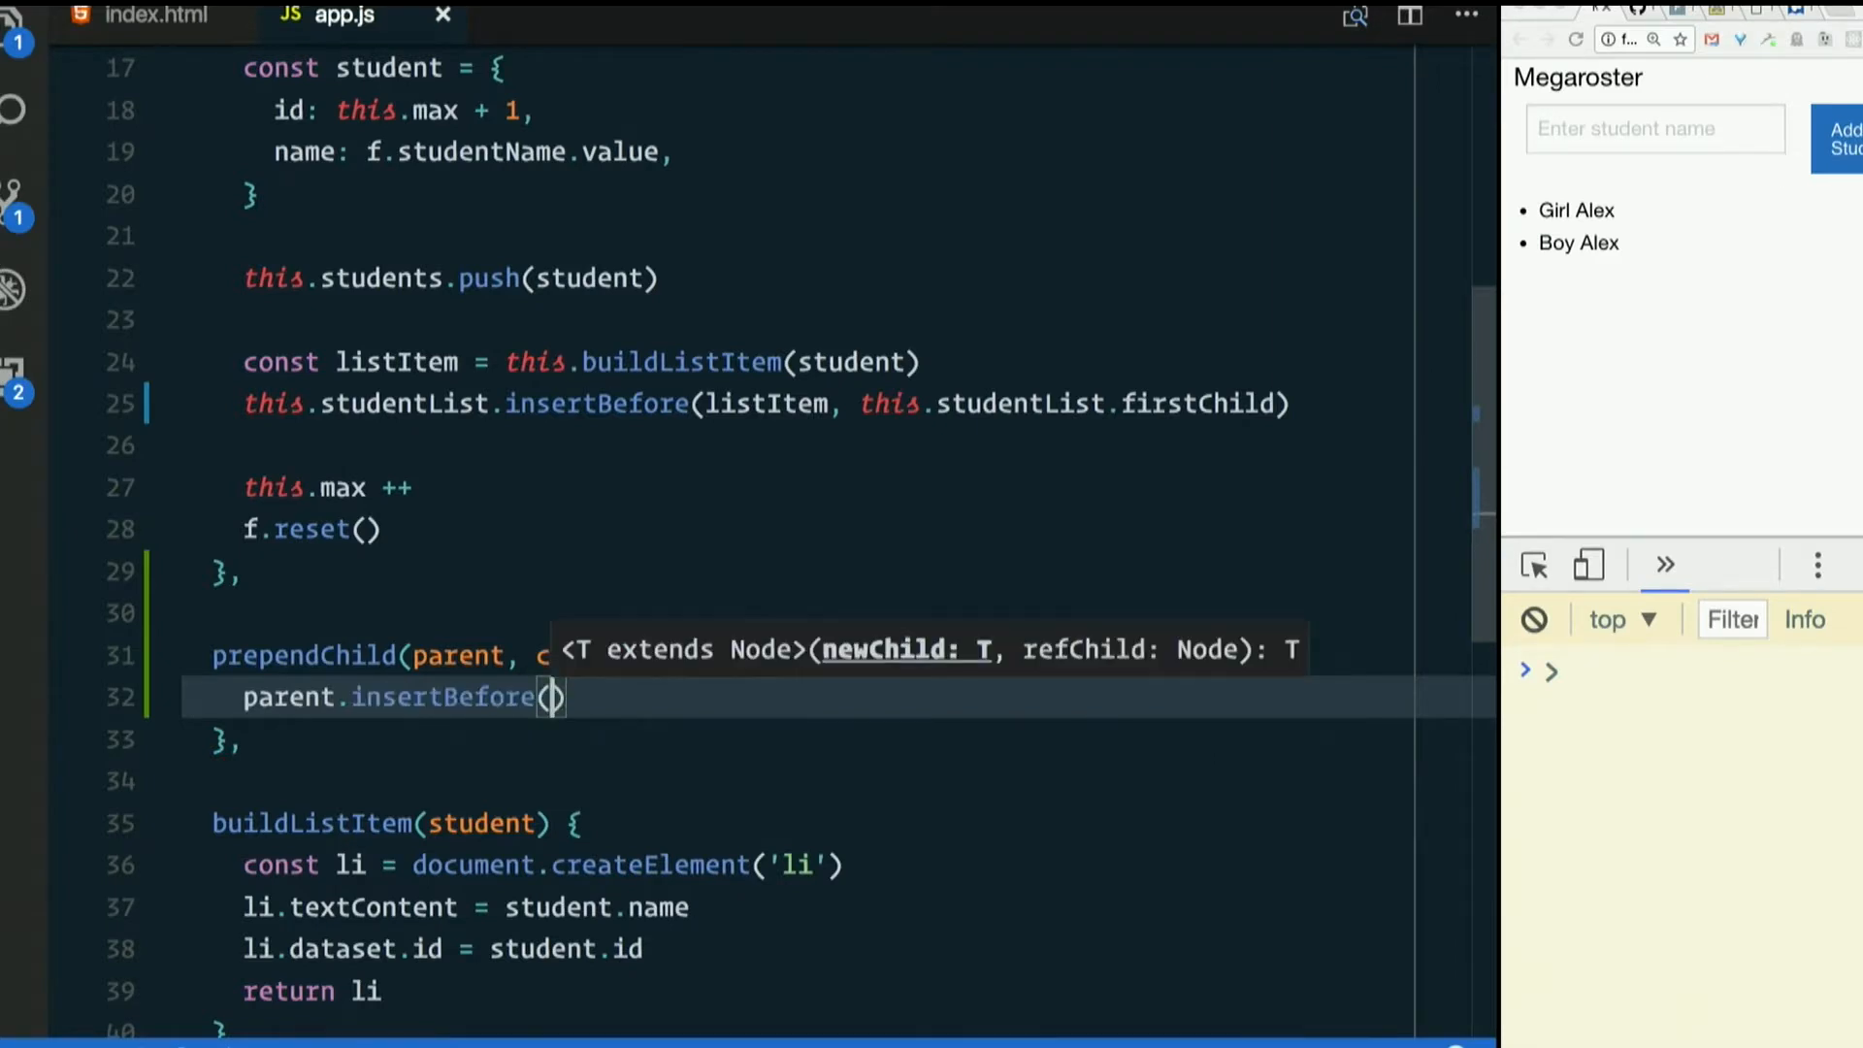
type("child,")
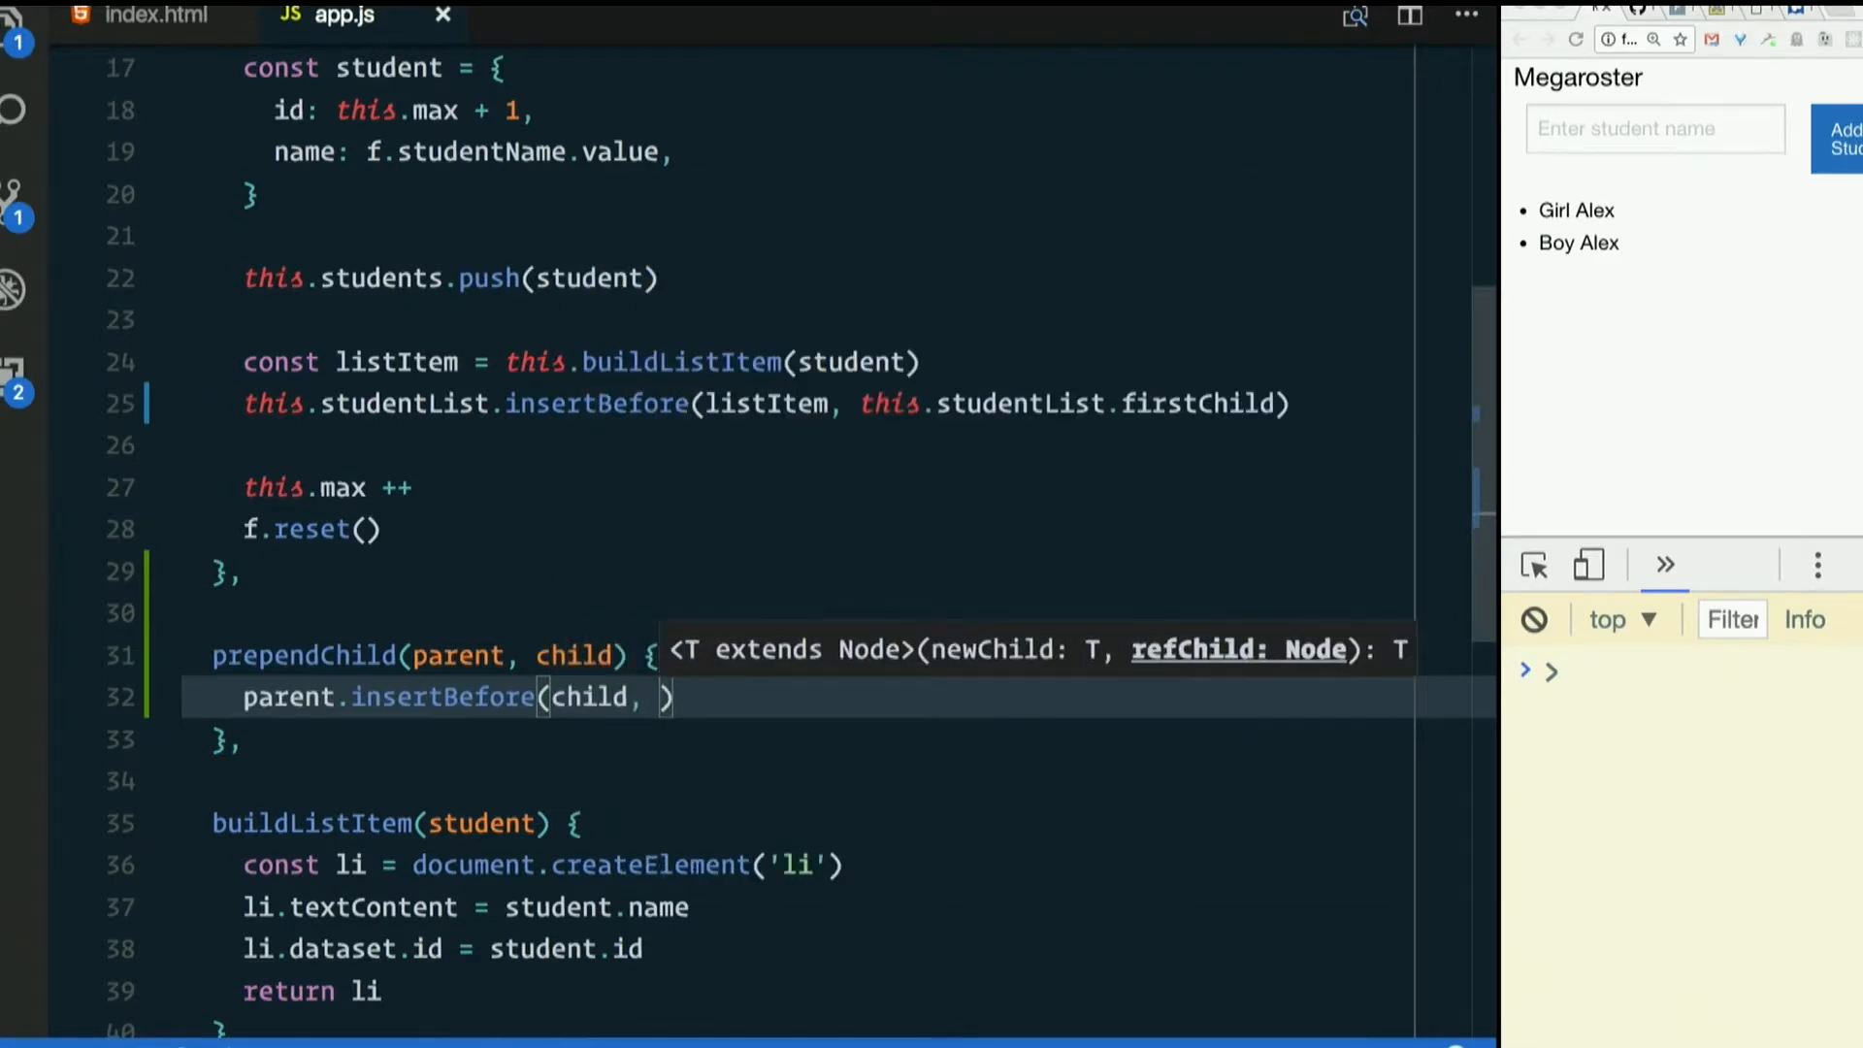
type("parent.firstChild")
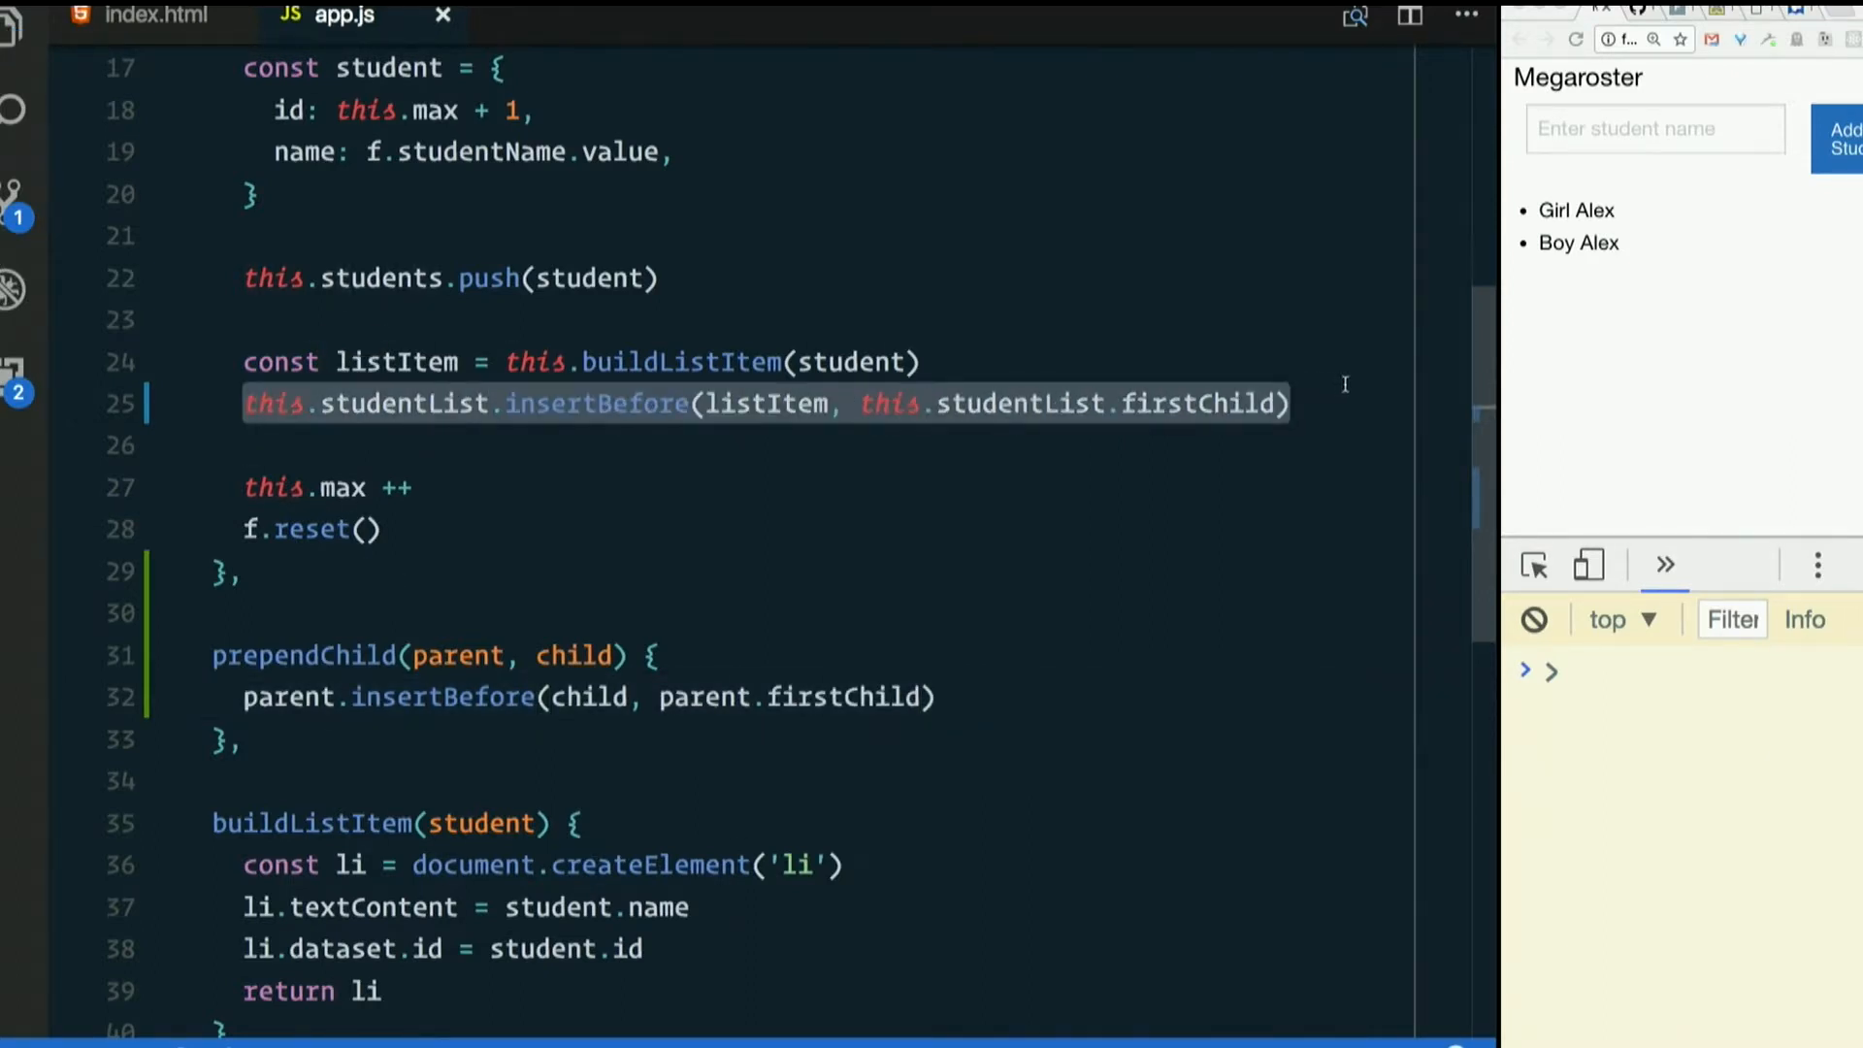
- Replace line 25 with this.prependChild(this.studentList, listItem), using autocomplete for names
key("Delete")
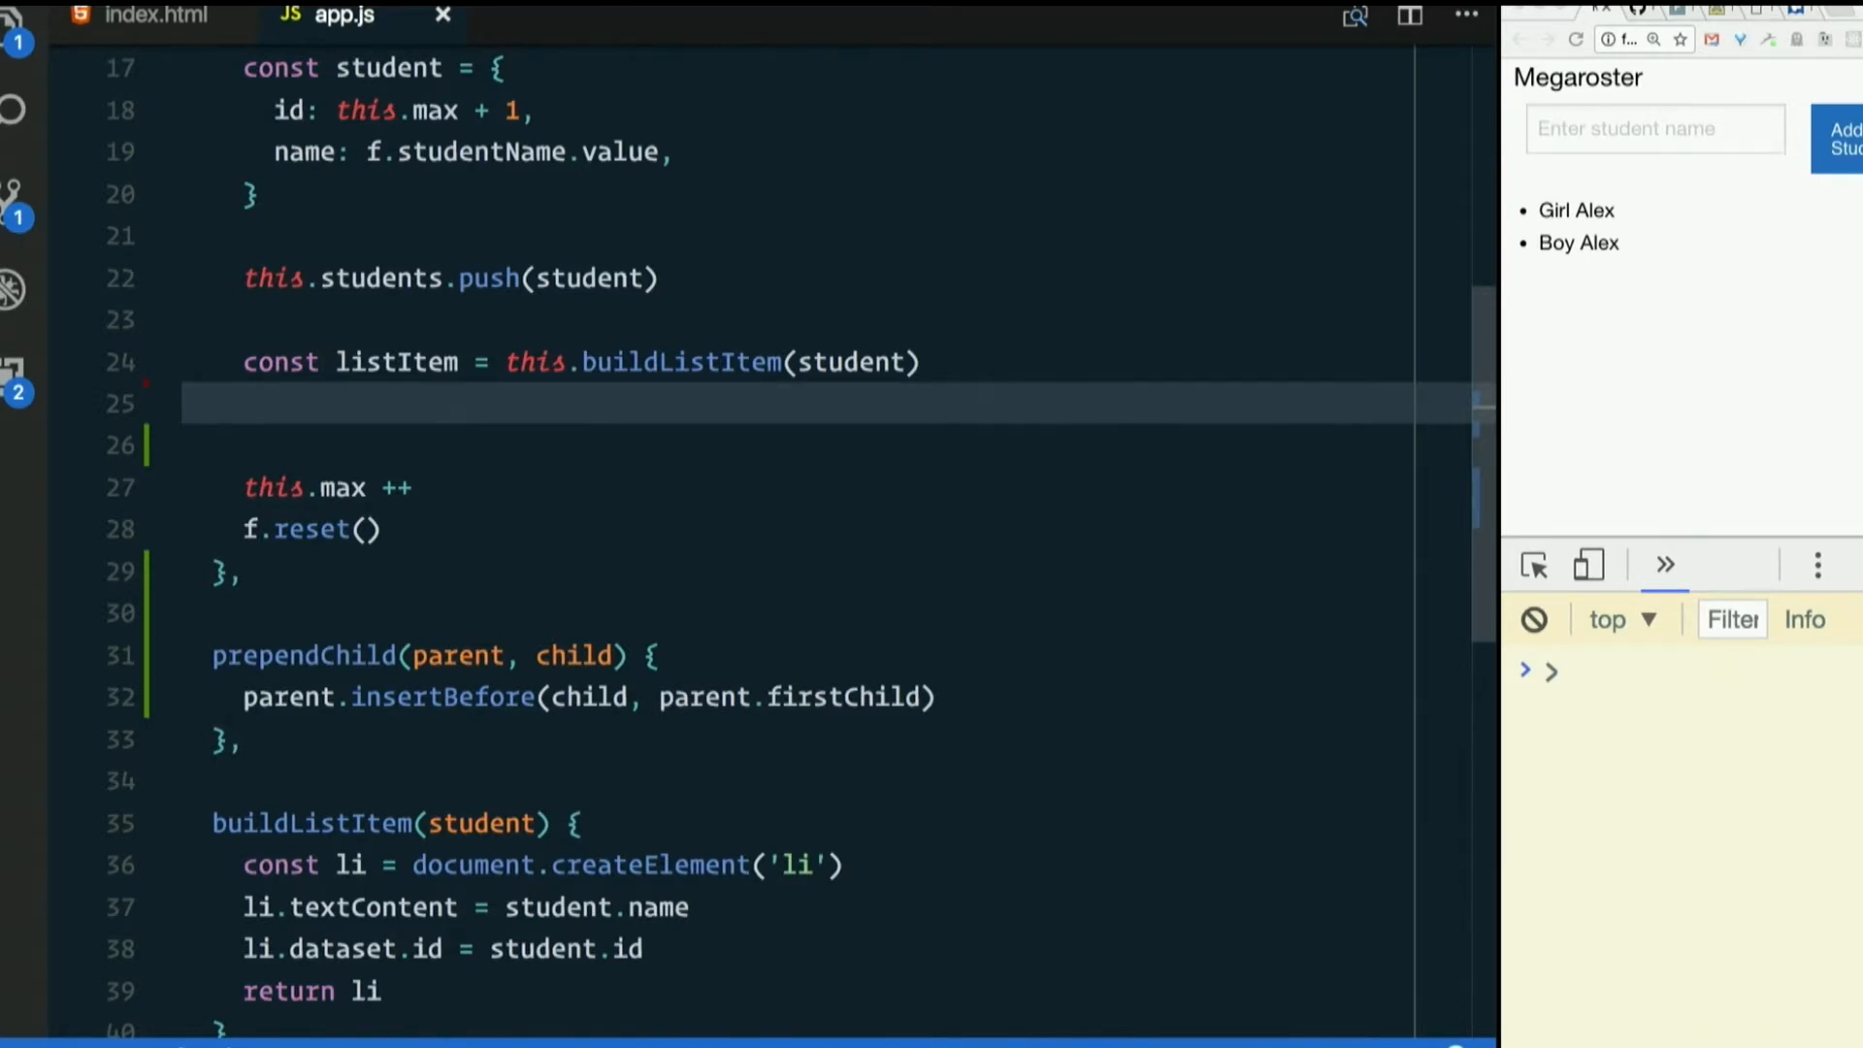
type("this.stud")
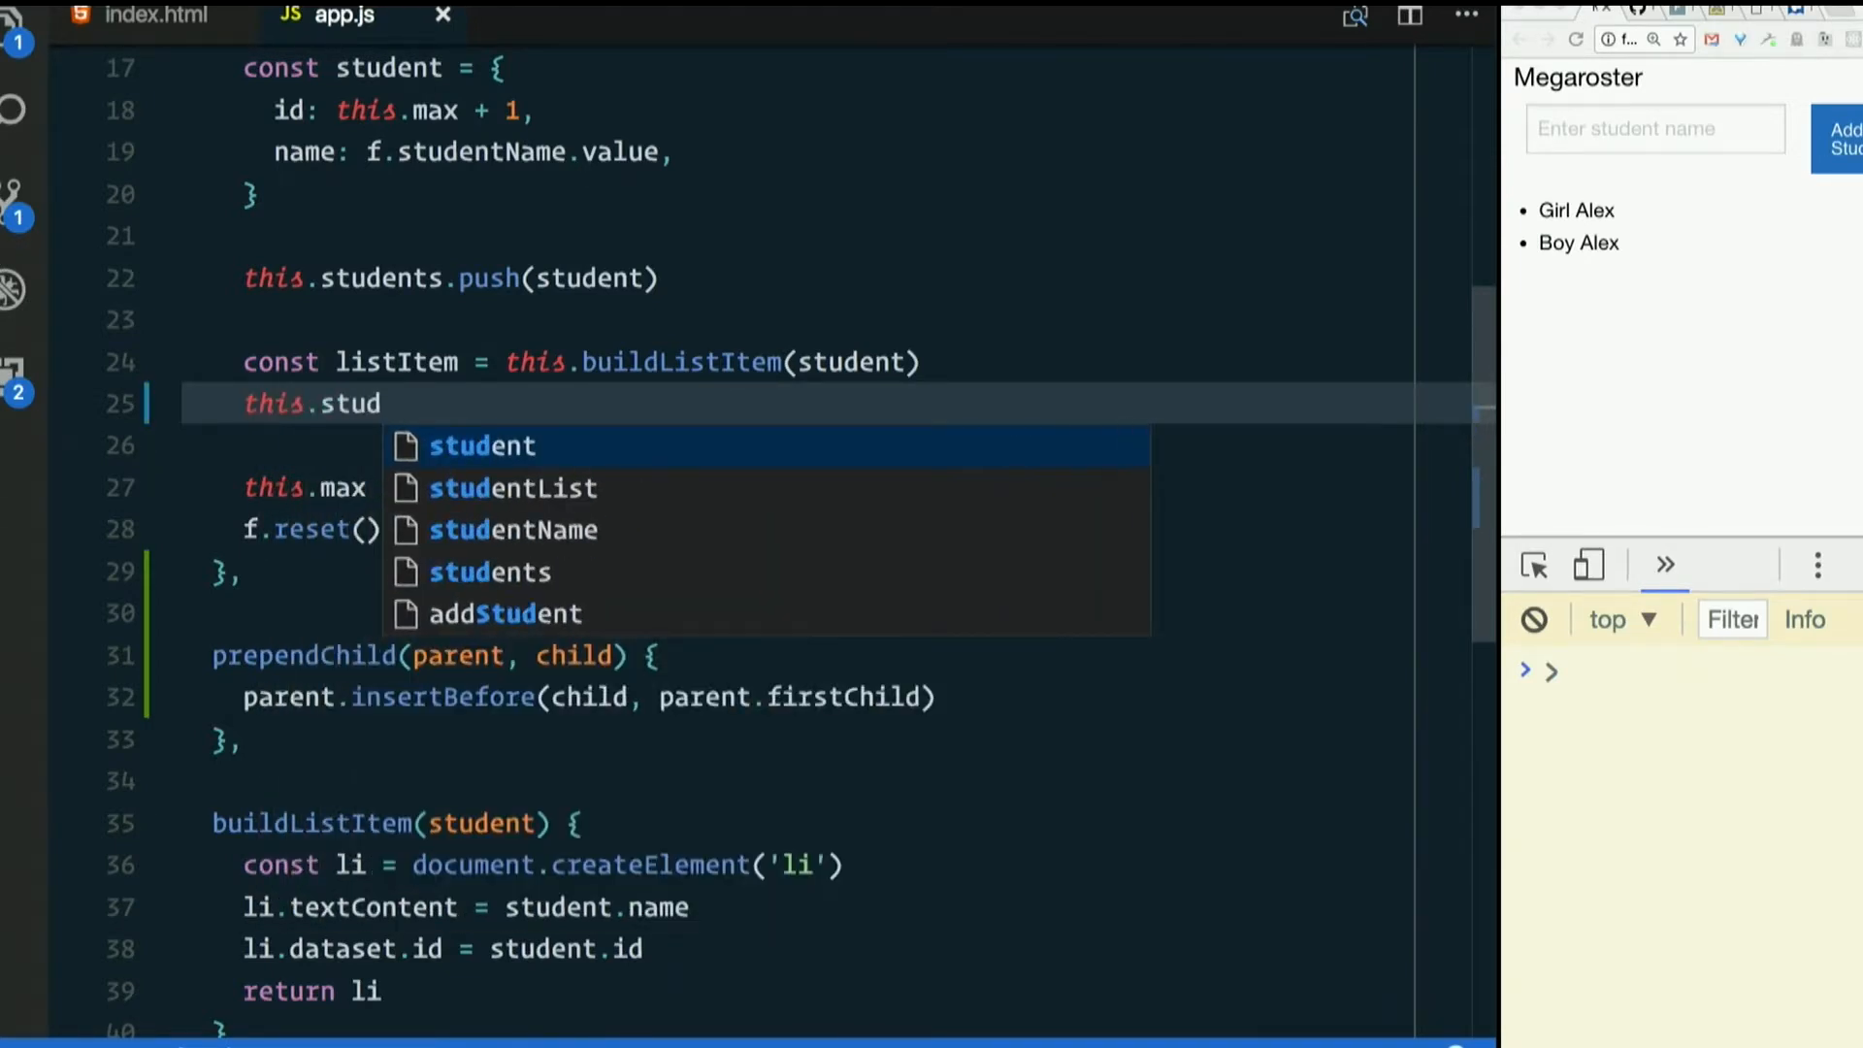
key("Backspace")
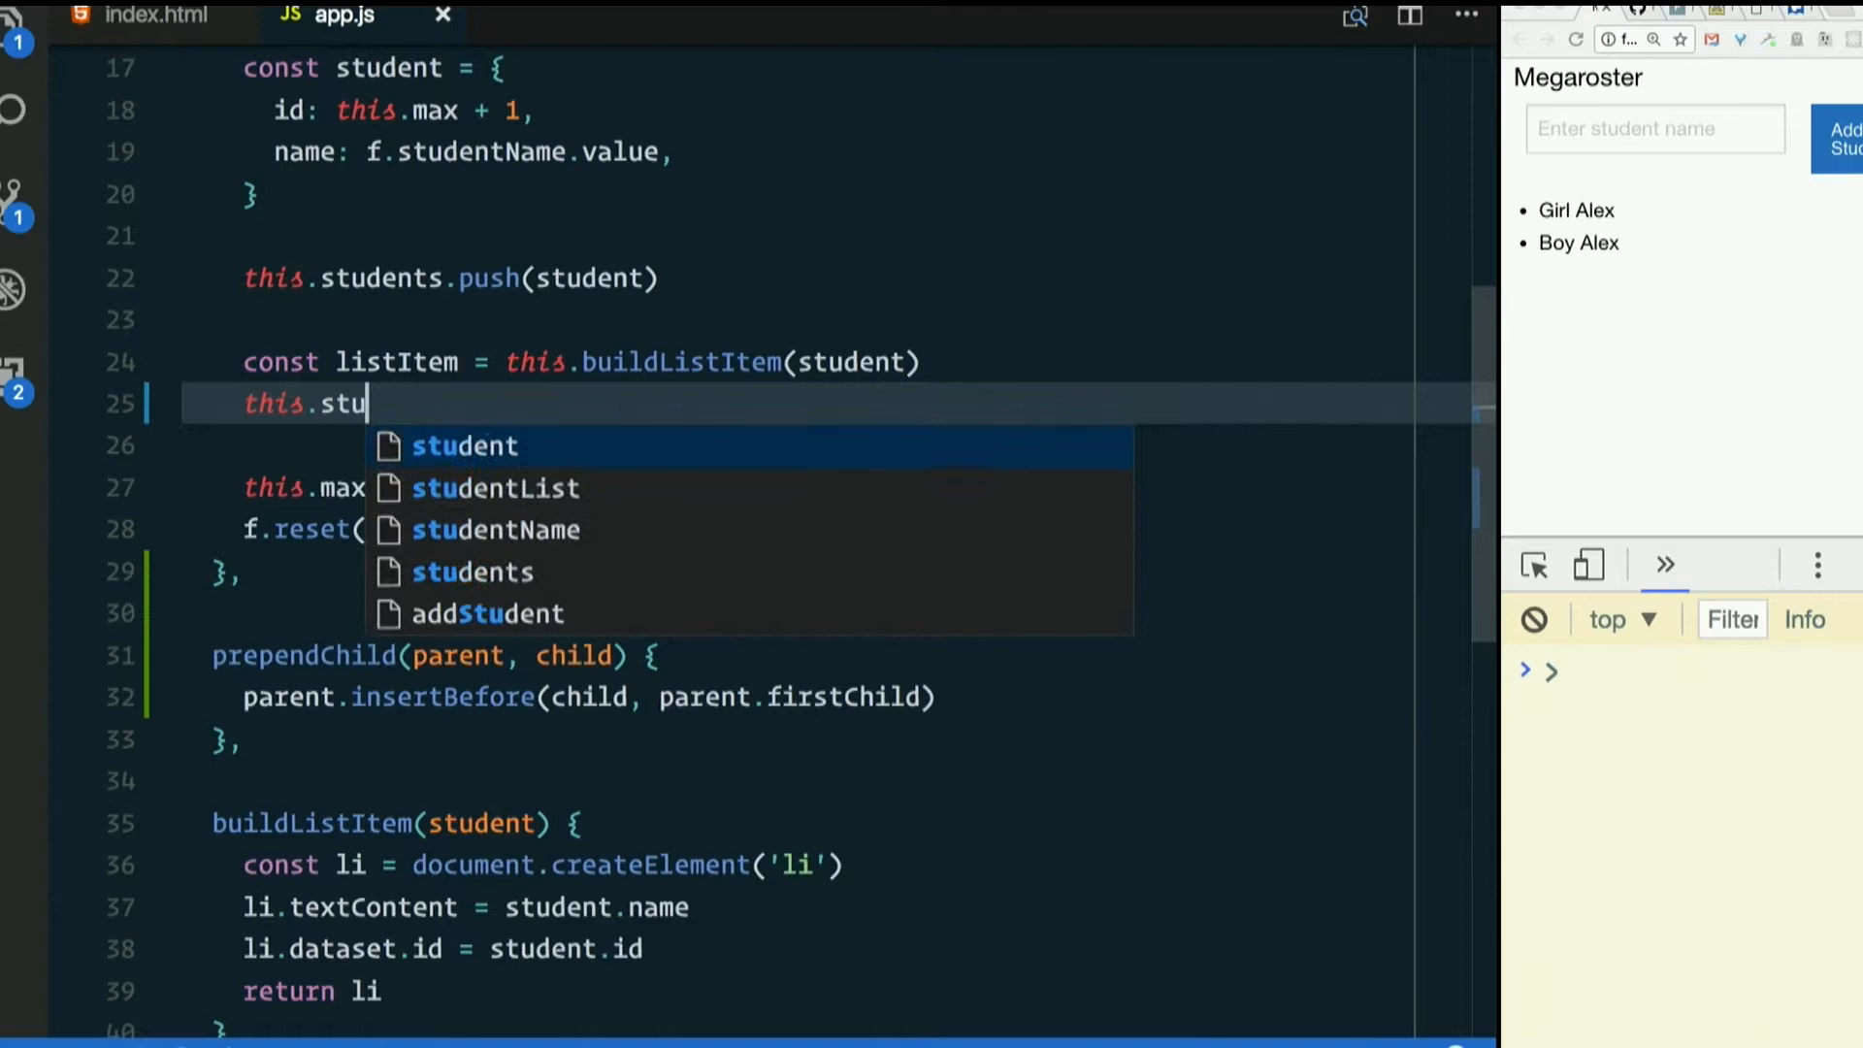
type("prependChild(")
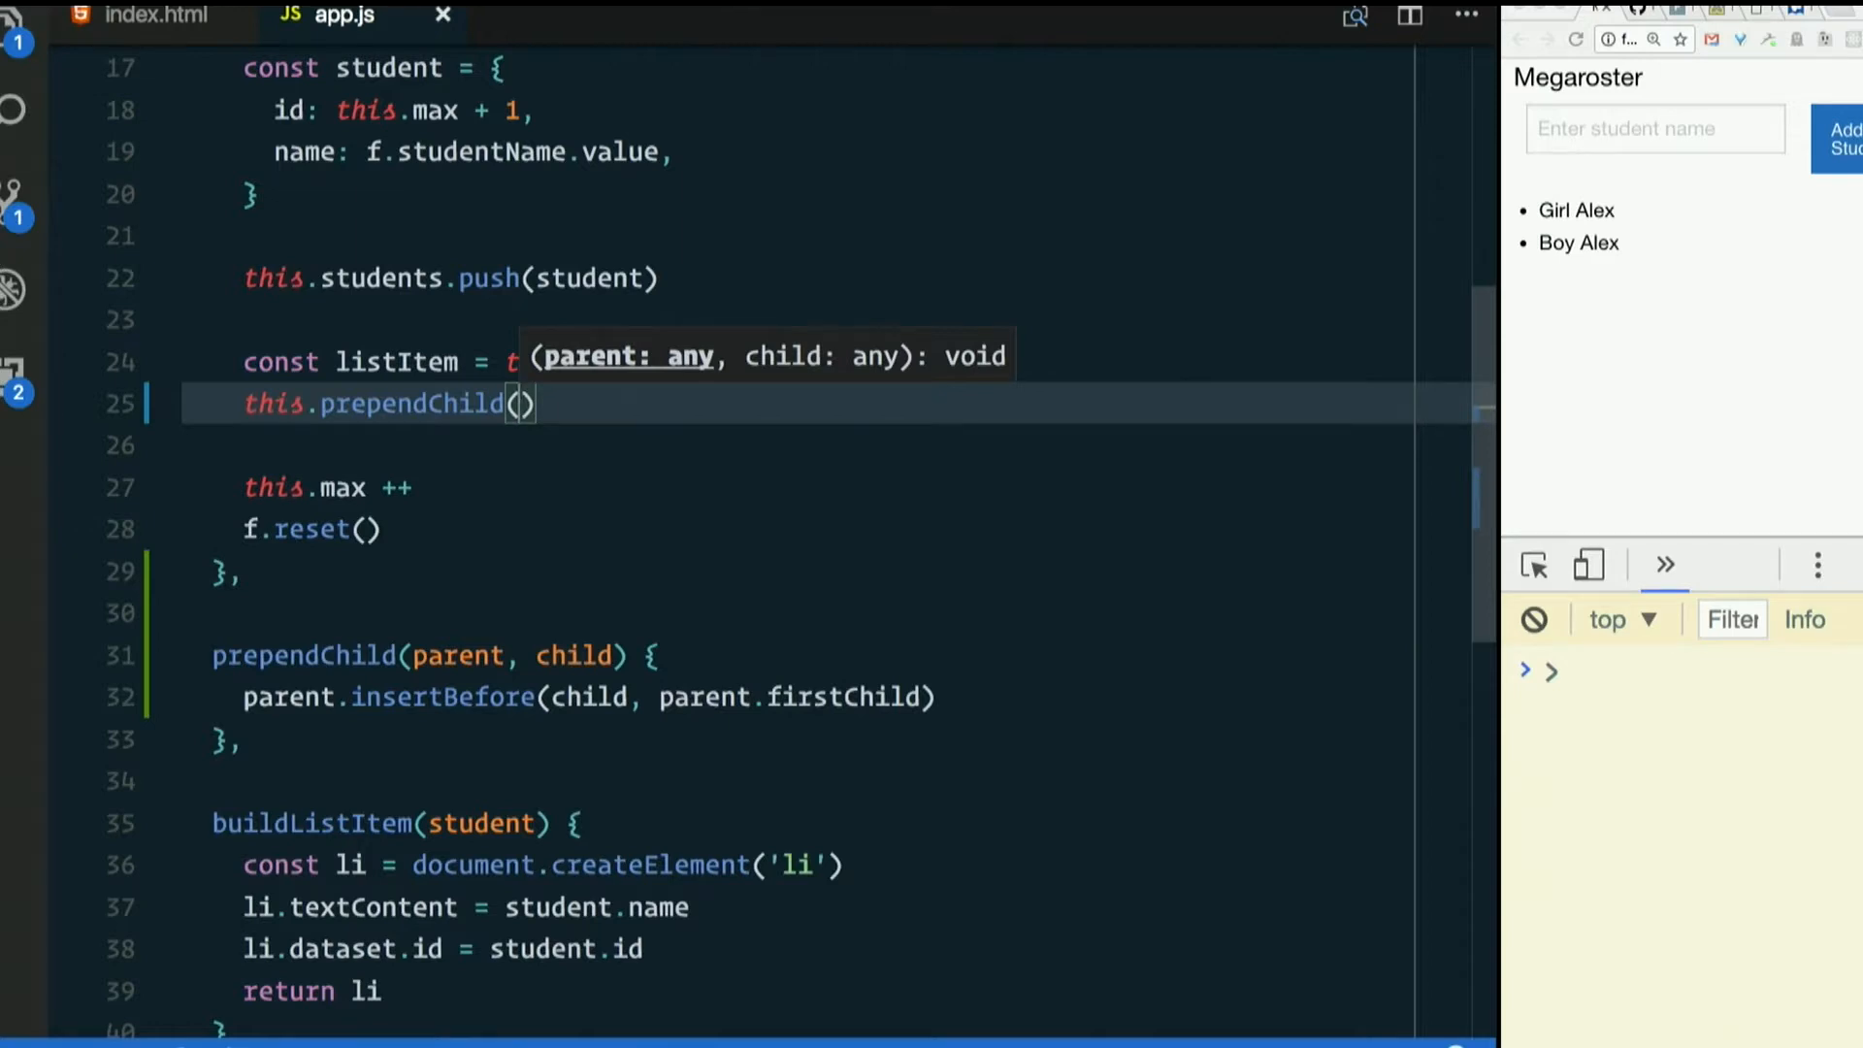
type("this.studentList,")
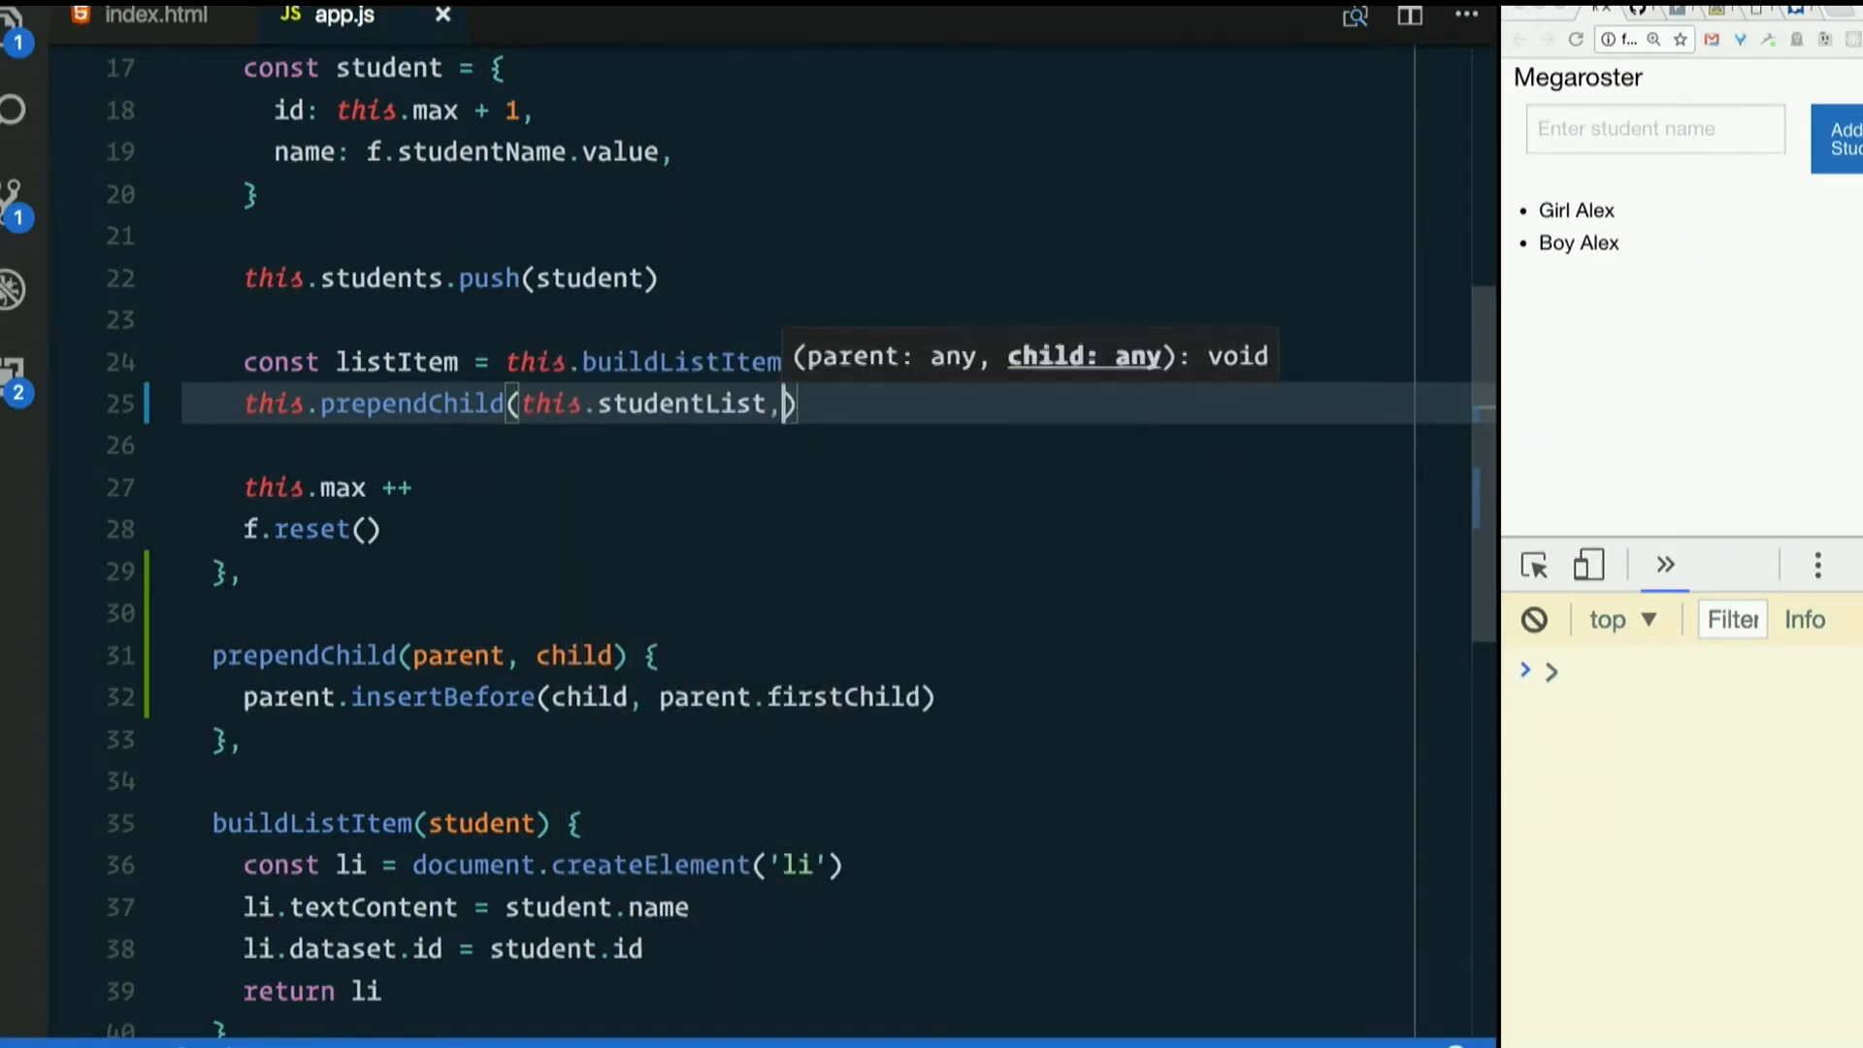
type("listItem")
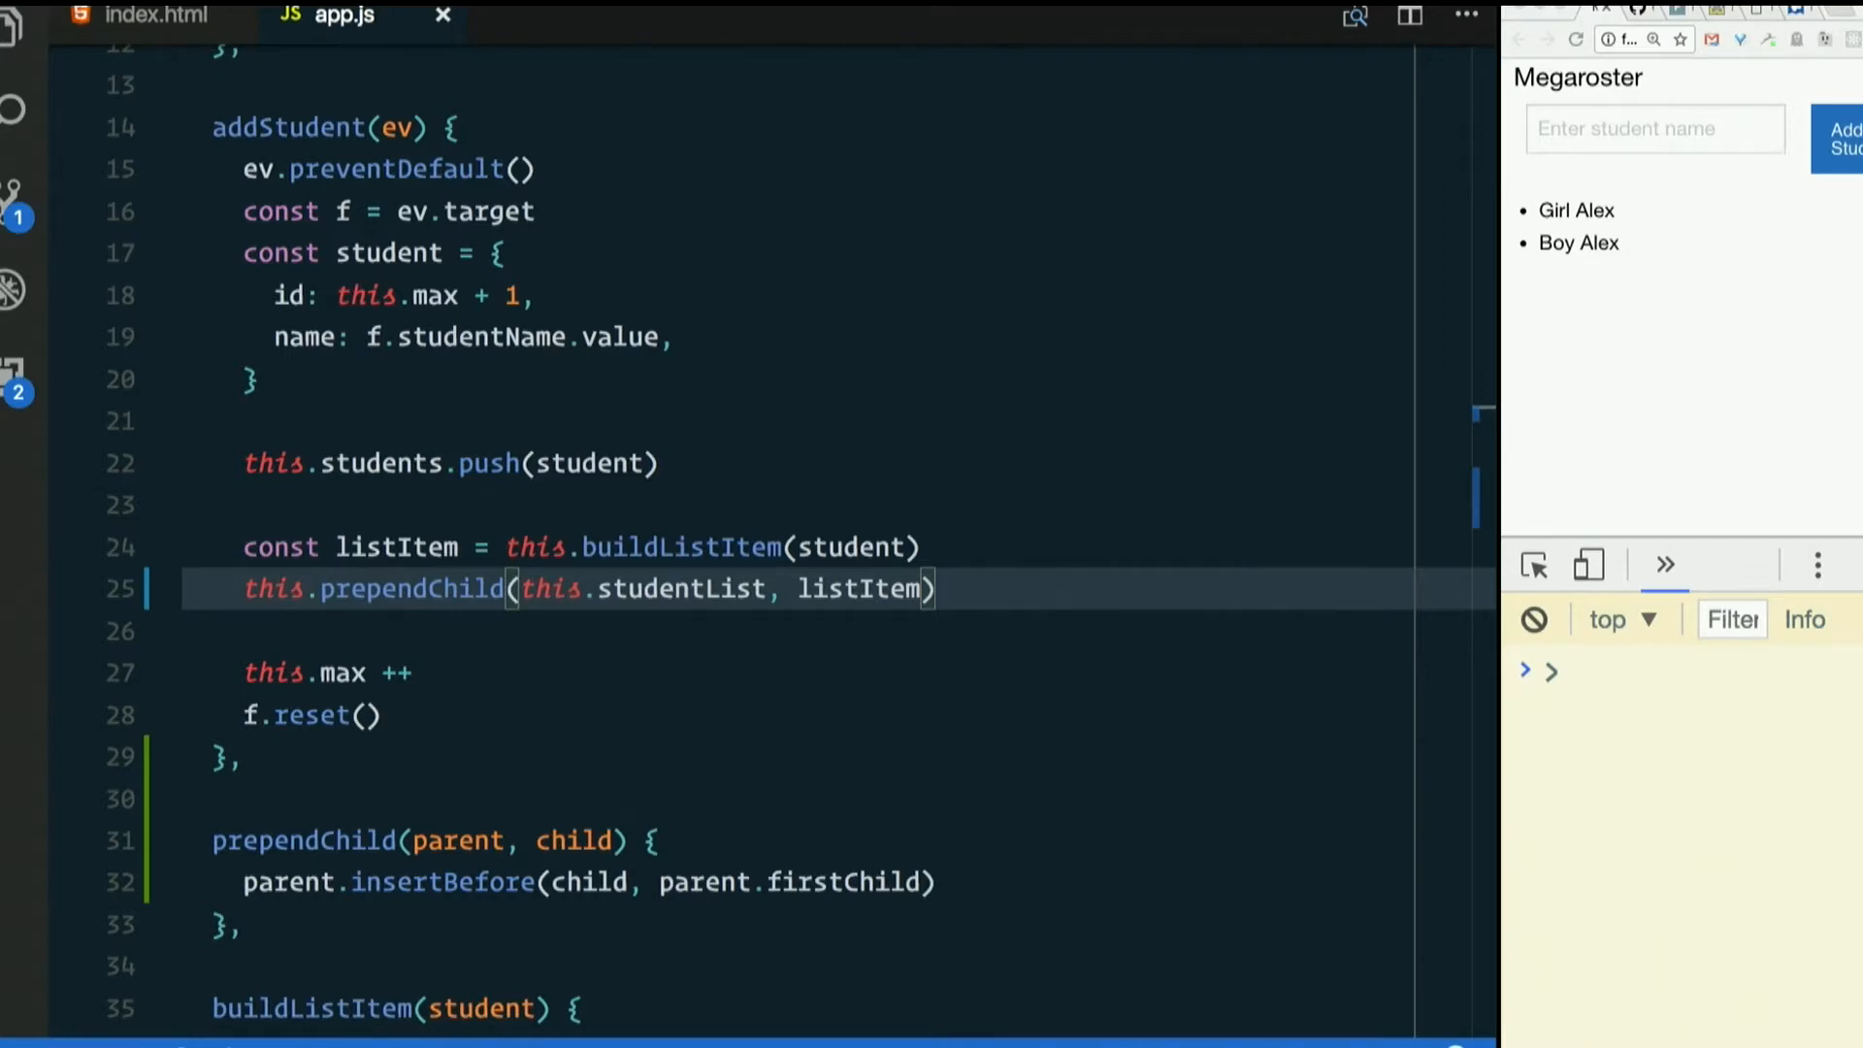
mouse_move(630, 560)
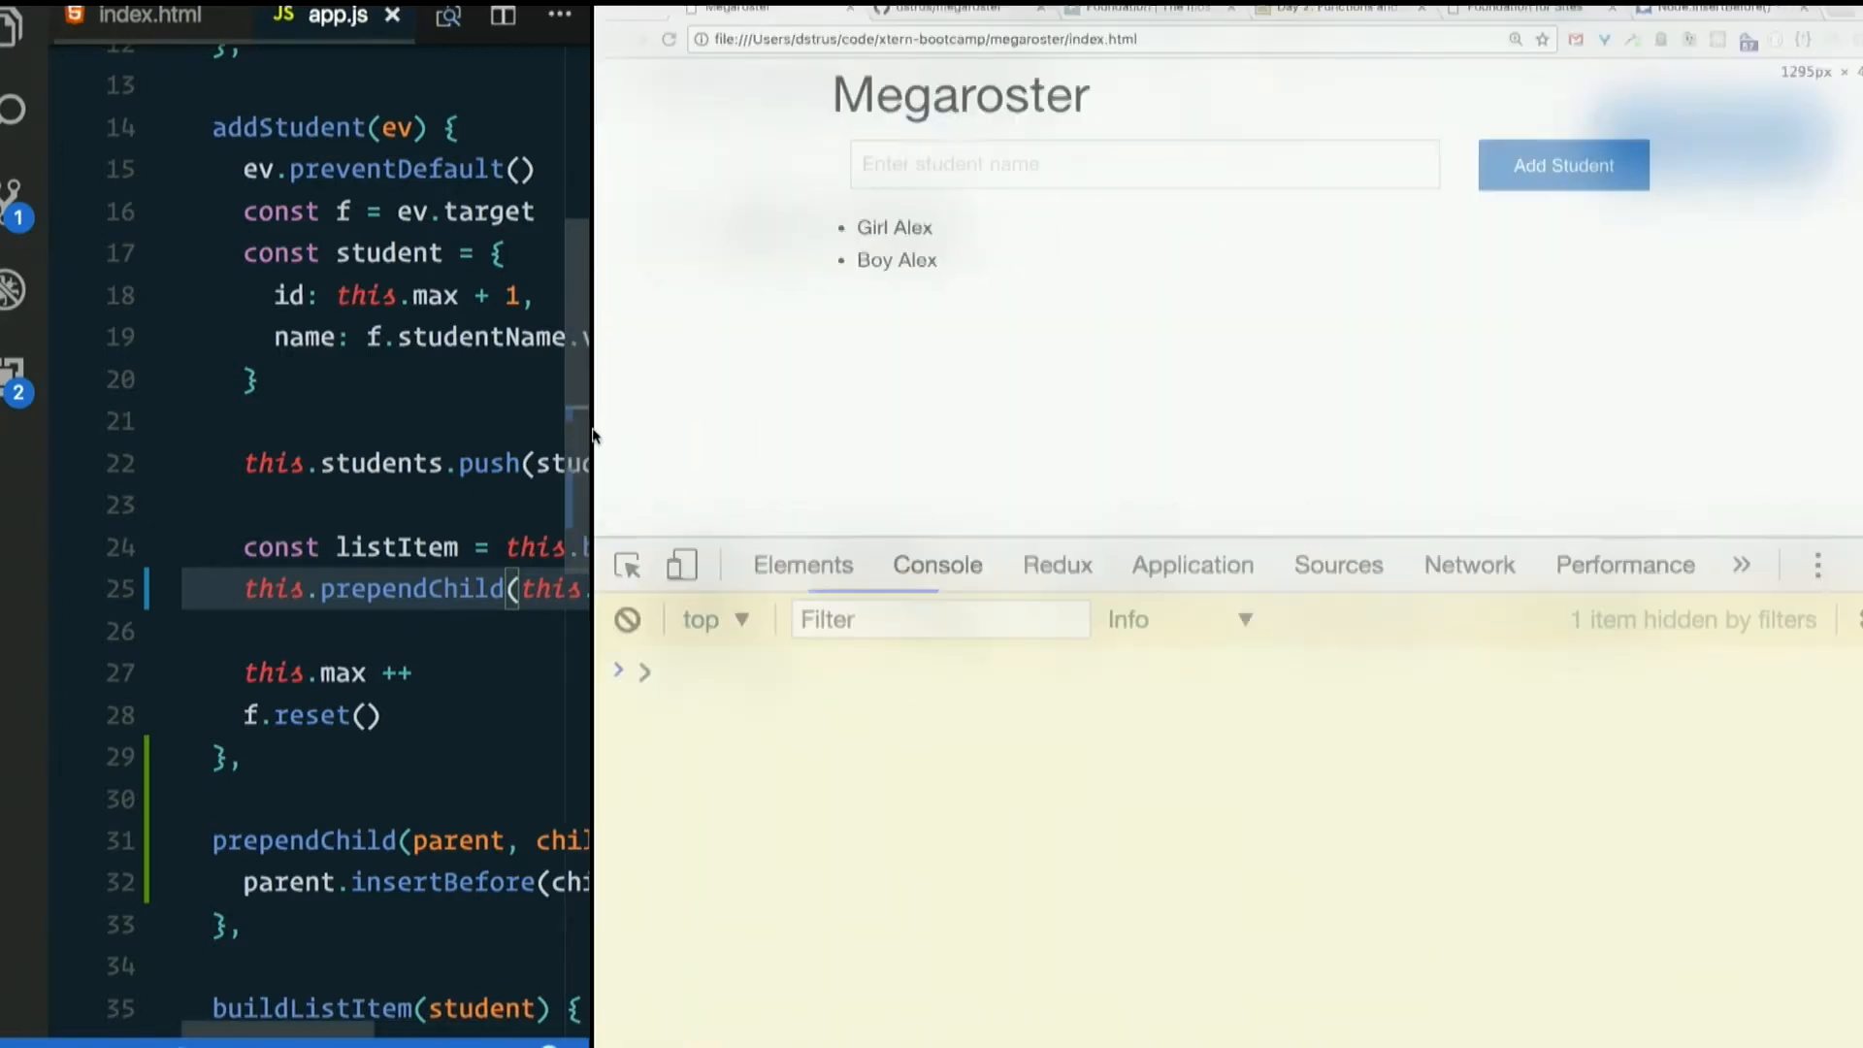
- Add the student 'Pick a Sam, Any Sam' to the roster
left_click(1143, 164)
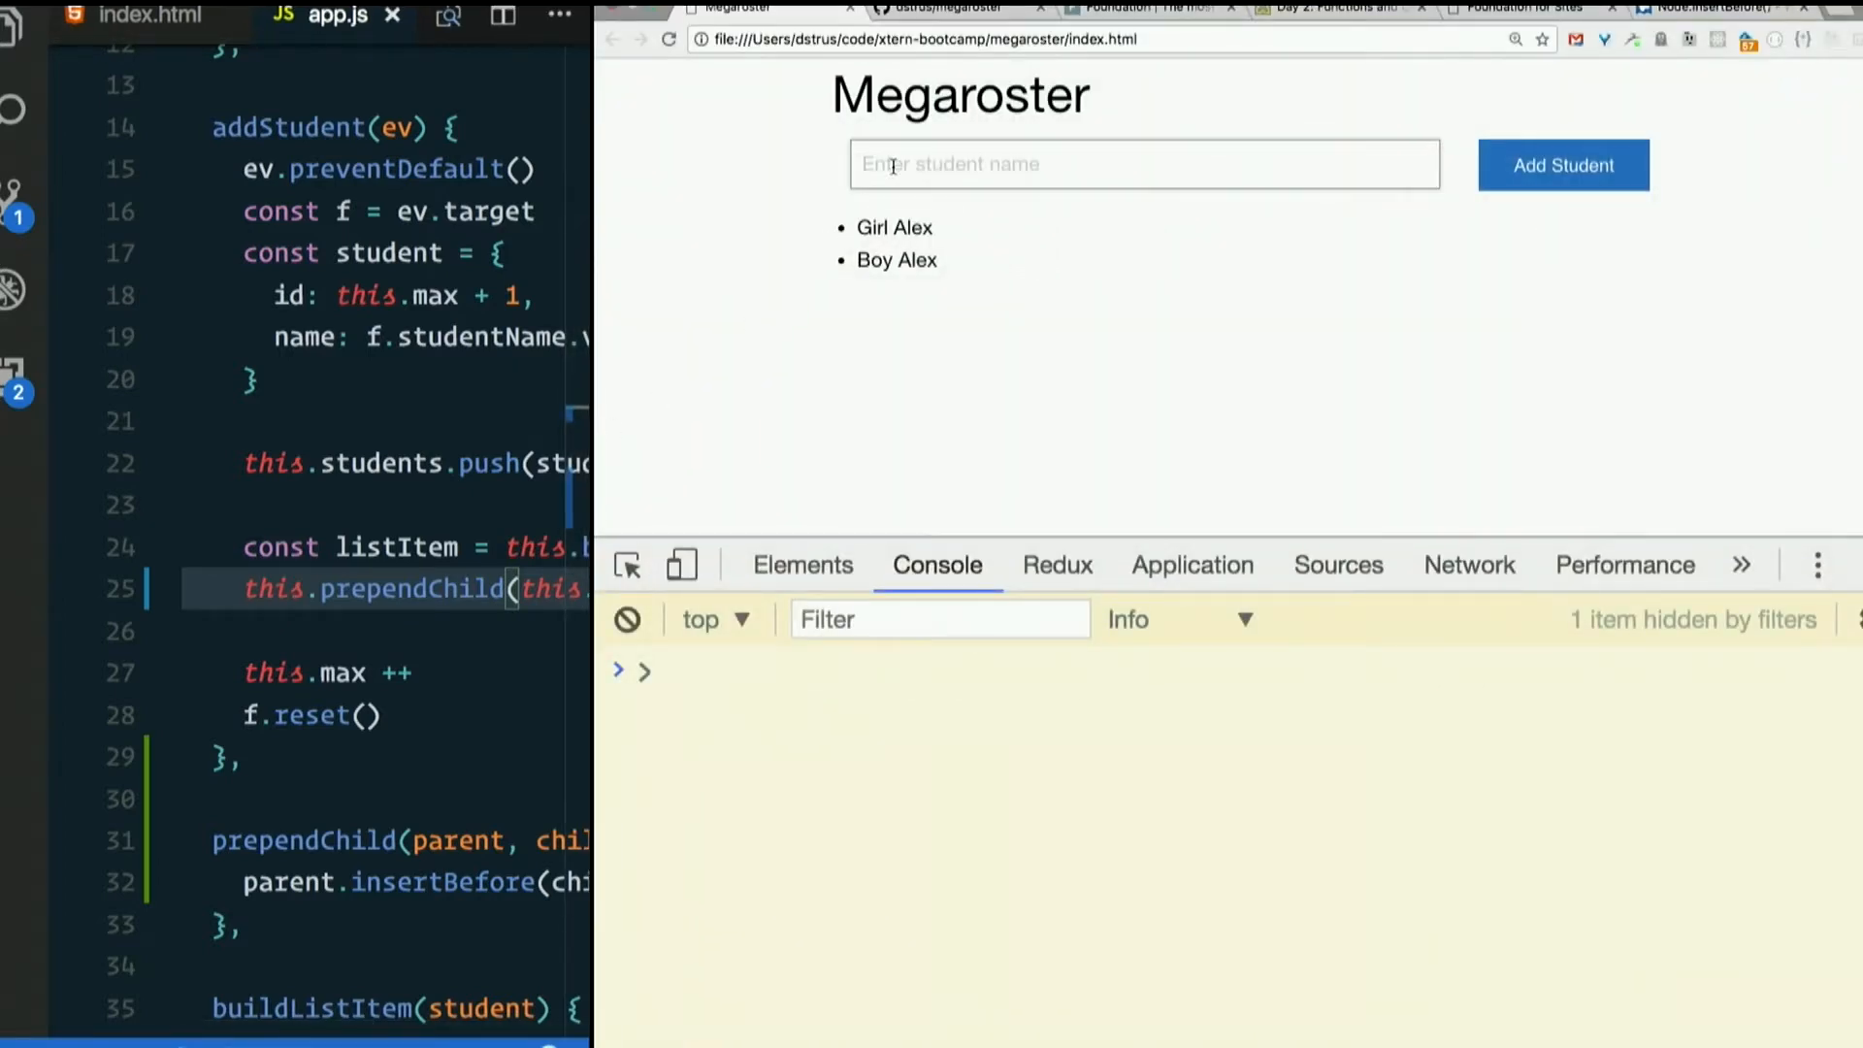
type("P")
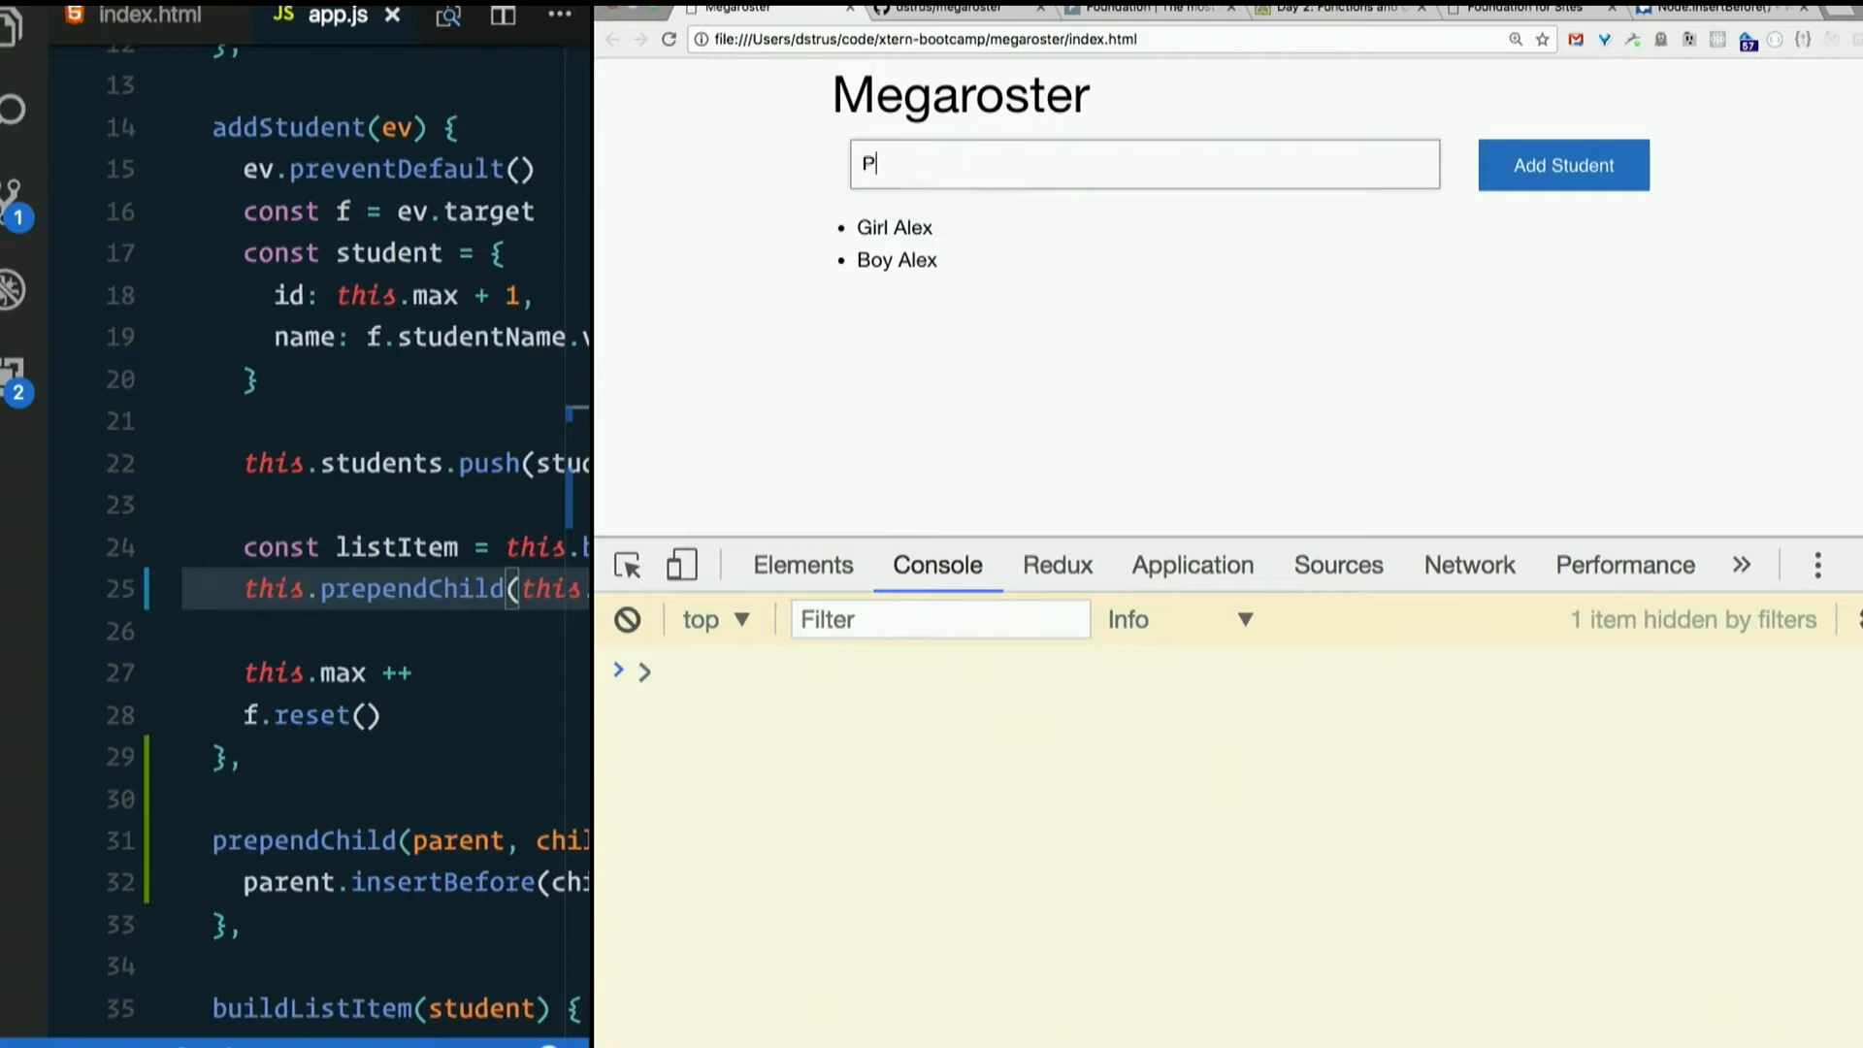
type("ick a Sam,")
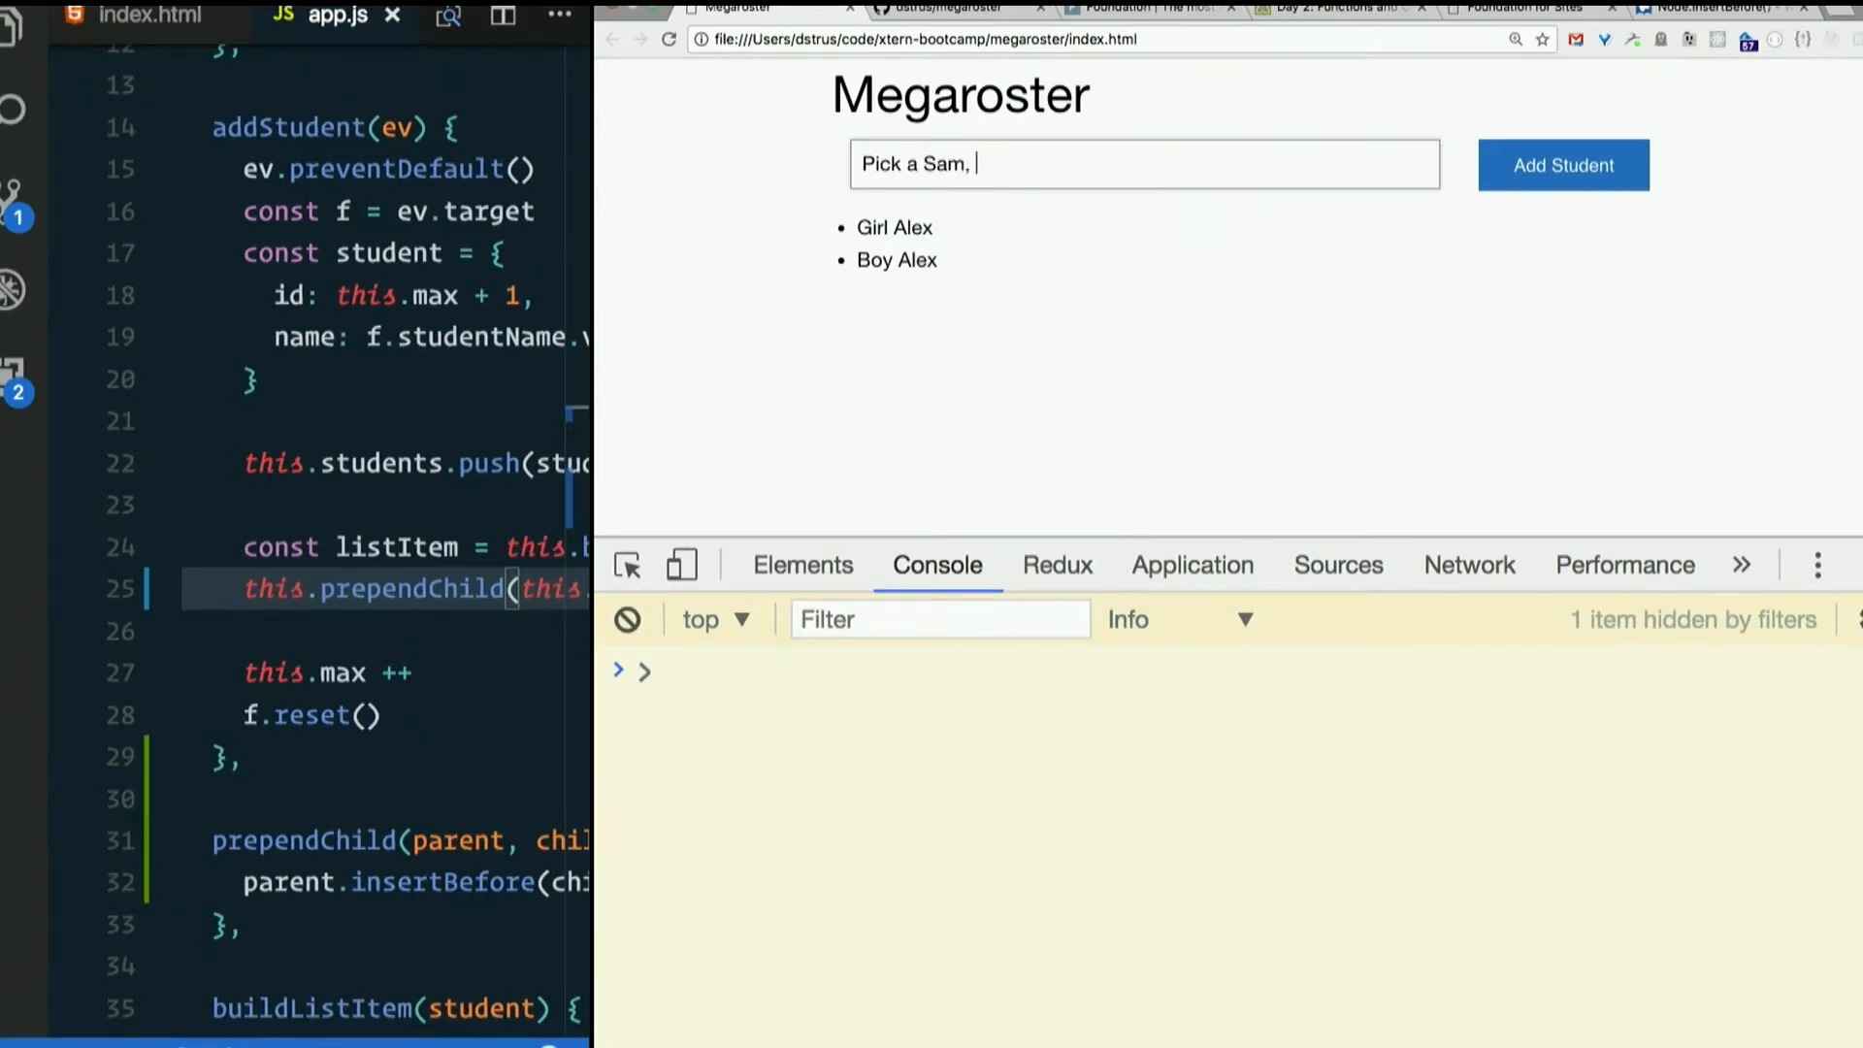
type("Any Sa")
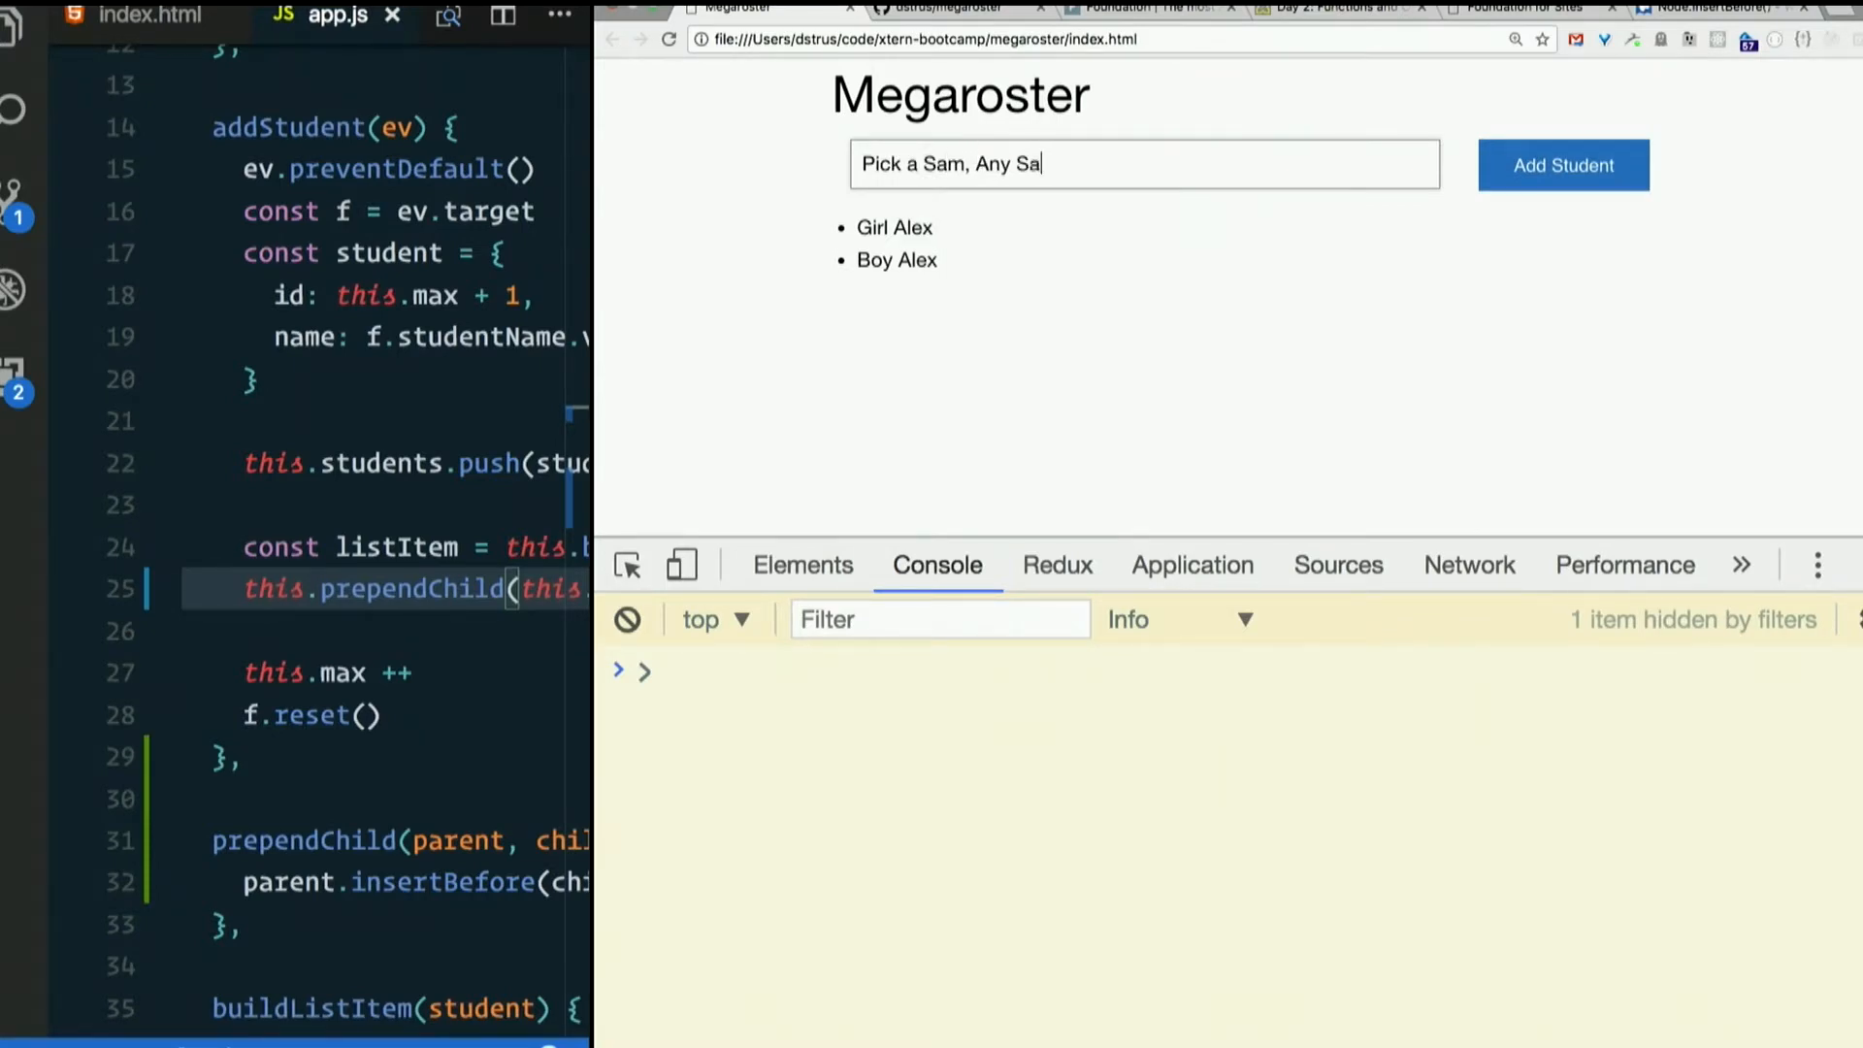
left_click(1561, 165)
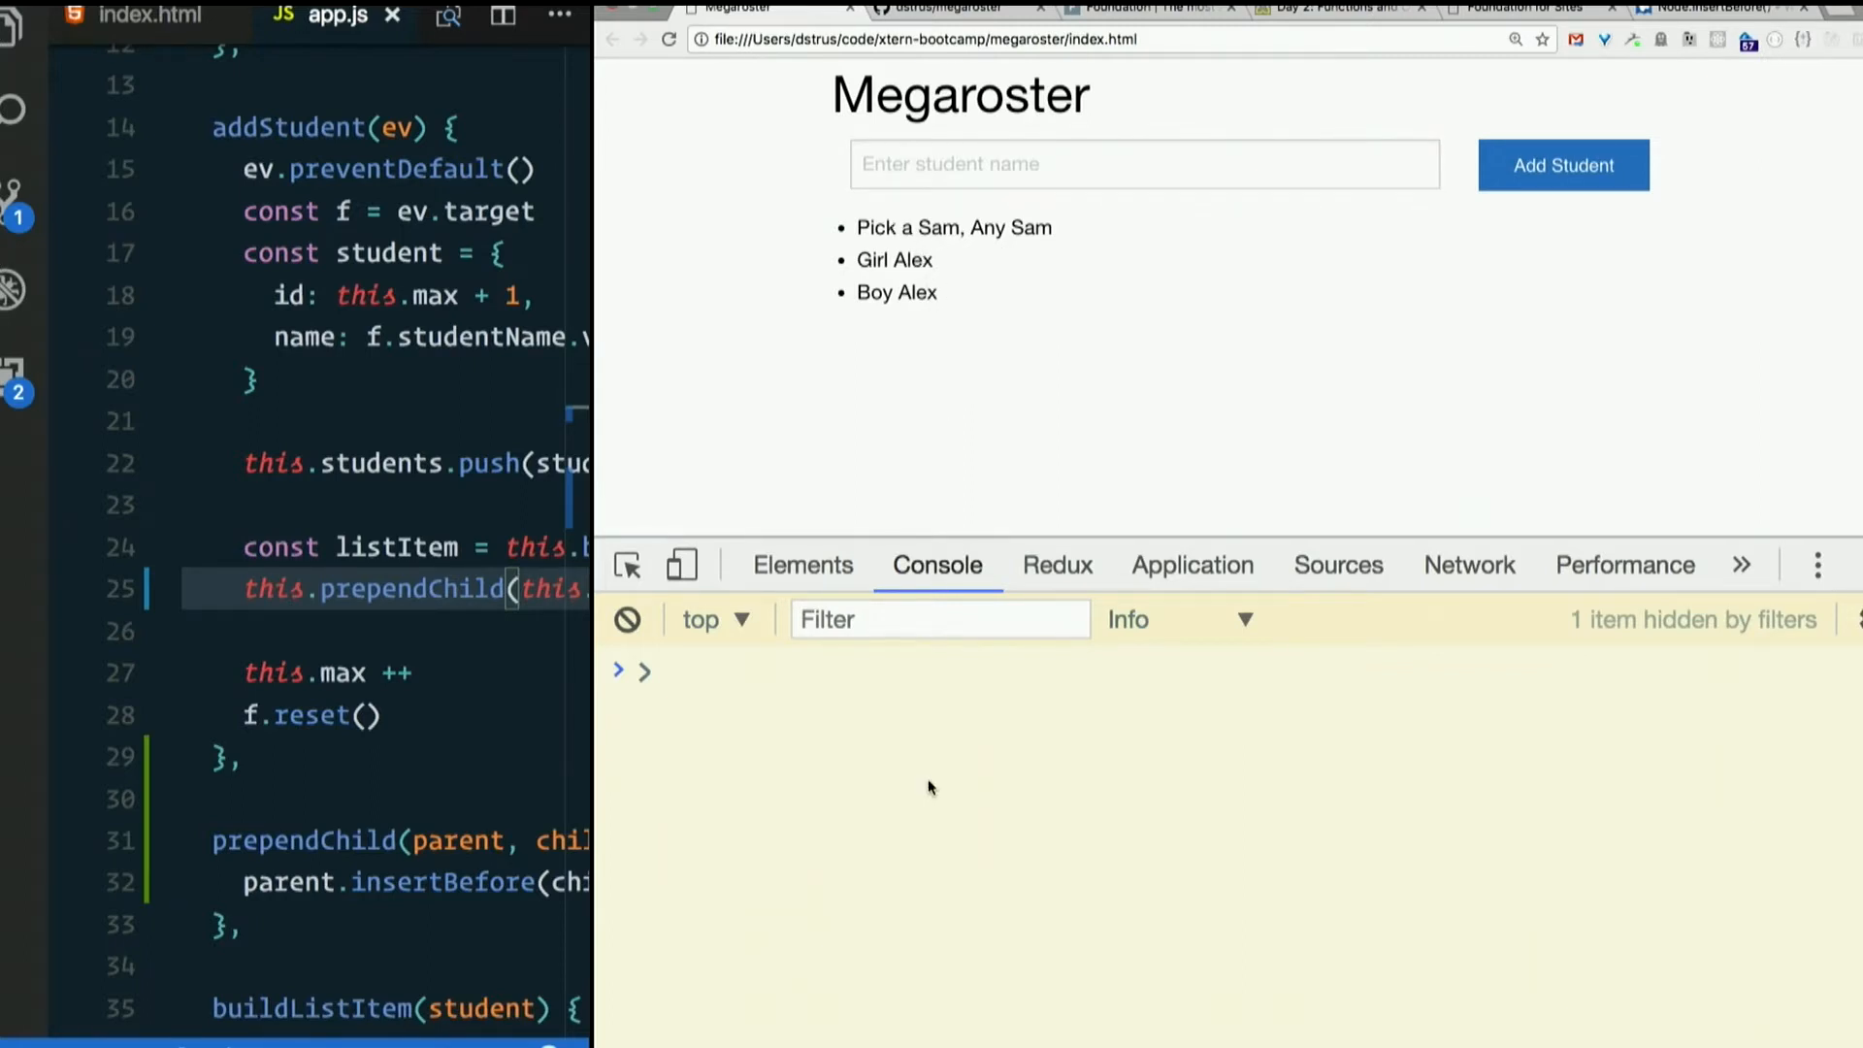
- Evaluate megaroster.students in the Console and expand the resulting array
type("megaroster.students")
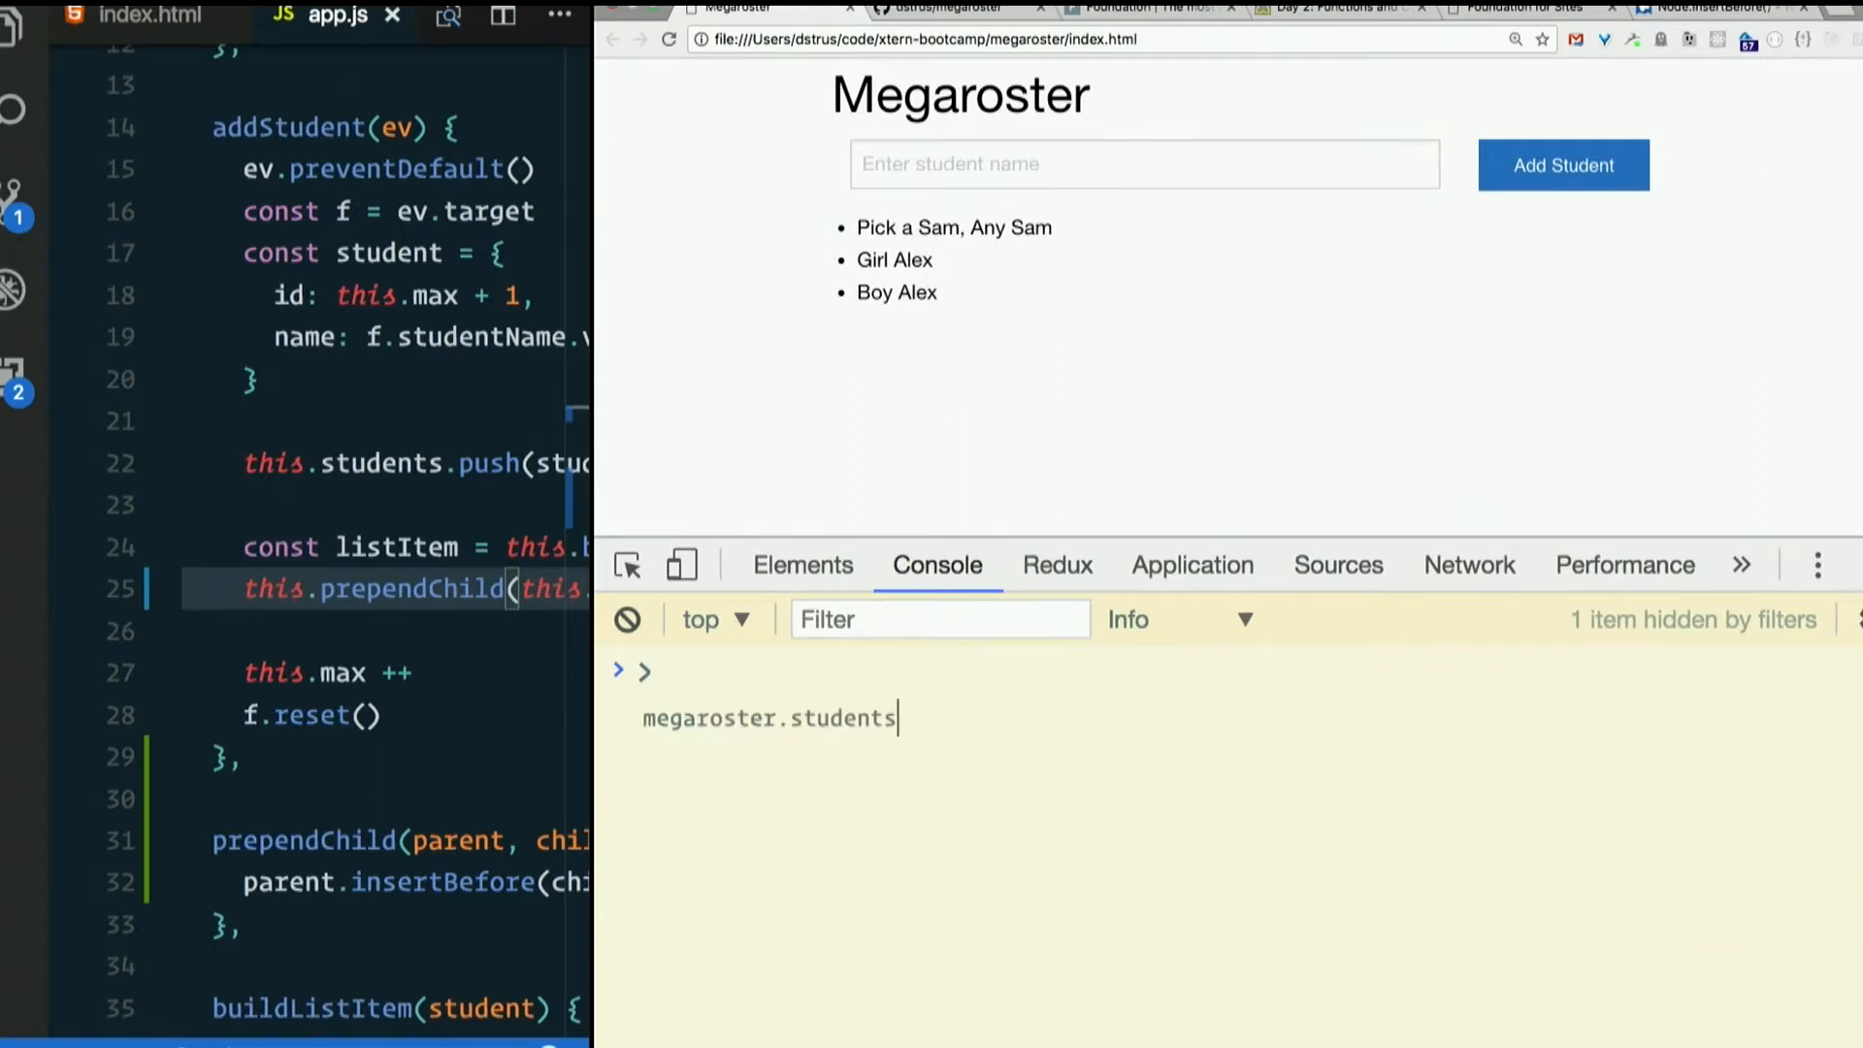
key("Enter")
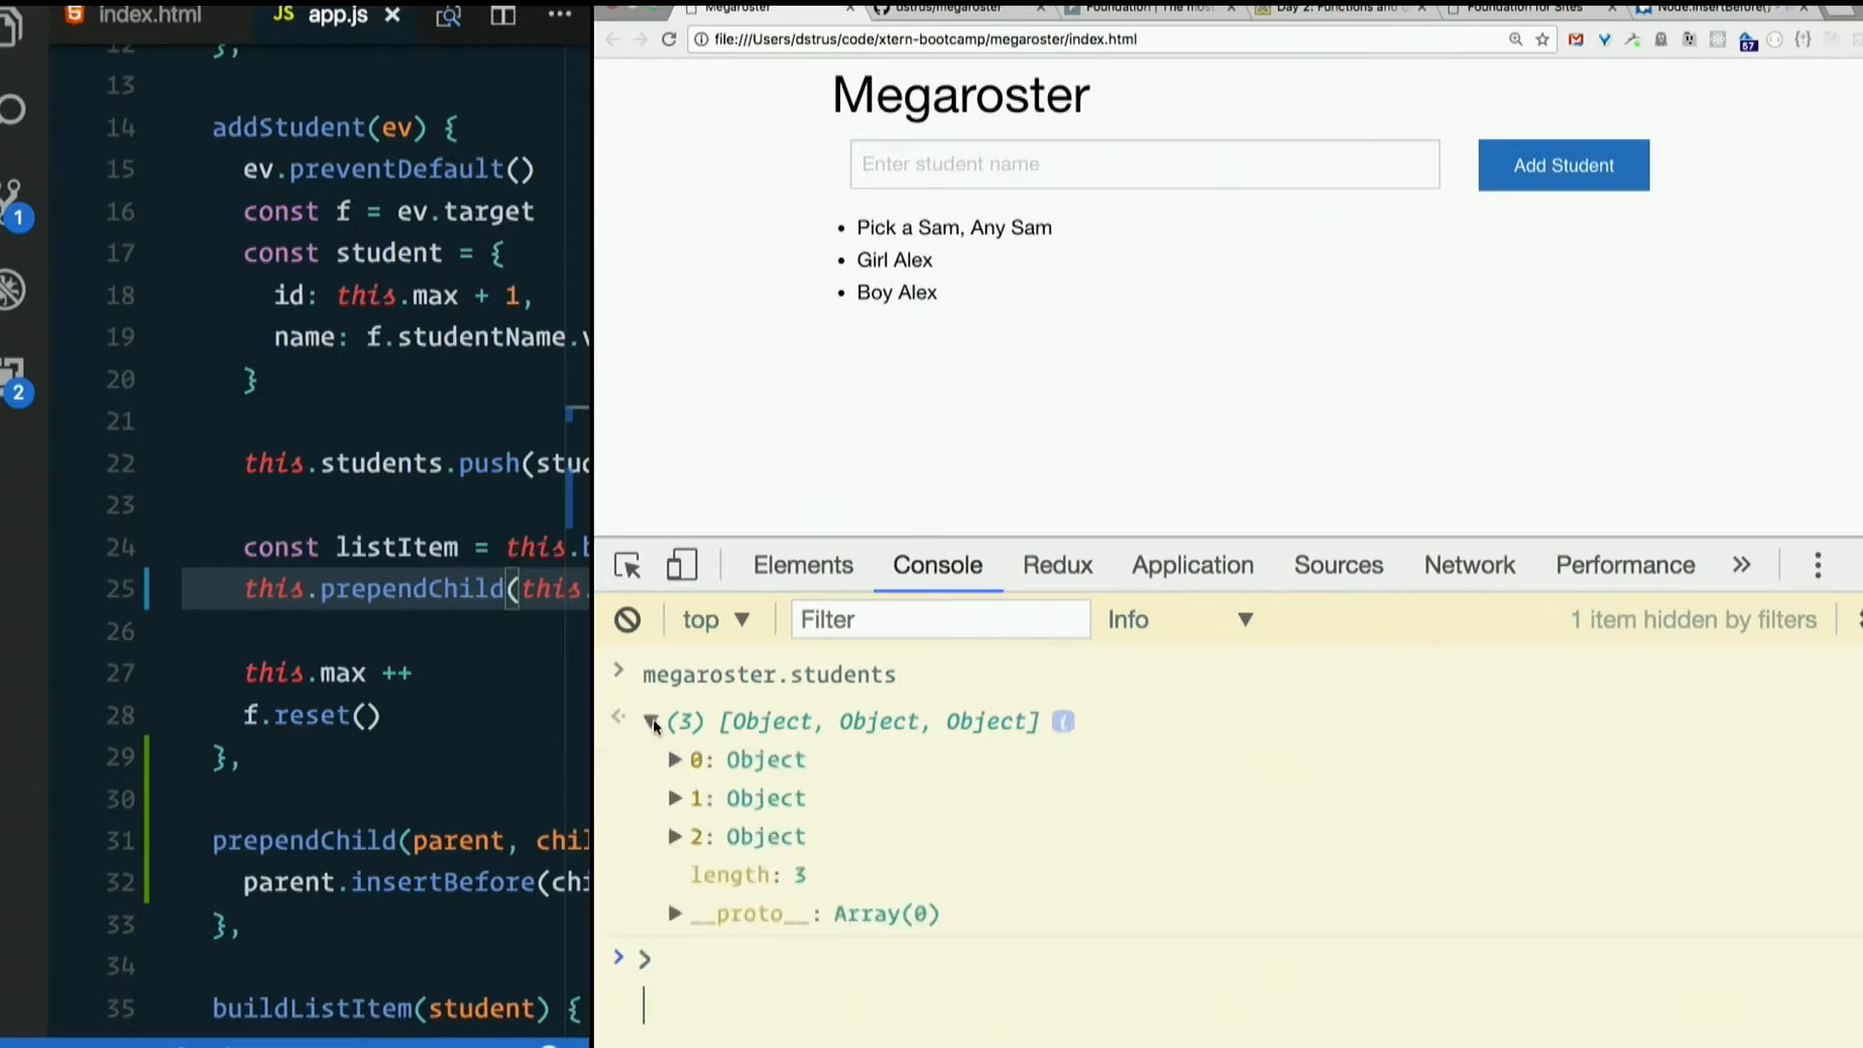
left_click(673, 759)
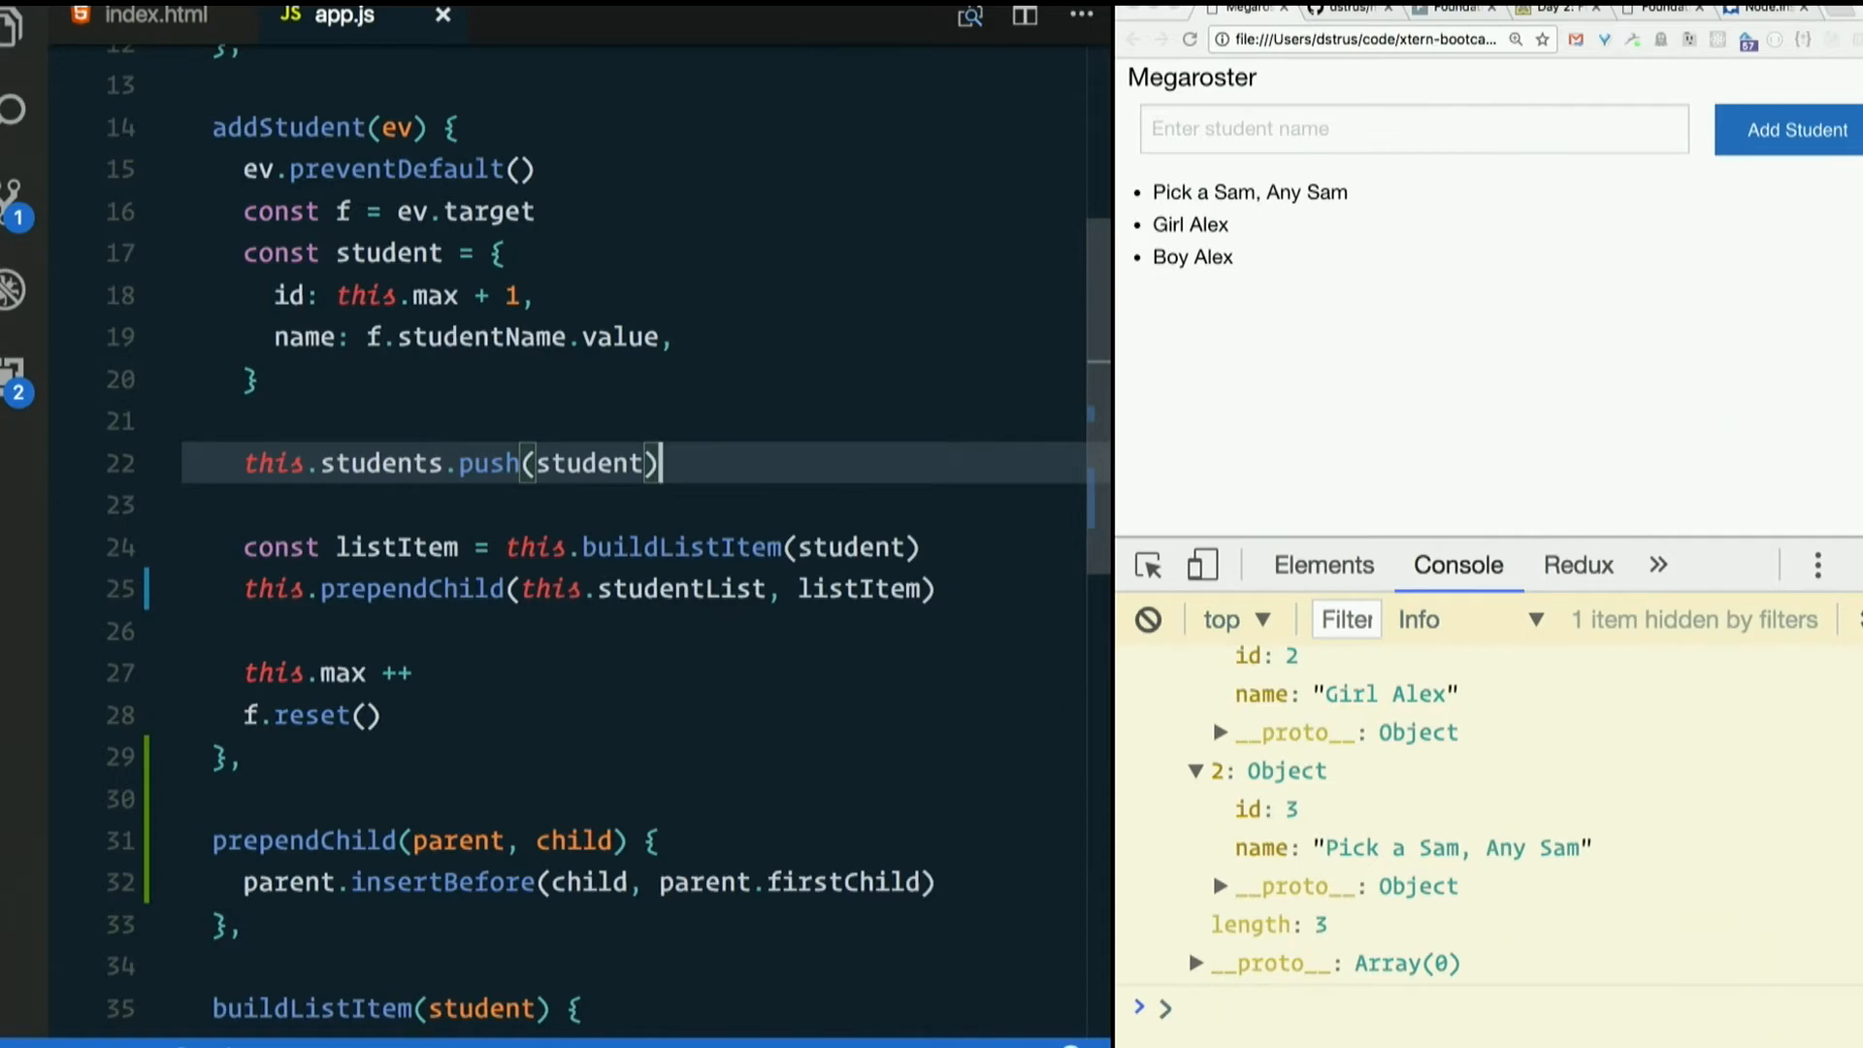
- Change this.students.push to this.students.unshift on line 22 of app.js
double_click(591, 462)
type("n")
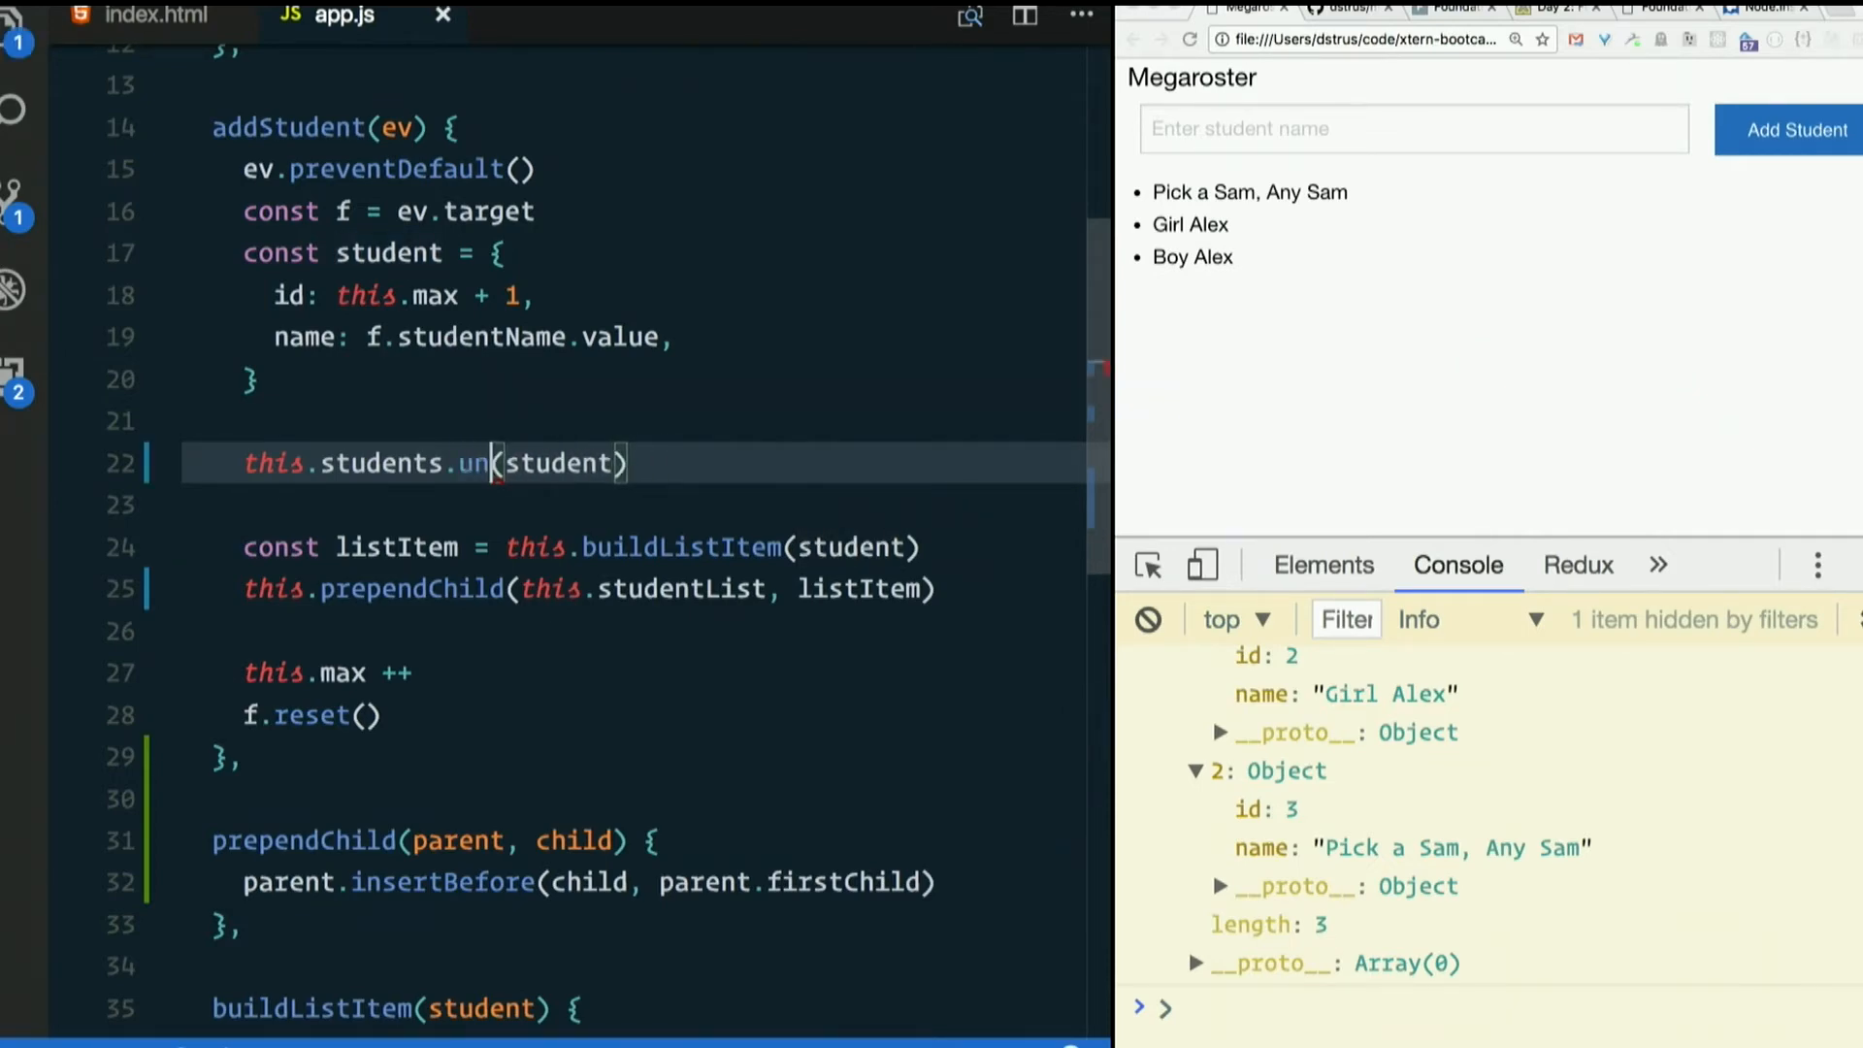
type("shift")
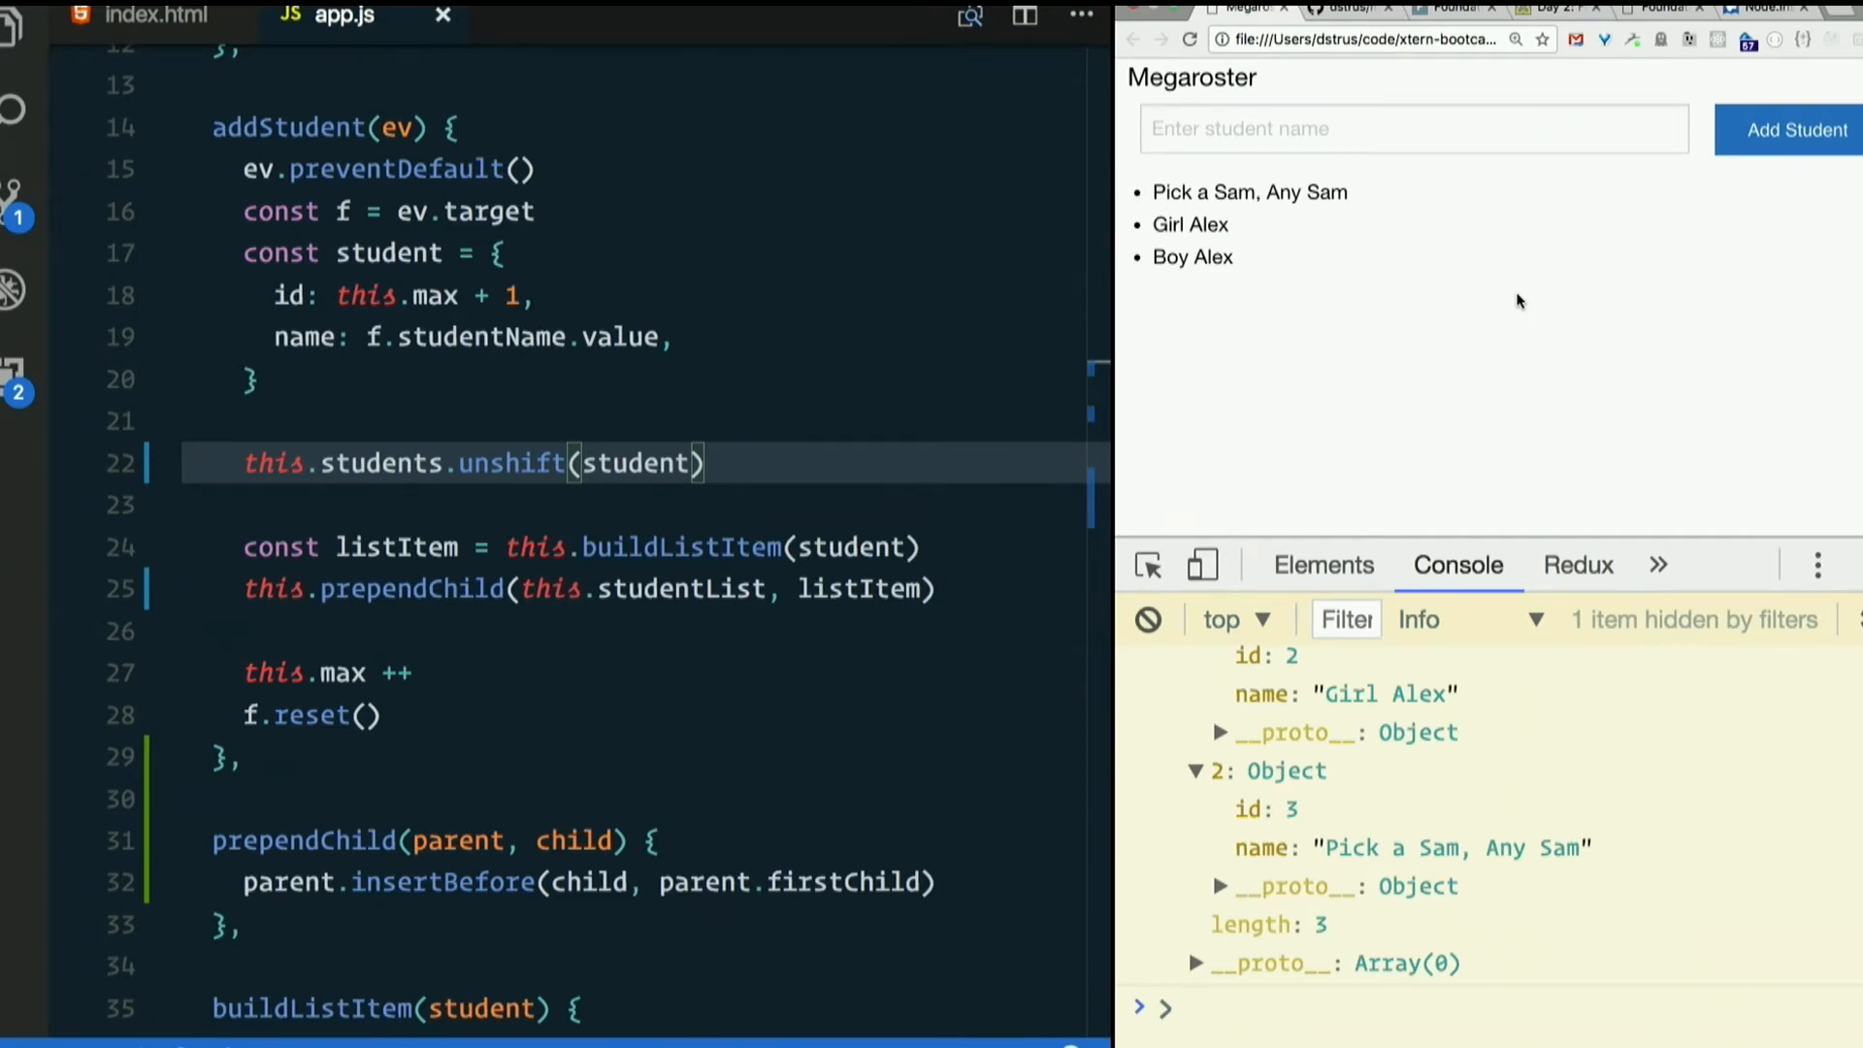
mouse_move(1425, 280)
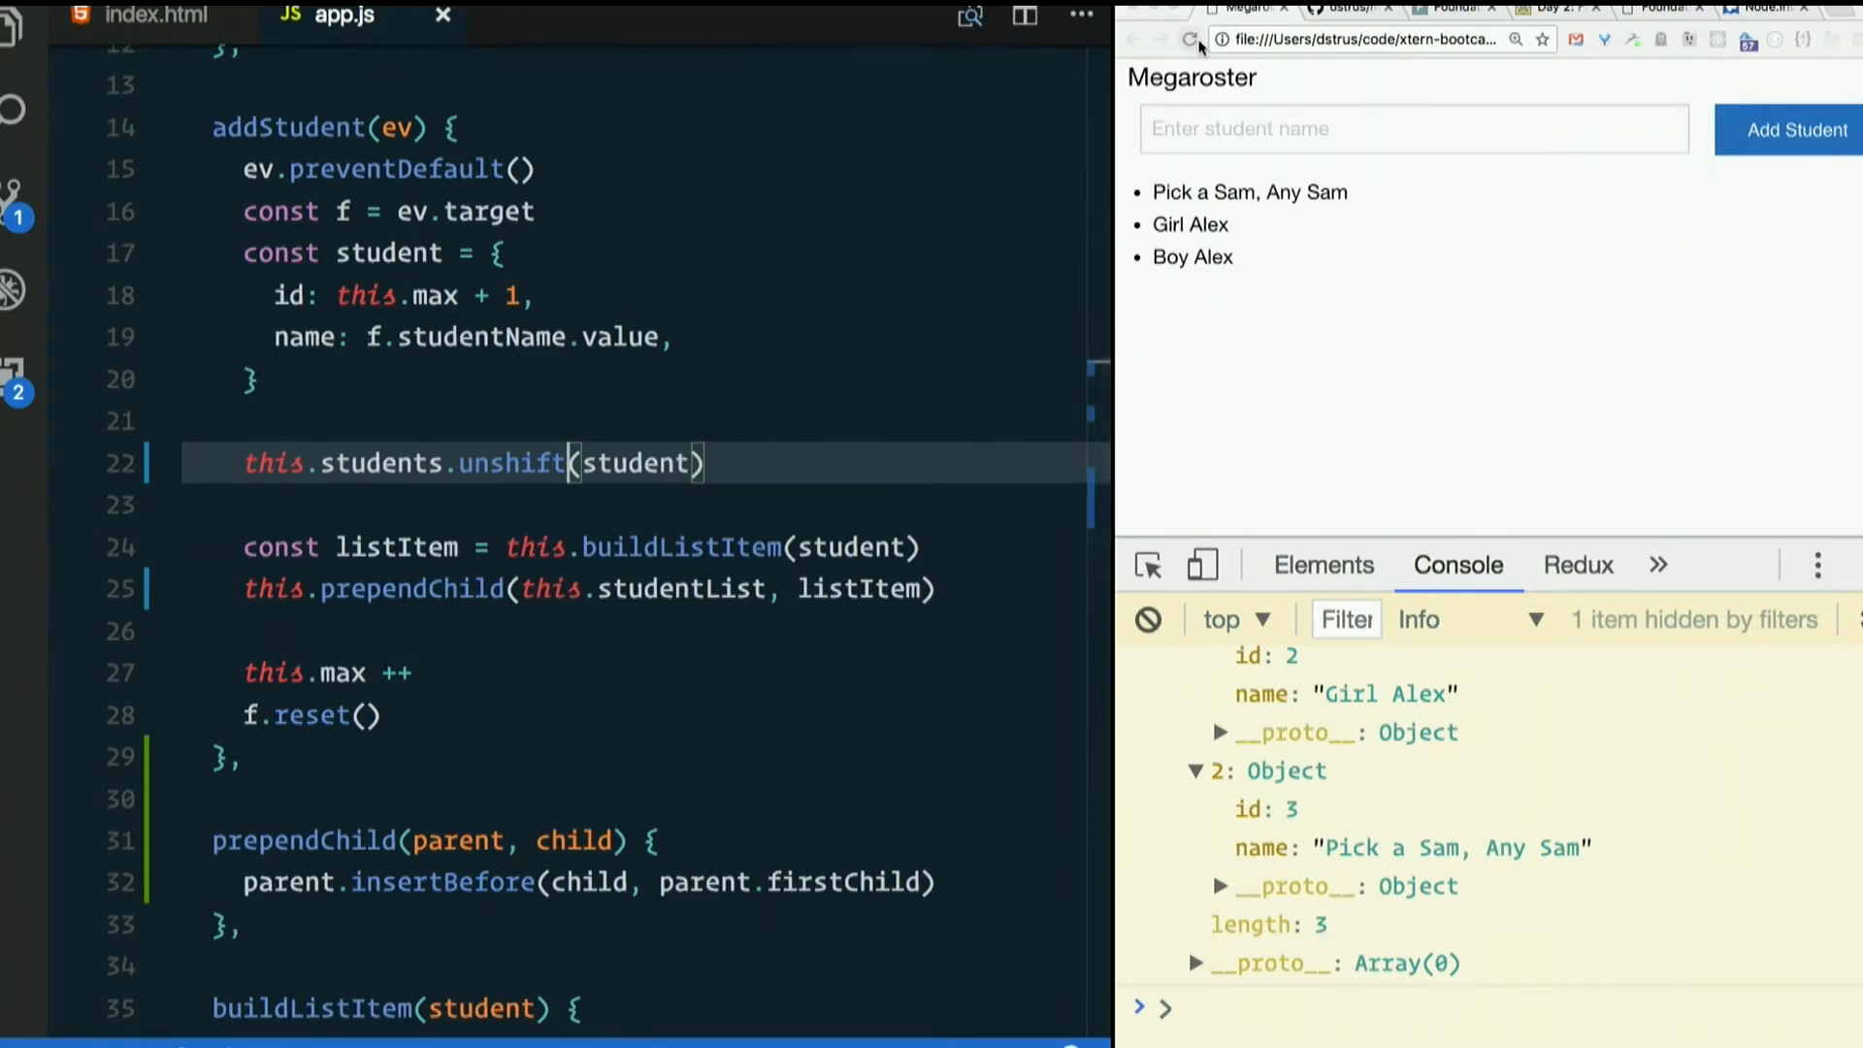
- Reload Megaroster and add Nick, then Eric, to the roster
left_click(1188, 39)
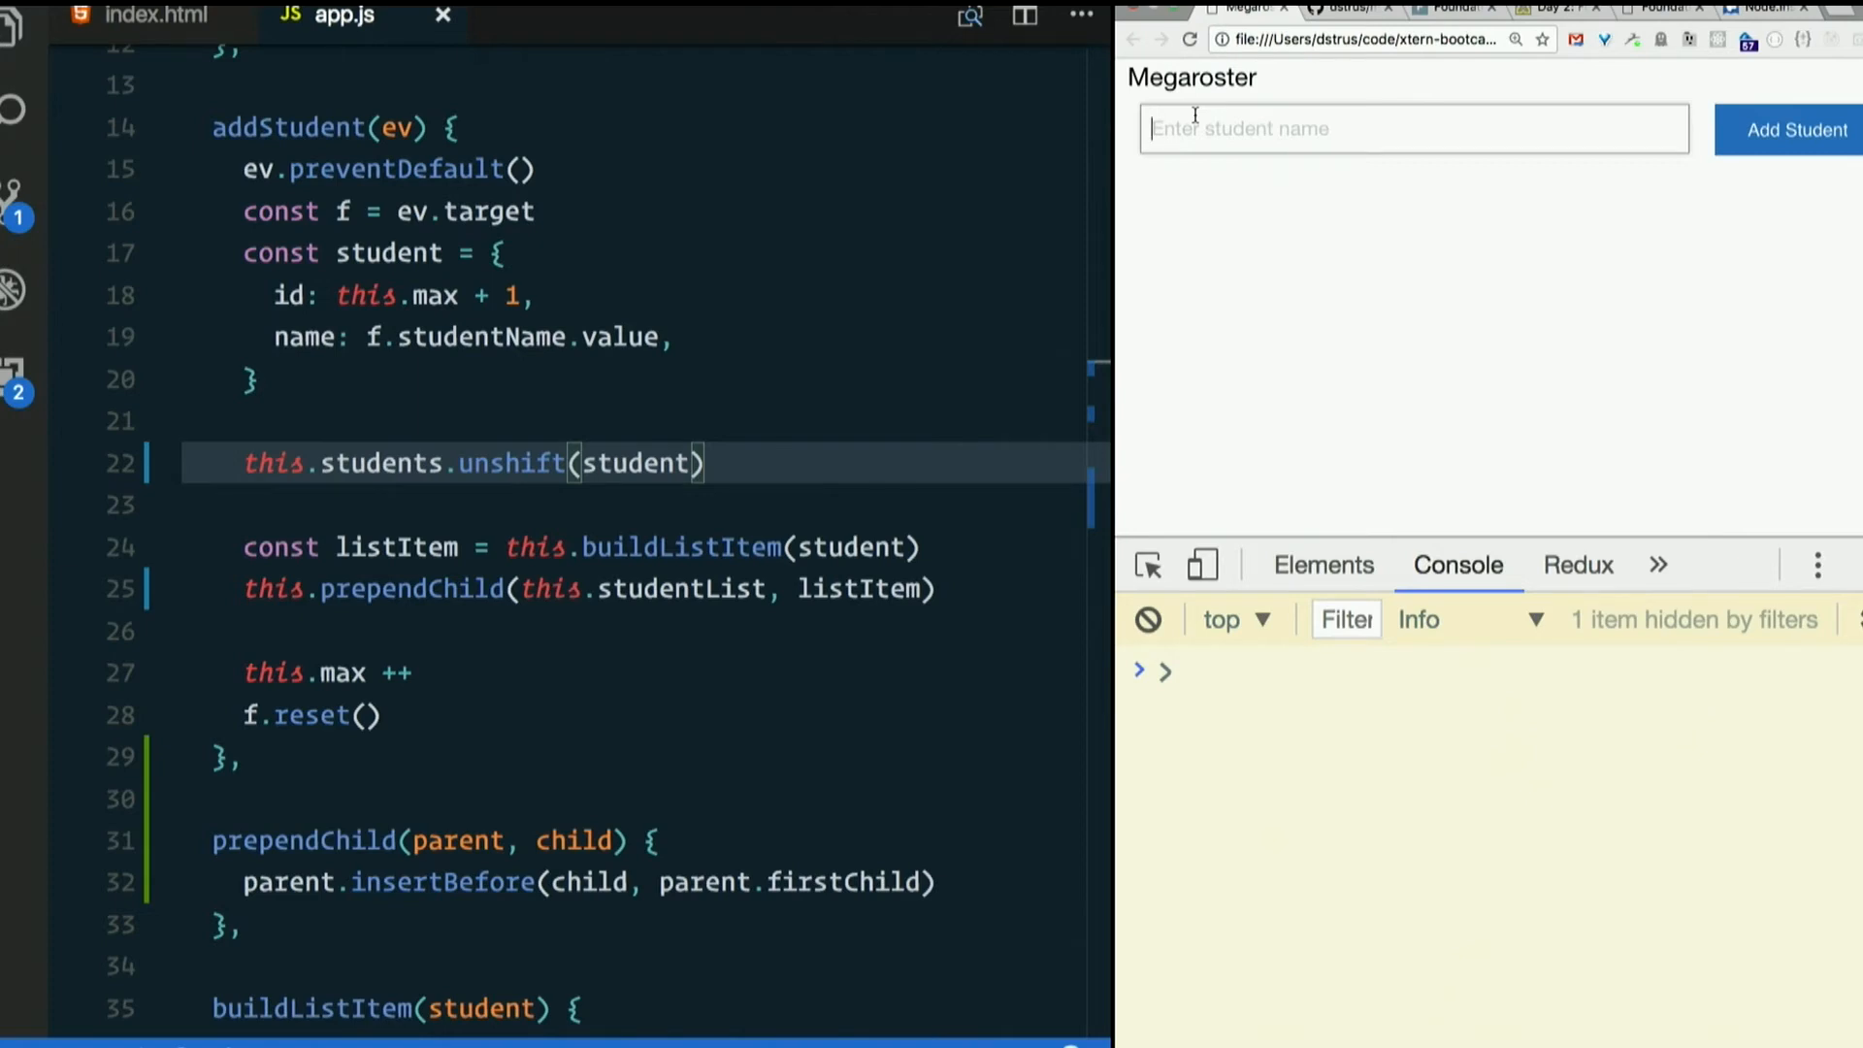
type("Nick")
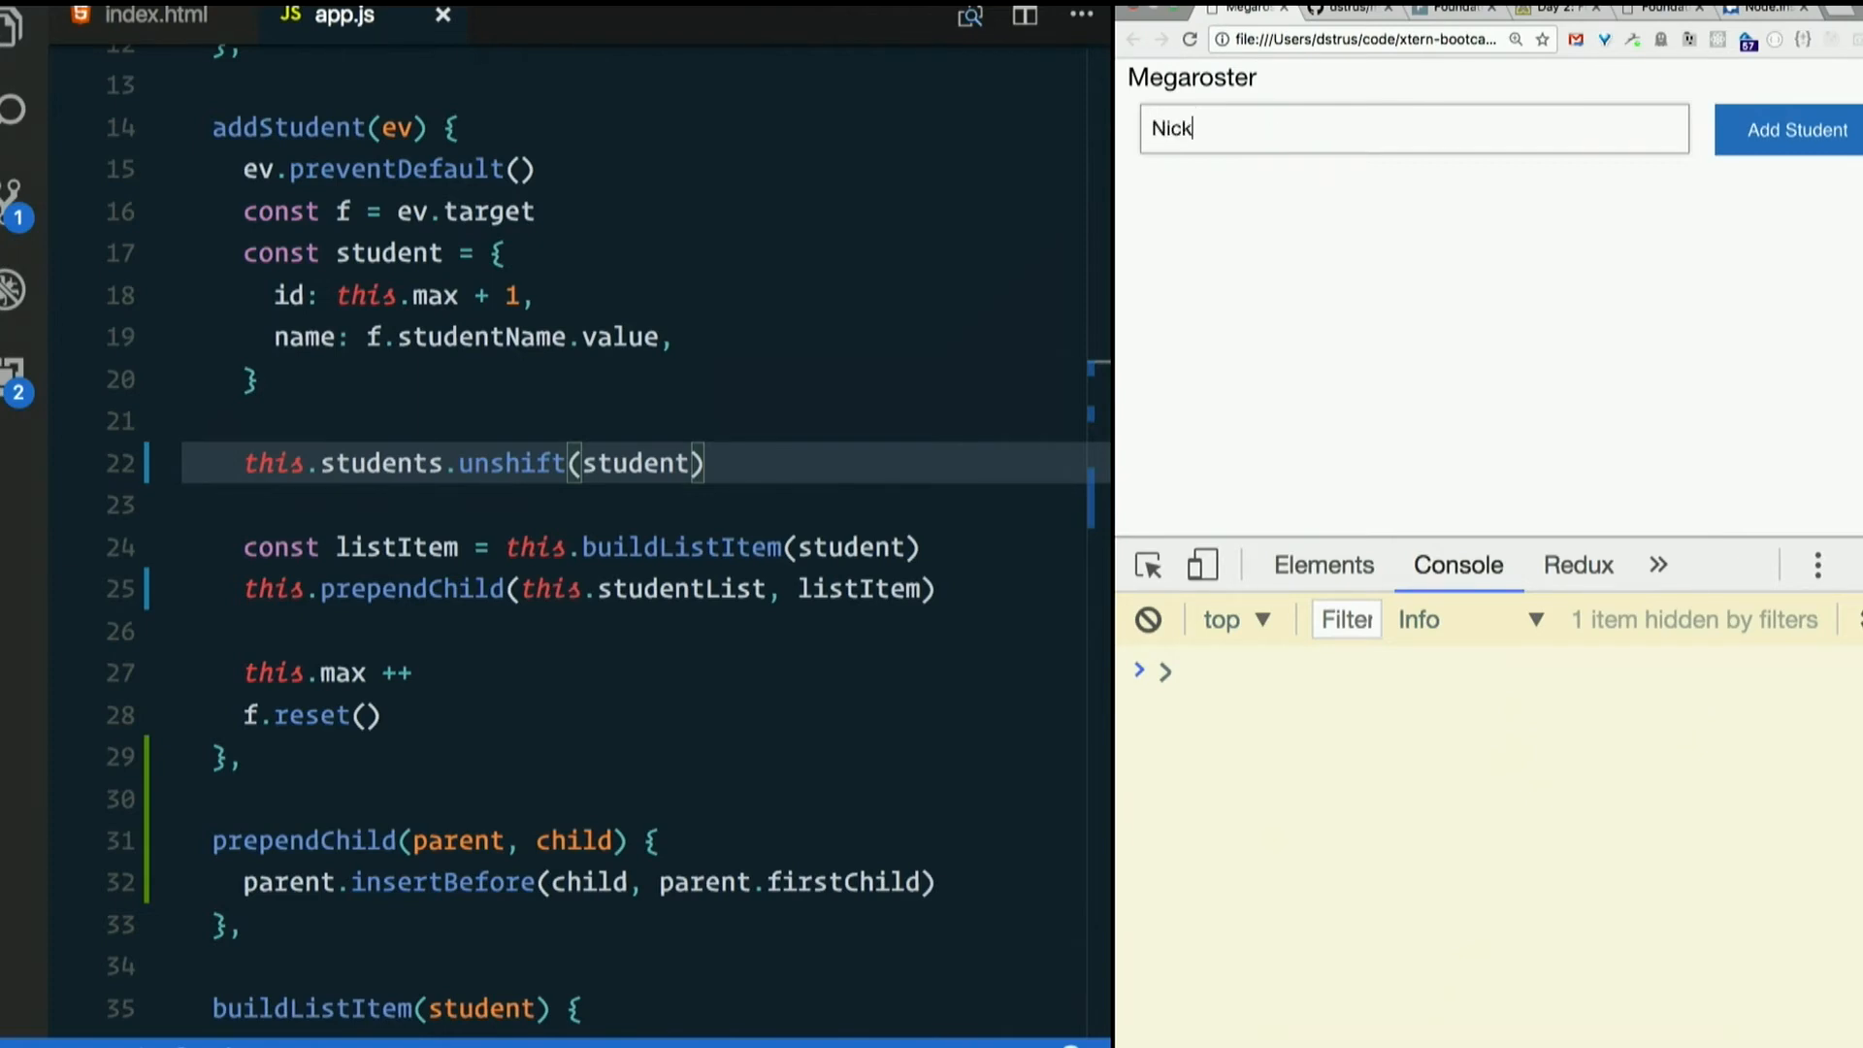
left_click(1796, 129)
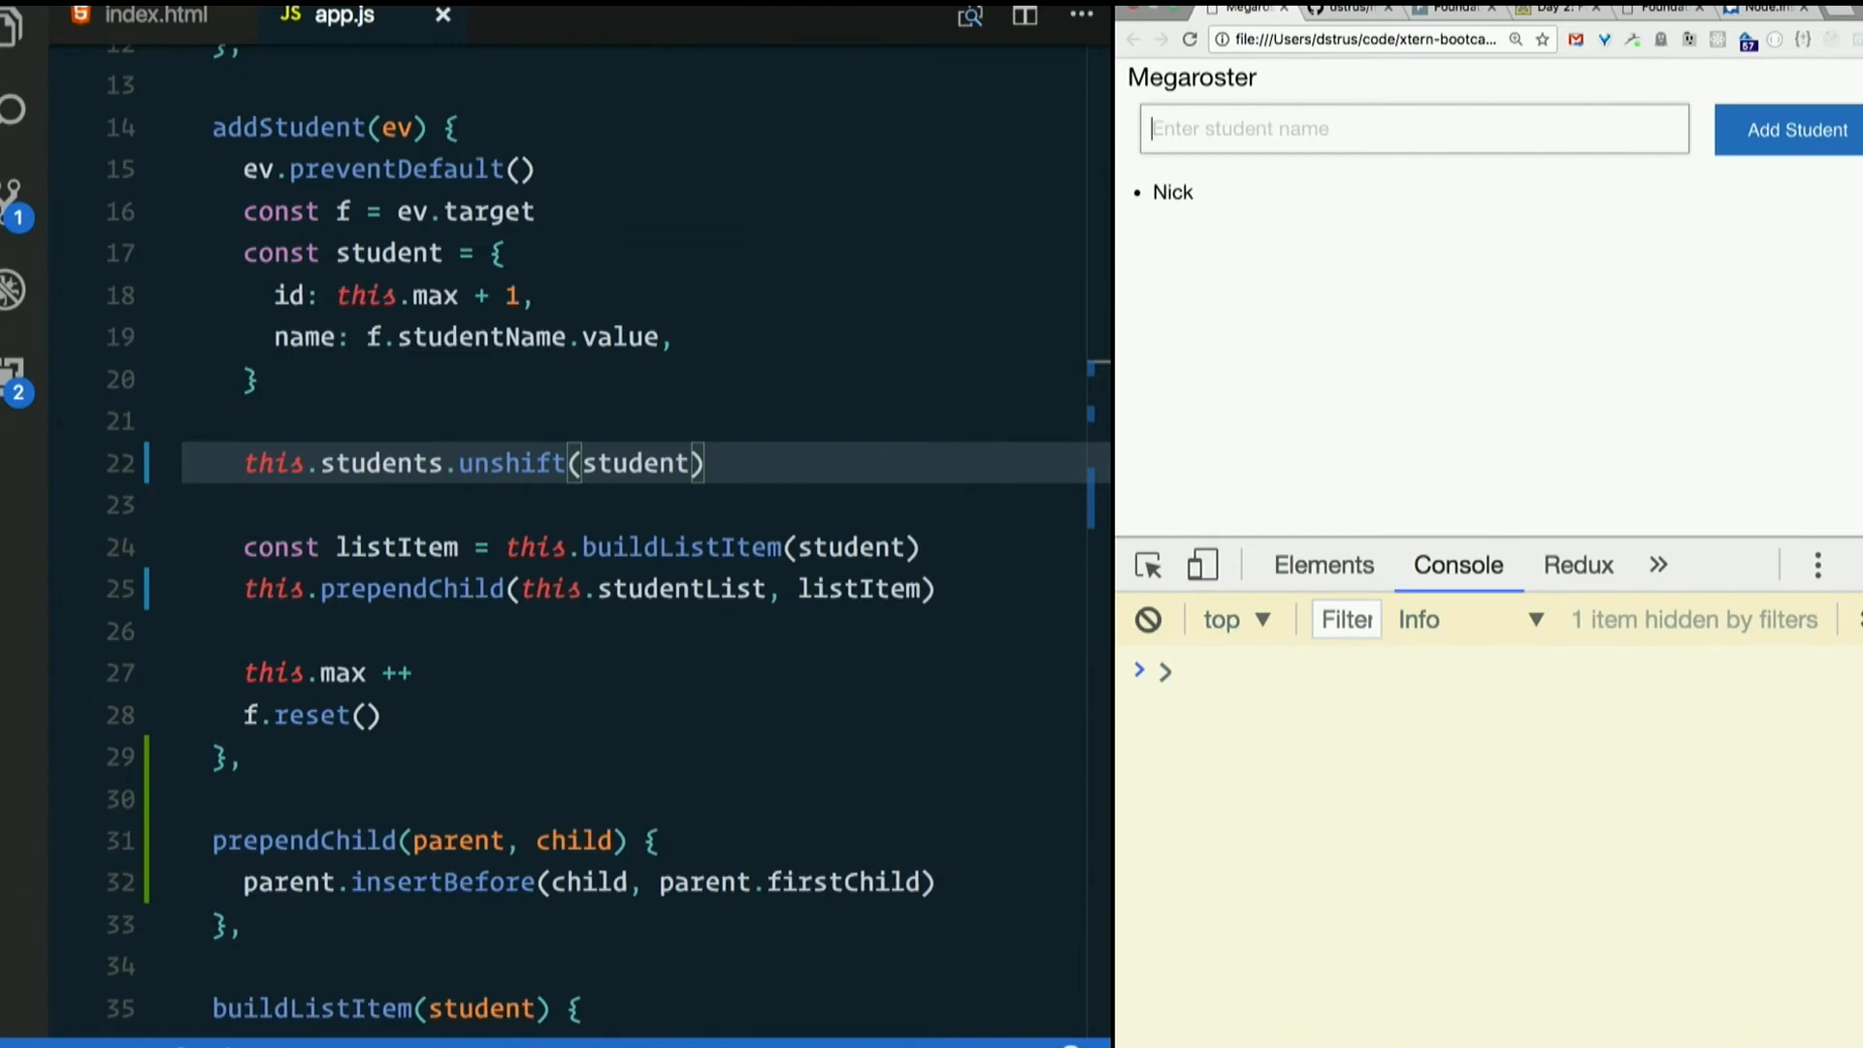
type("E")
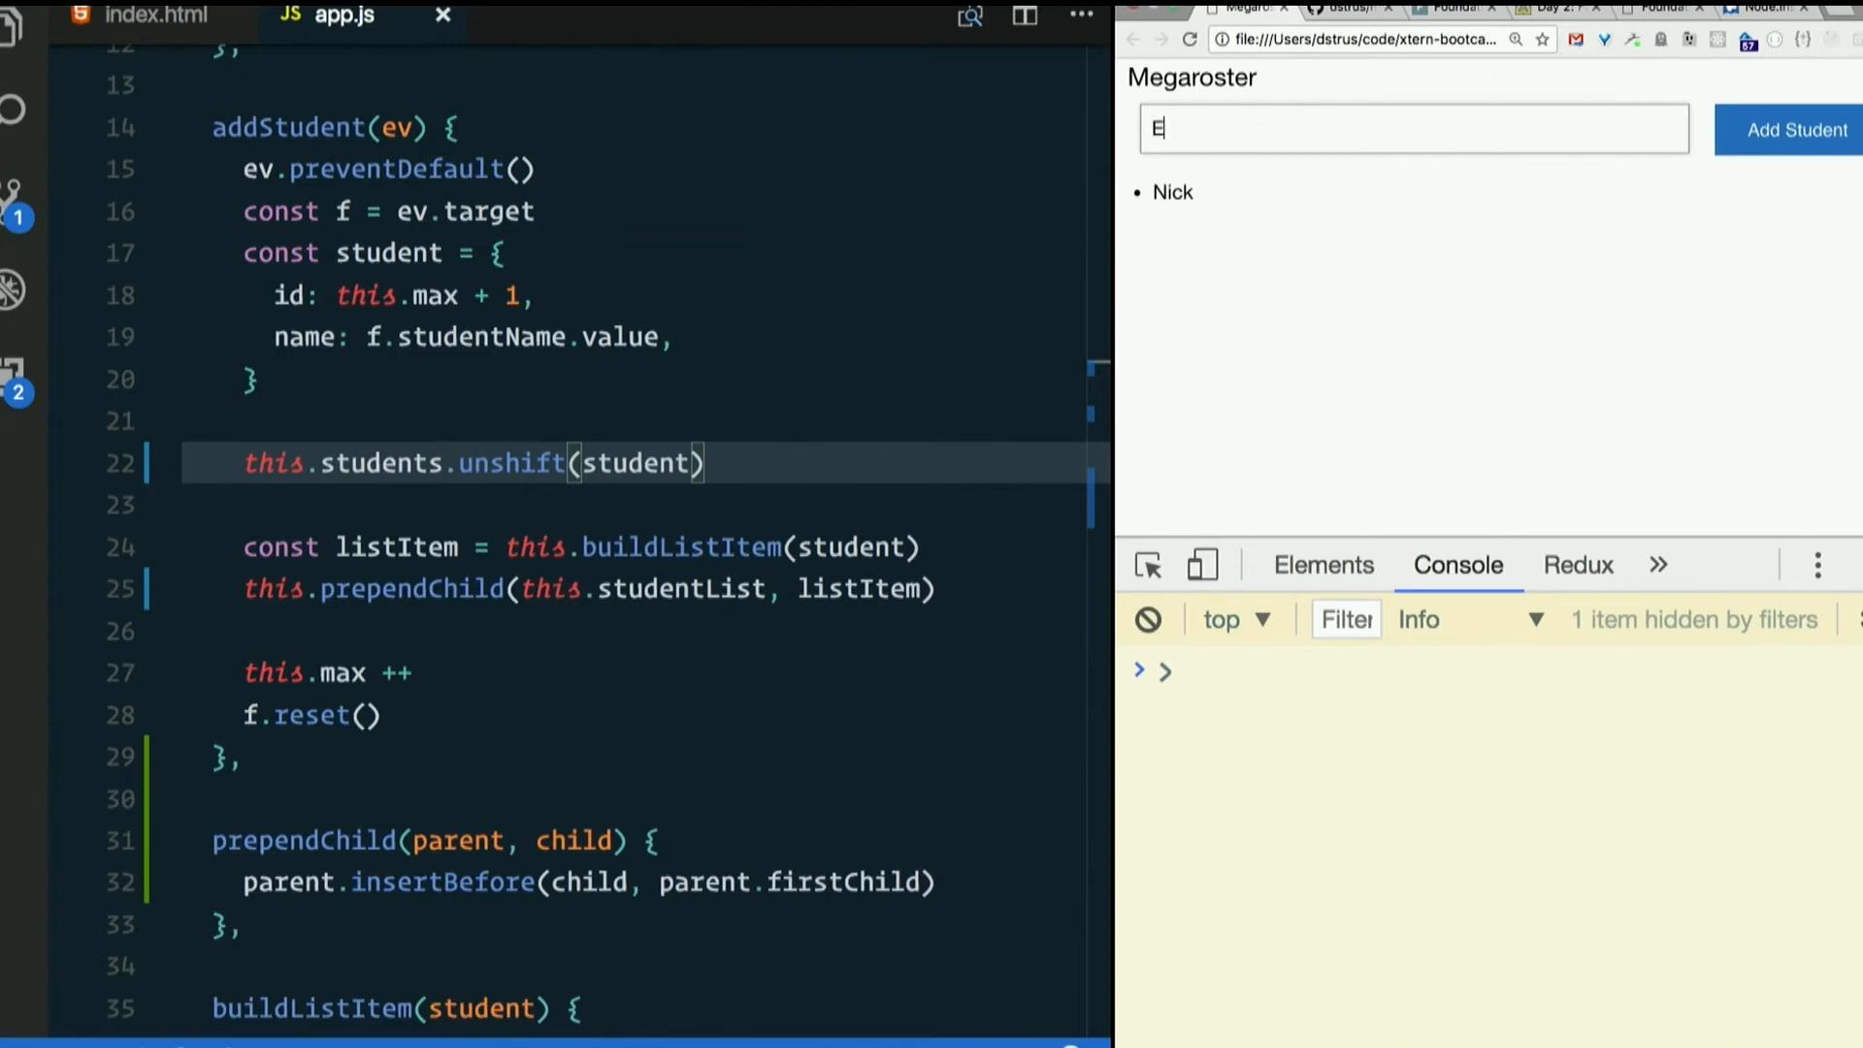
left_click(1796, 130)
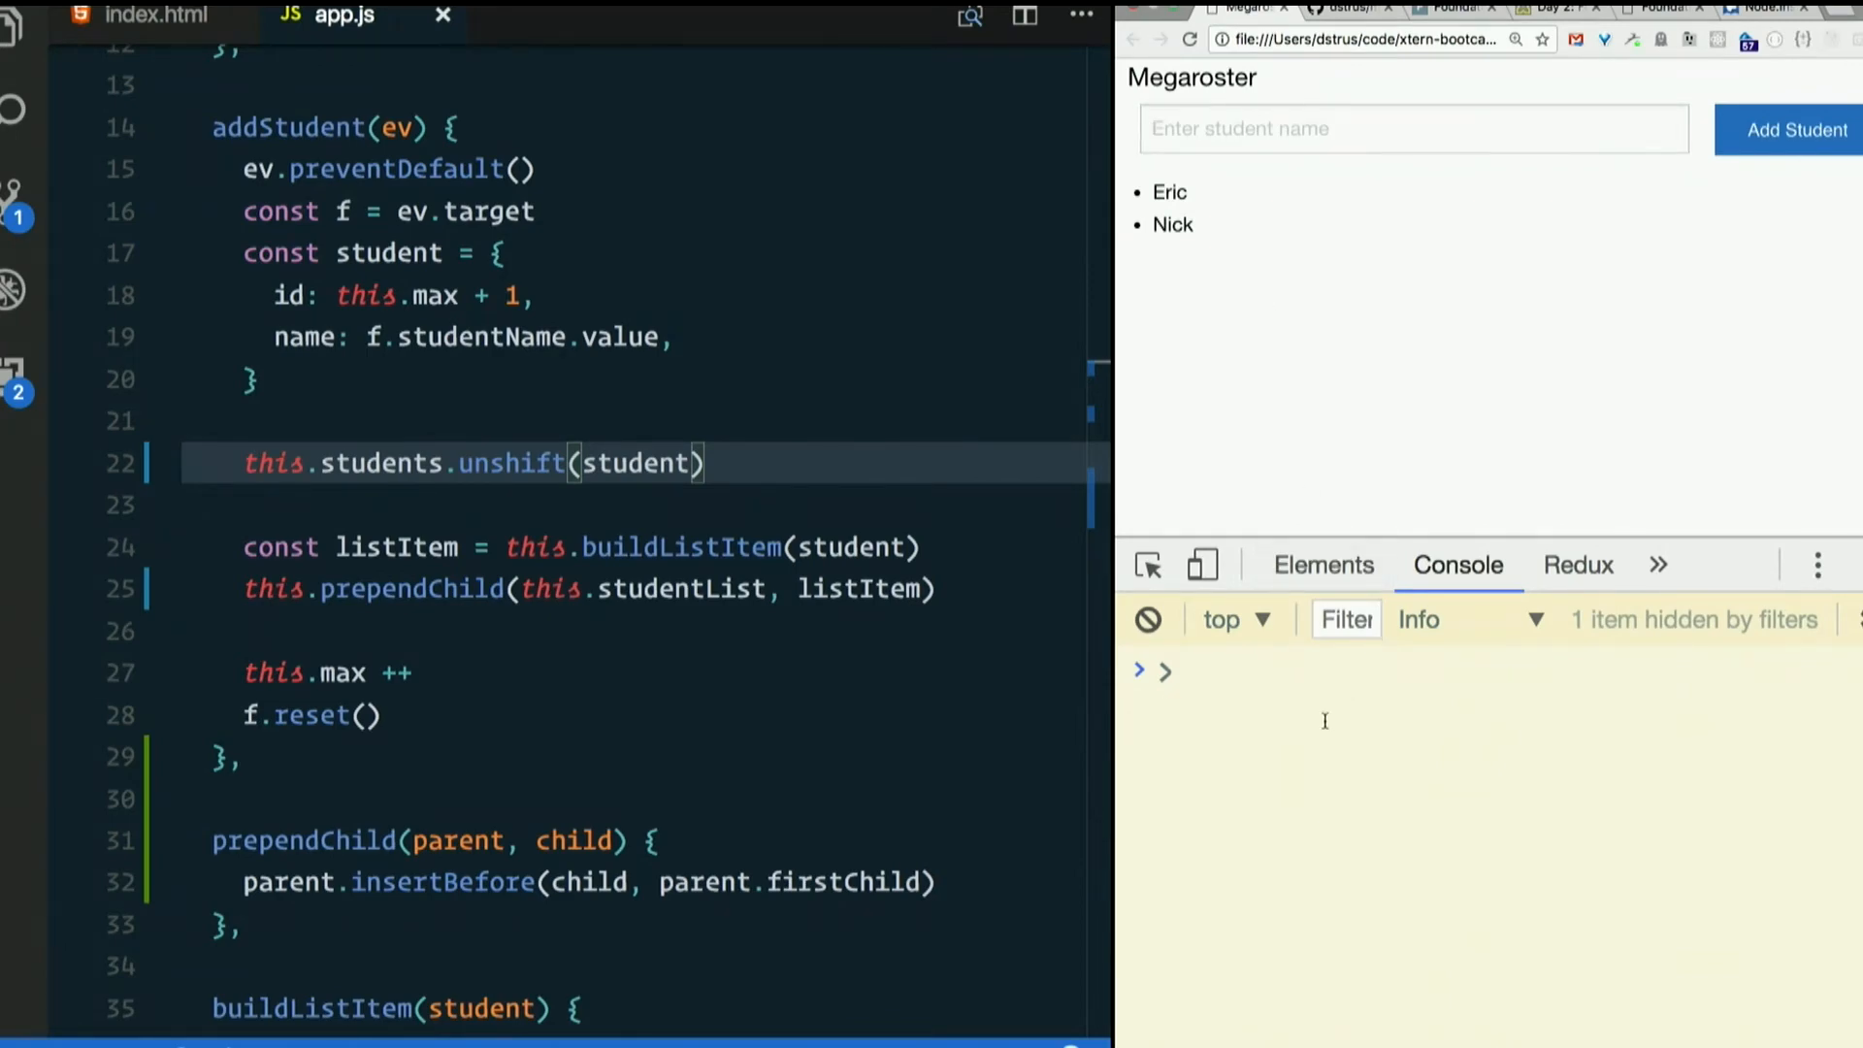
- Inspect megaroster.students in the Console, expanding the first entry to confirm Eric
type("megaroster.students")
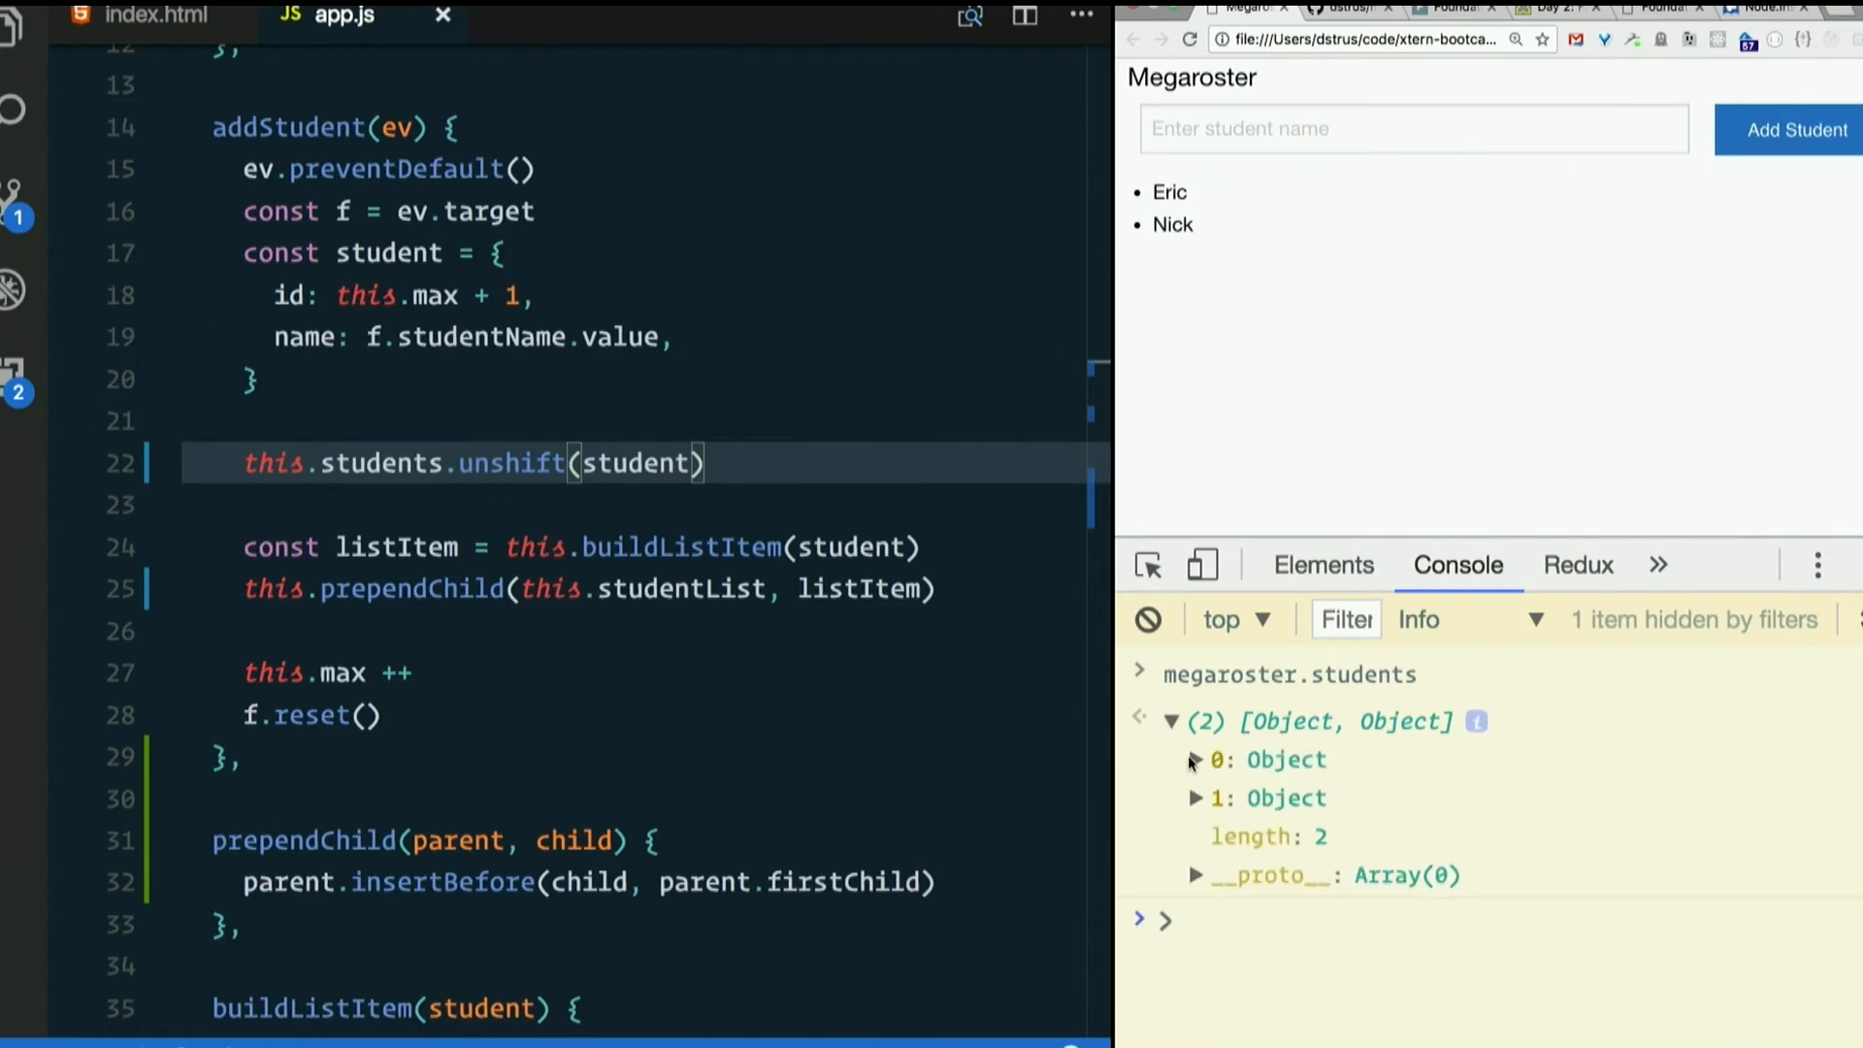
left_click(1197, 758)
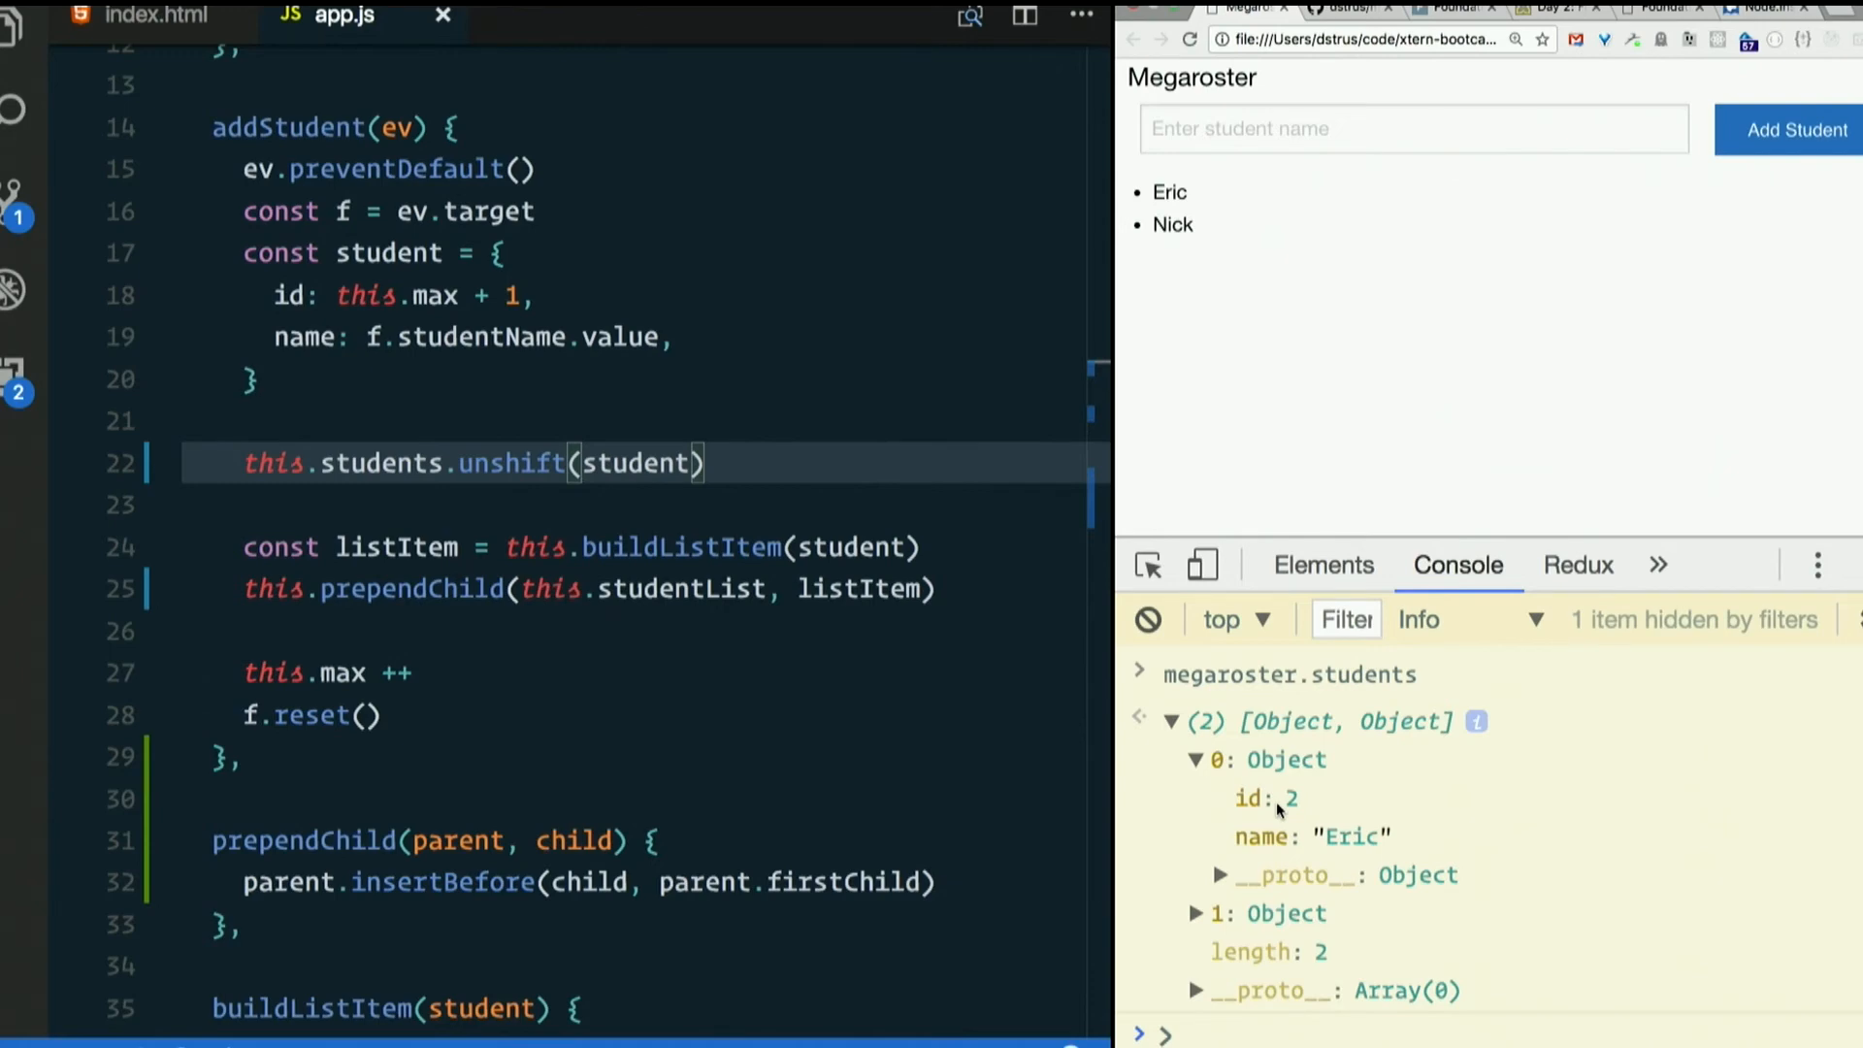
left_click(1170, 721)
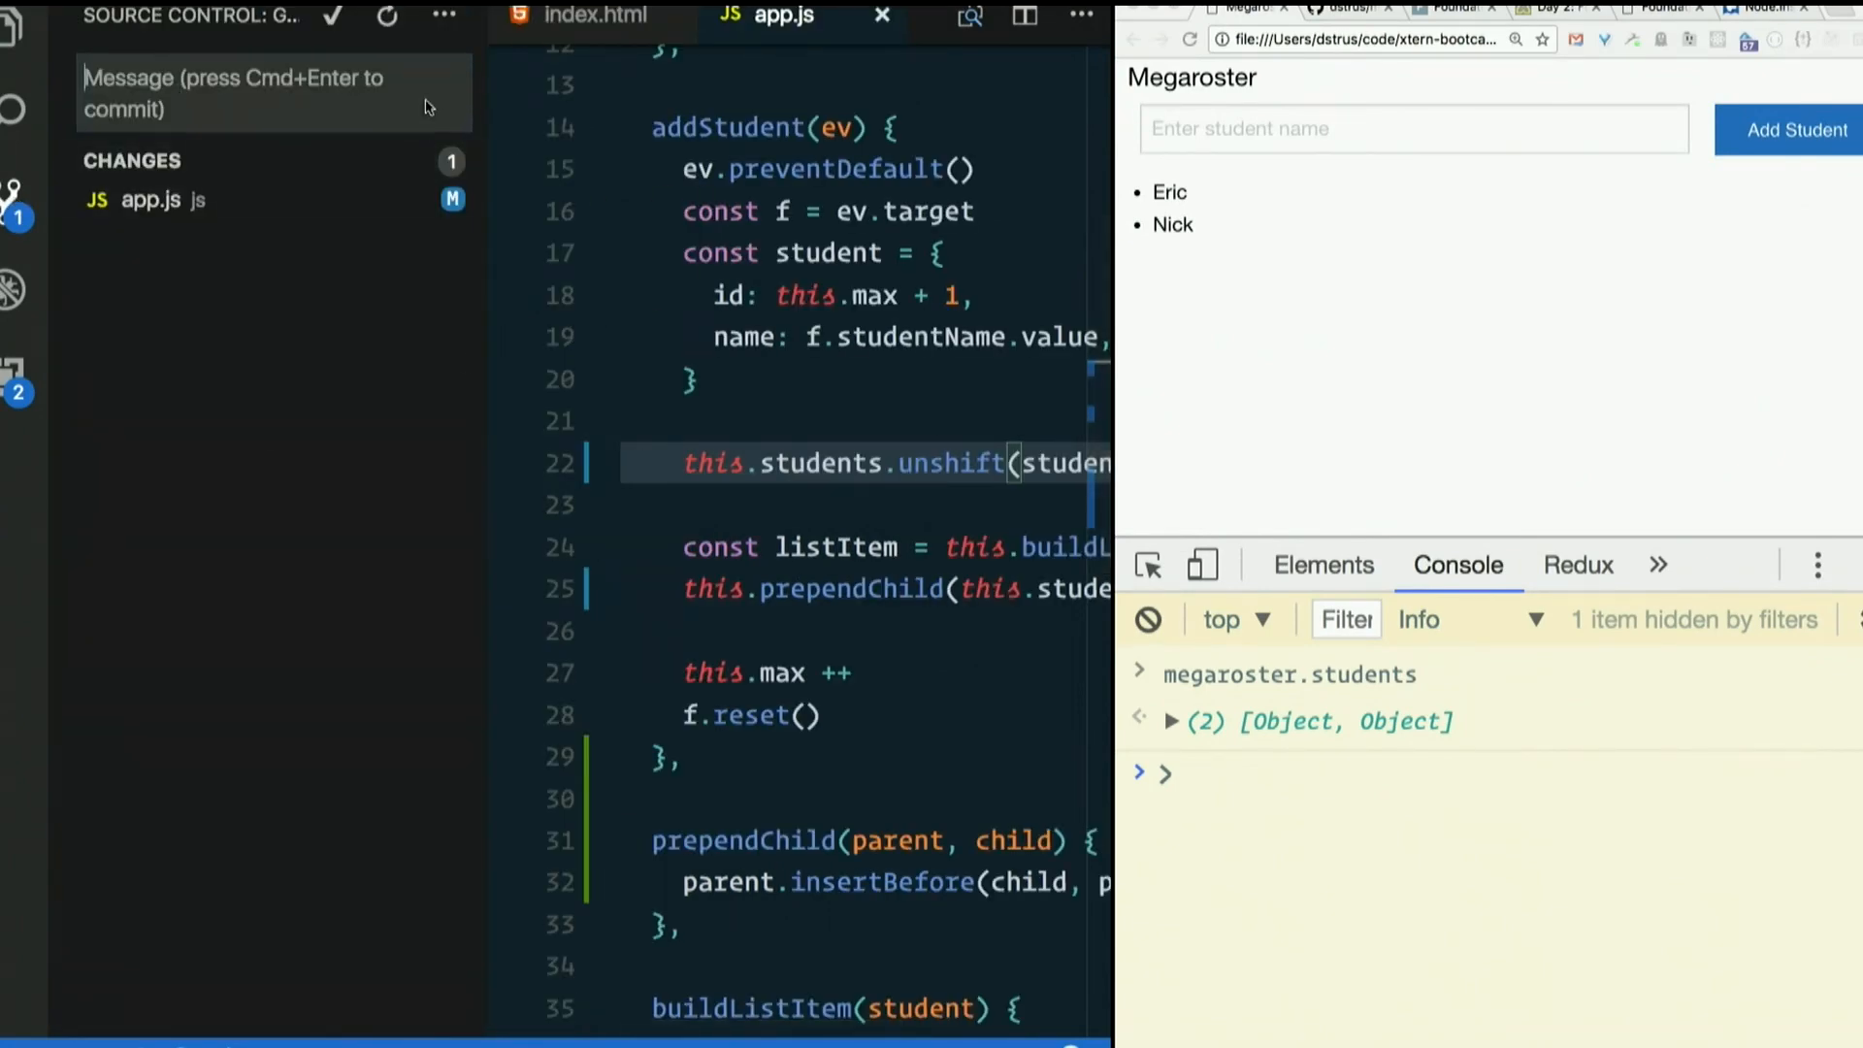
- Commit the app.js change with the message 'Add students to the beginning of the list'
type("Add")
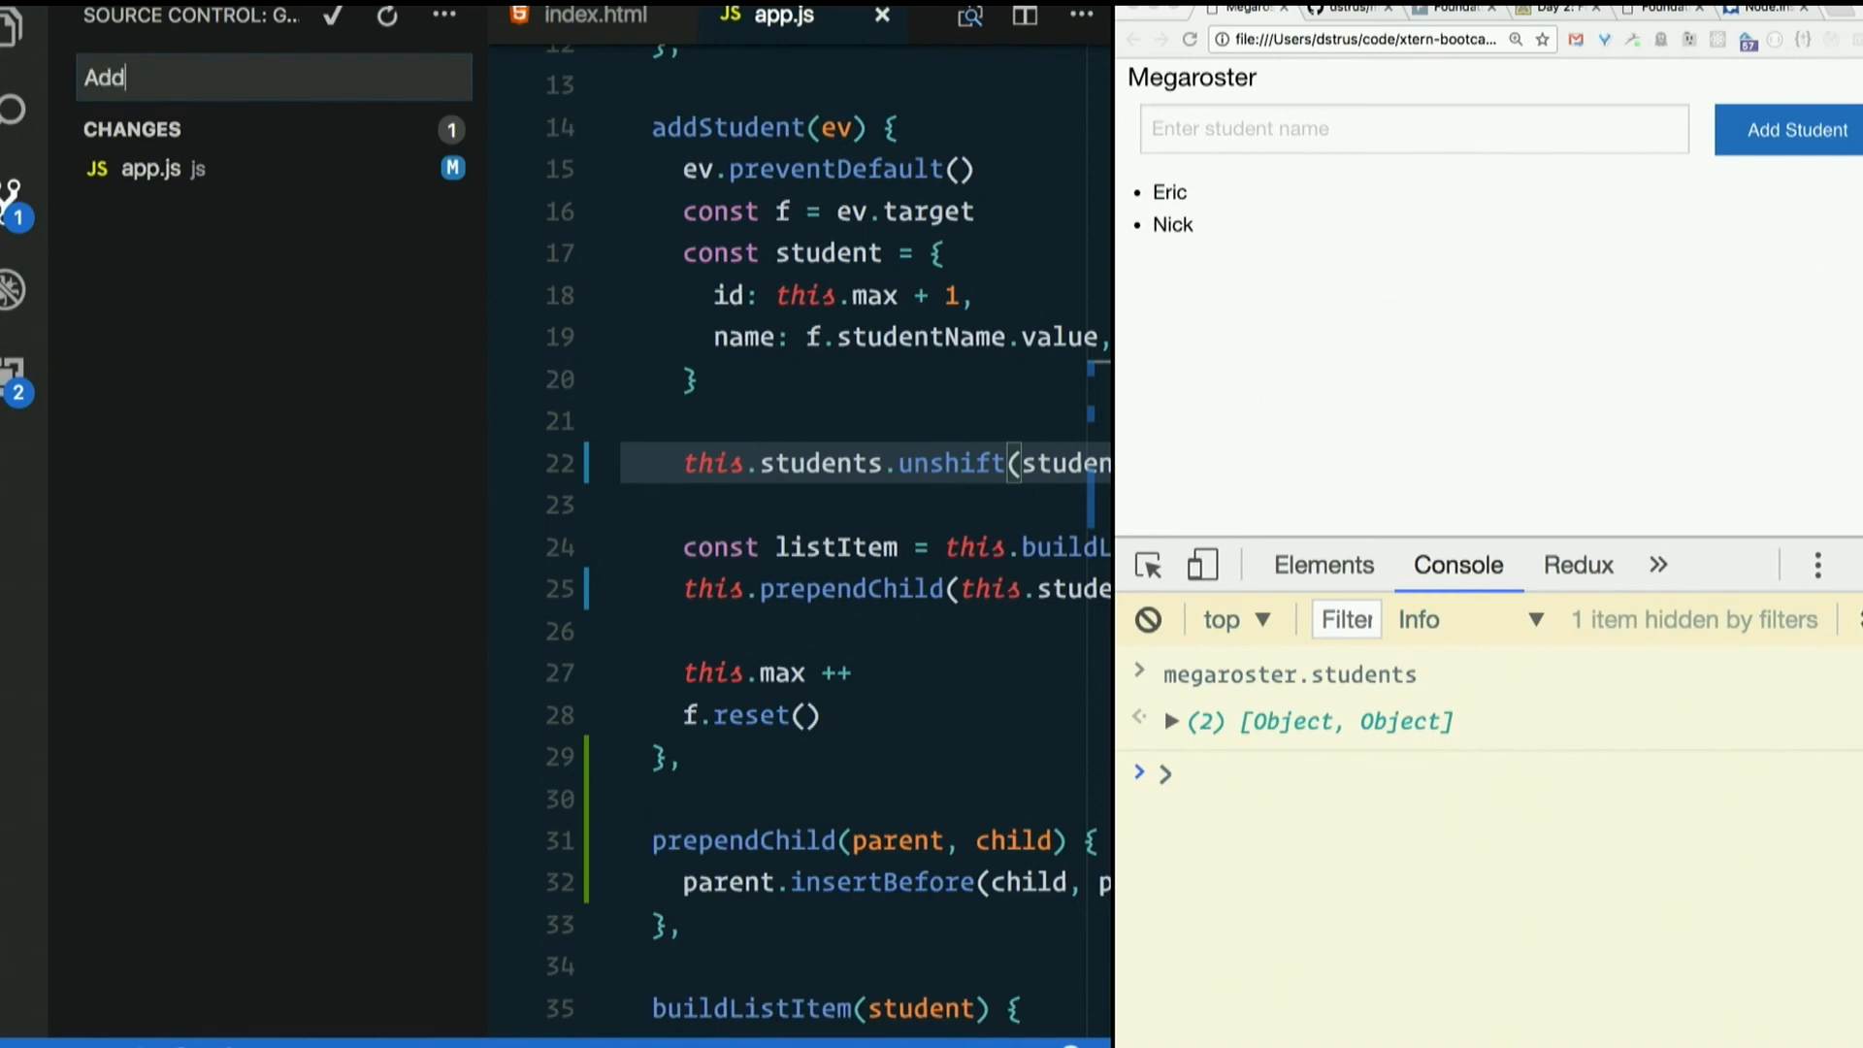
type("students")
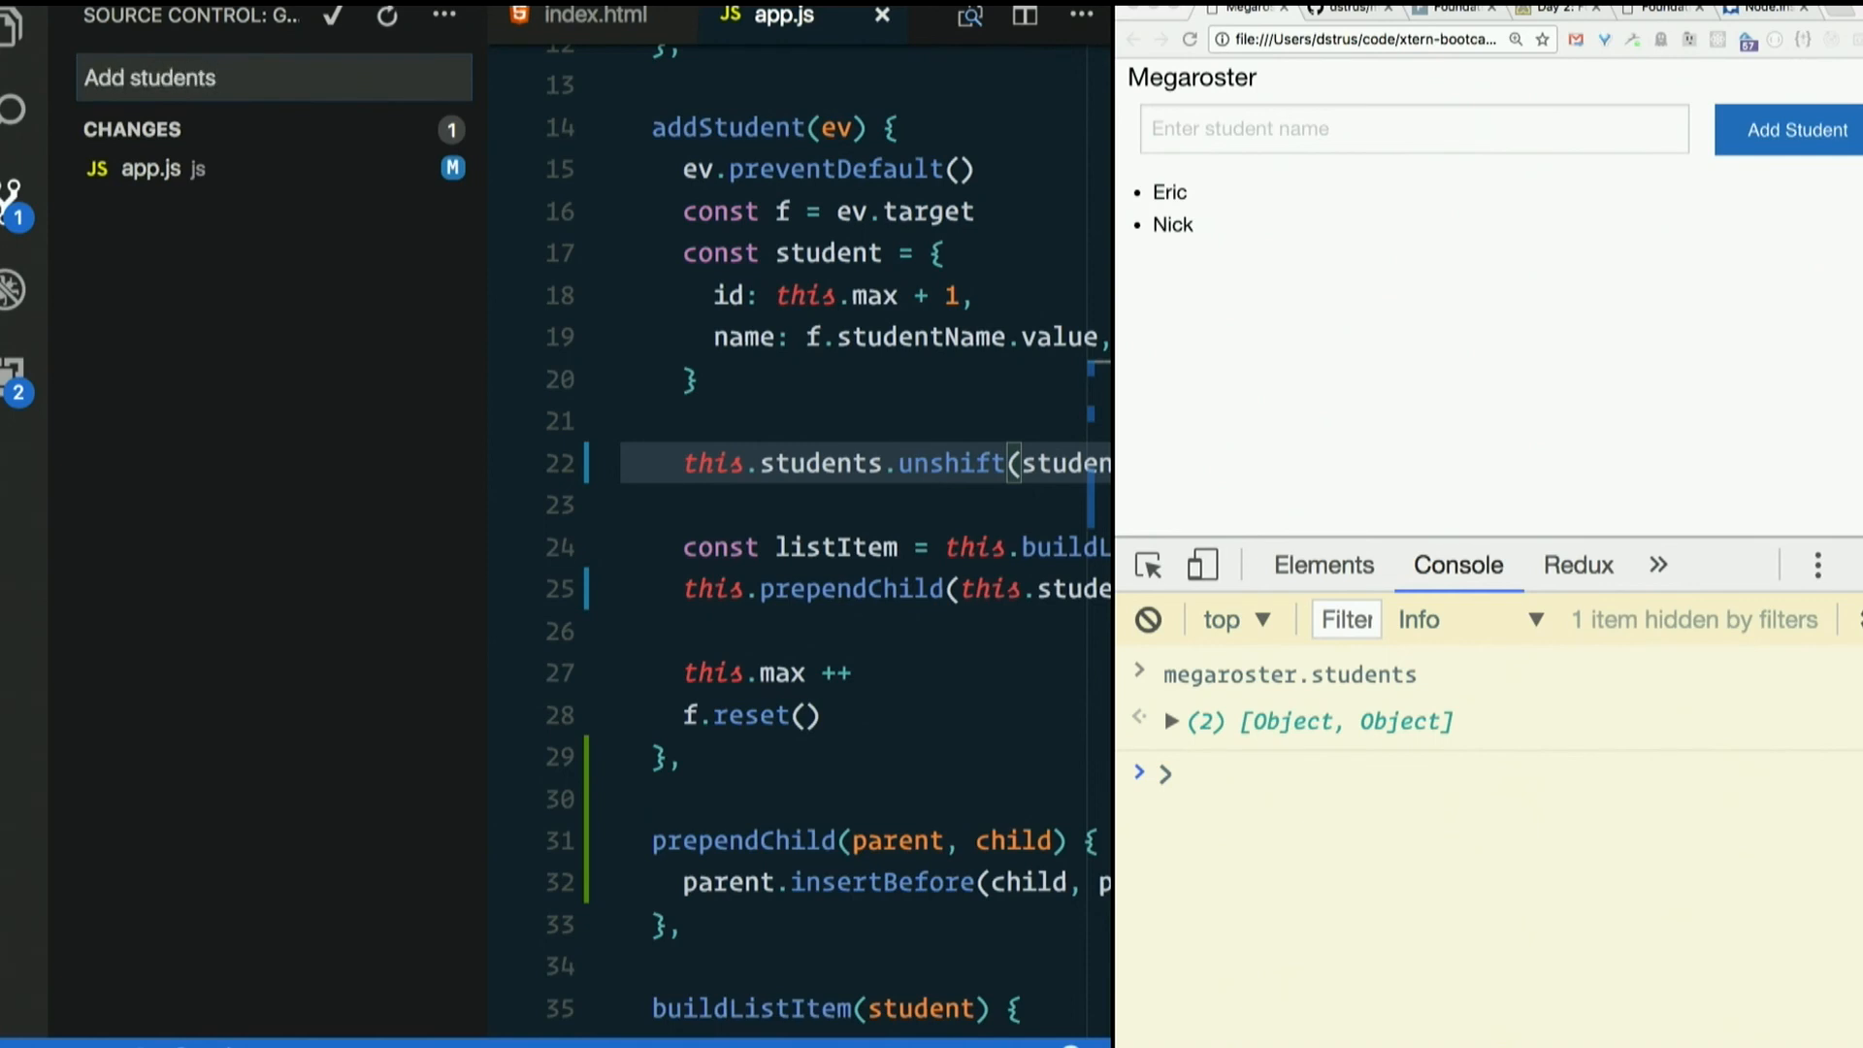
type("to the top")
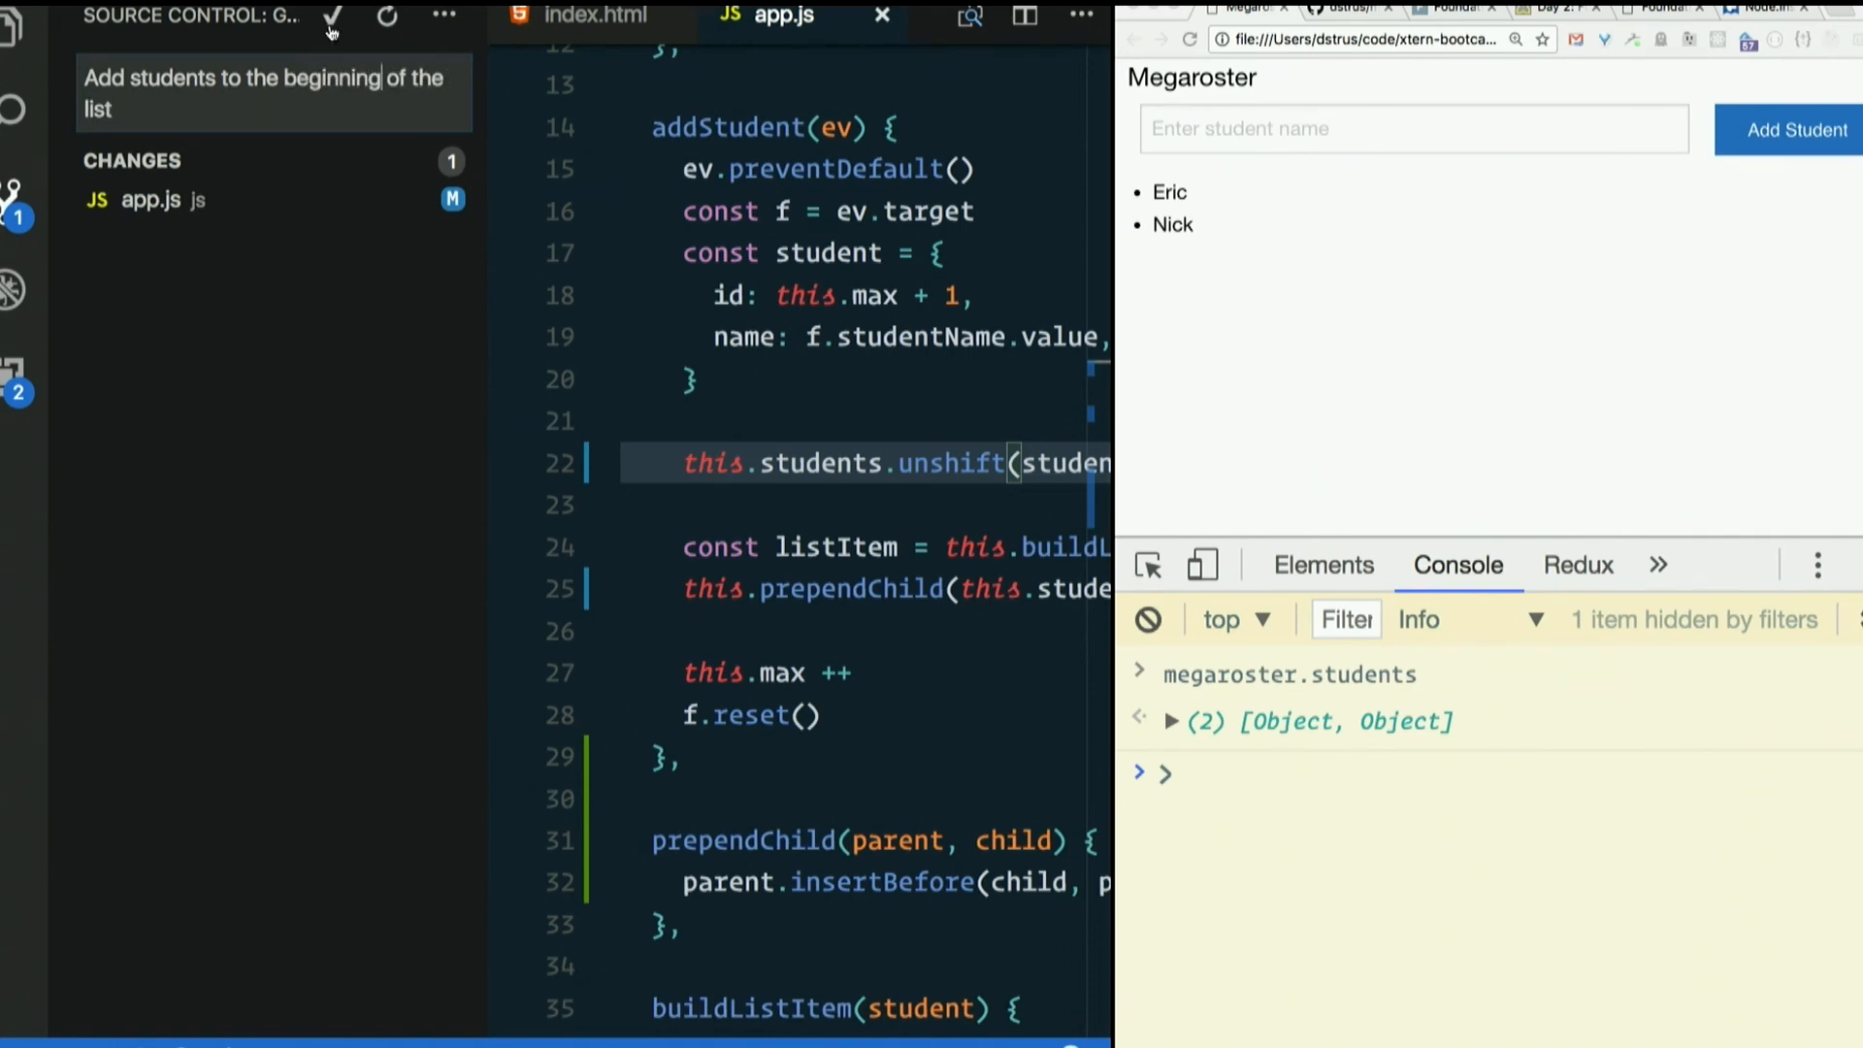
left_click(444, 15)
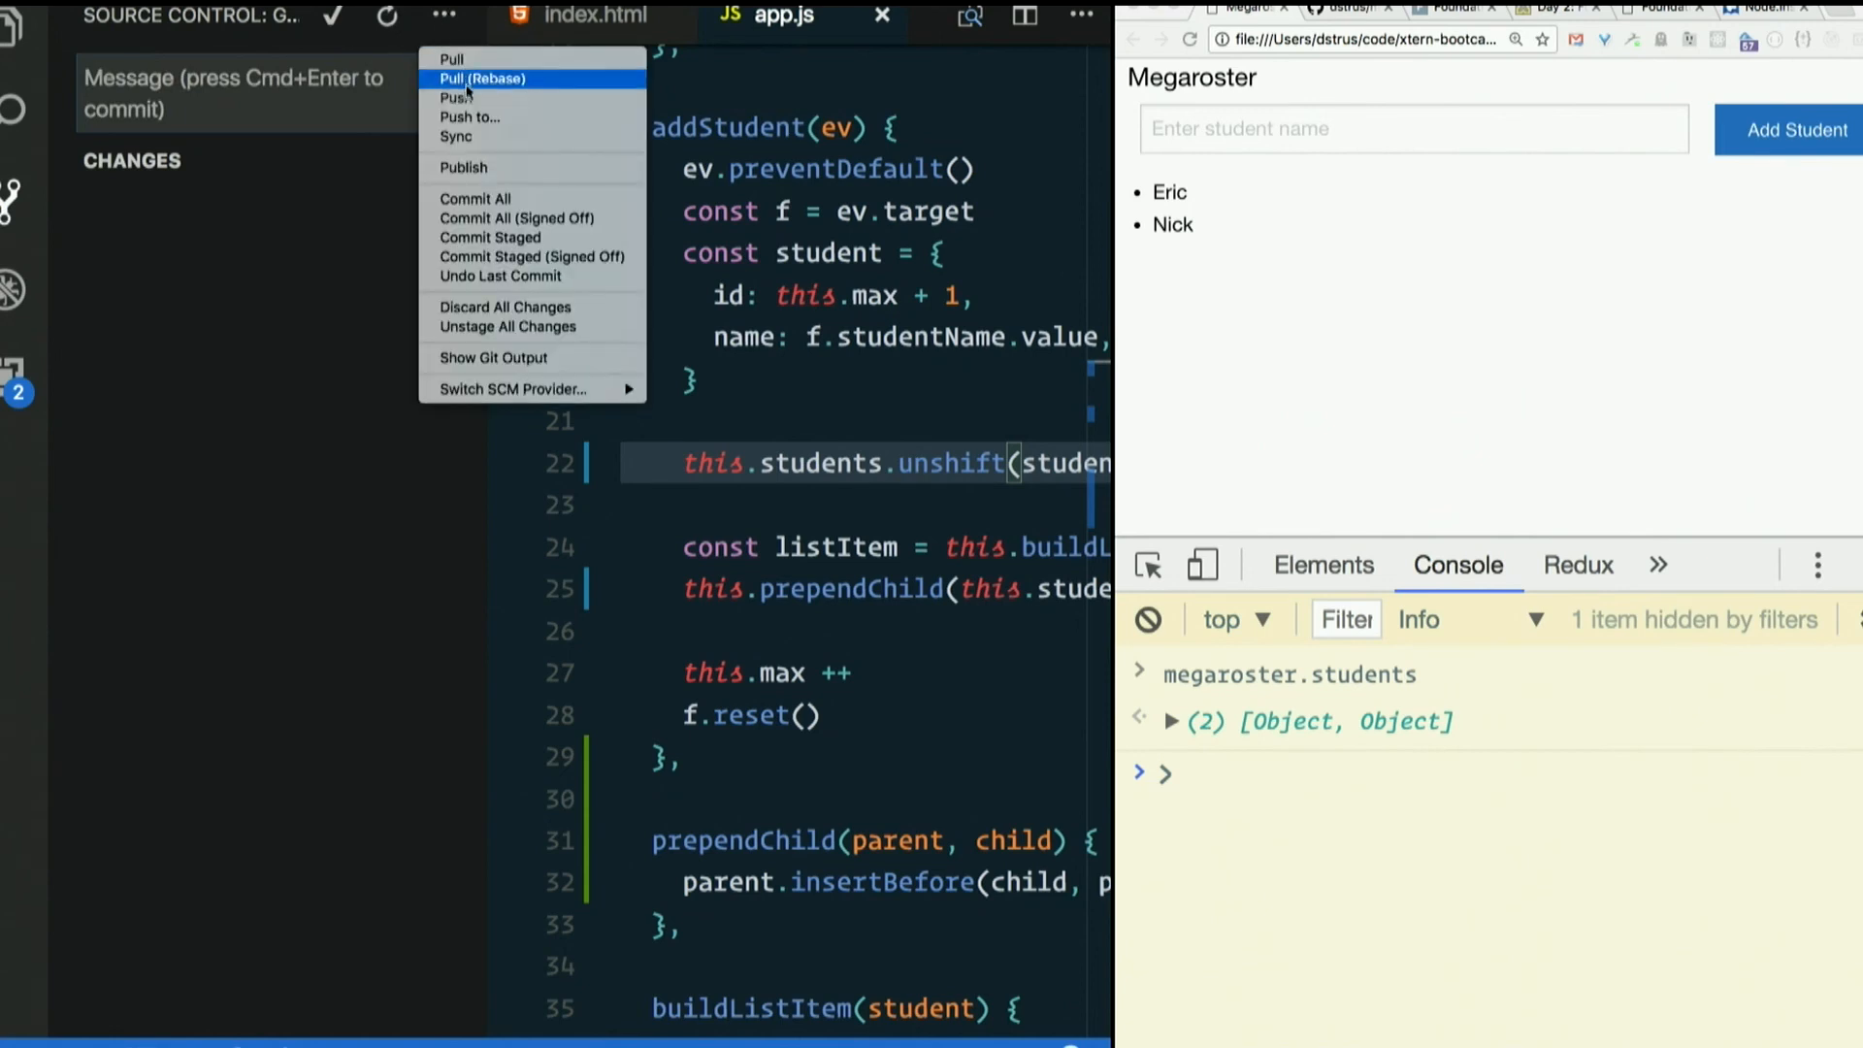